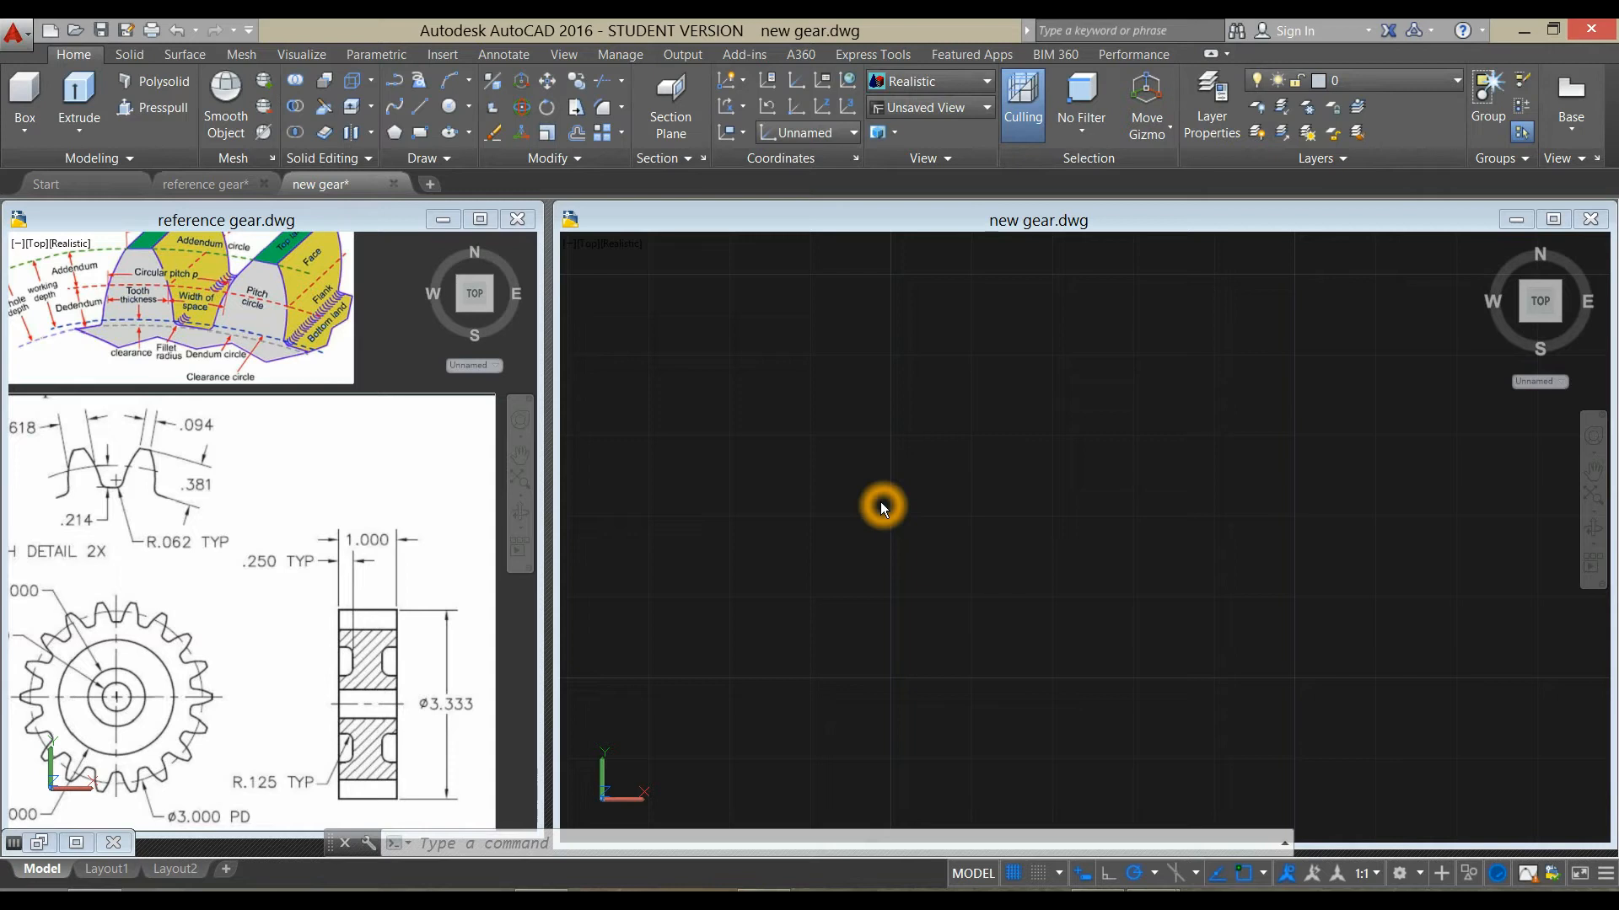
mouse_move(1443, 814)
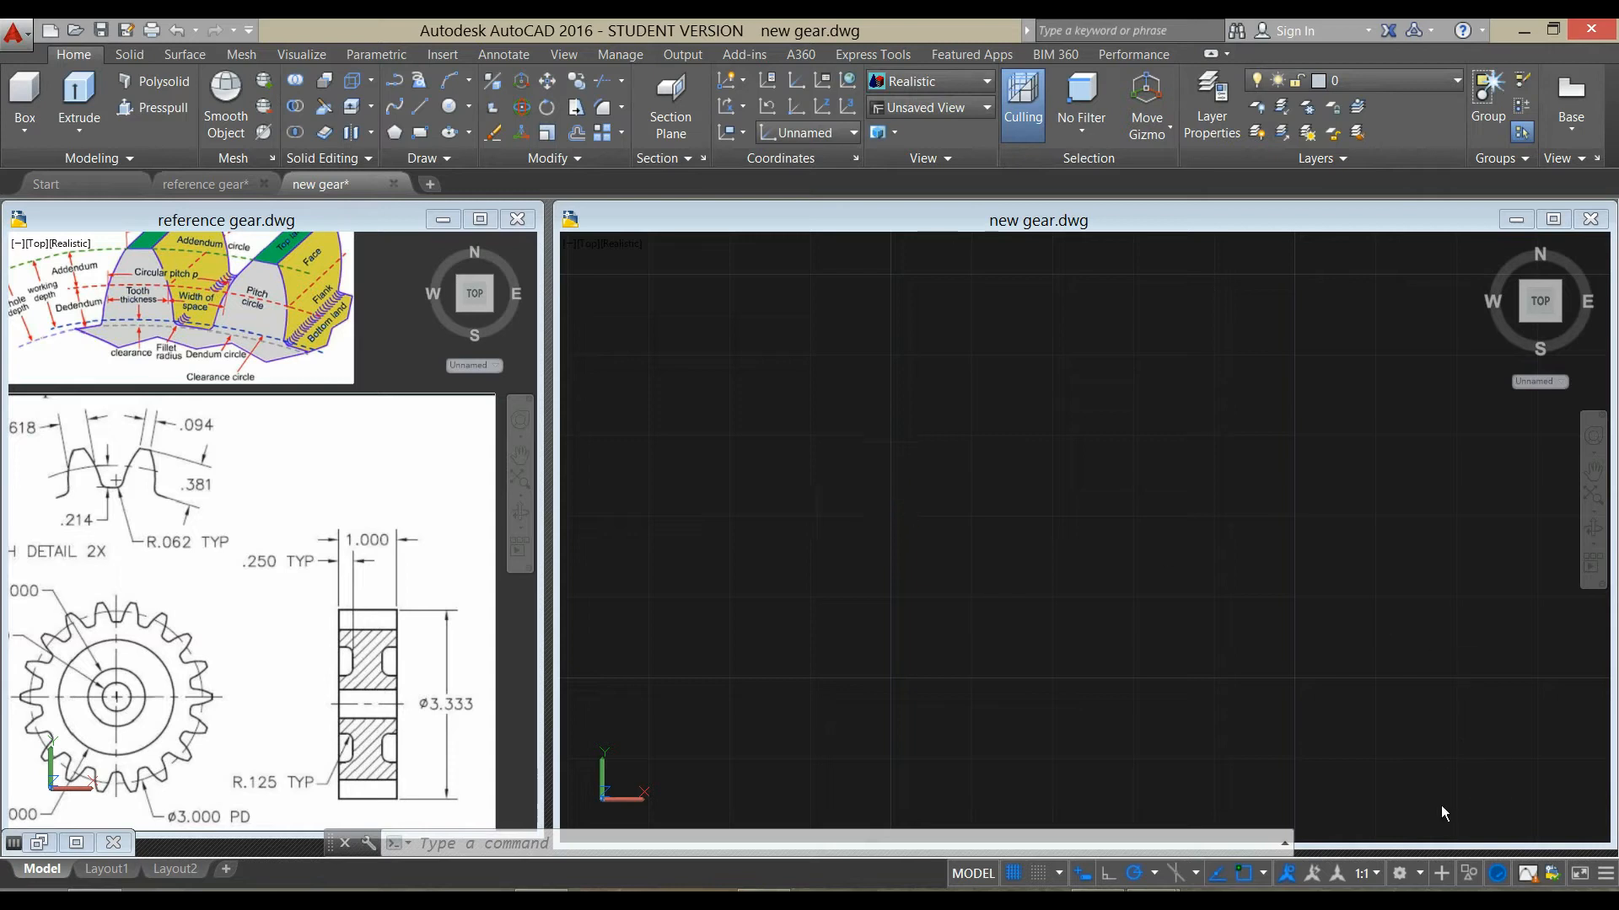
mouse_move(1401, 874)
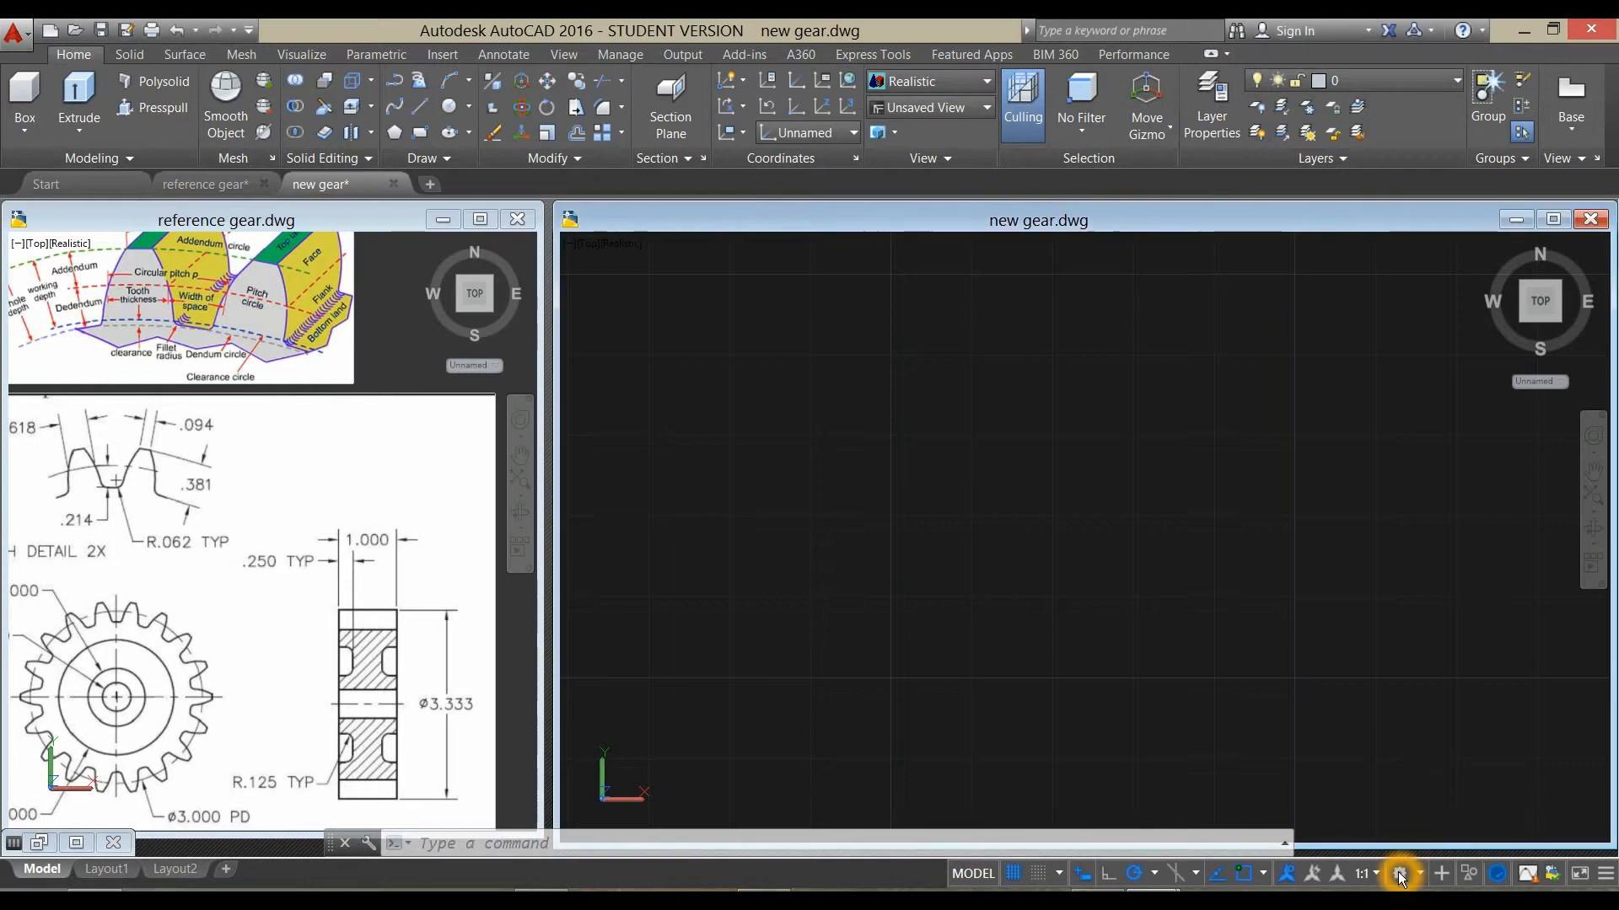
- Switch AutoCAD to the Drafting & Annotation workspace from the status bar
click(1402, 874)
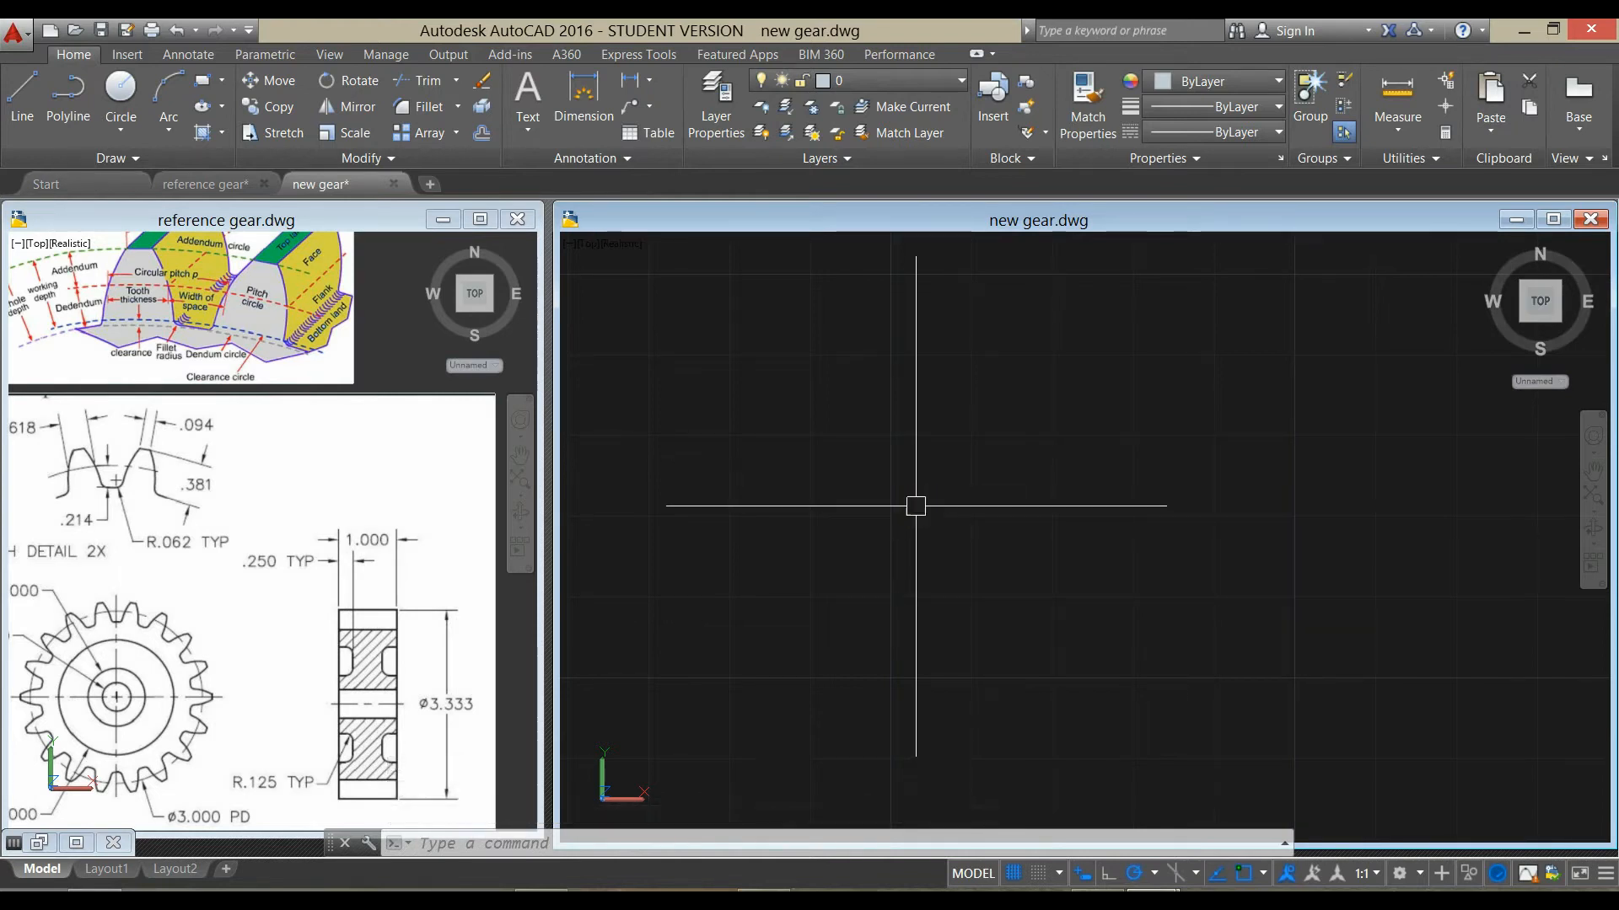
- Draw the outer gear circle with a diameter of 3.333 at a picked centre
click(120, 96)
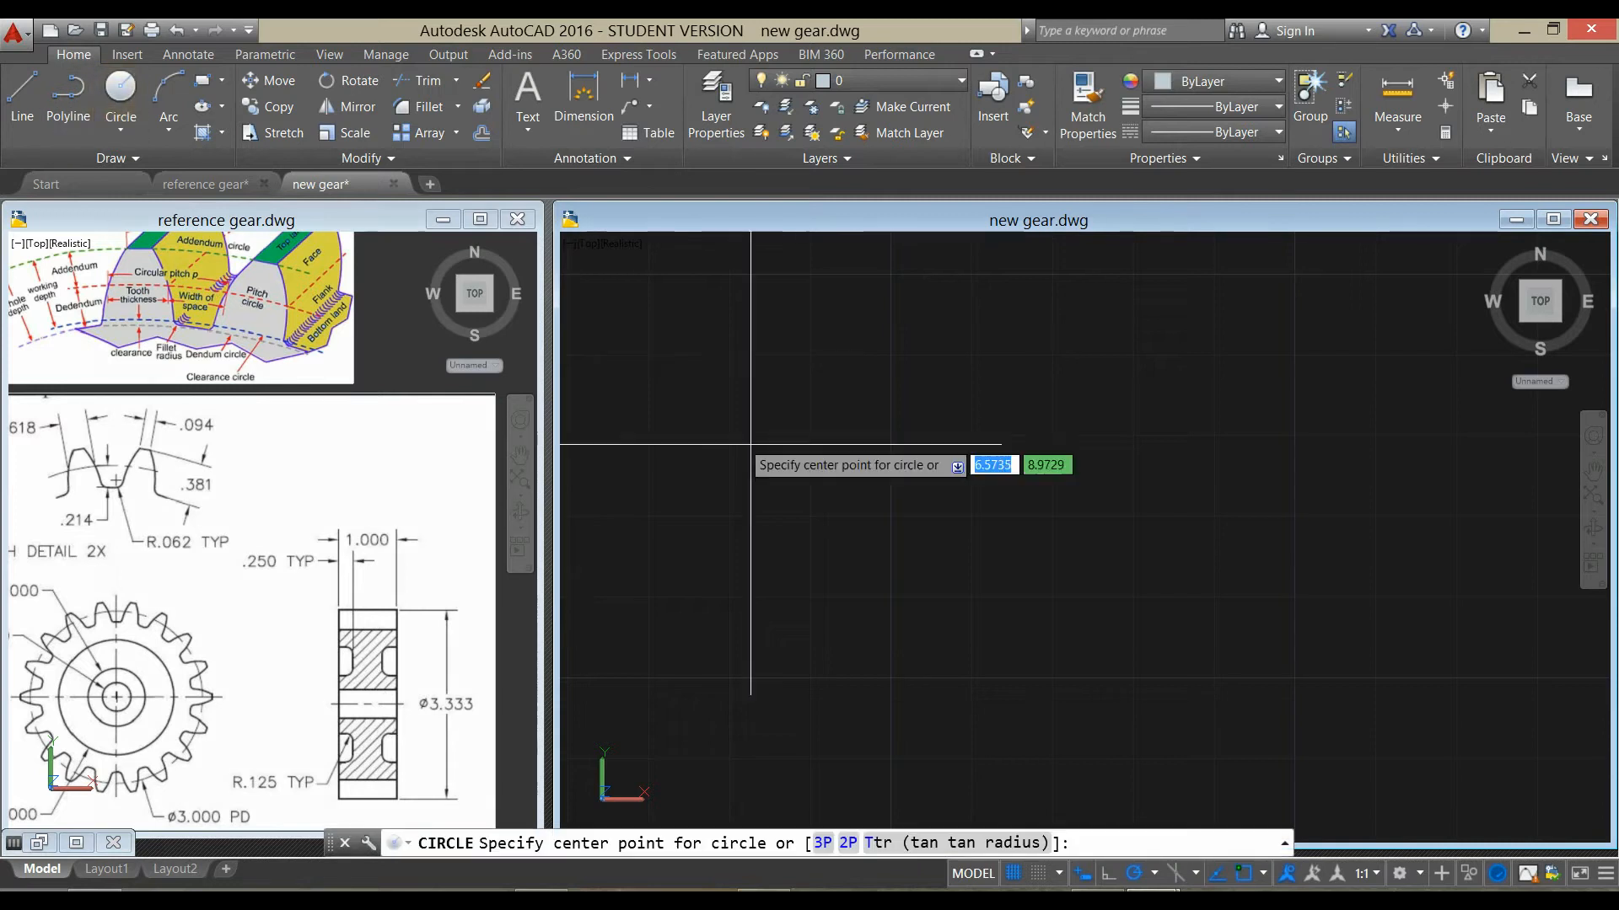
click(1002, 482)
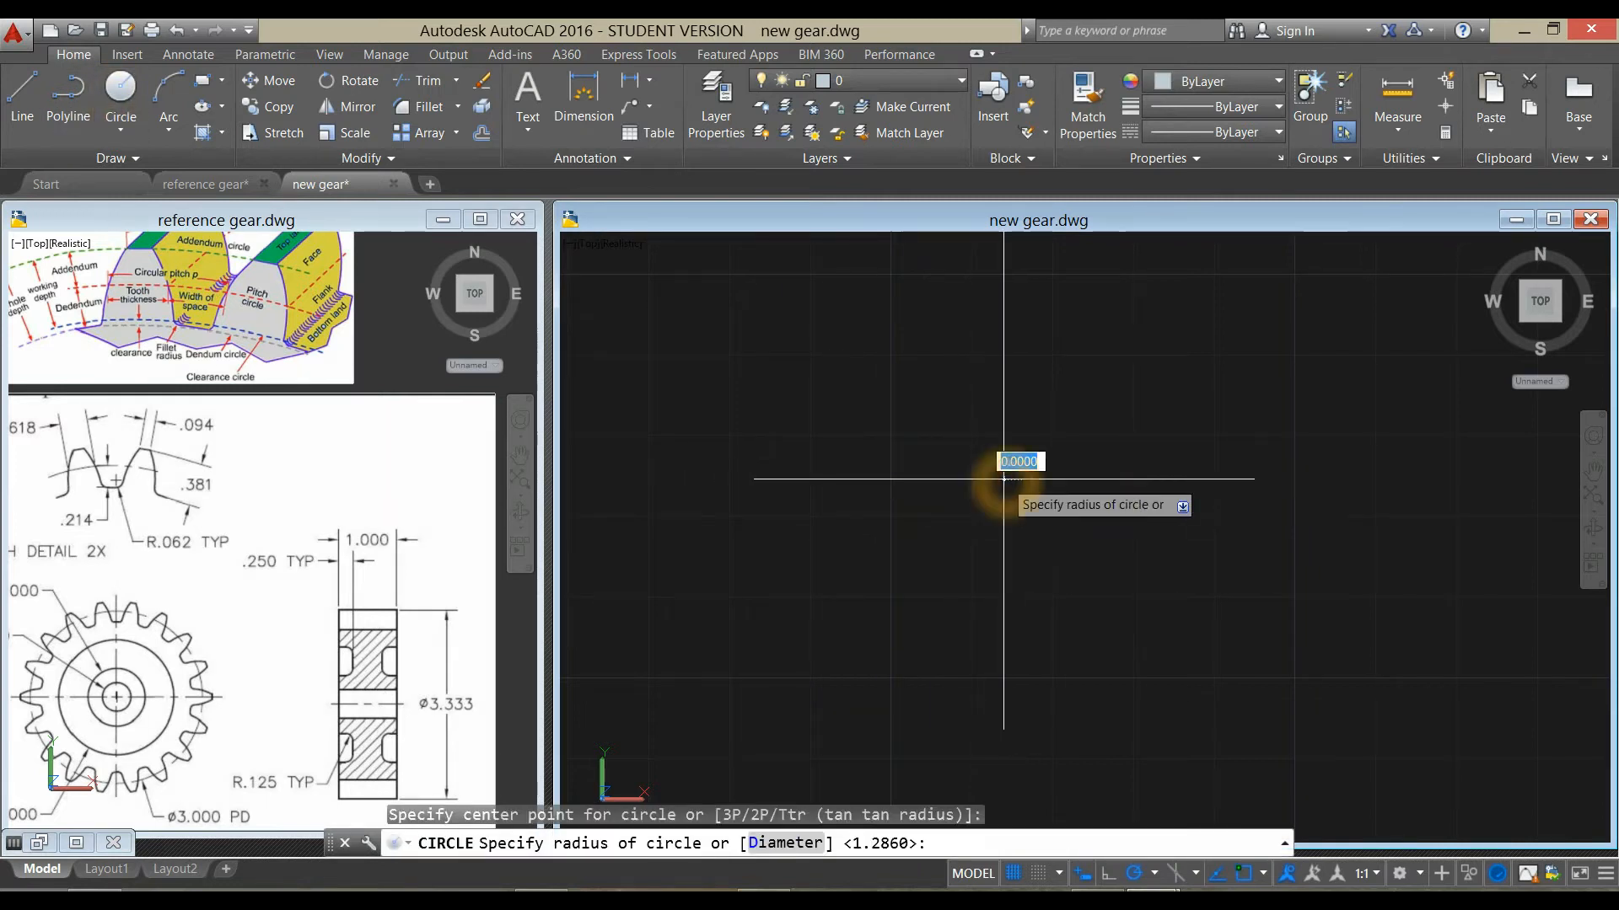
mouse_move(1038, 362)
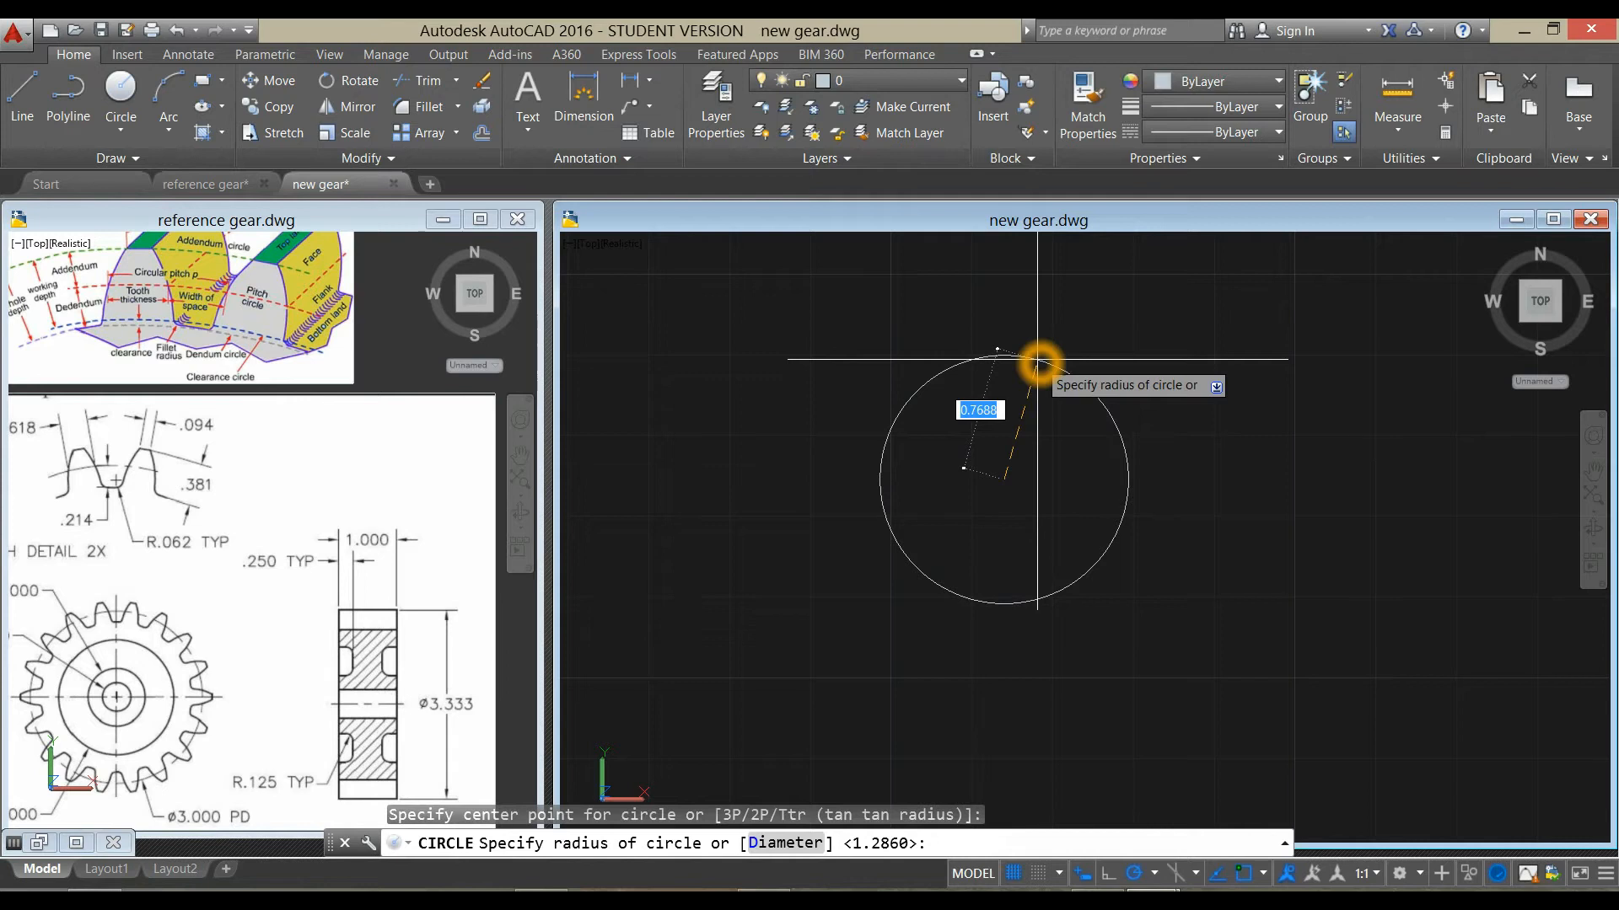
text(d)
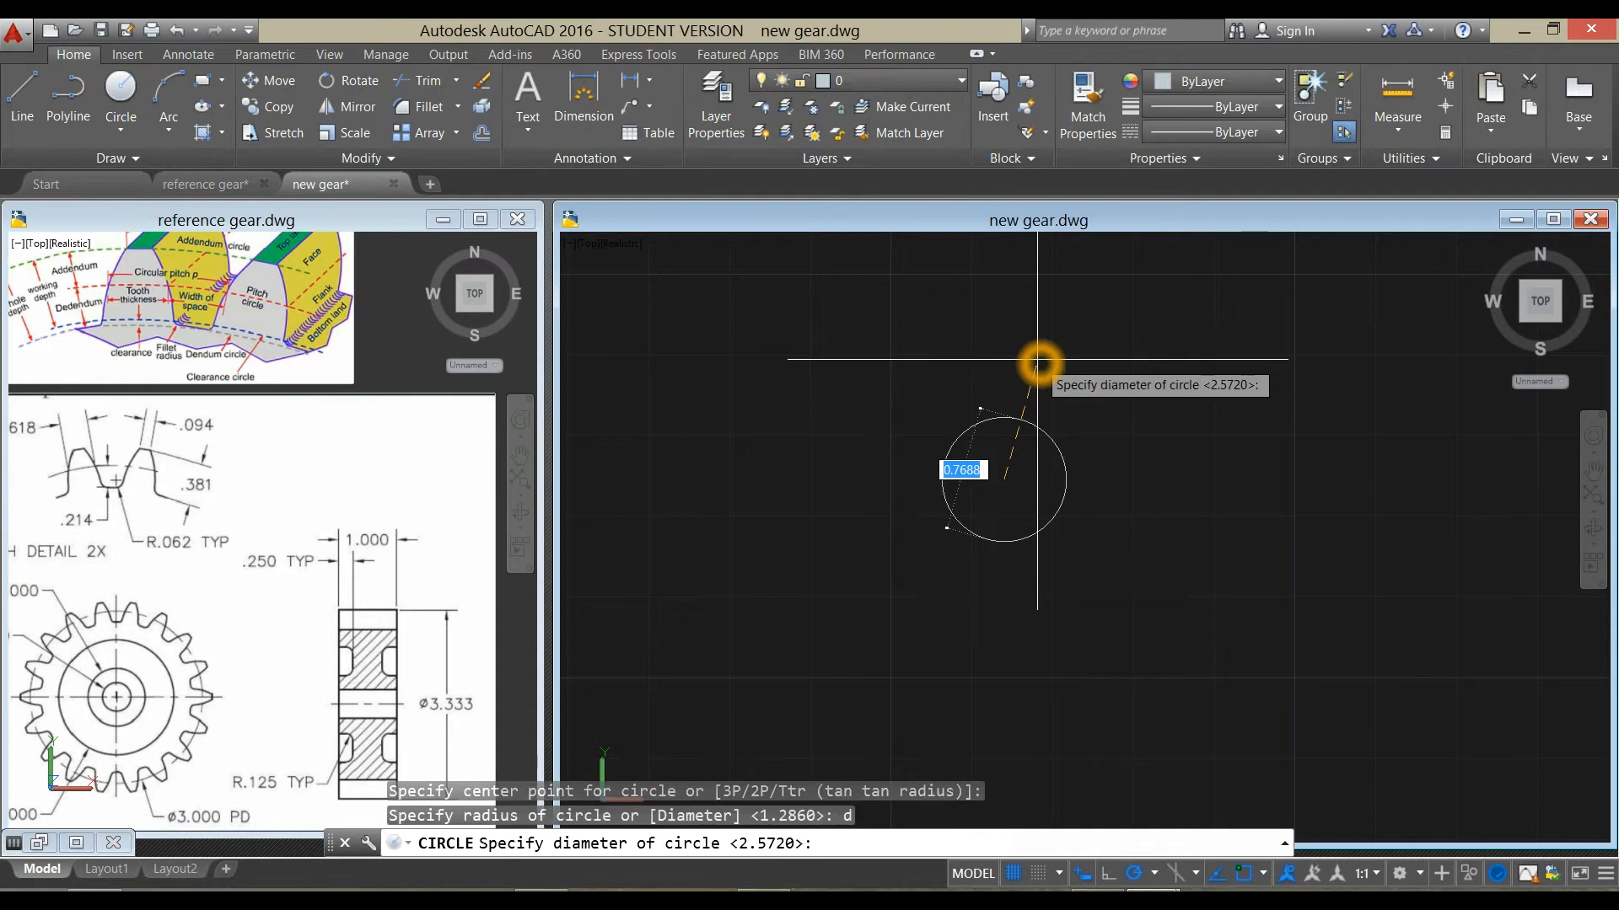
text(3)
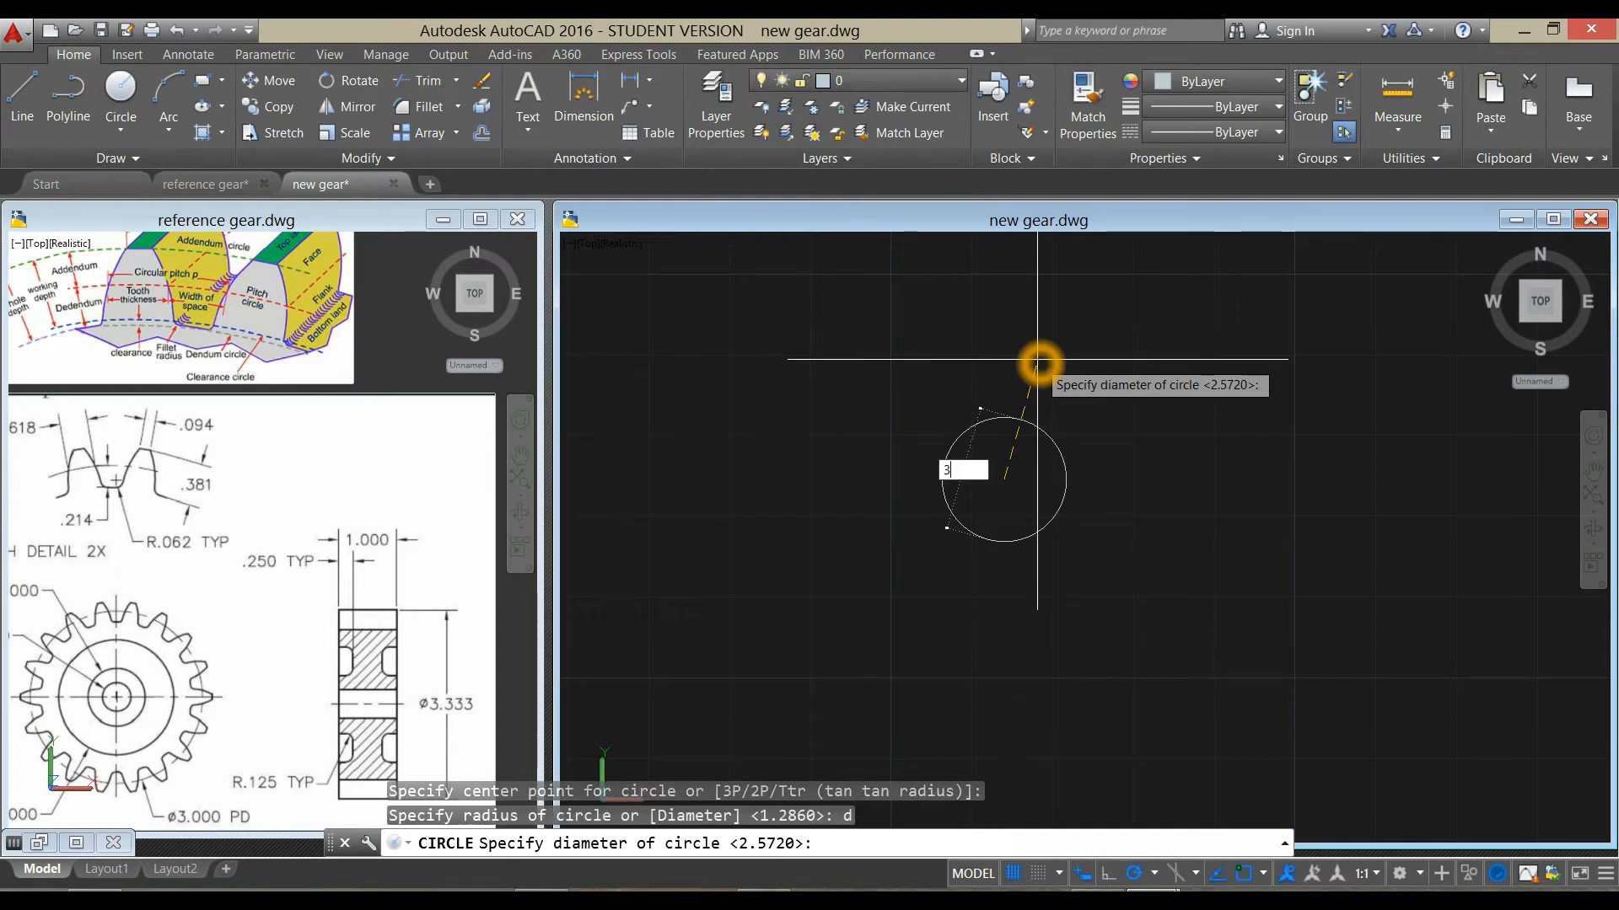
text(.333)
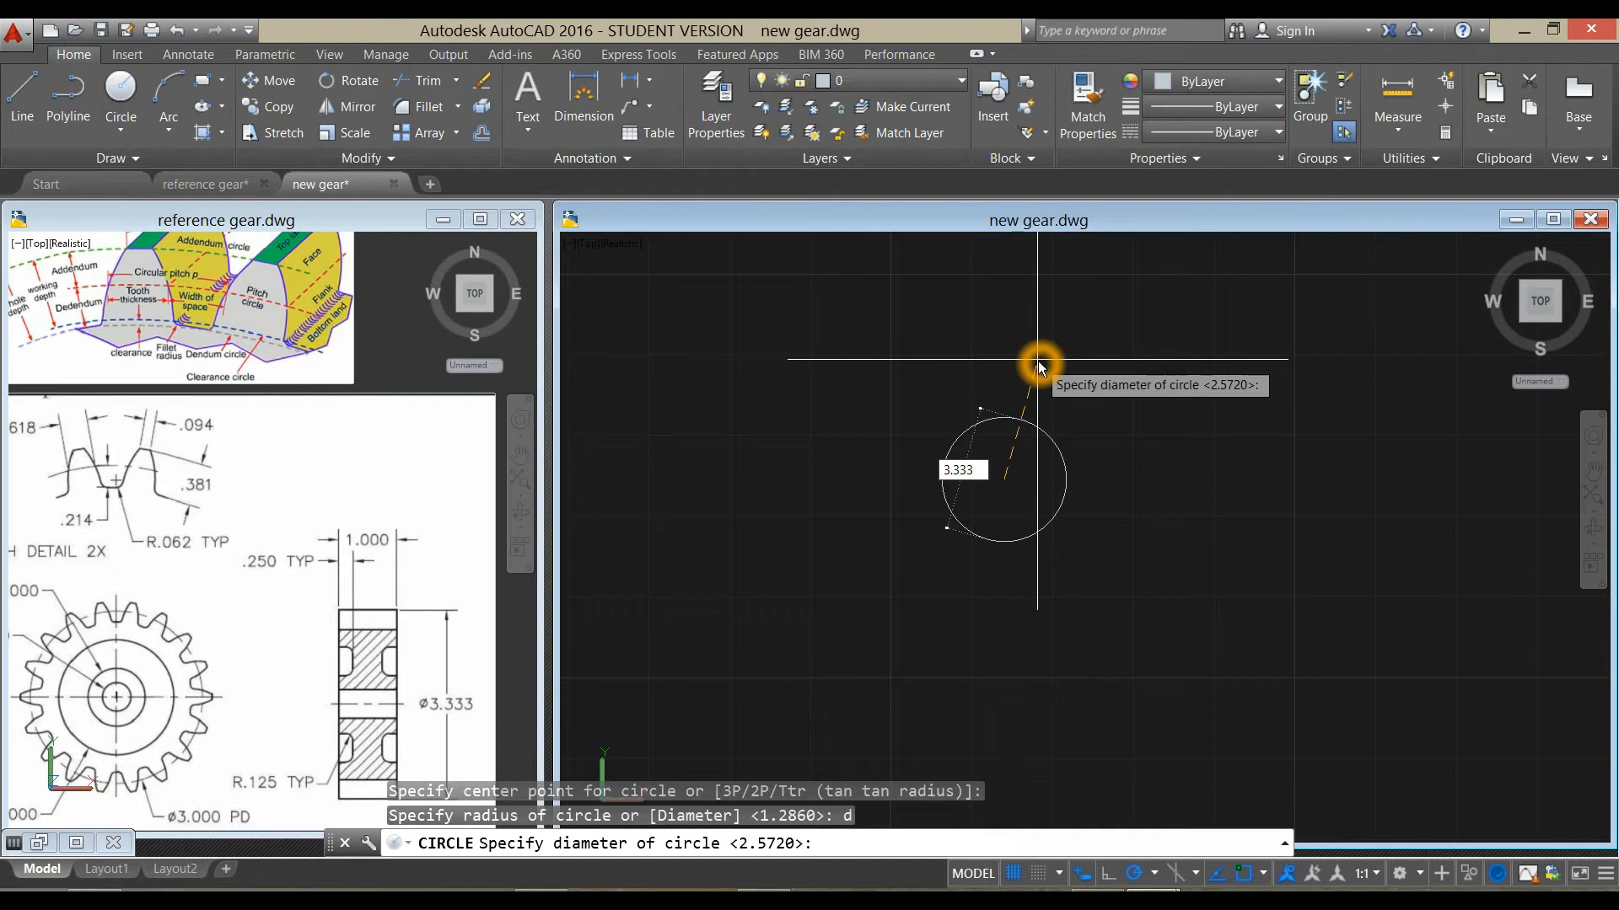
text(3.333)
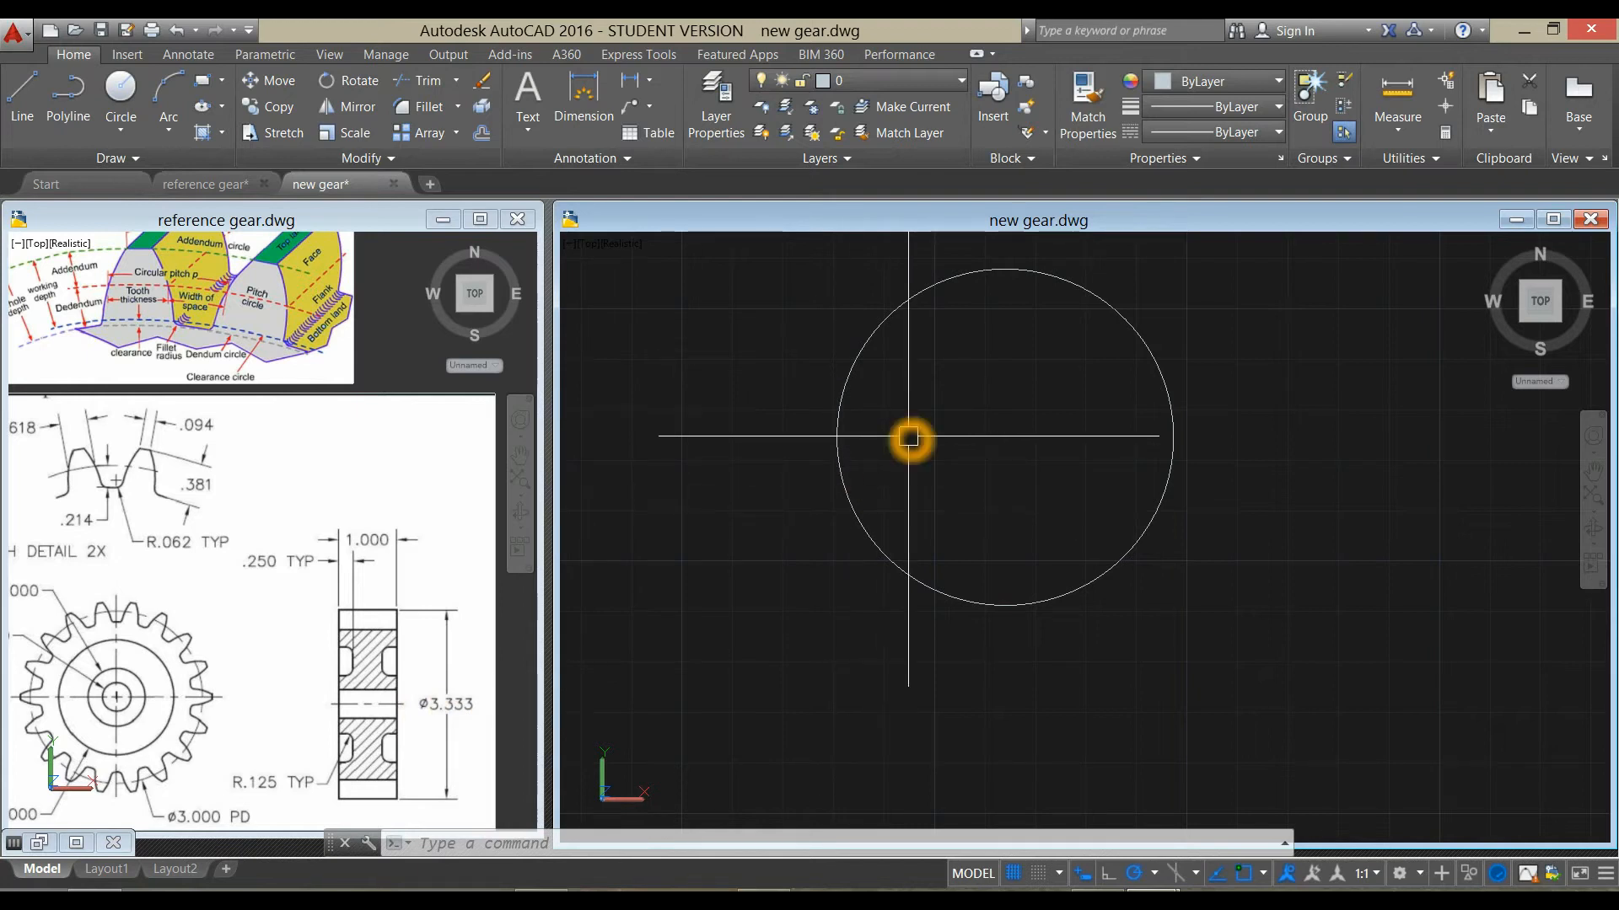
- Repeat CIRCLE to draw a smaller circle concentric with the 3.333 circle
right_click(909, 438)
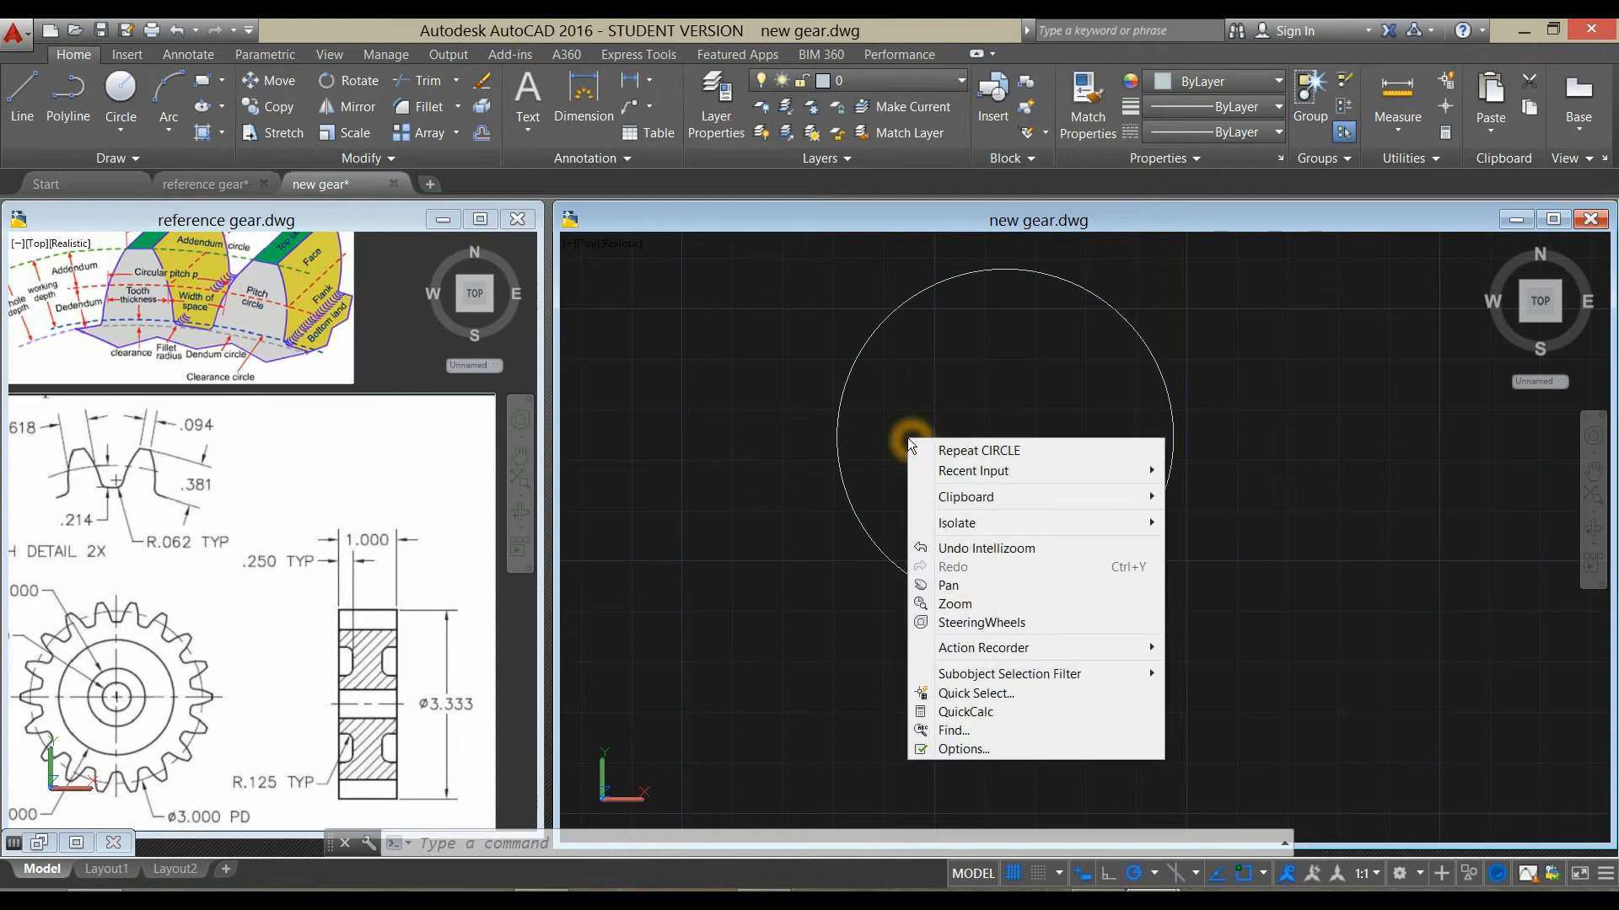
click(976, 450)
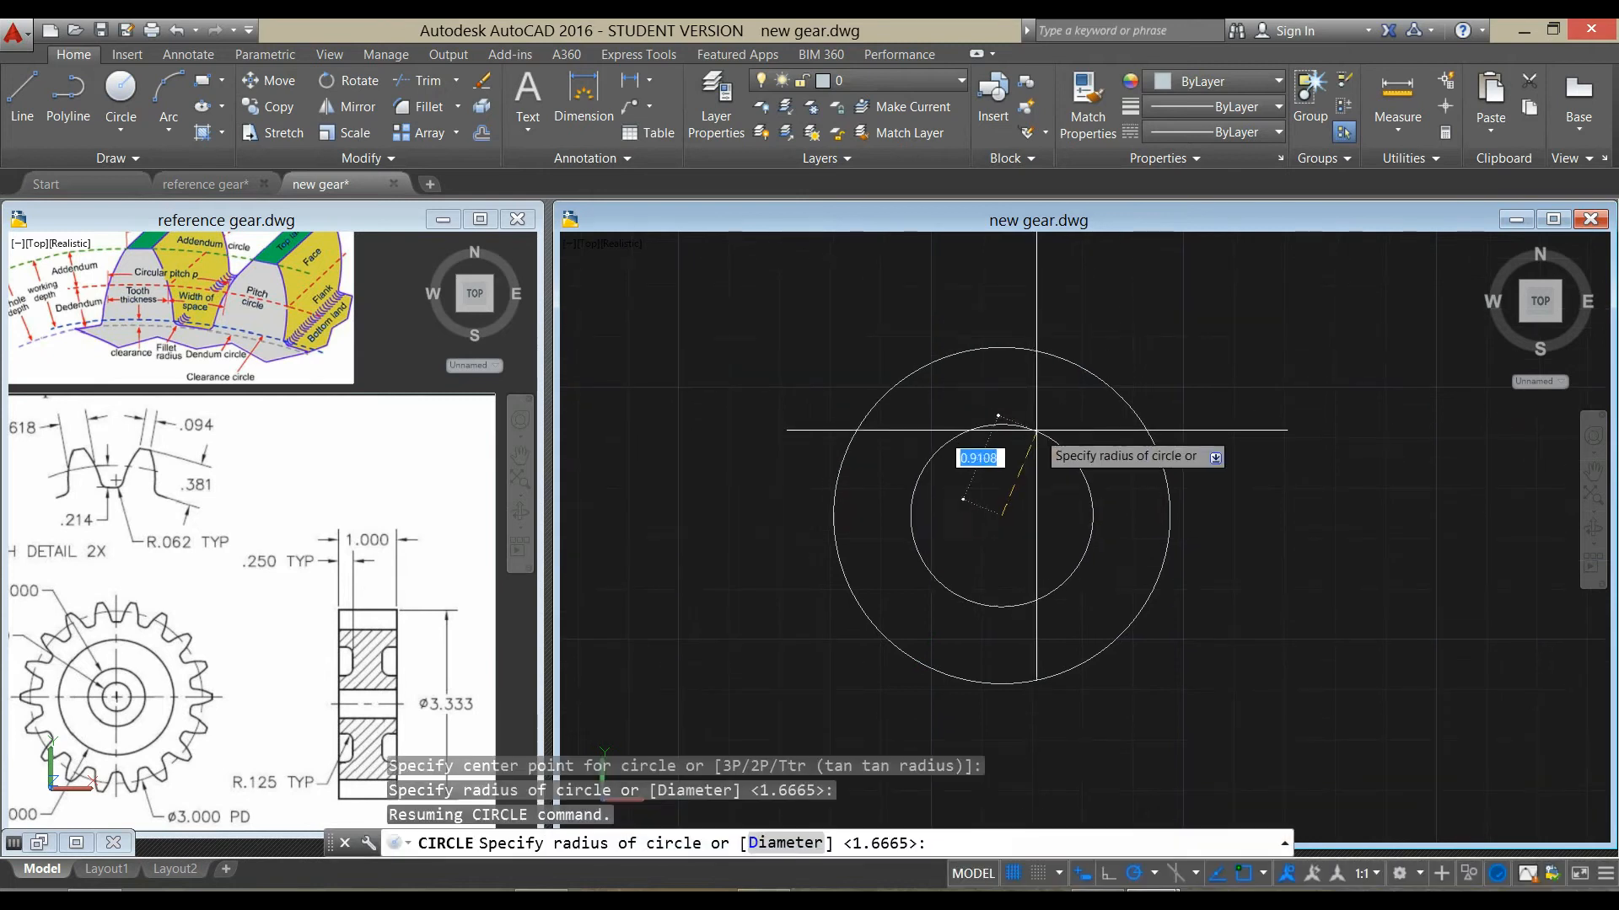
text(d)
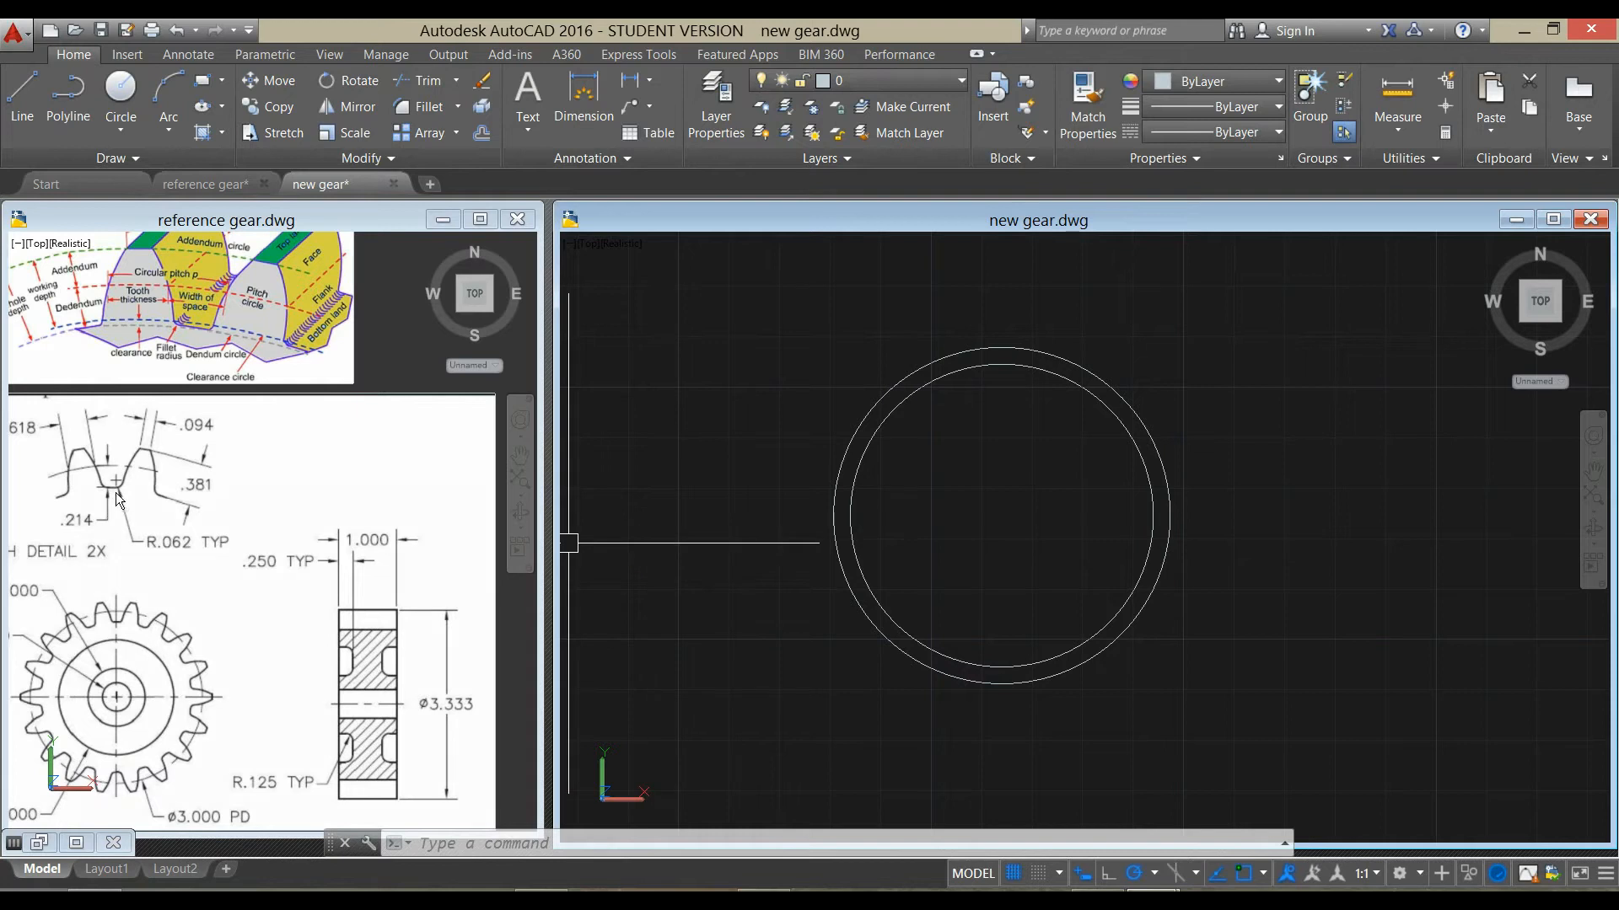
mouse_move(170, 332)
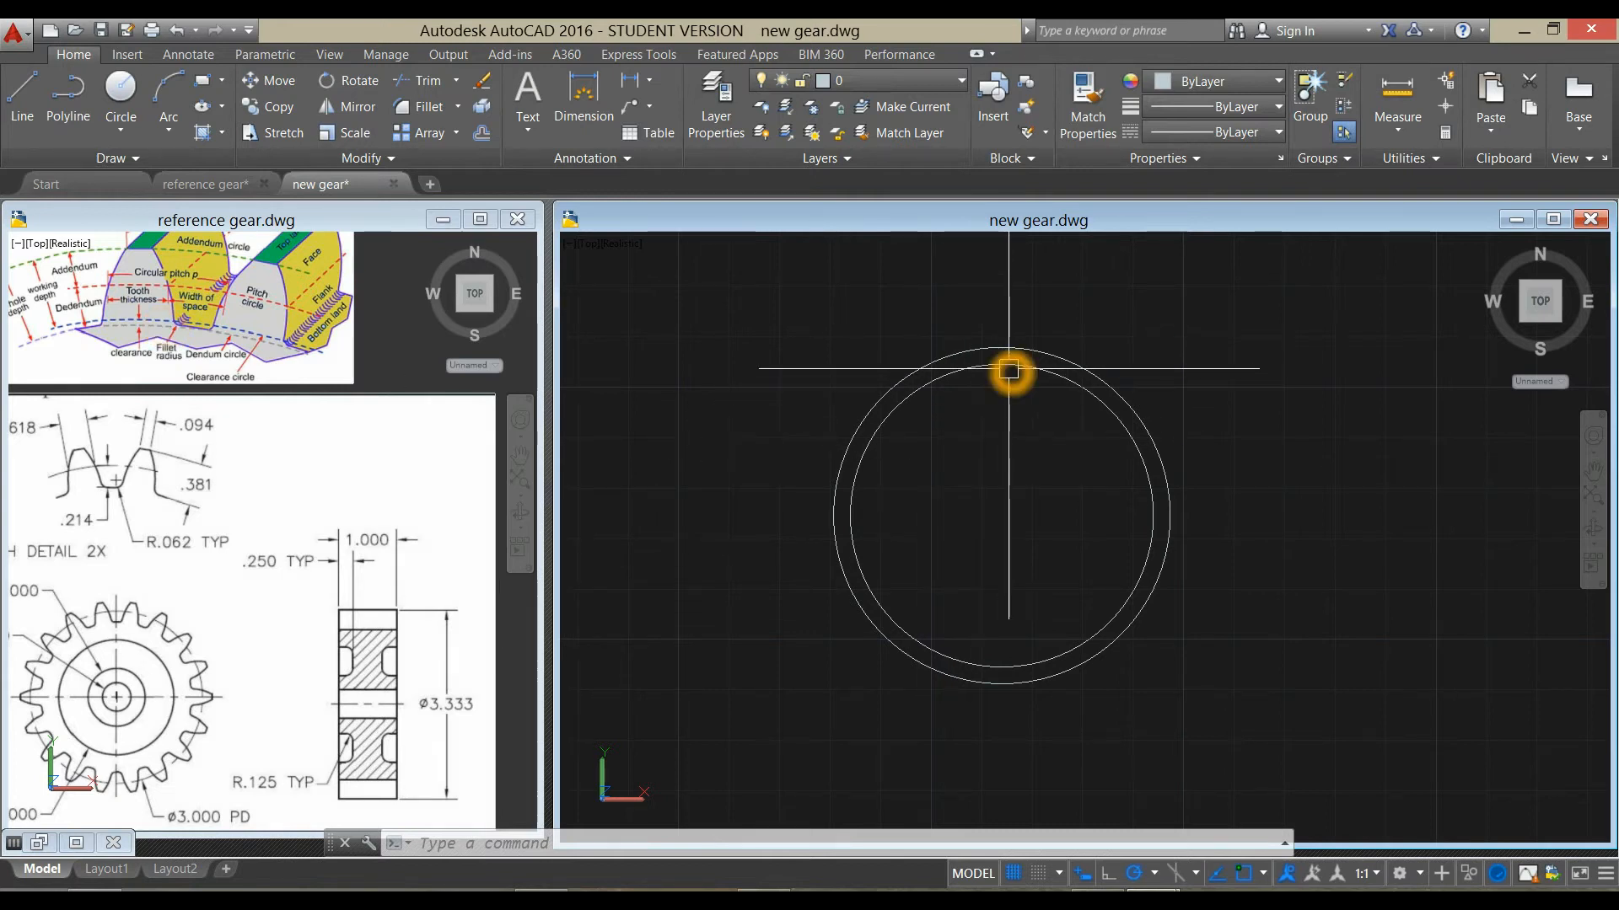
mouse_move(1008, 371)
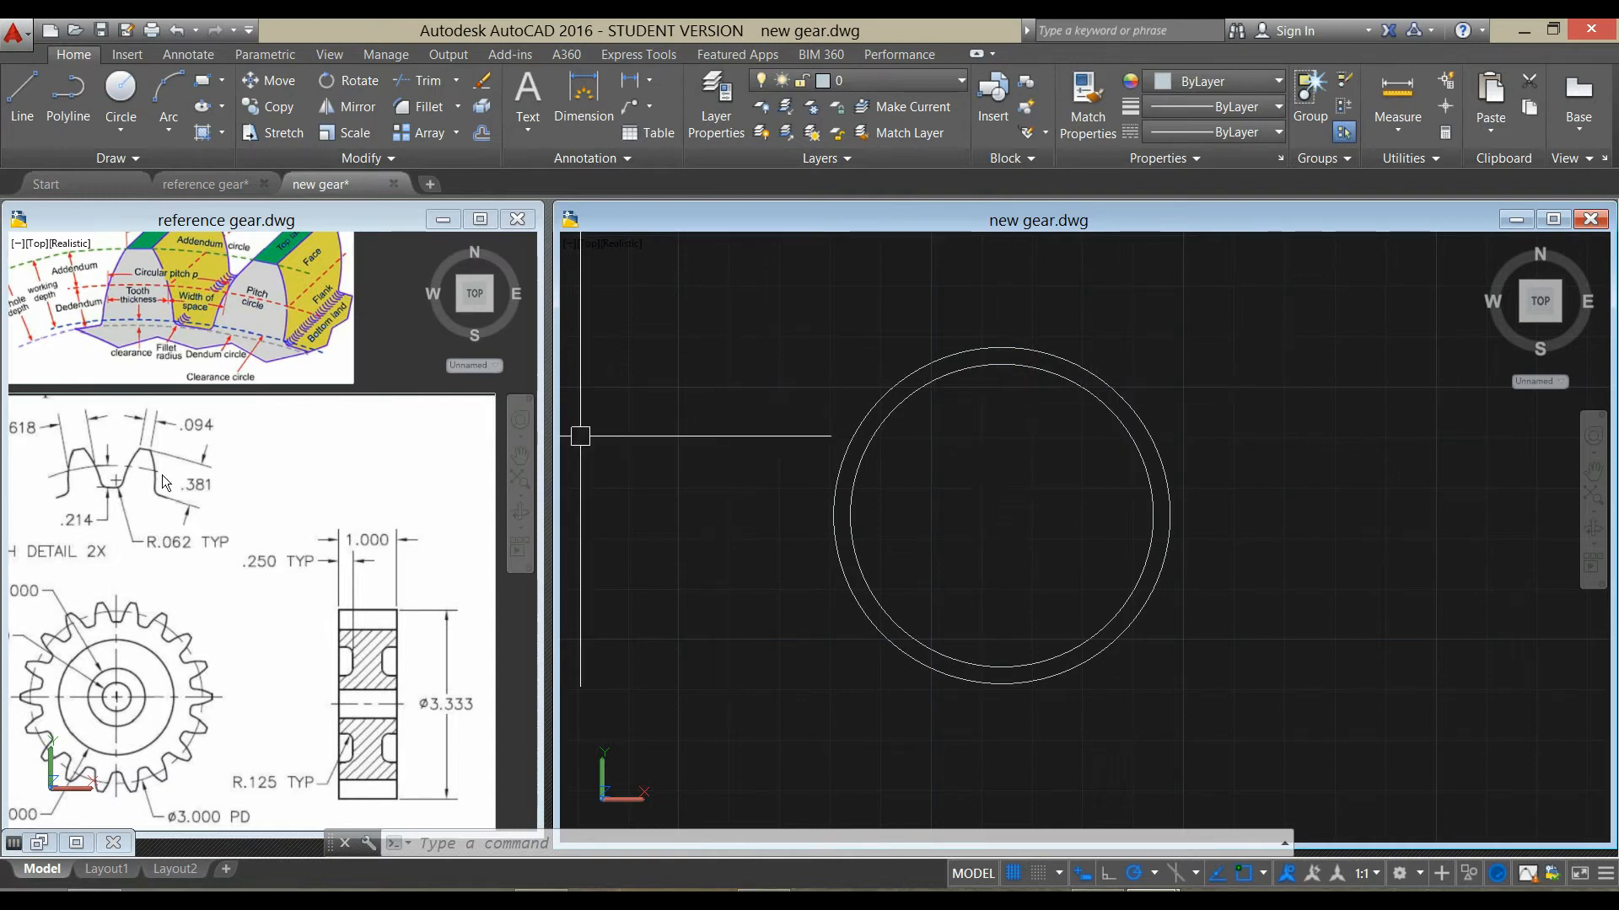
- Draw a .214-long vertical line down from the inner circle's top quadrant
click(116, 487)
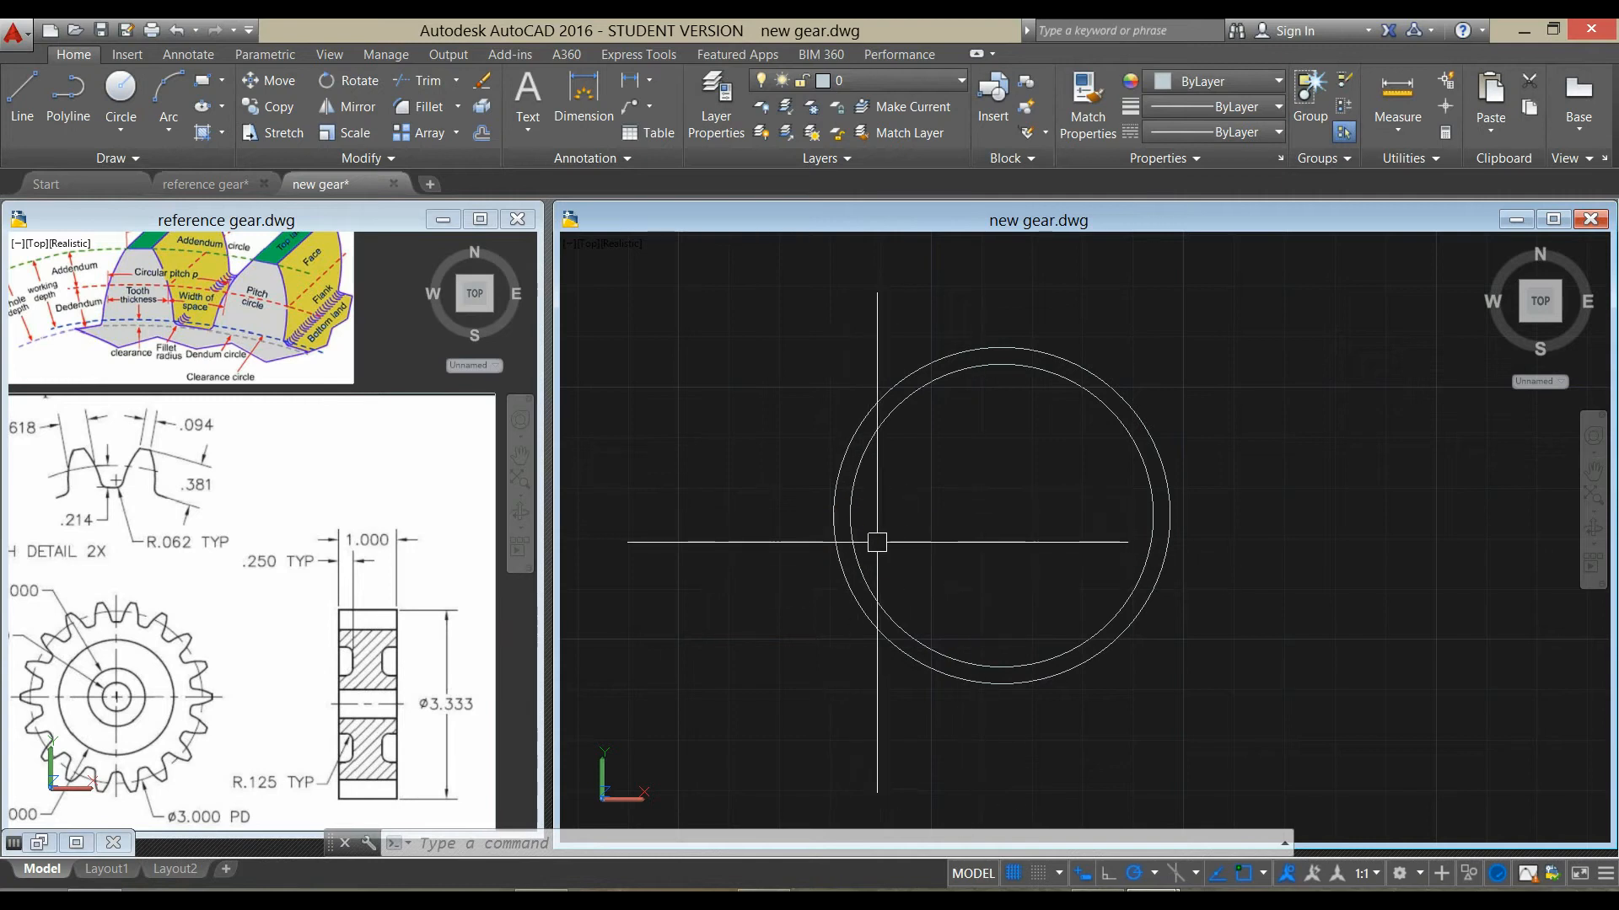
mouse_move(907, 544)
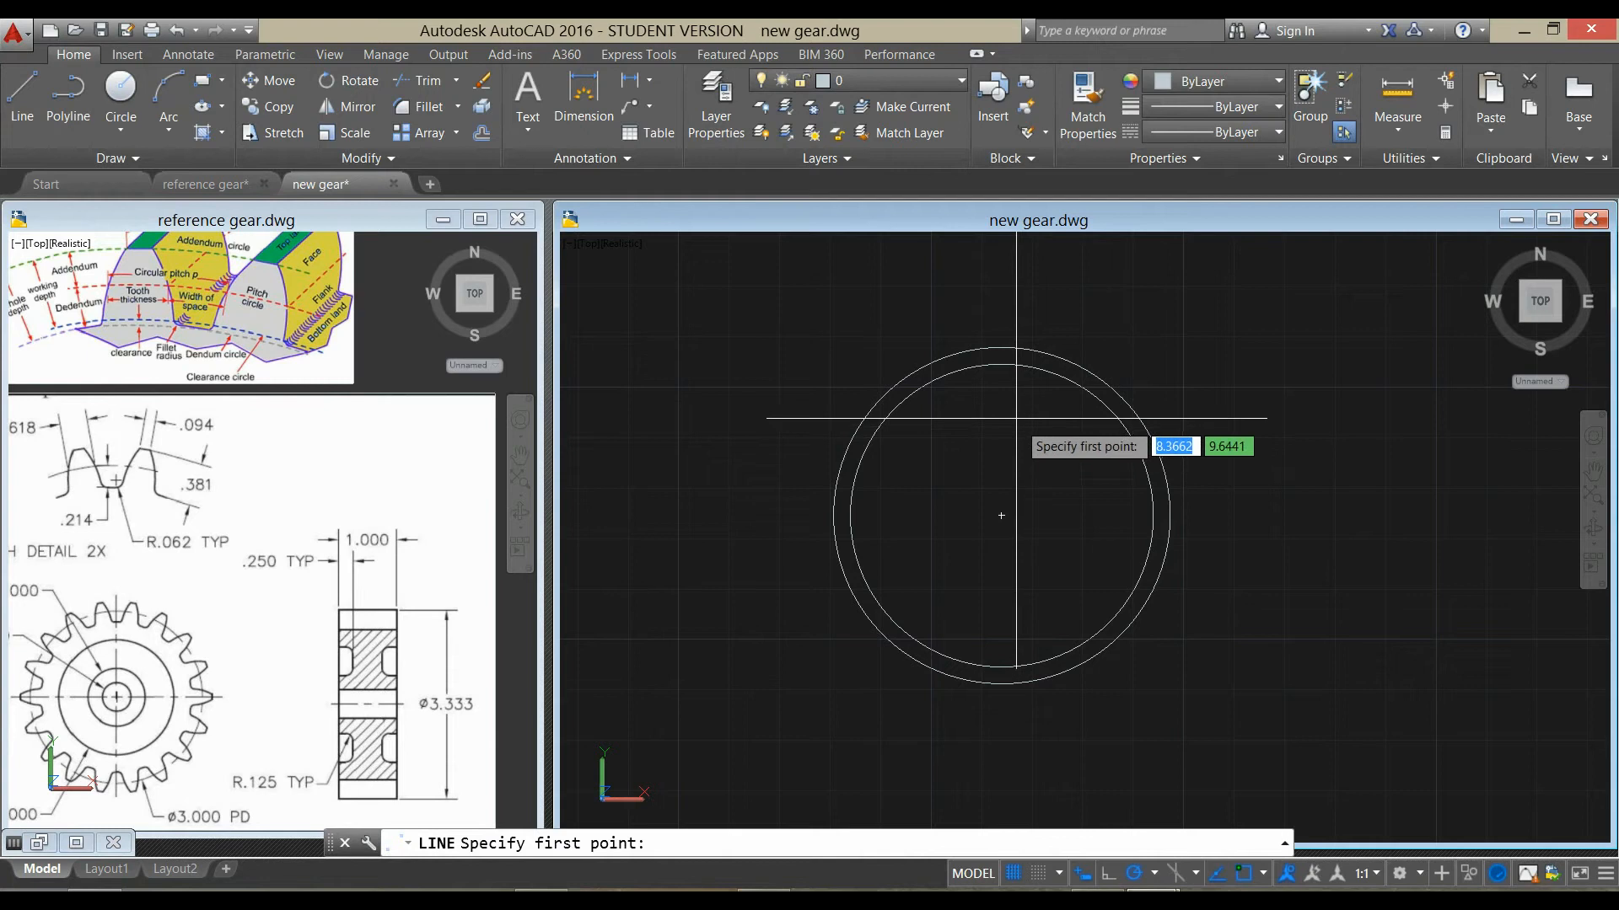
click(1002, 426)
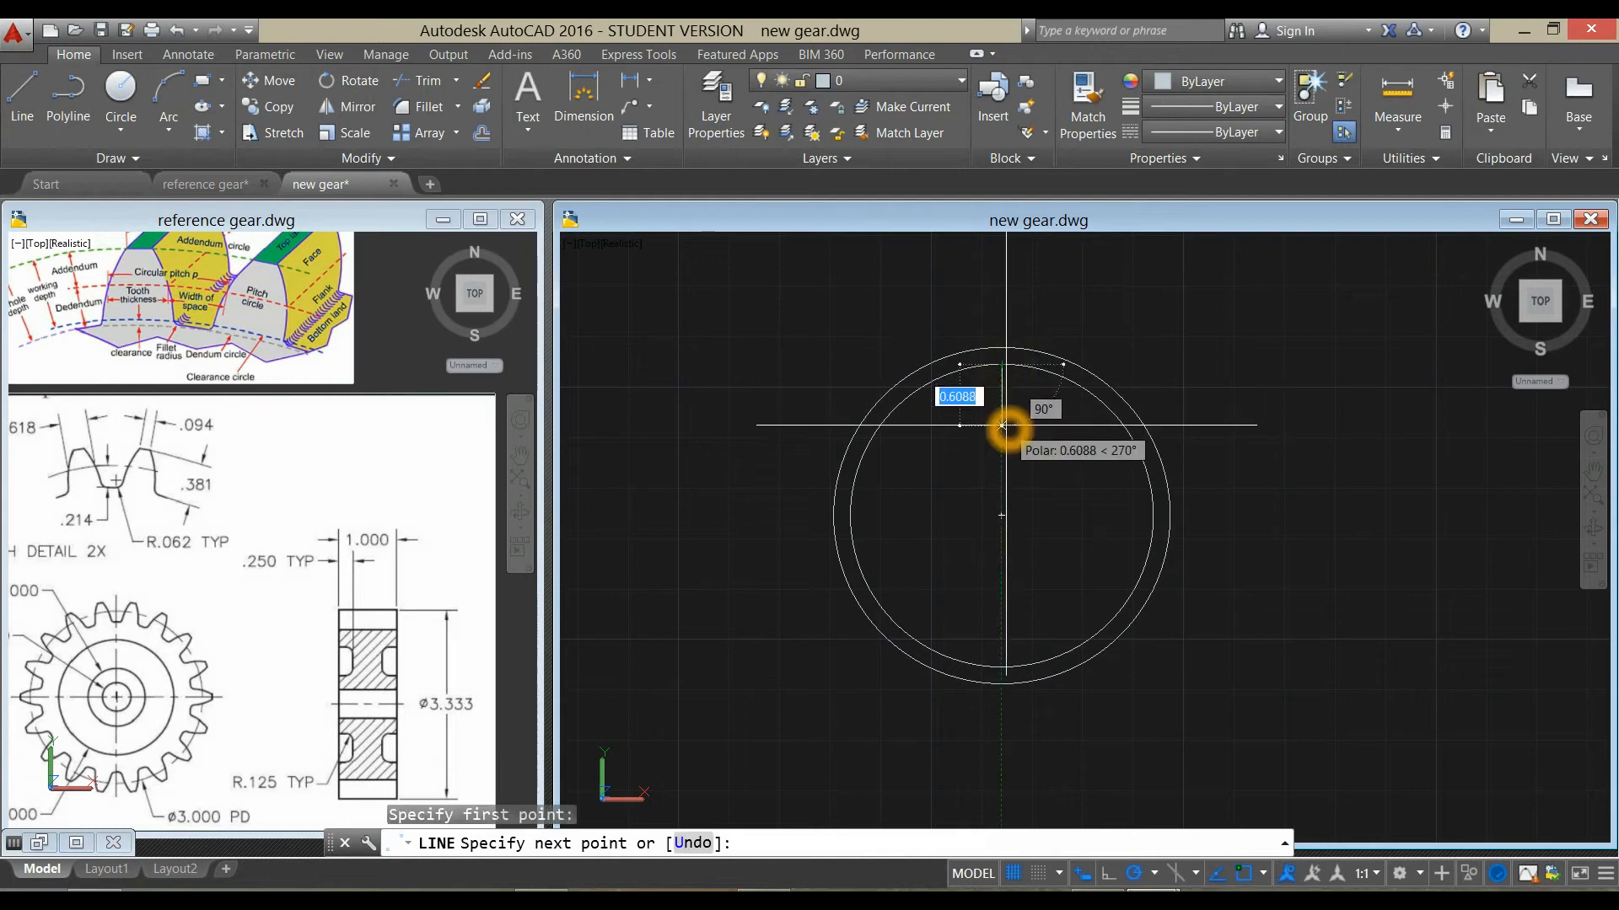
text(.214)
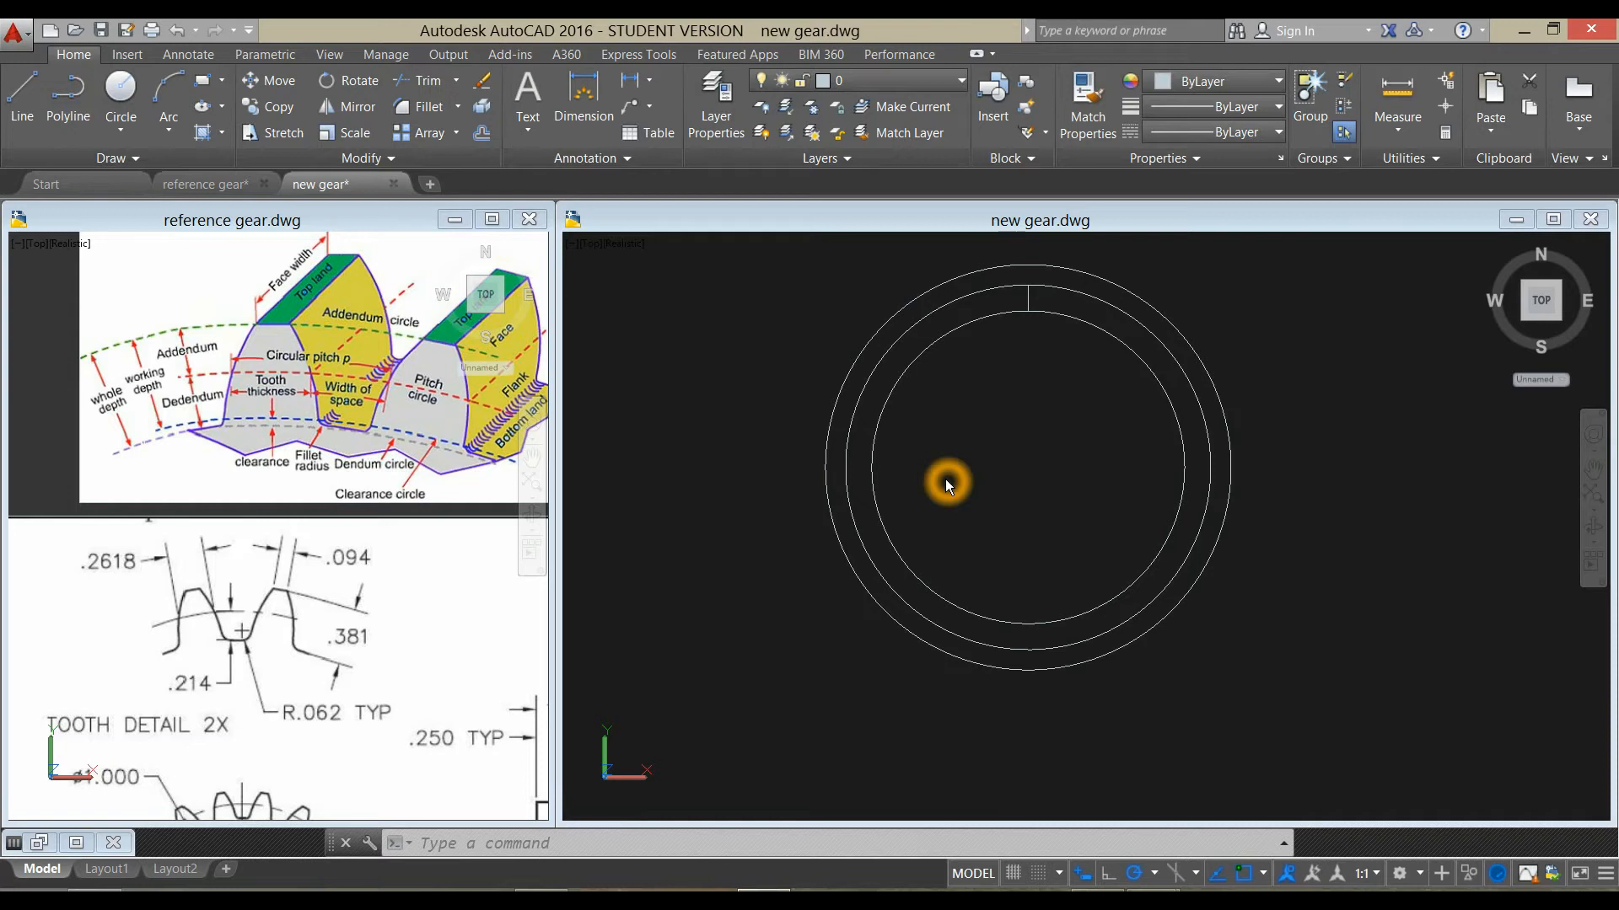
mouse_move(626, 510)
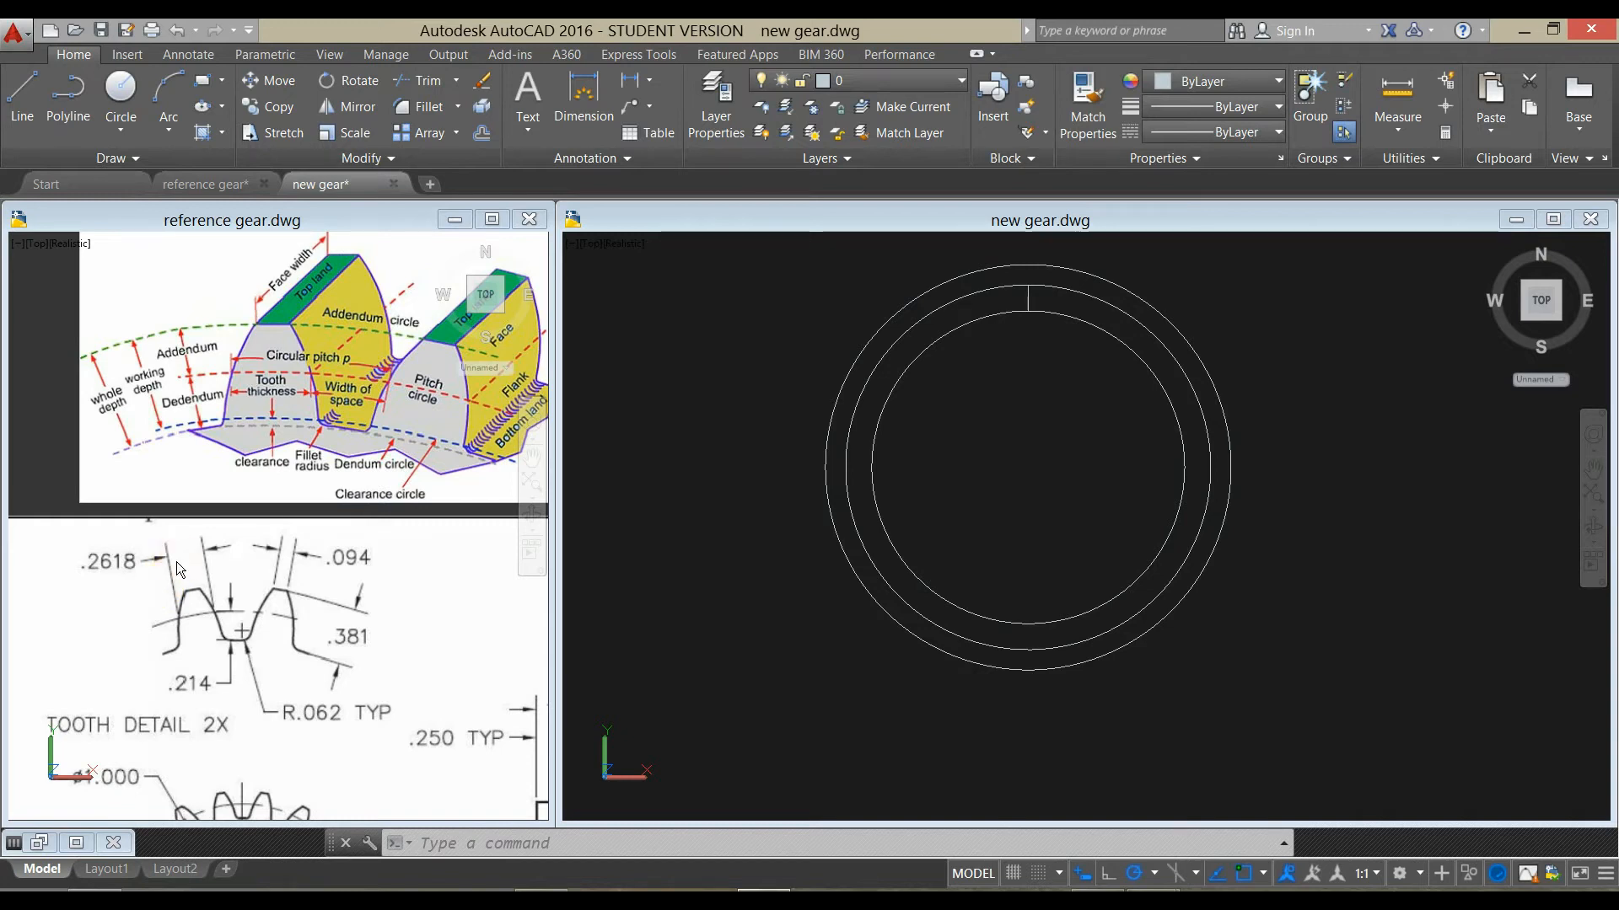
mouse_move(258, 418)
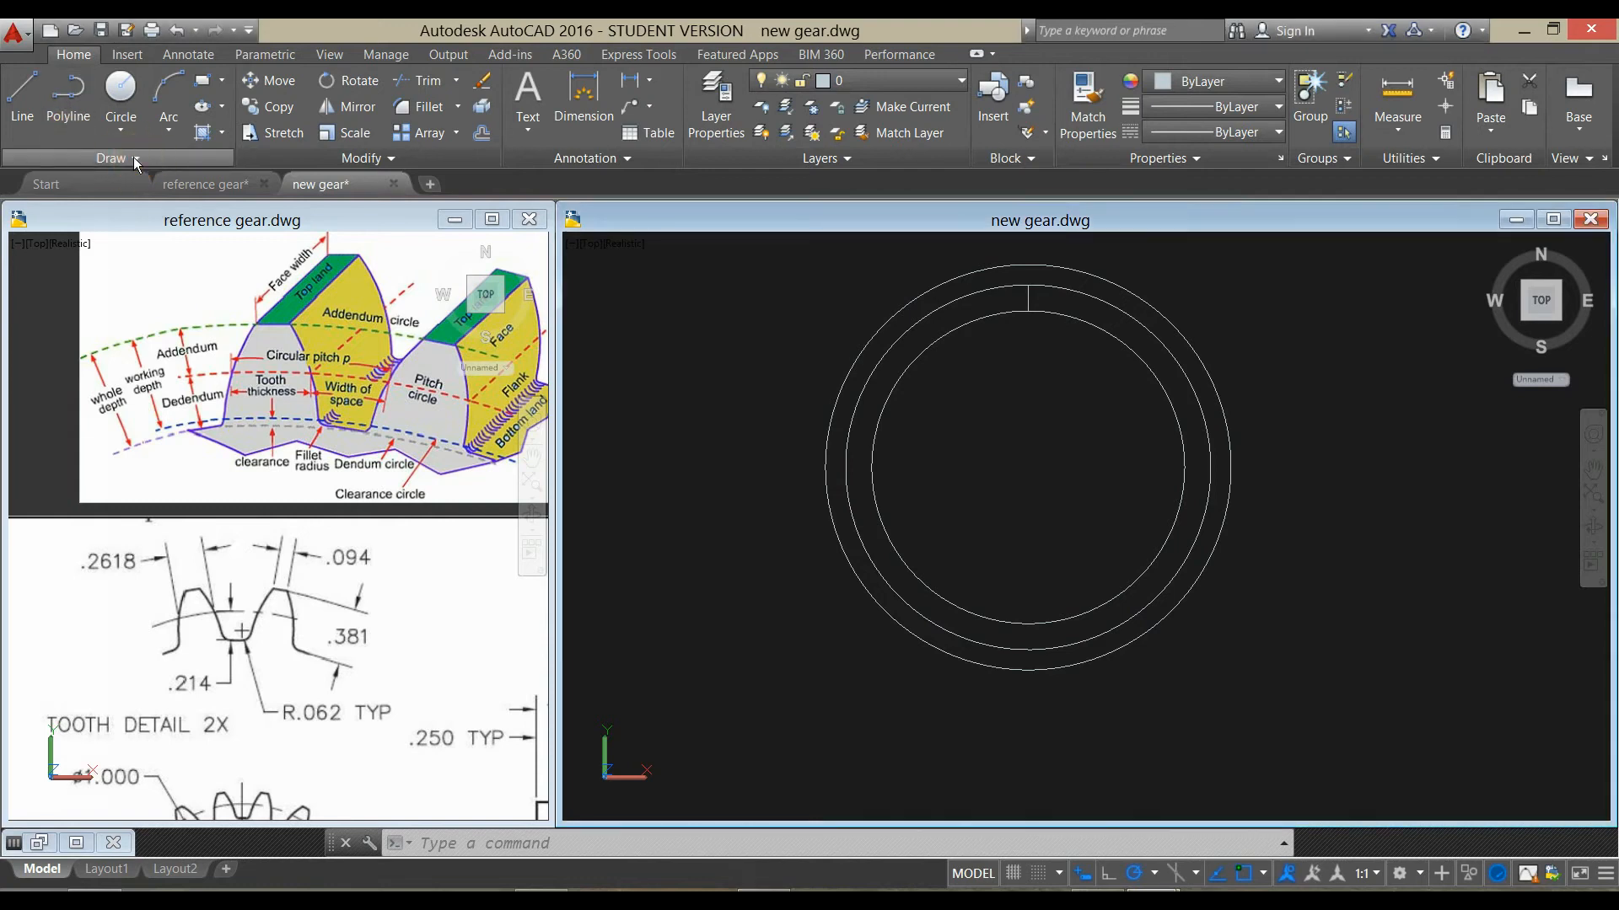
- Place a vertical construction line and offset it by 0.047
click(121, 158)
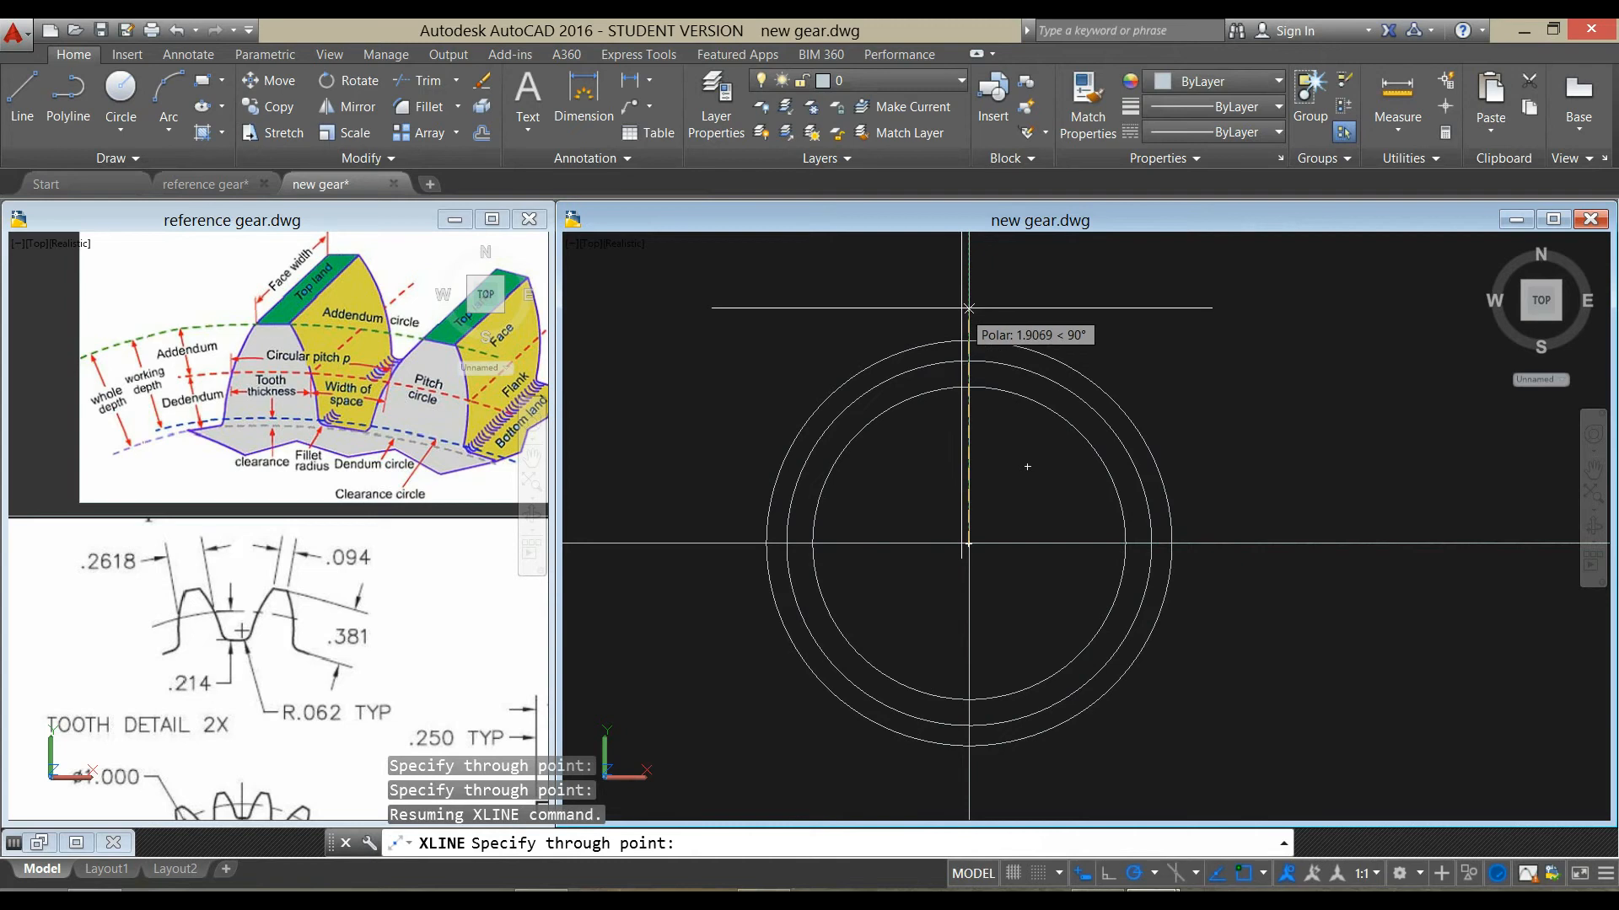
click(1054, 300)
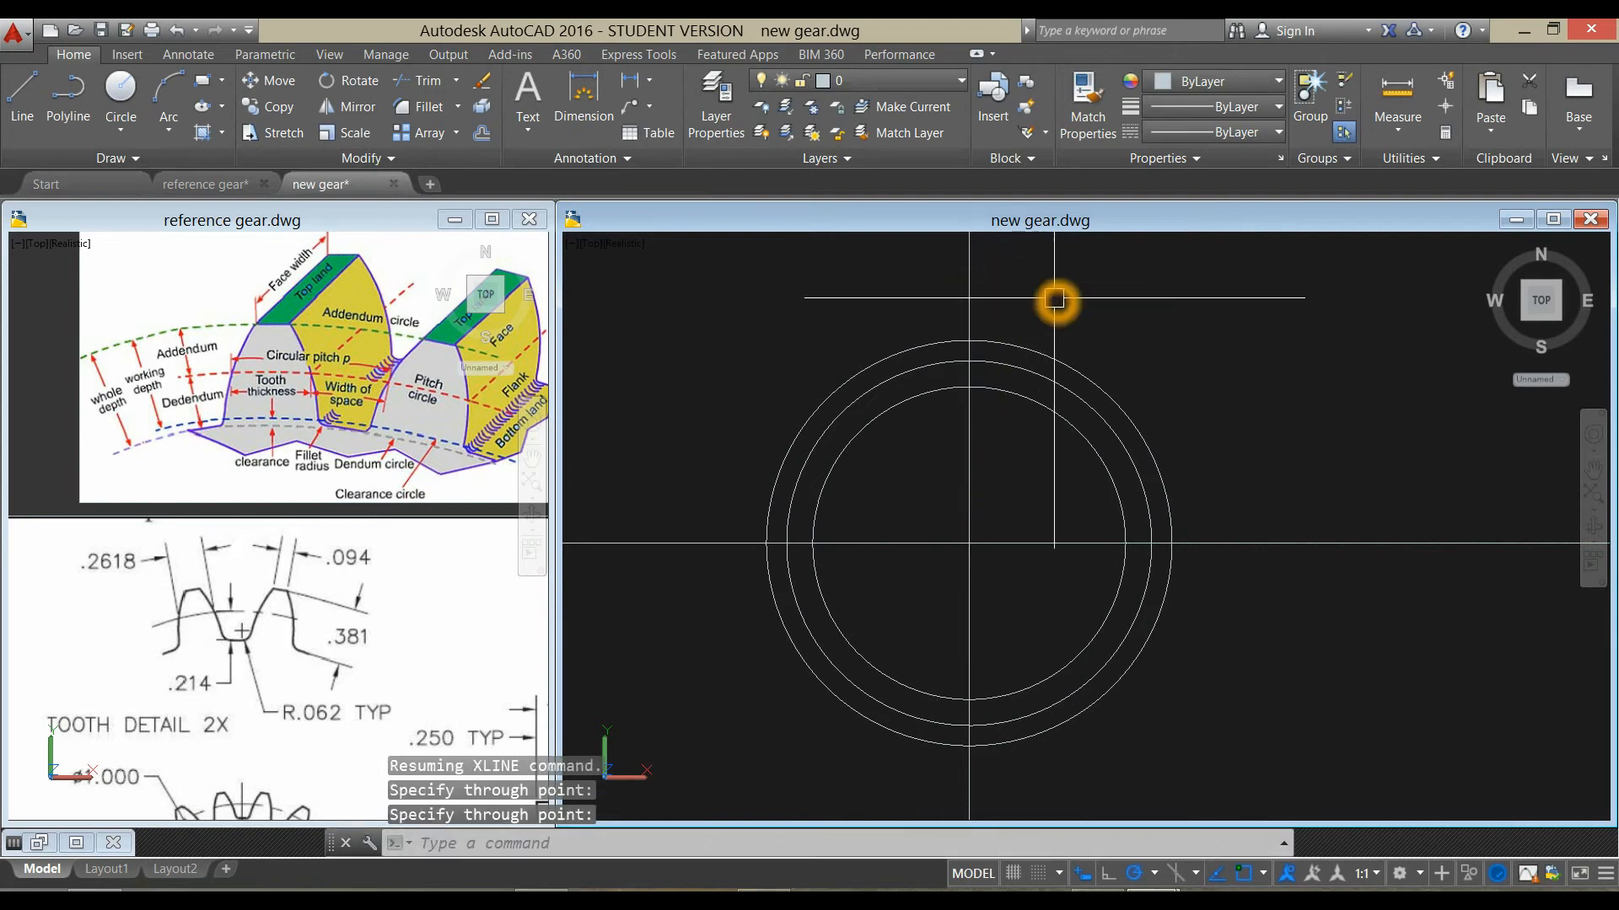
mouse_move(710, 323)
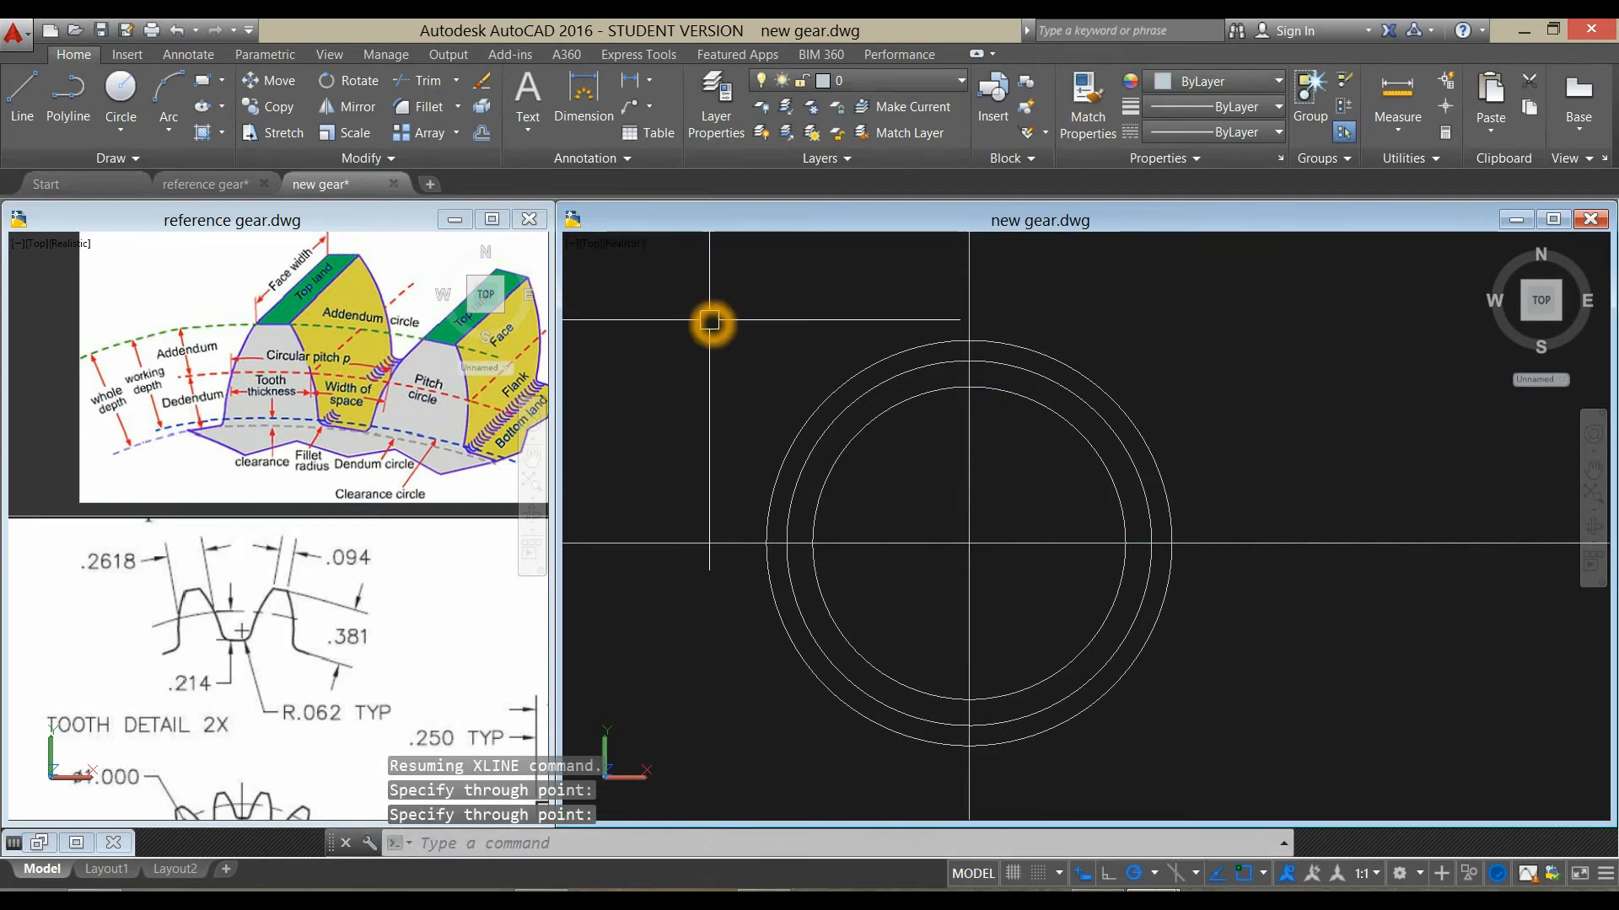
text(O)
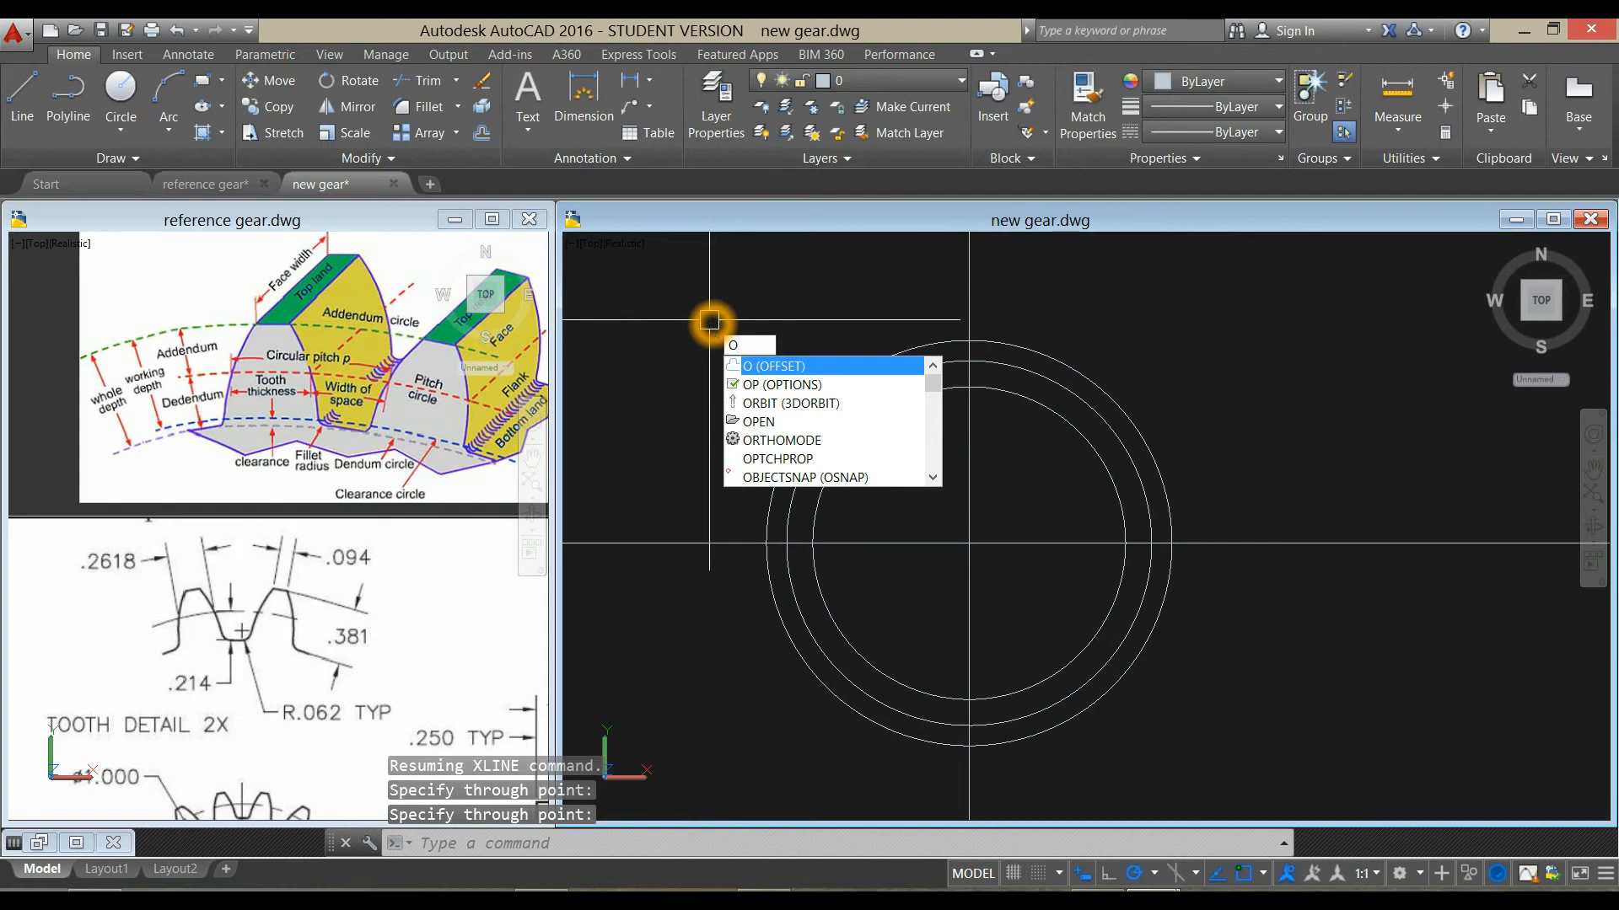
click(773, 365)
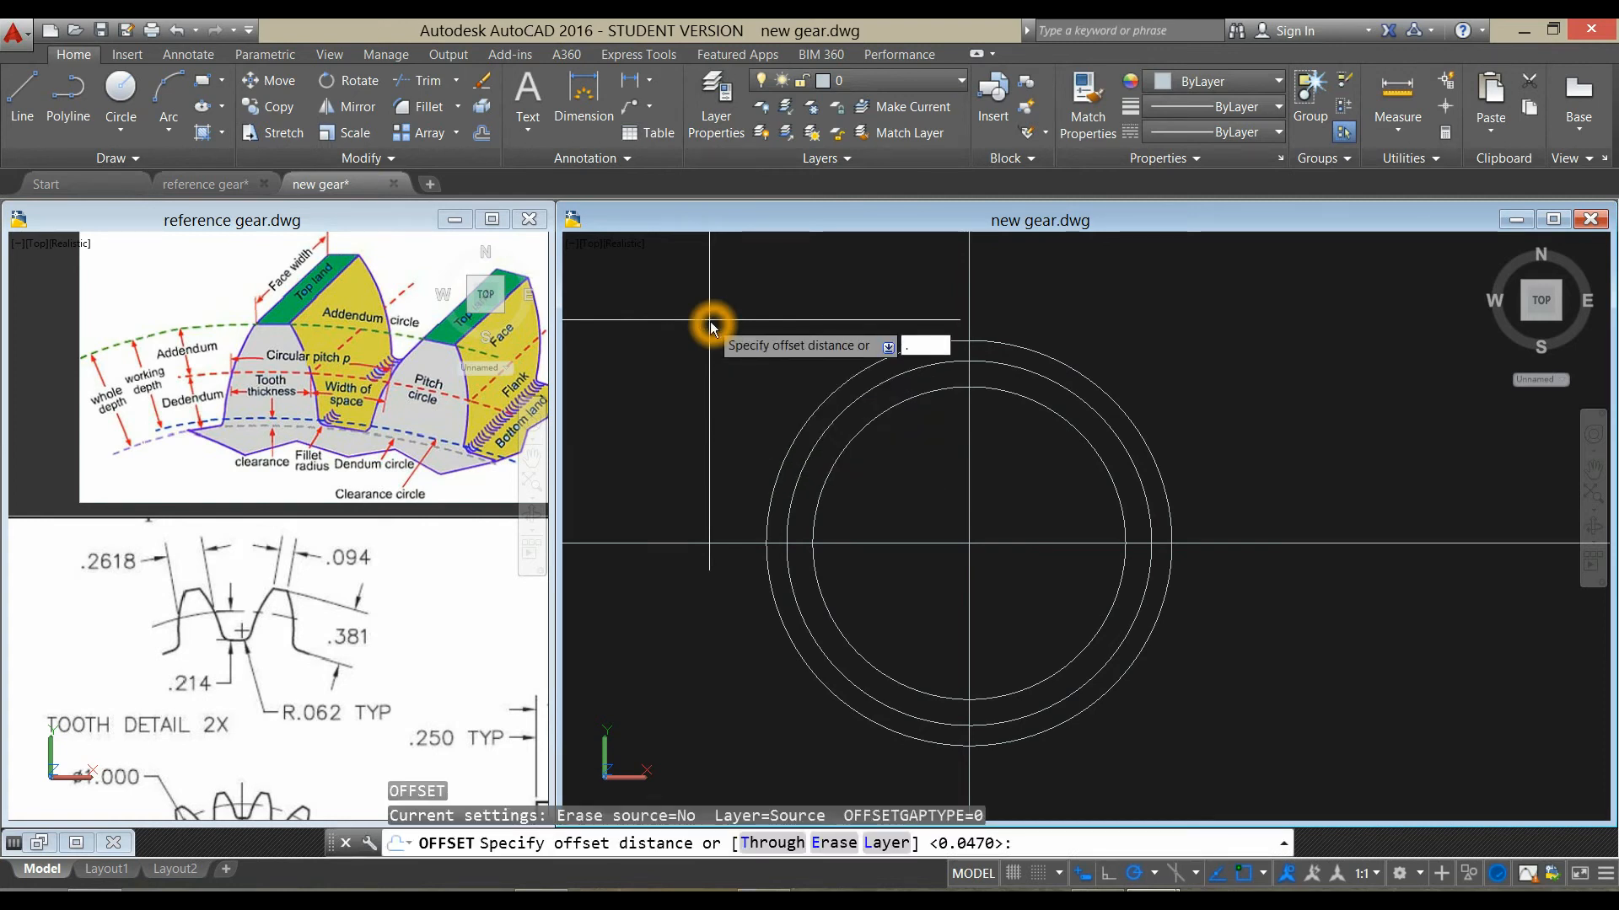
text(.047)
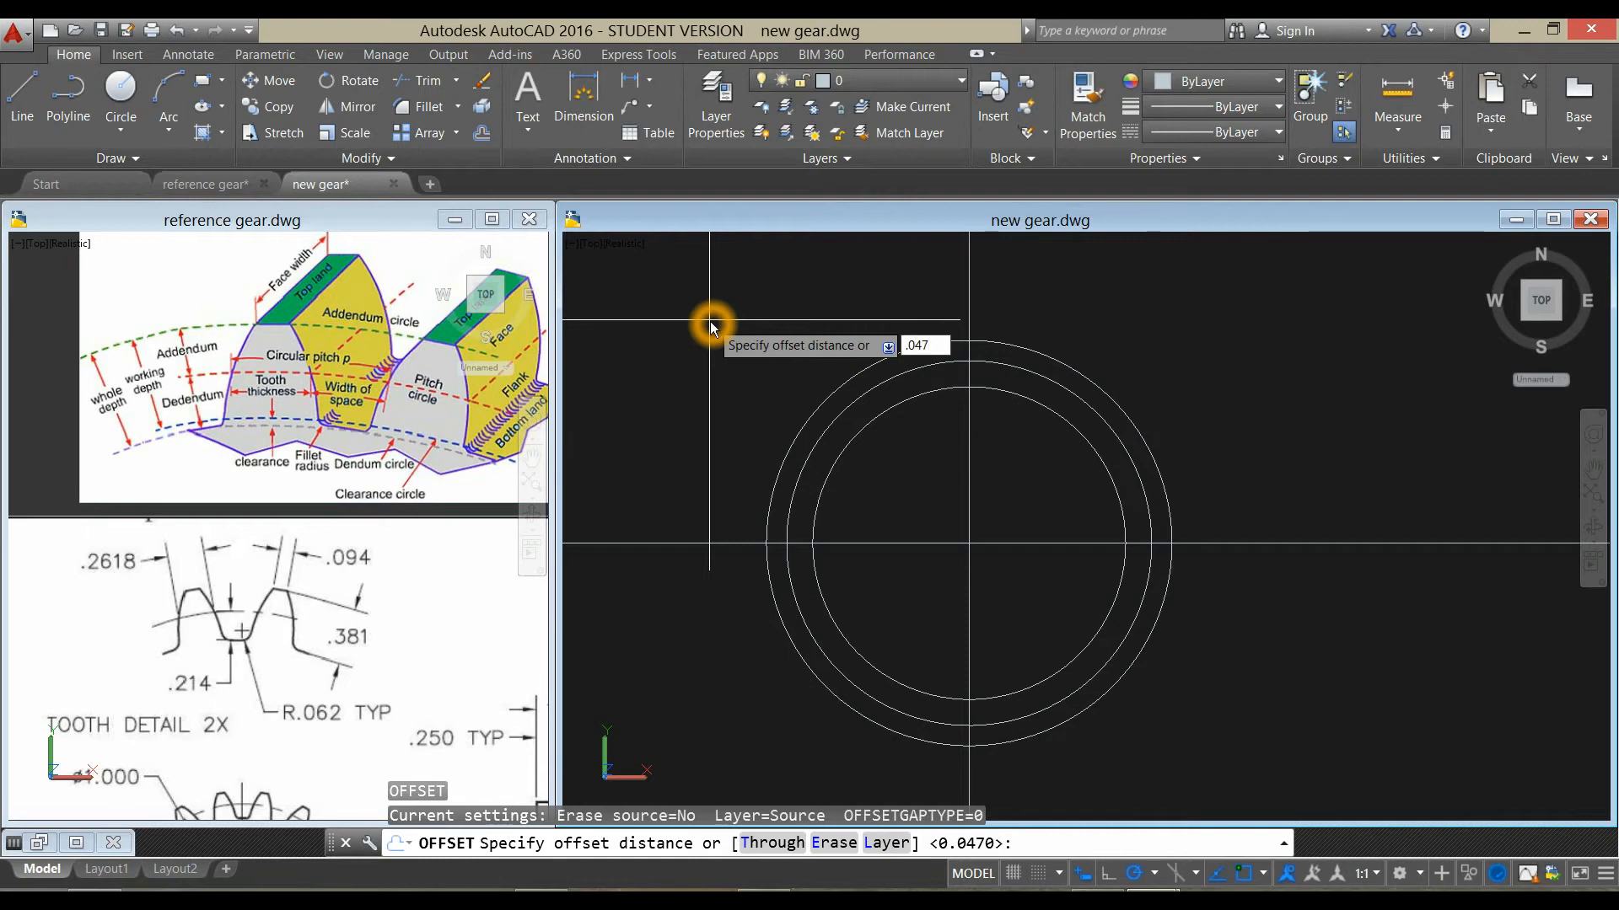
key(enter)
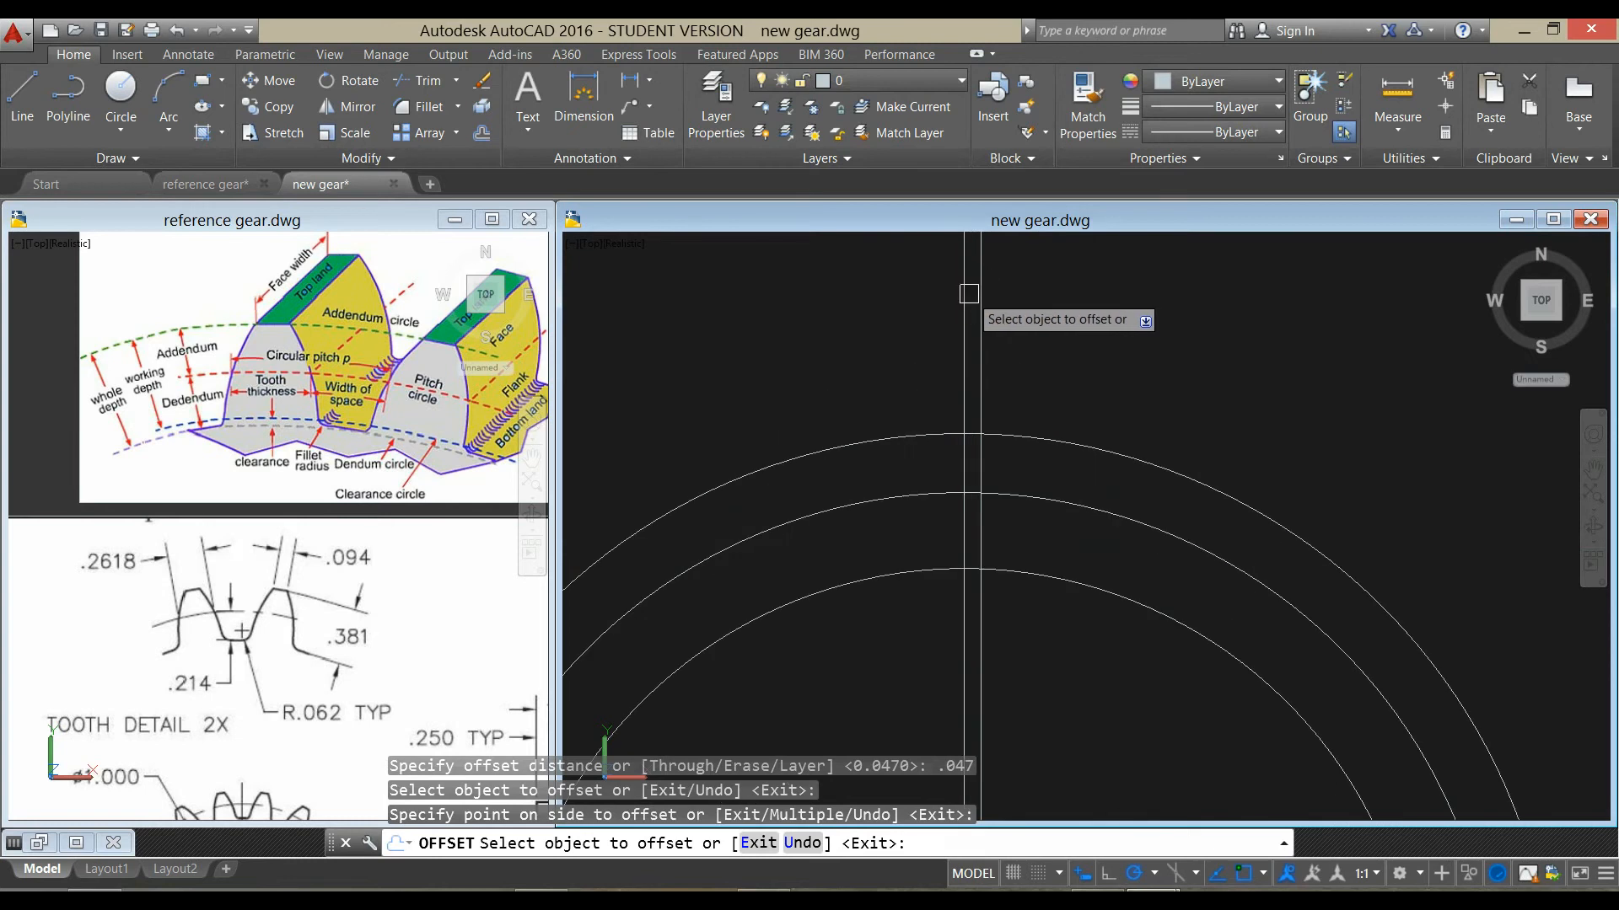
right_click(1053, 323)
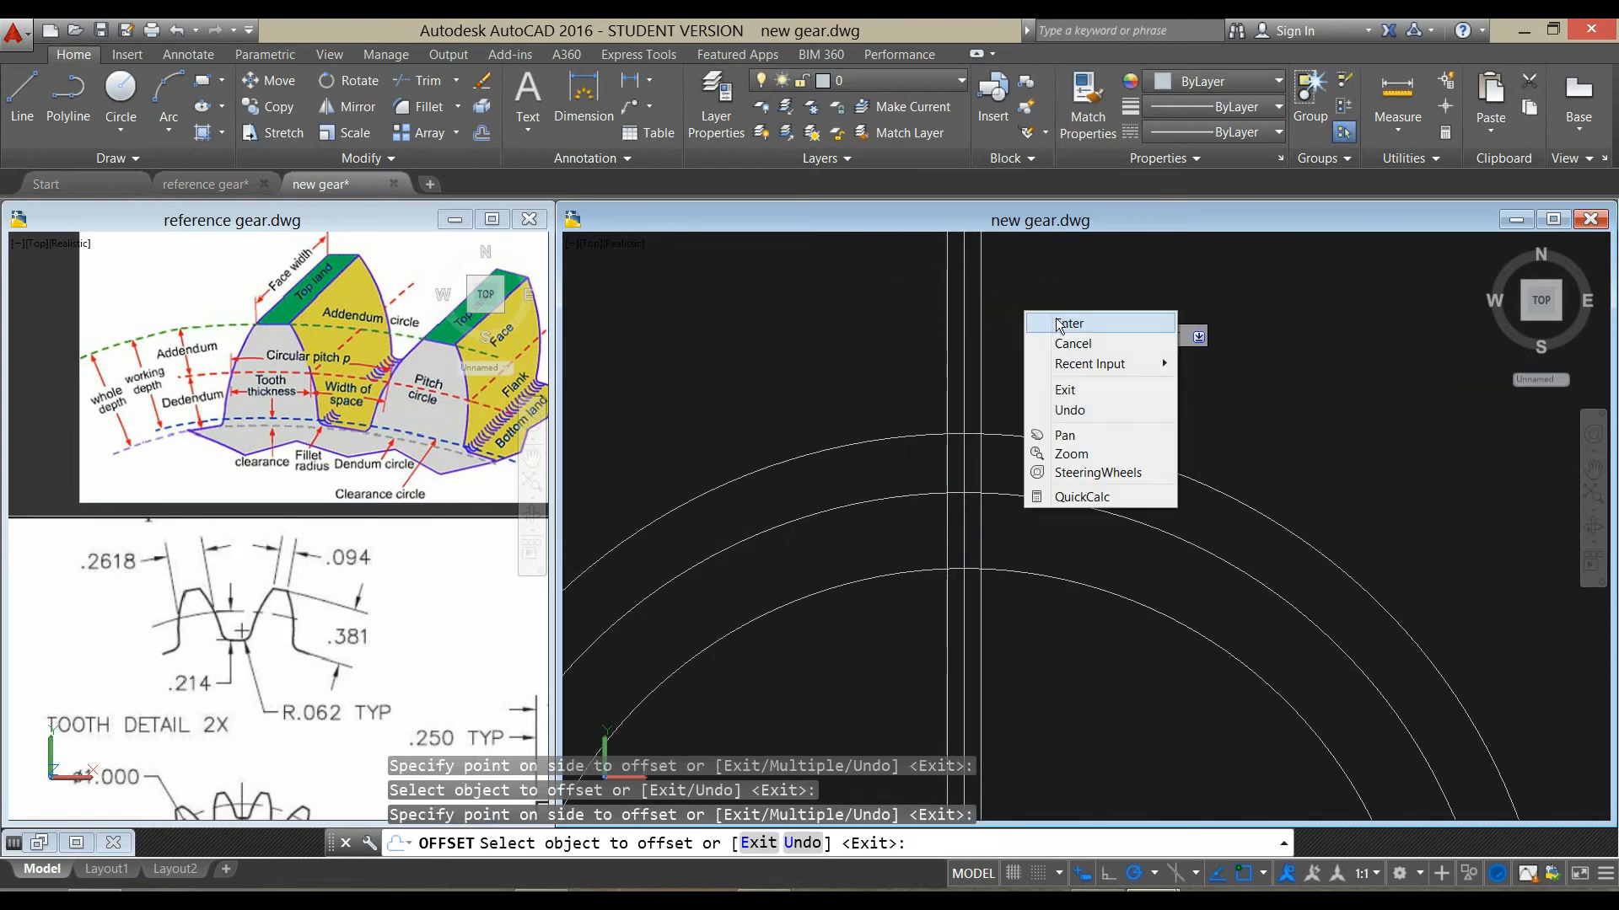
click(1071, 322)
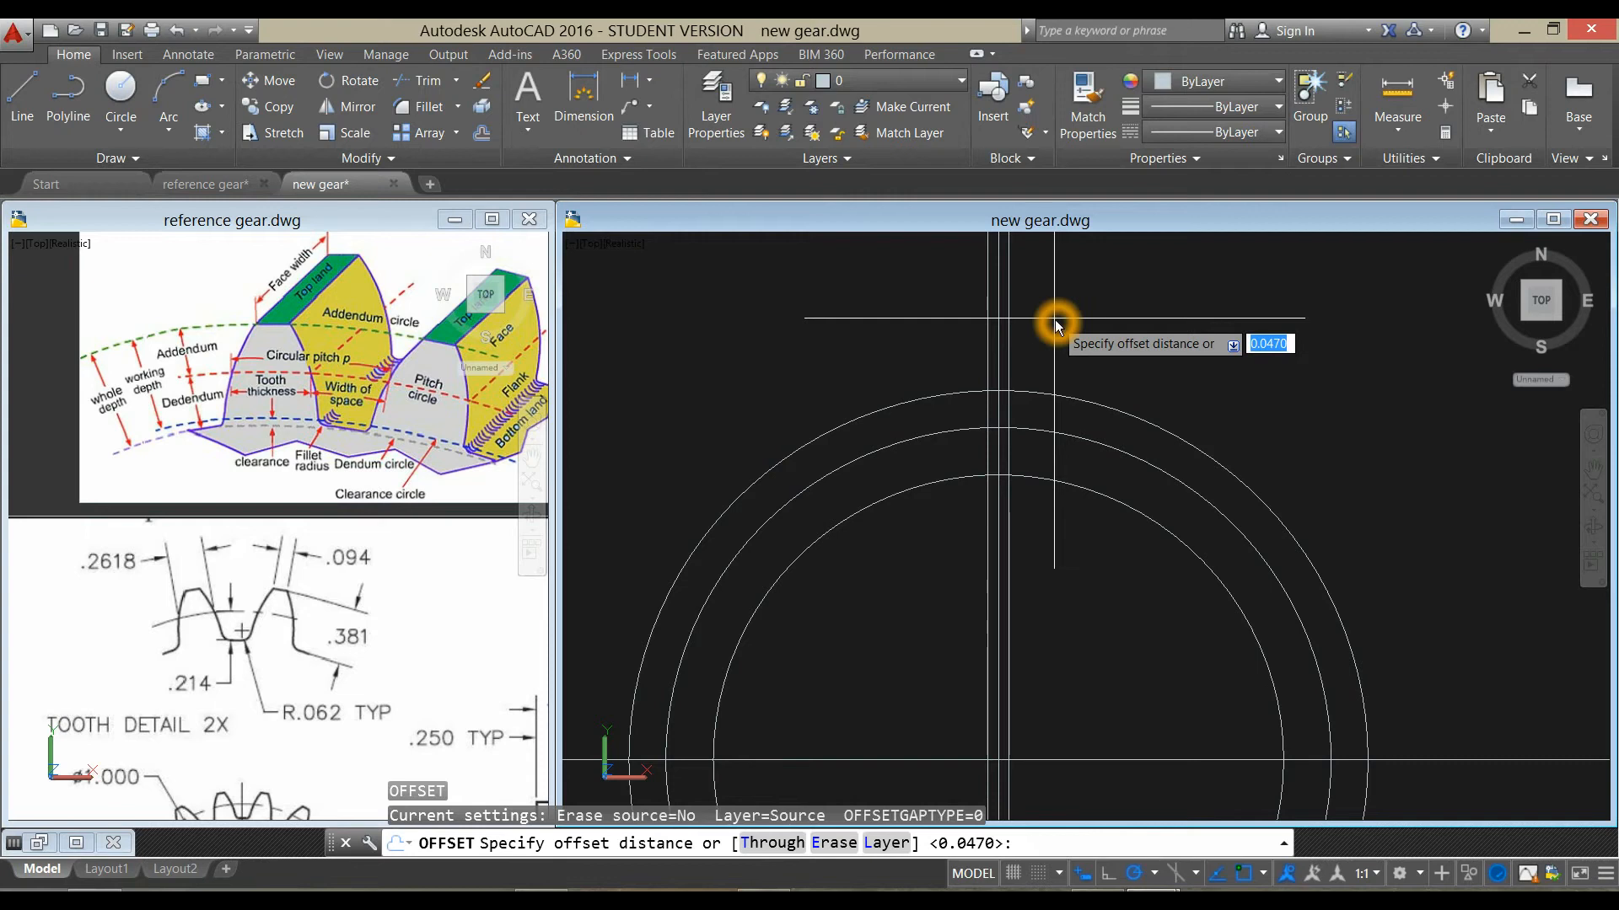
- Offset the vertical centre line by 0.1309 on each side
text(.1309)
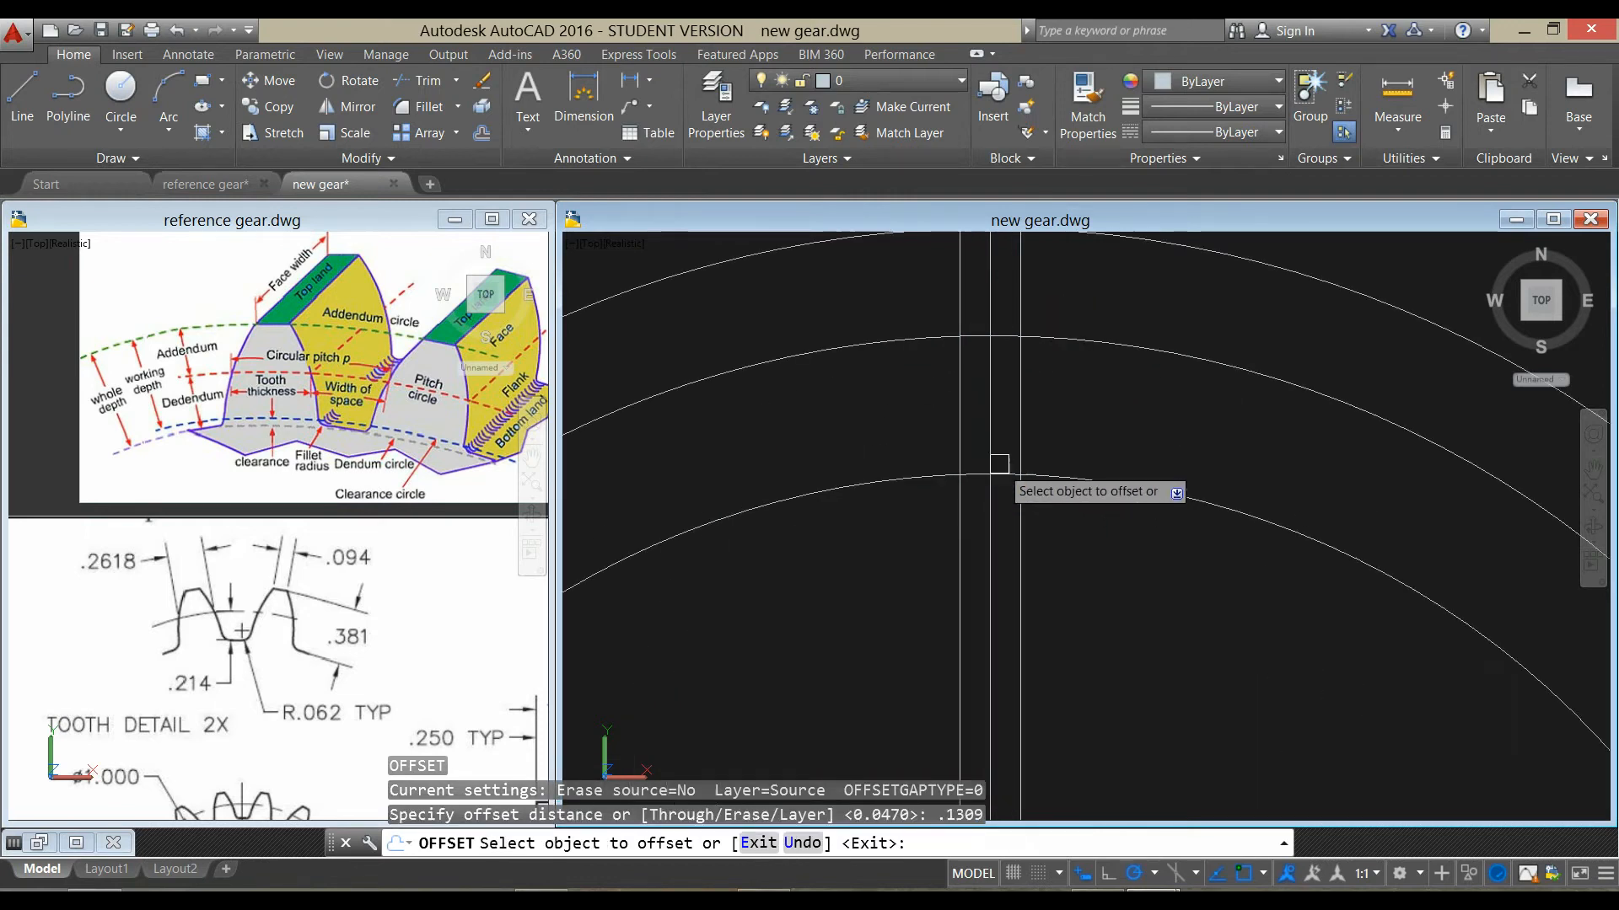
click(1104, 426)
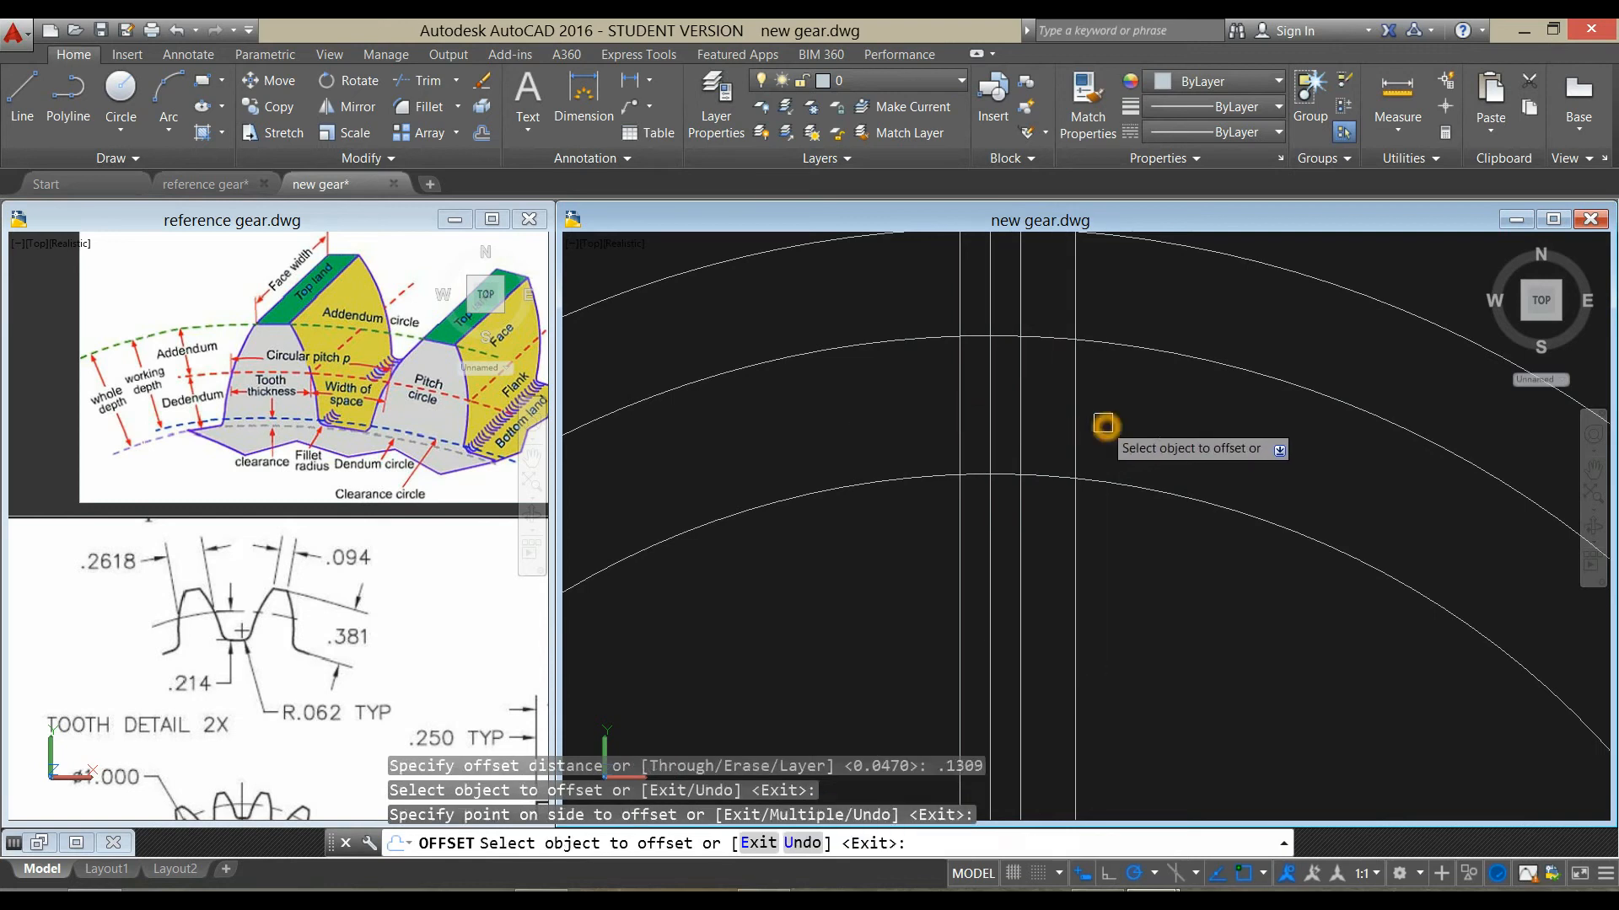
mouse_move(991, 434)
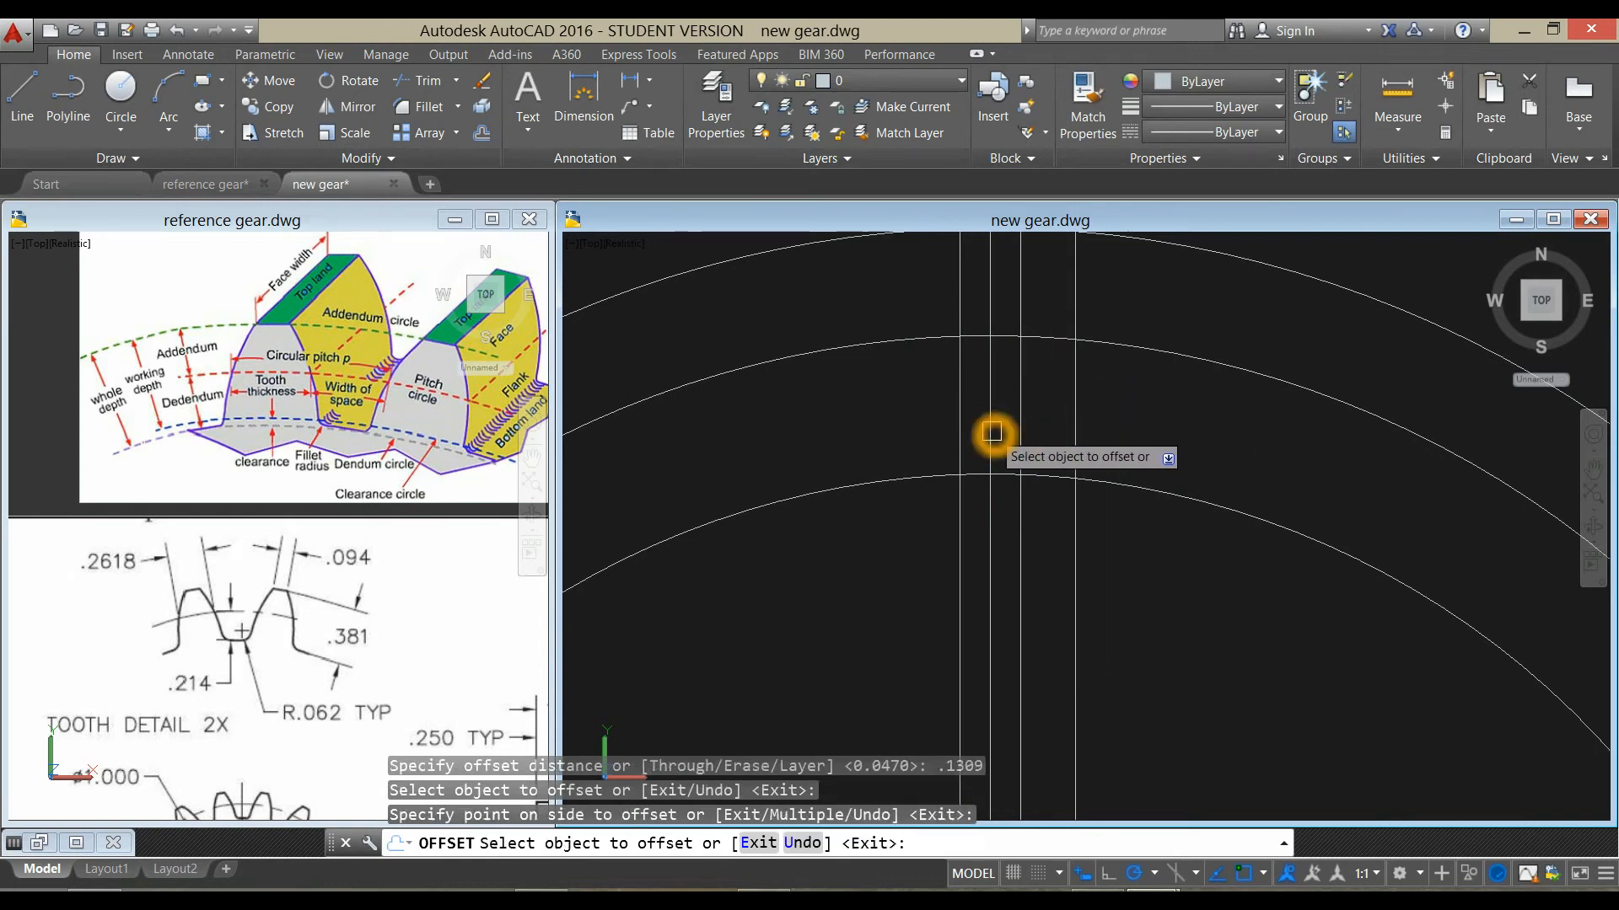
right_click(1145, 413)
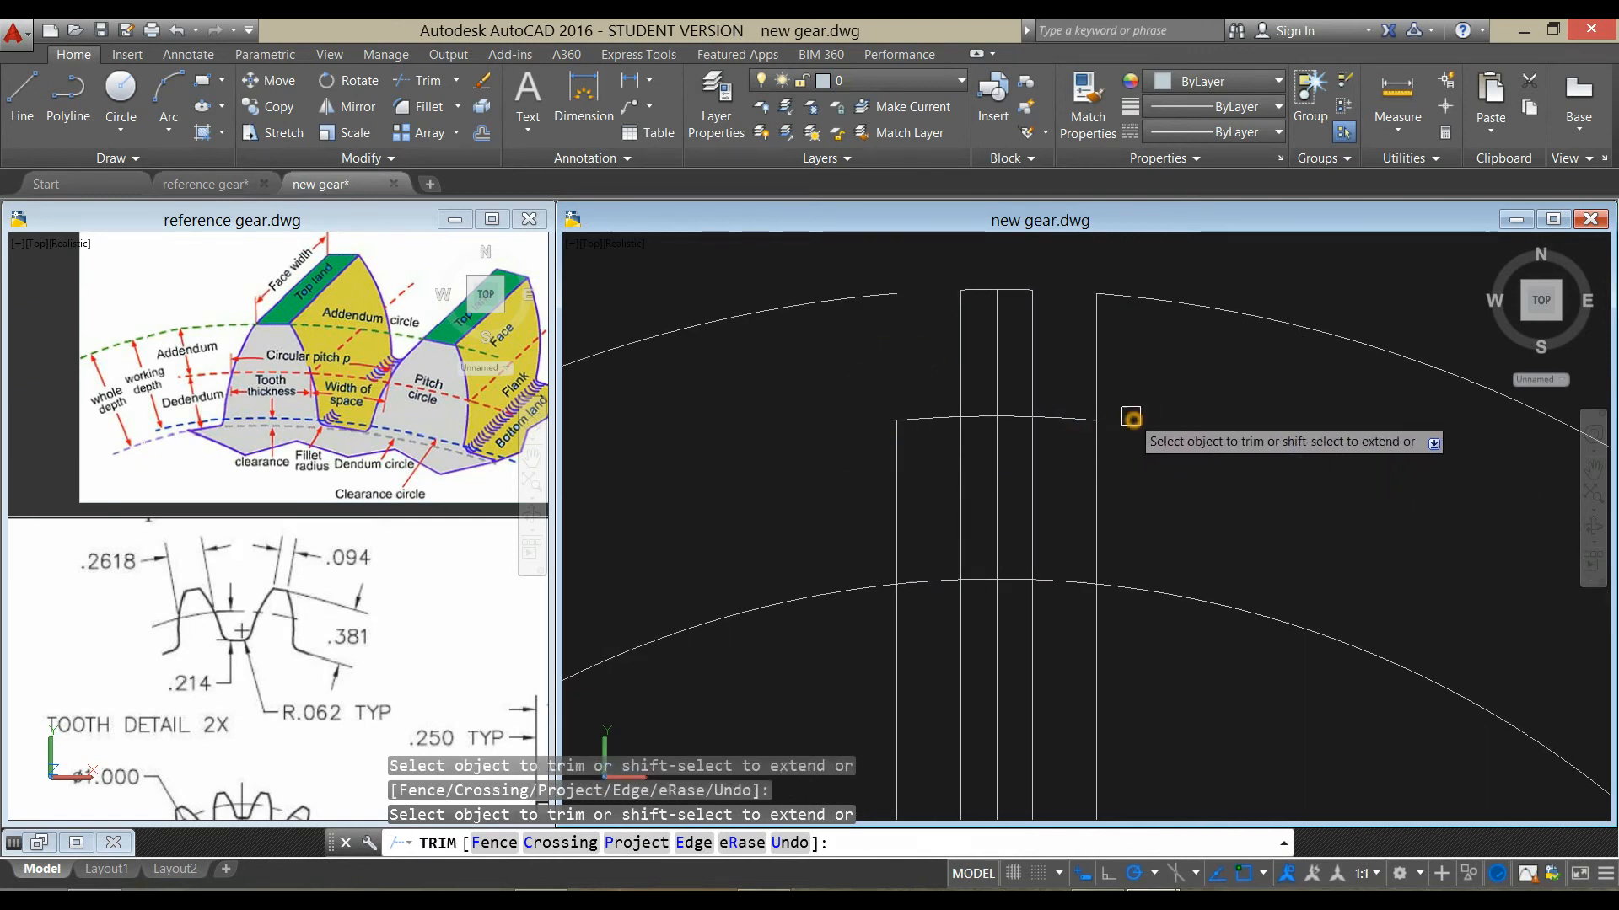
- Trim the excess tooth guide line segments back to the circles
click(927, 338)
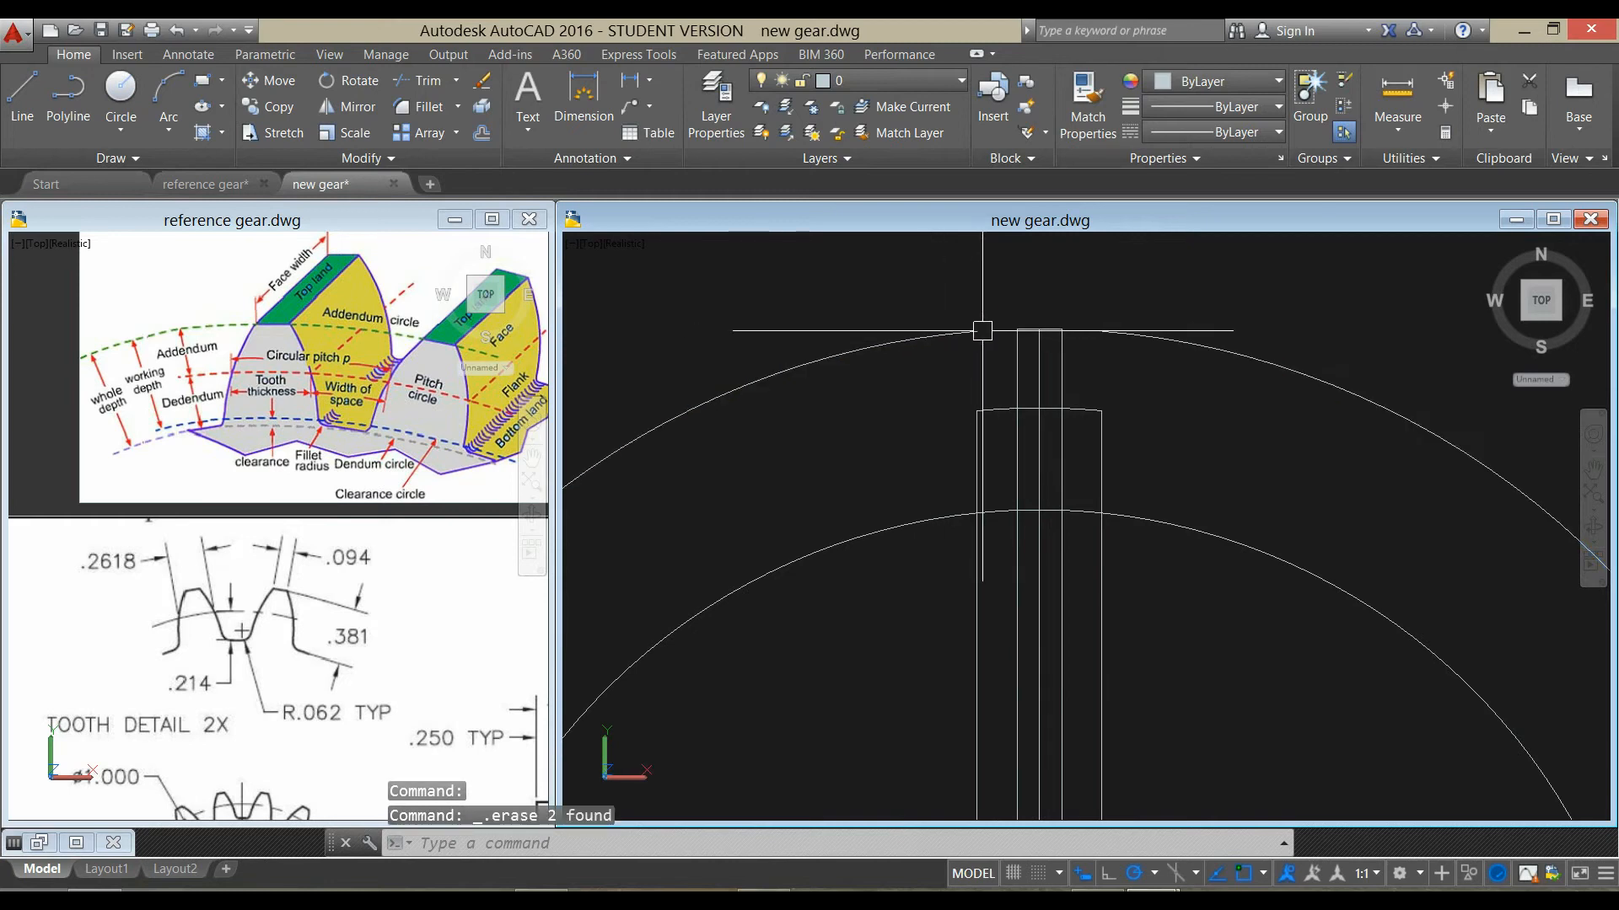
click(1197, 262)
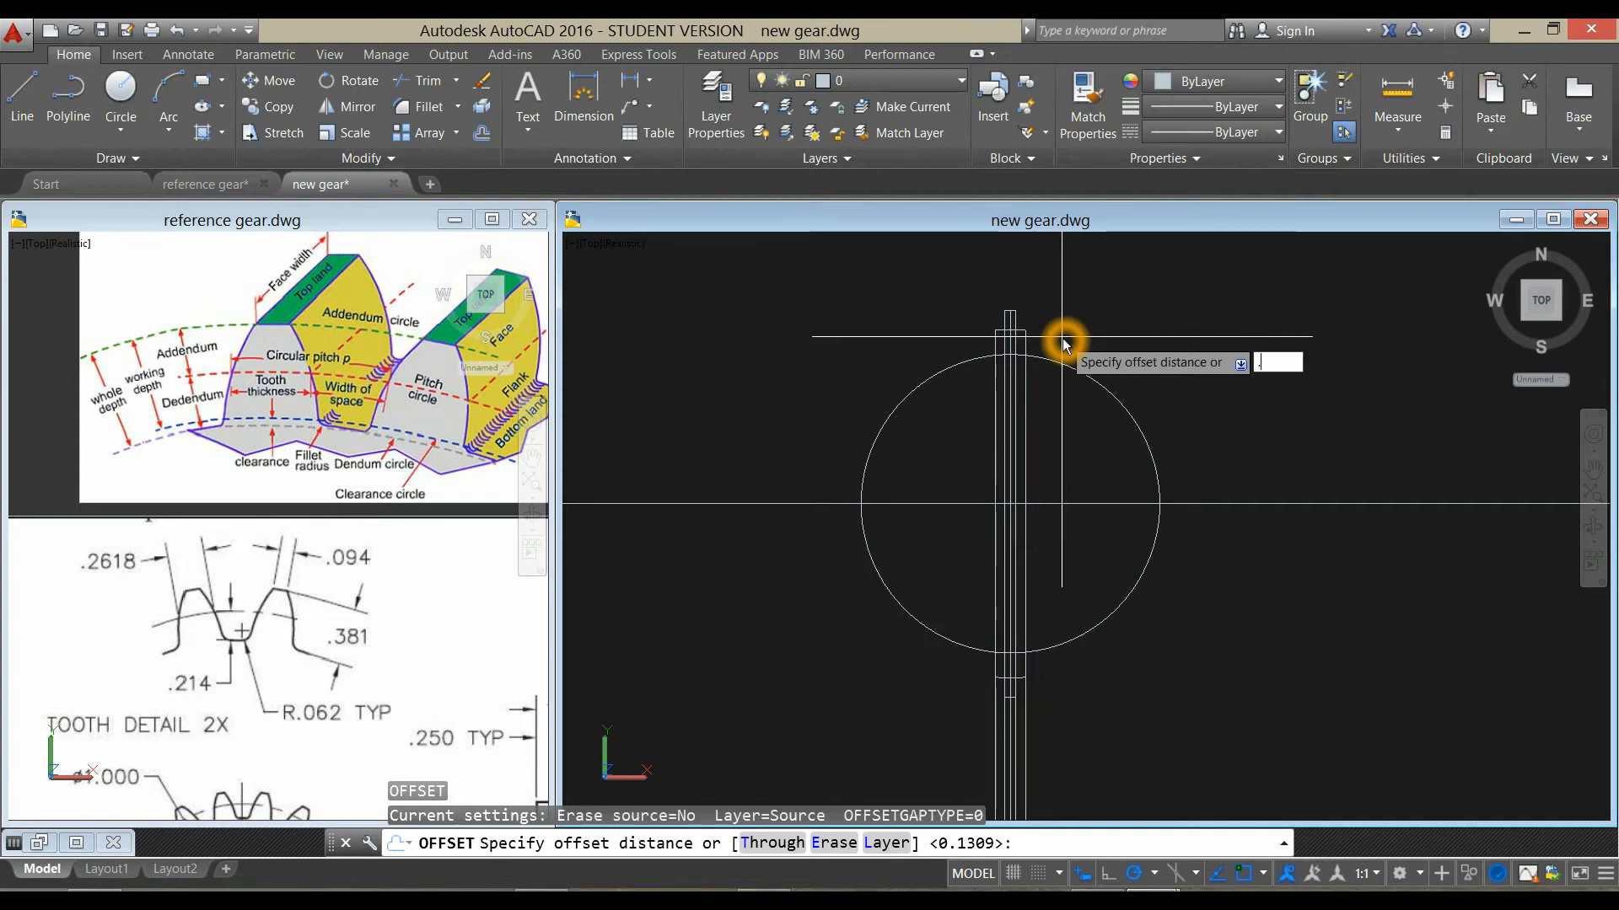
- Offset horizontal lines by 0.047 and trim the small circle with TR
text(.047)
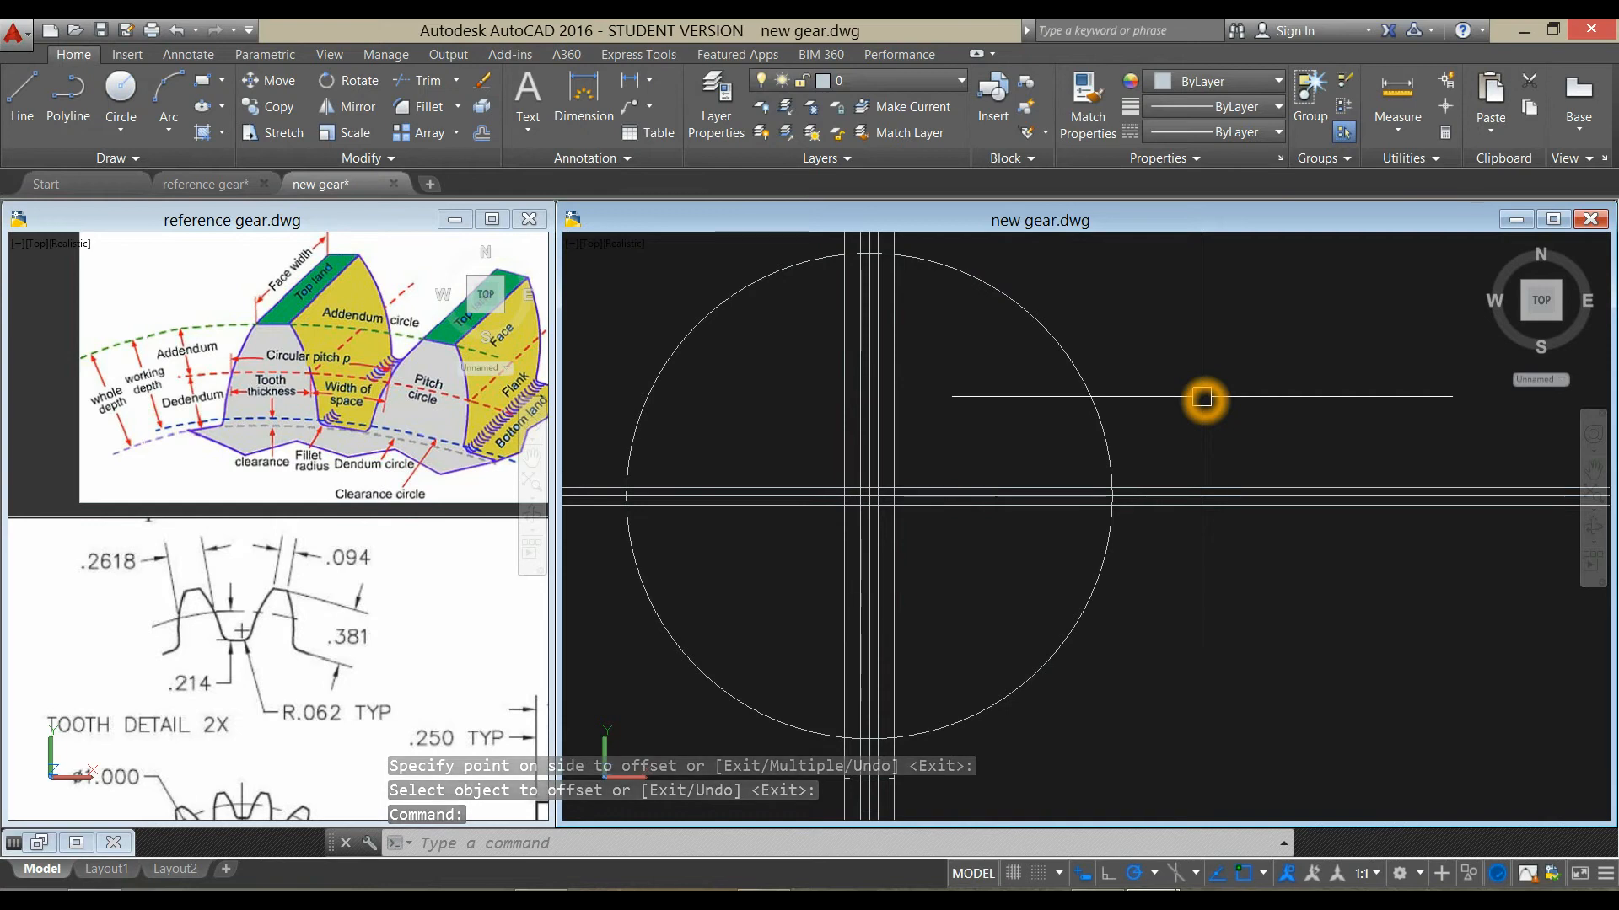
text(TR)
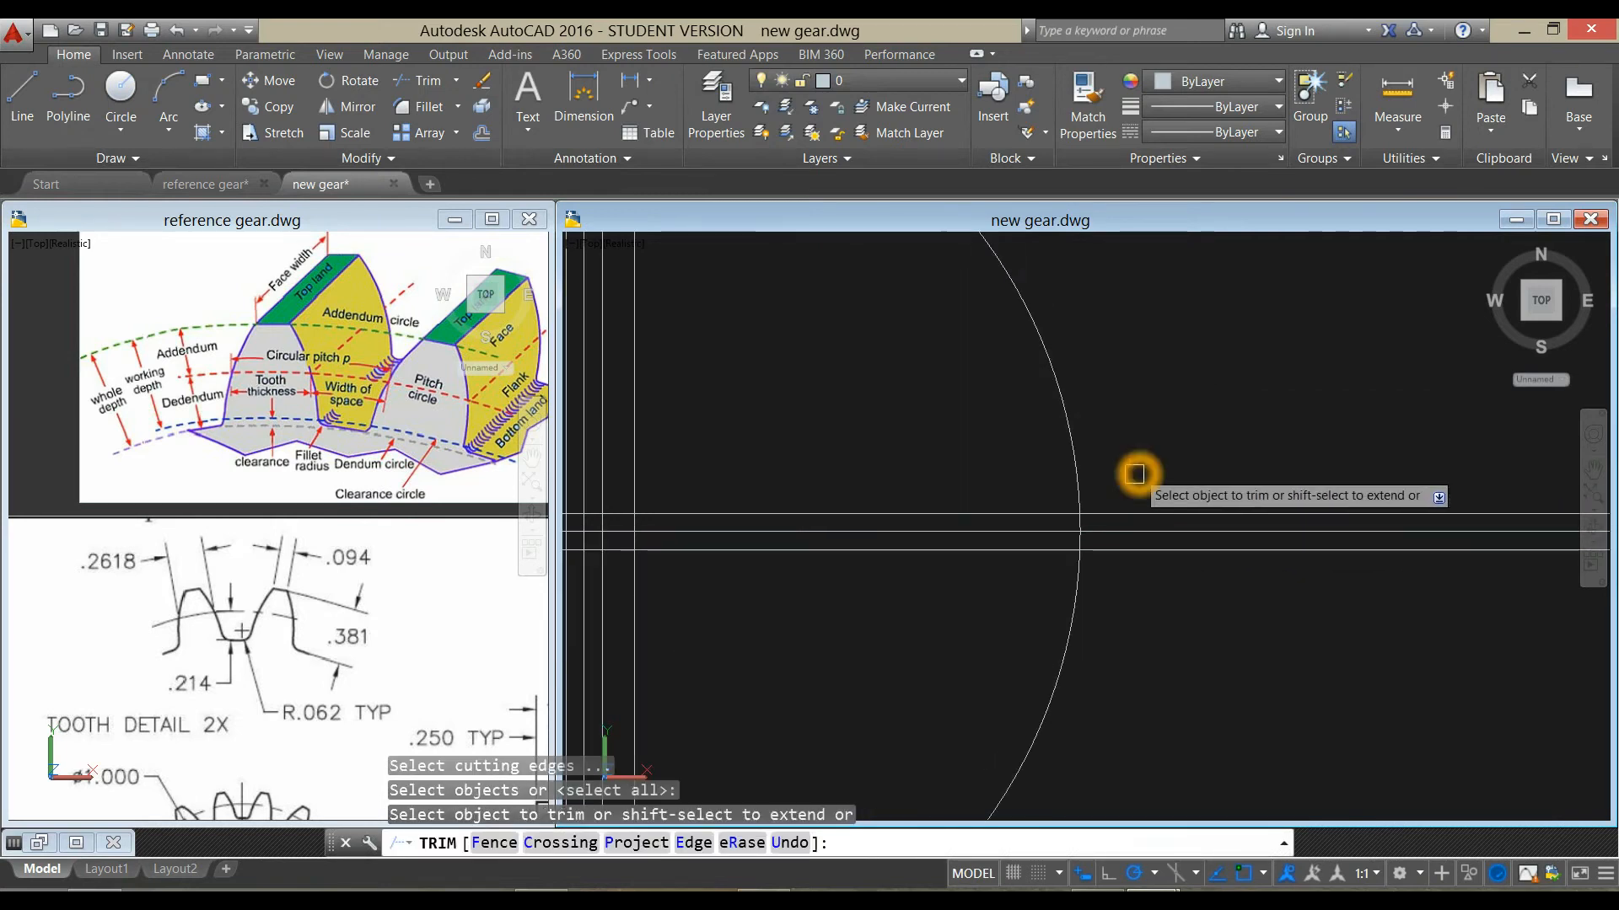
click(1136, 474)
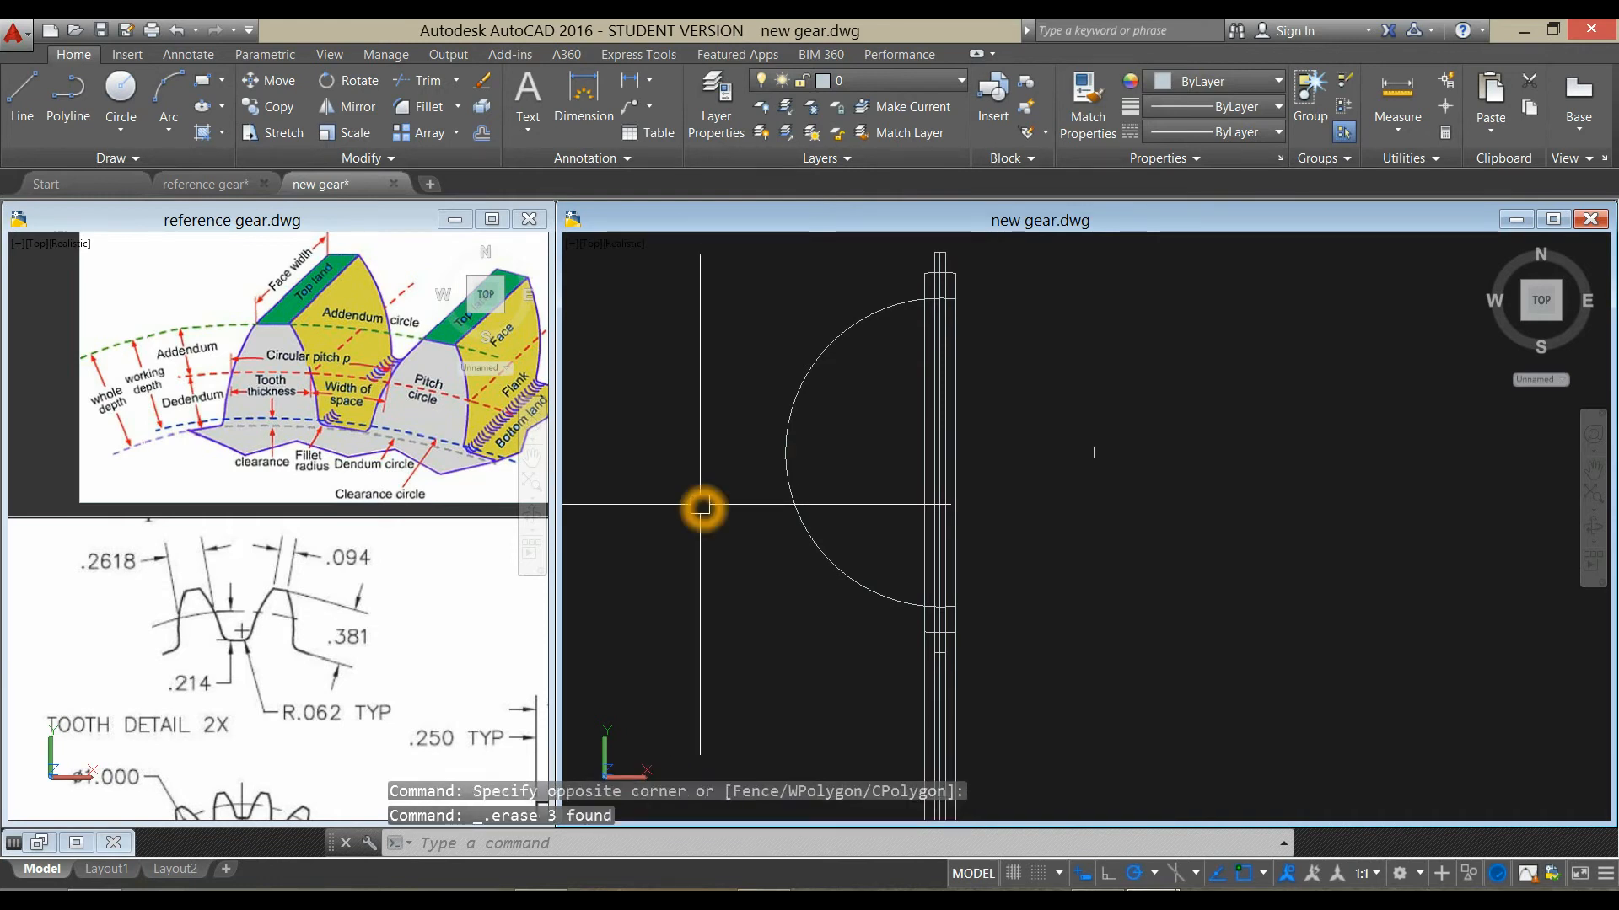
- Create a polar array of the short arc segment with 18 items around the centre
text(ARR)
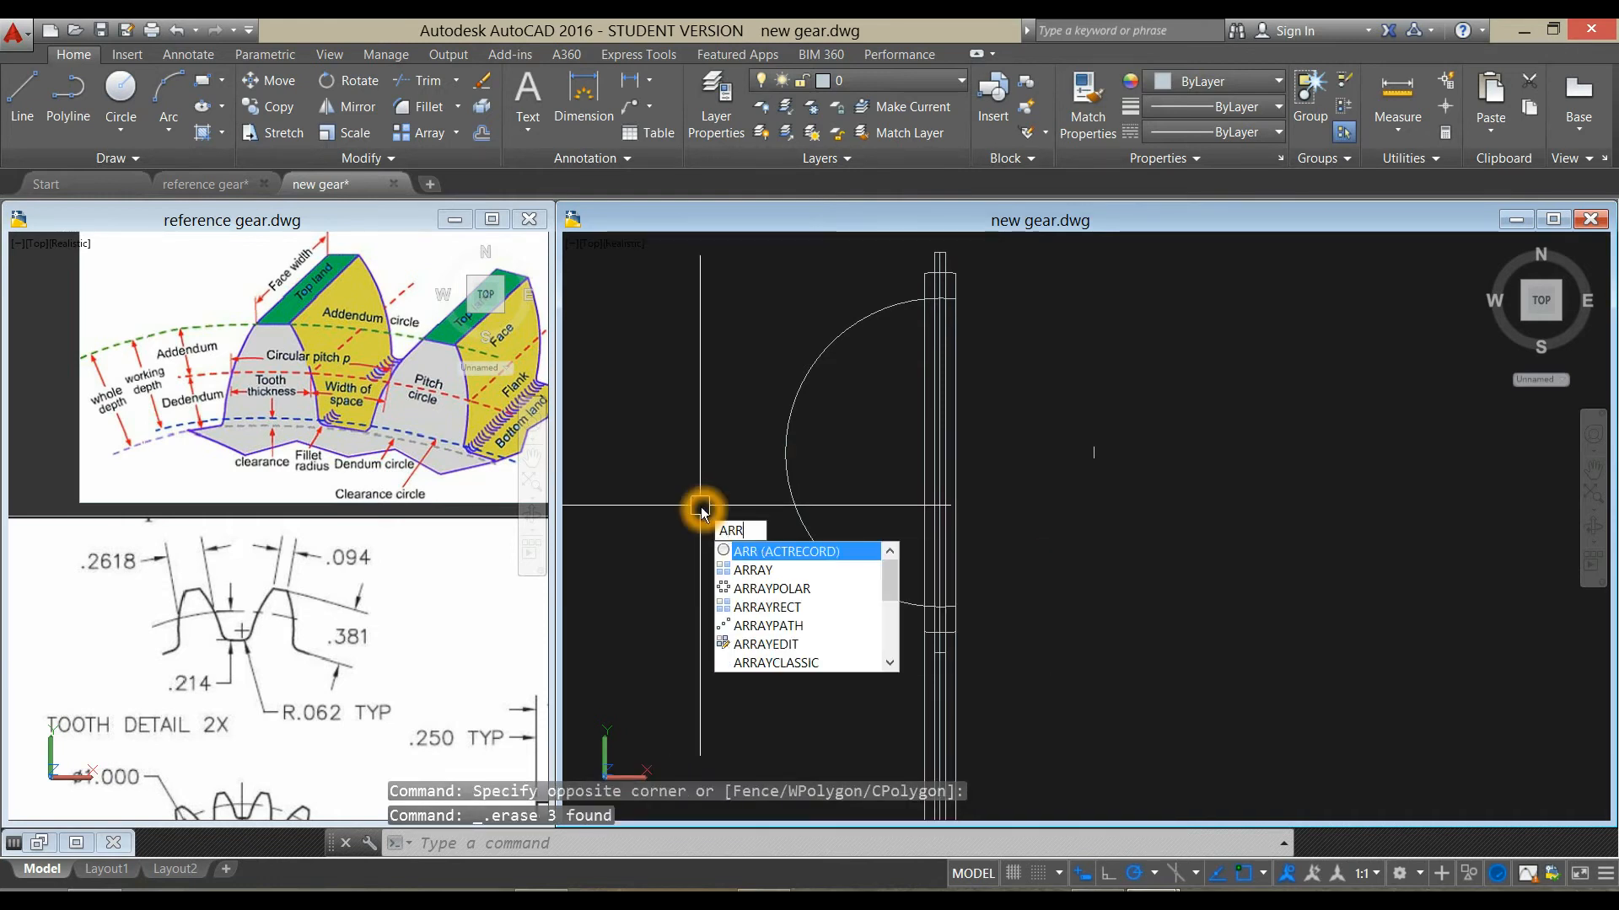
key(Escape)
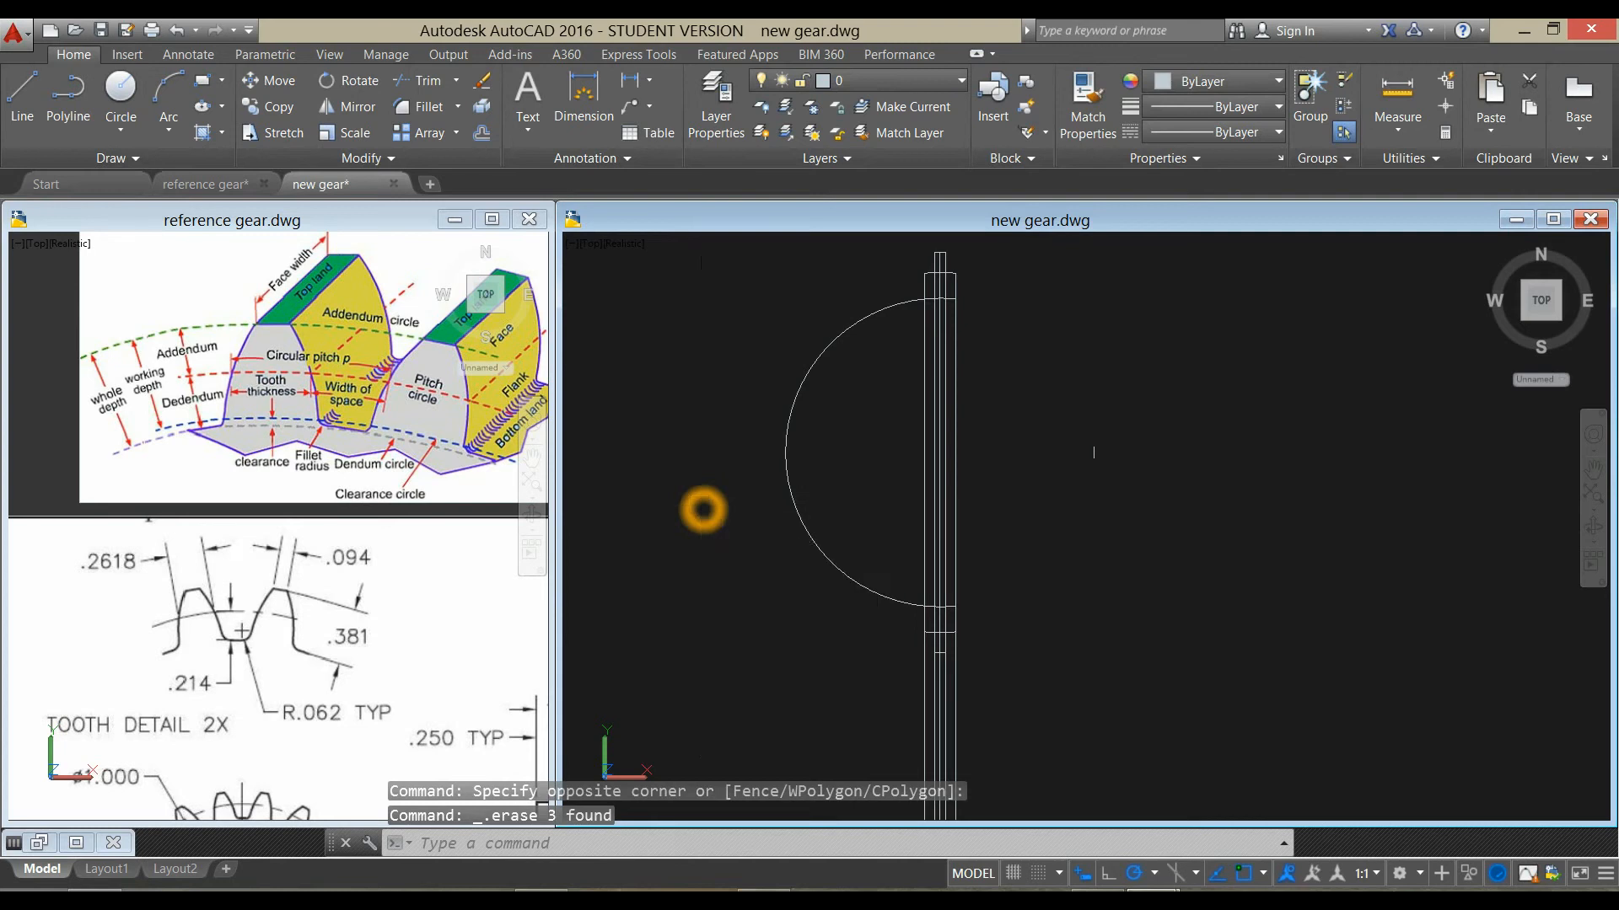
text(ARRAY Enter array type [Rectangular PAth POlar] <Polar>:)
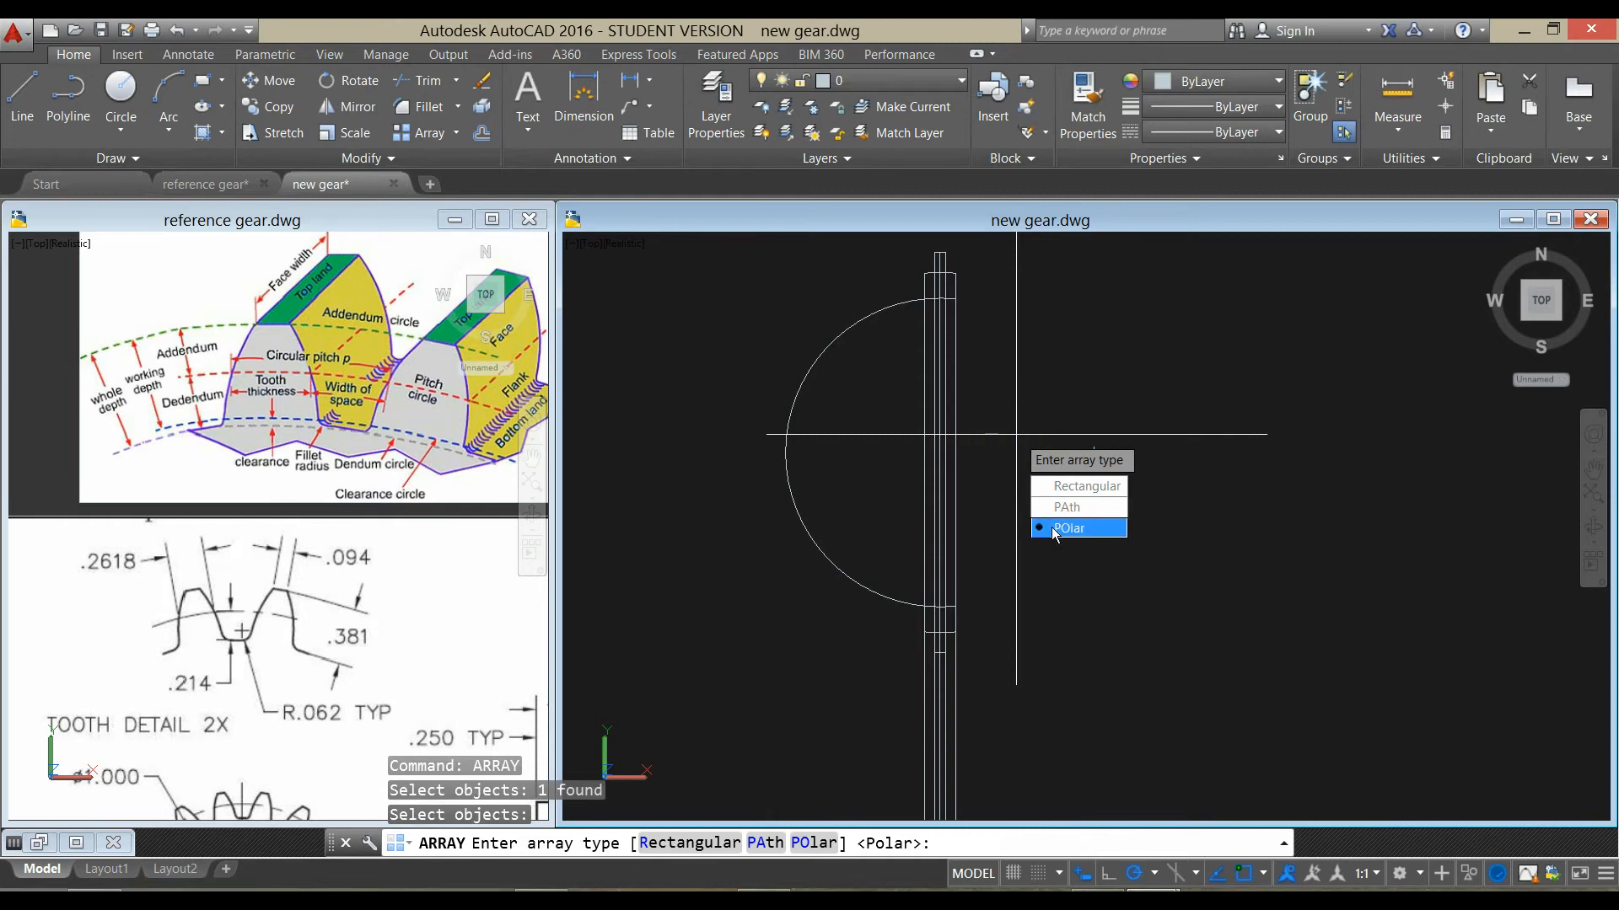
click(1068, 528)
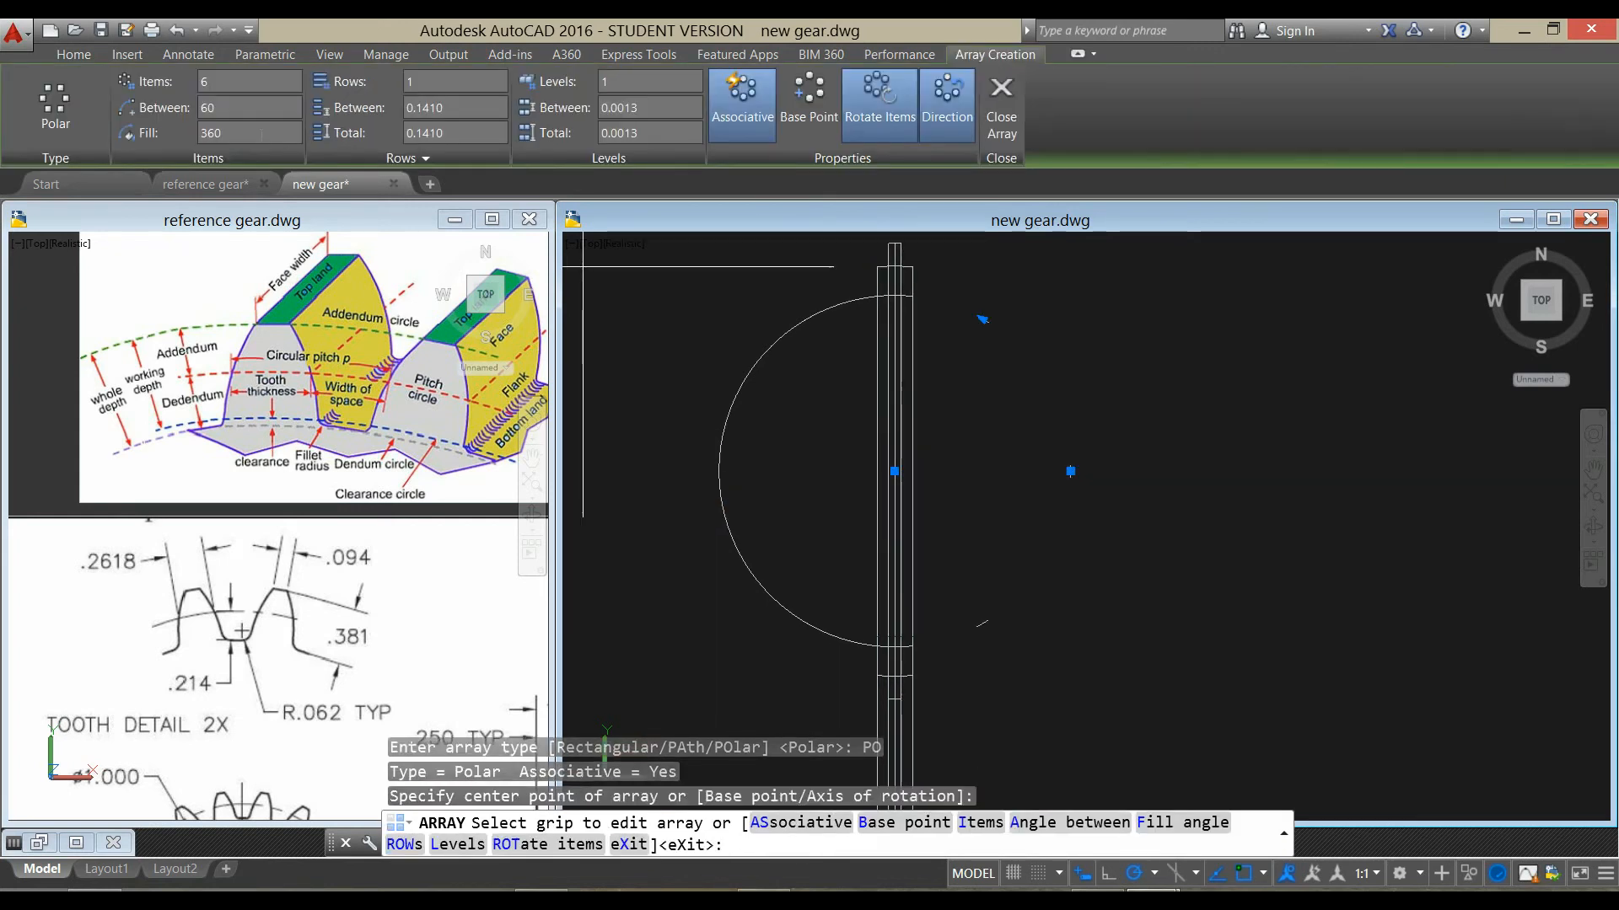
click(247, 81)
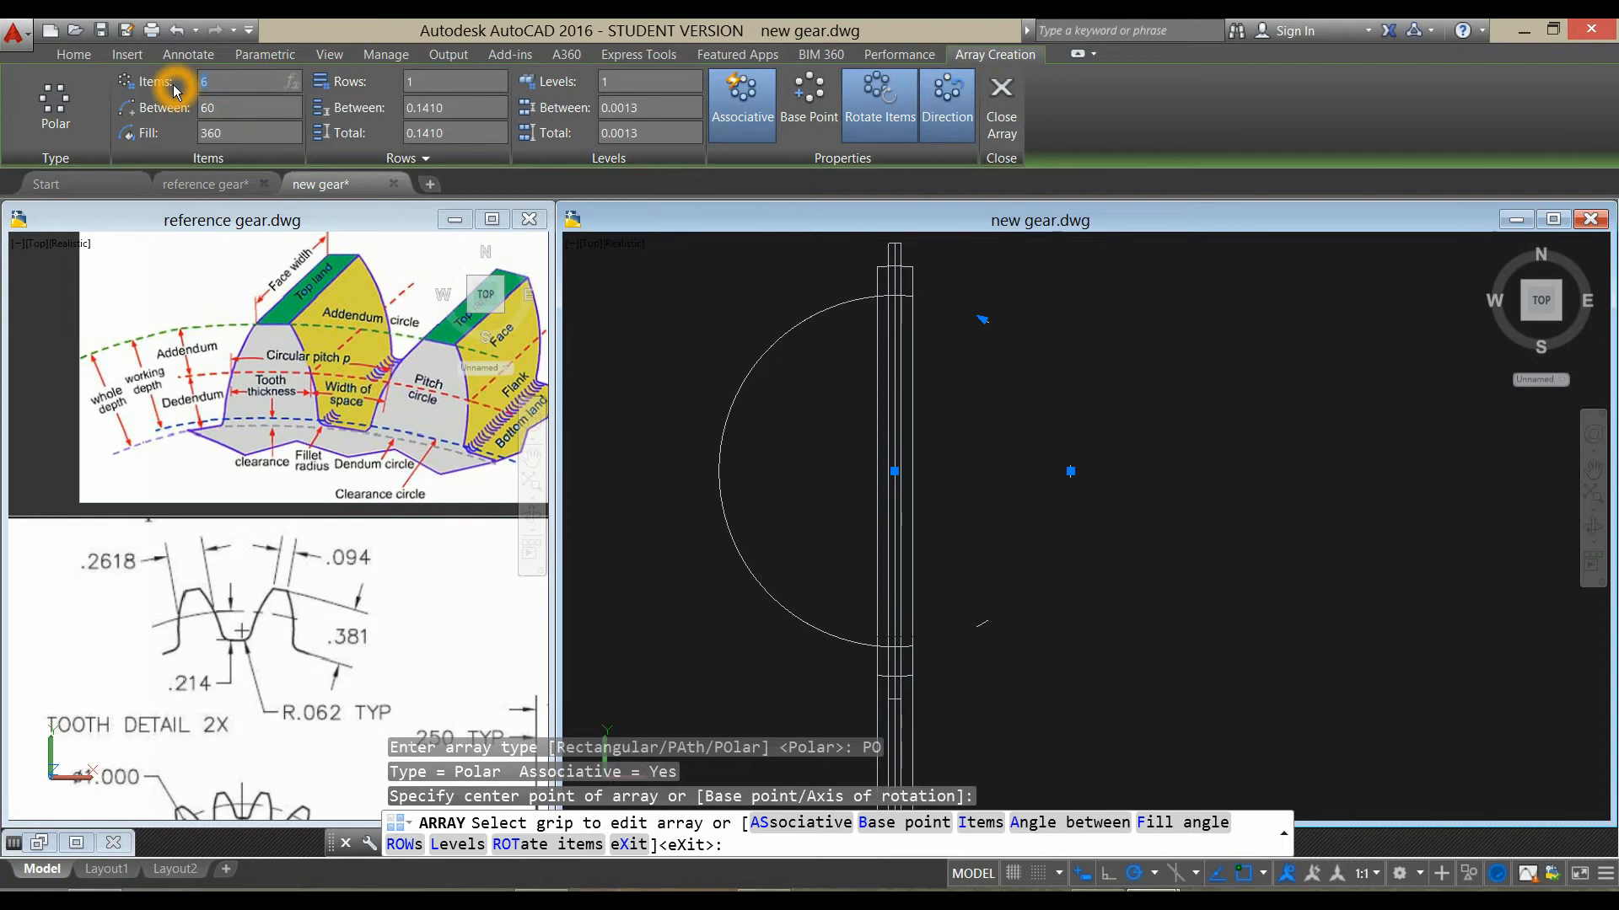
text(18)
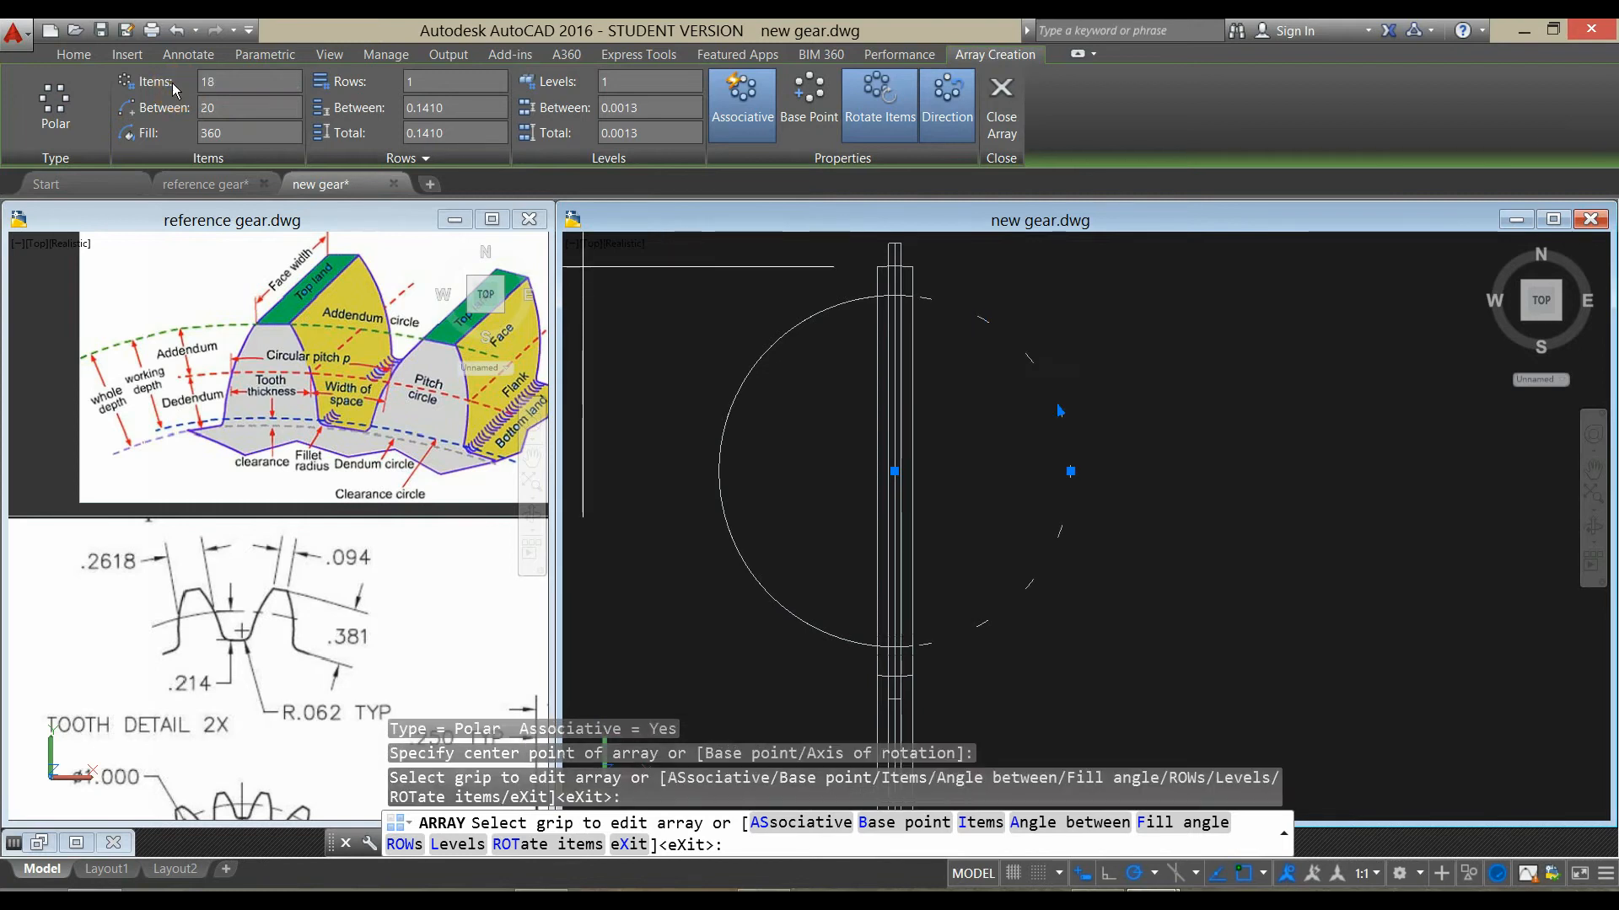
click(998, 341)
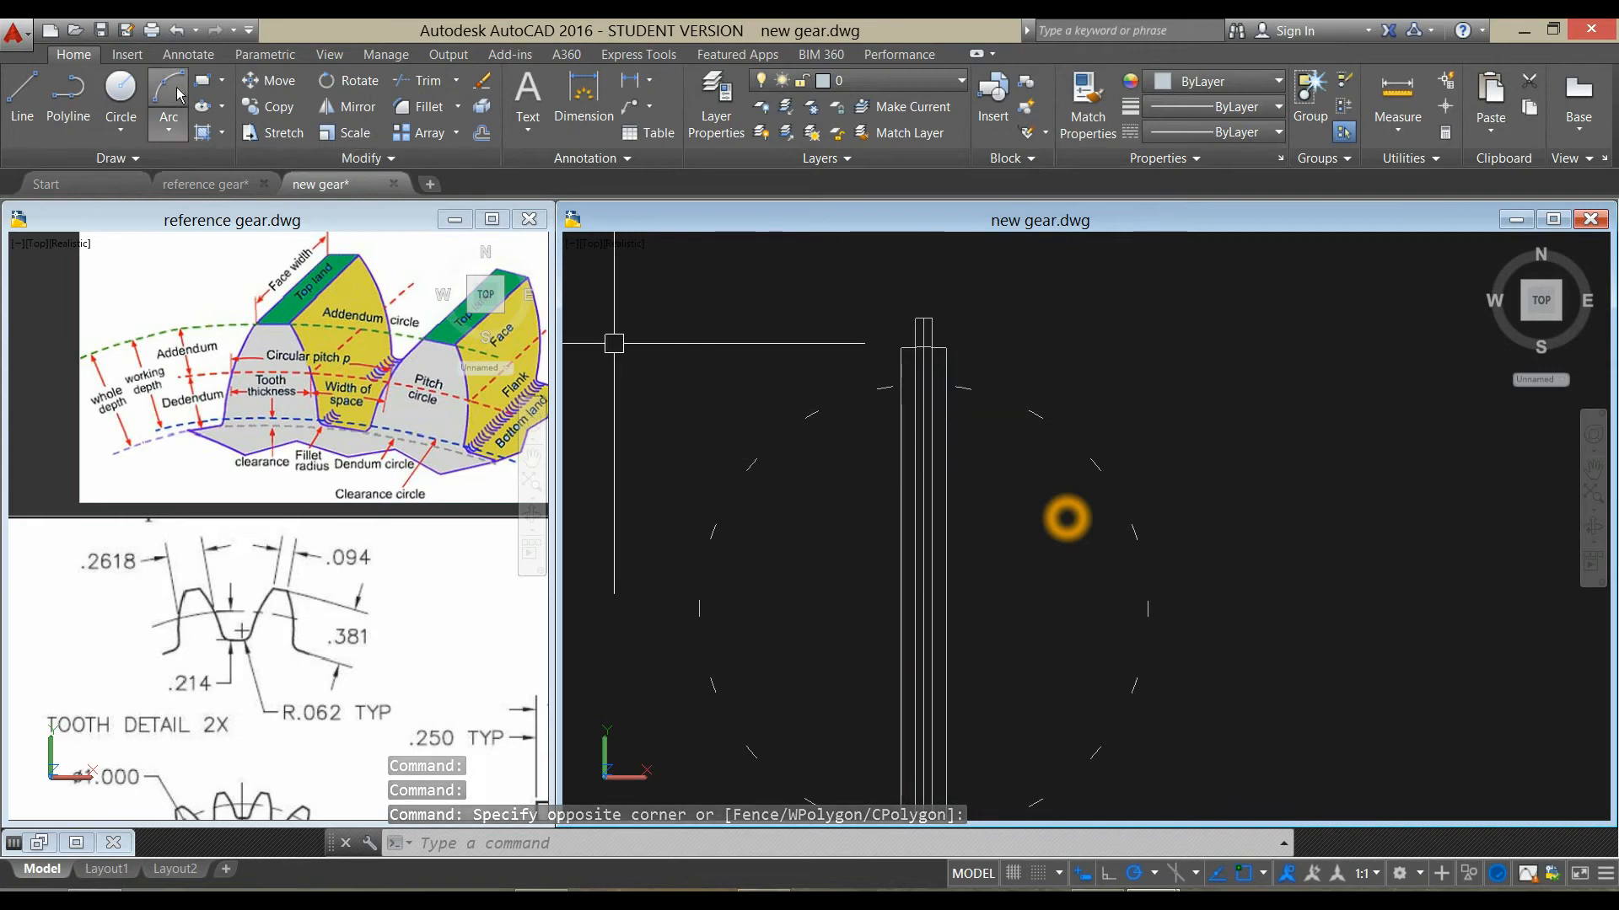
- Draw three-point arcs on both tooth flanks to taper the tooth
click(167, 93)
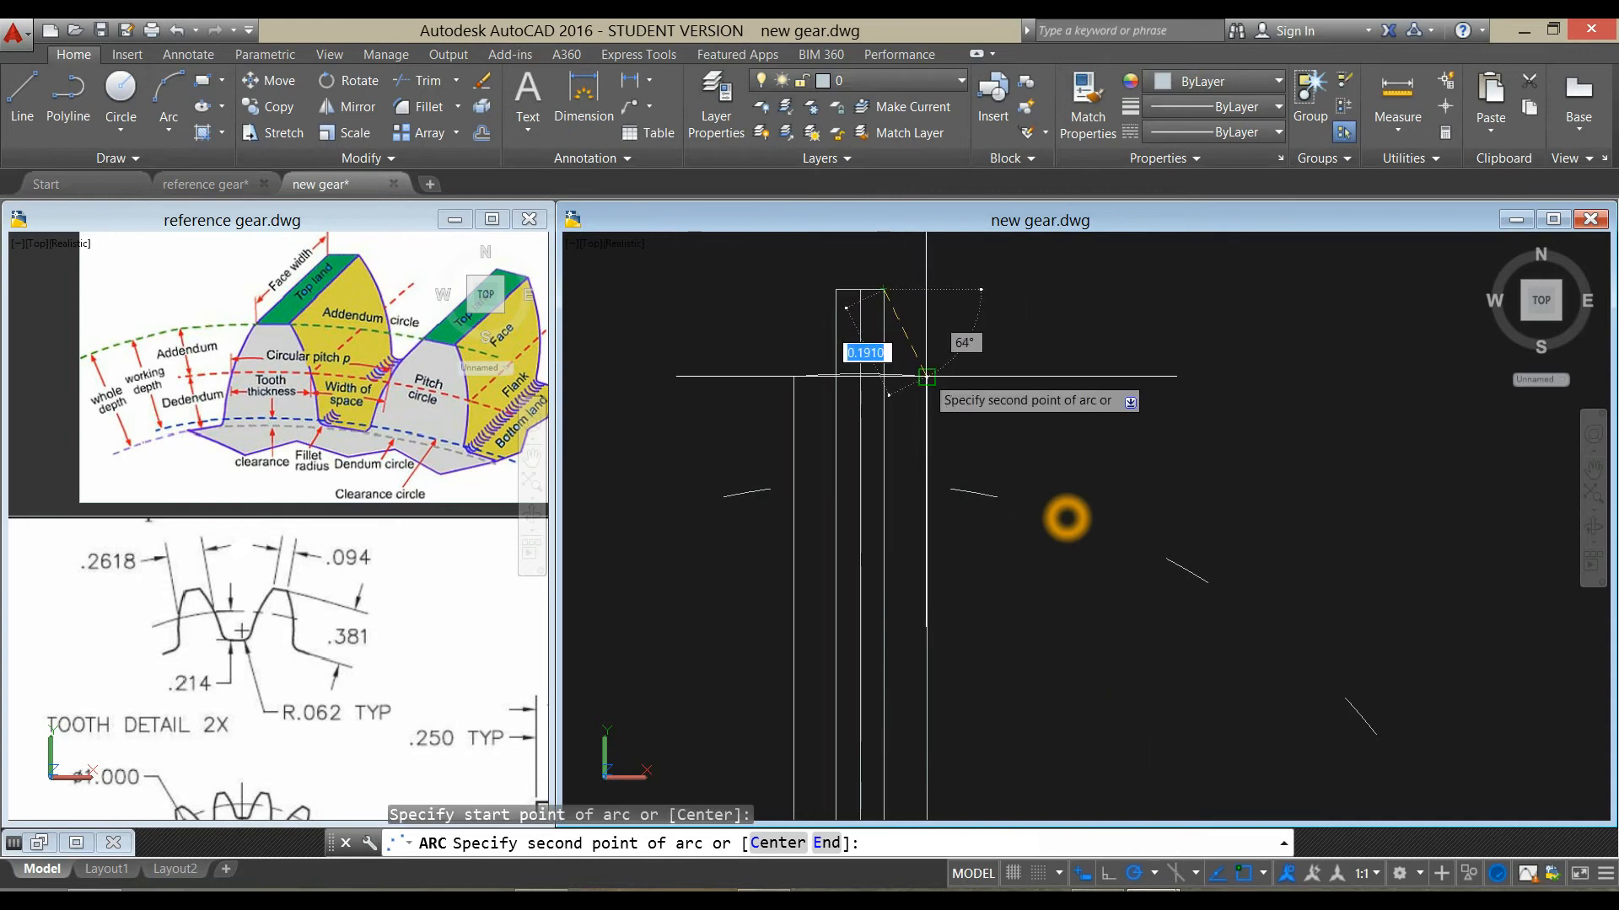
click(955, 473)
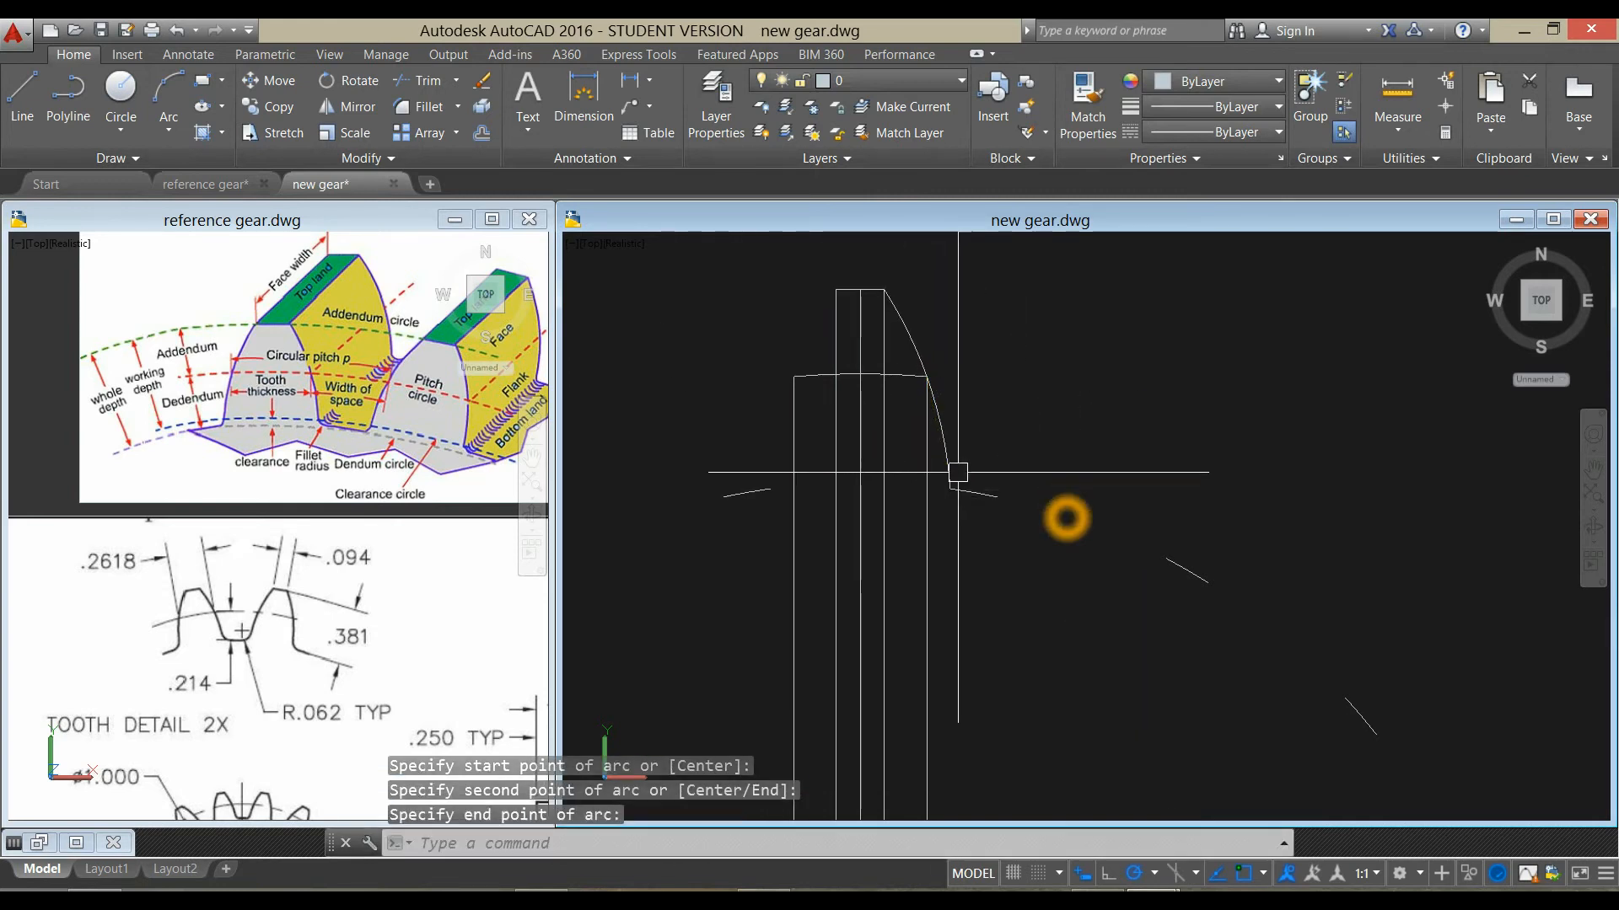
right_click(1068, 519)
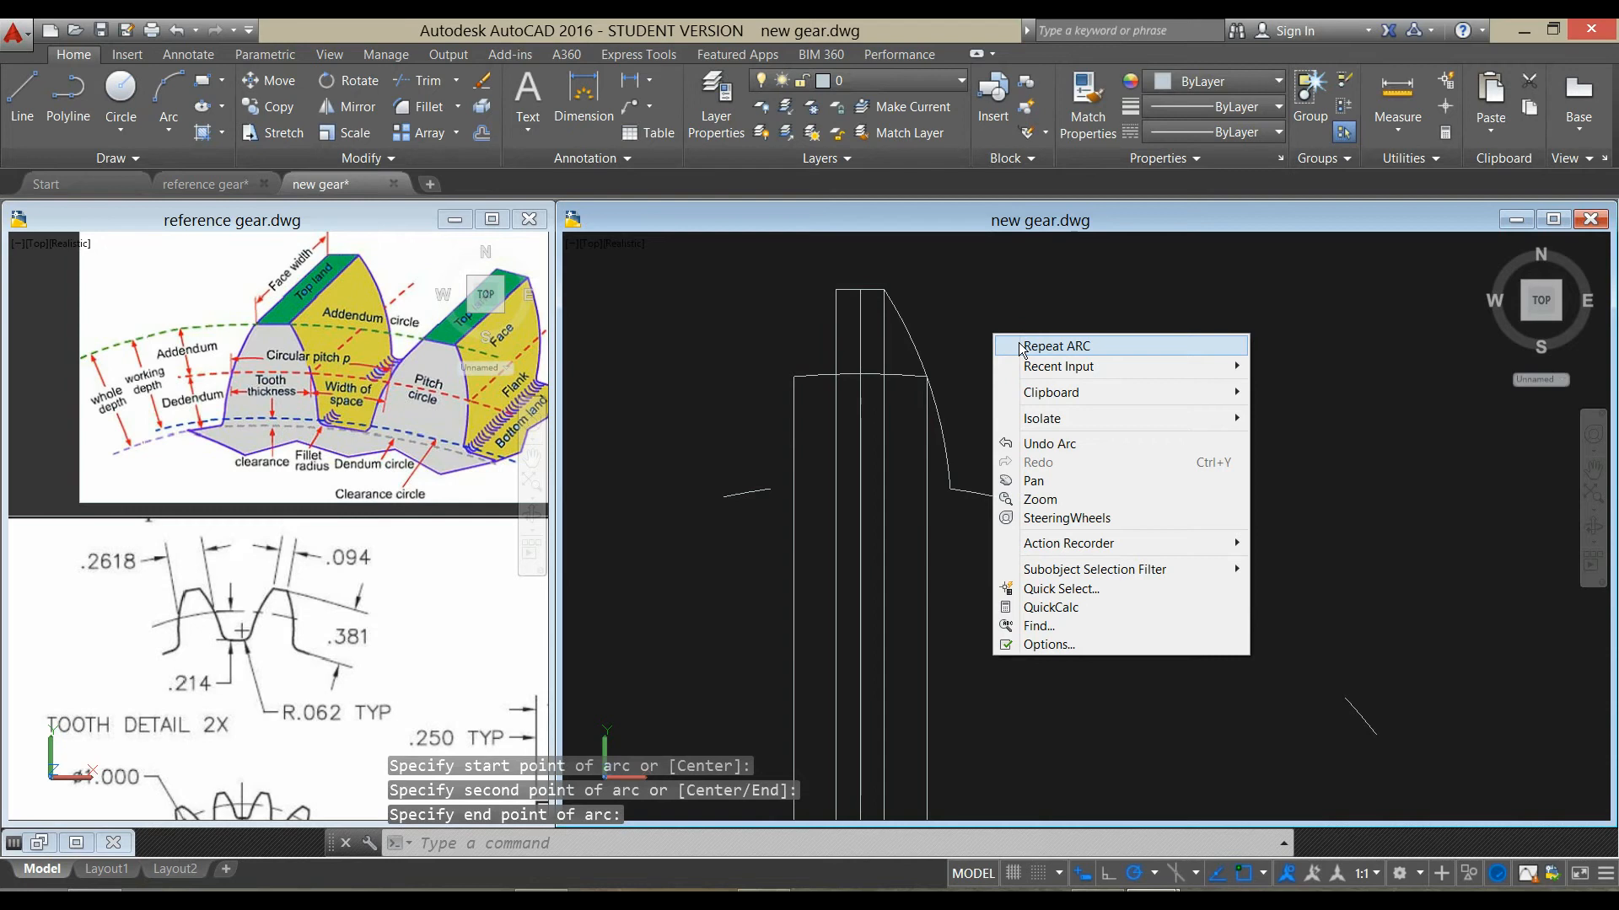
click(1055, 345)
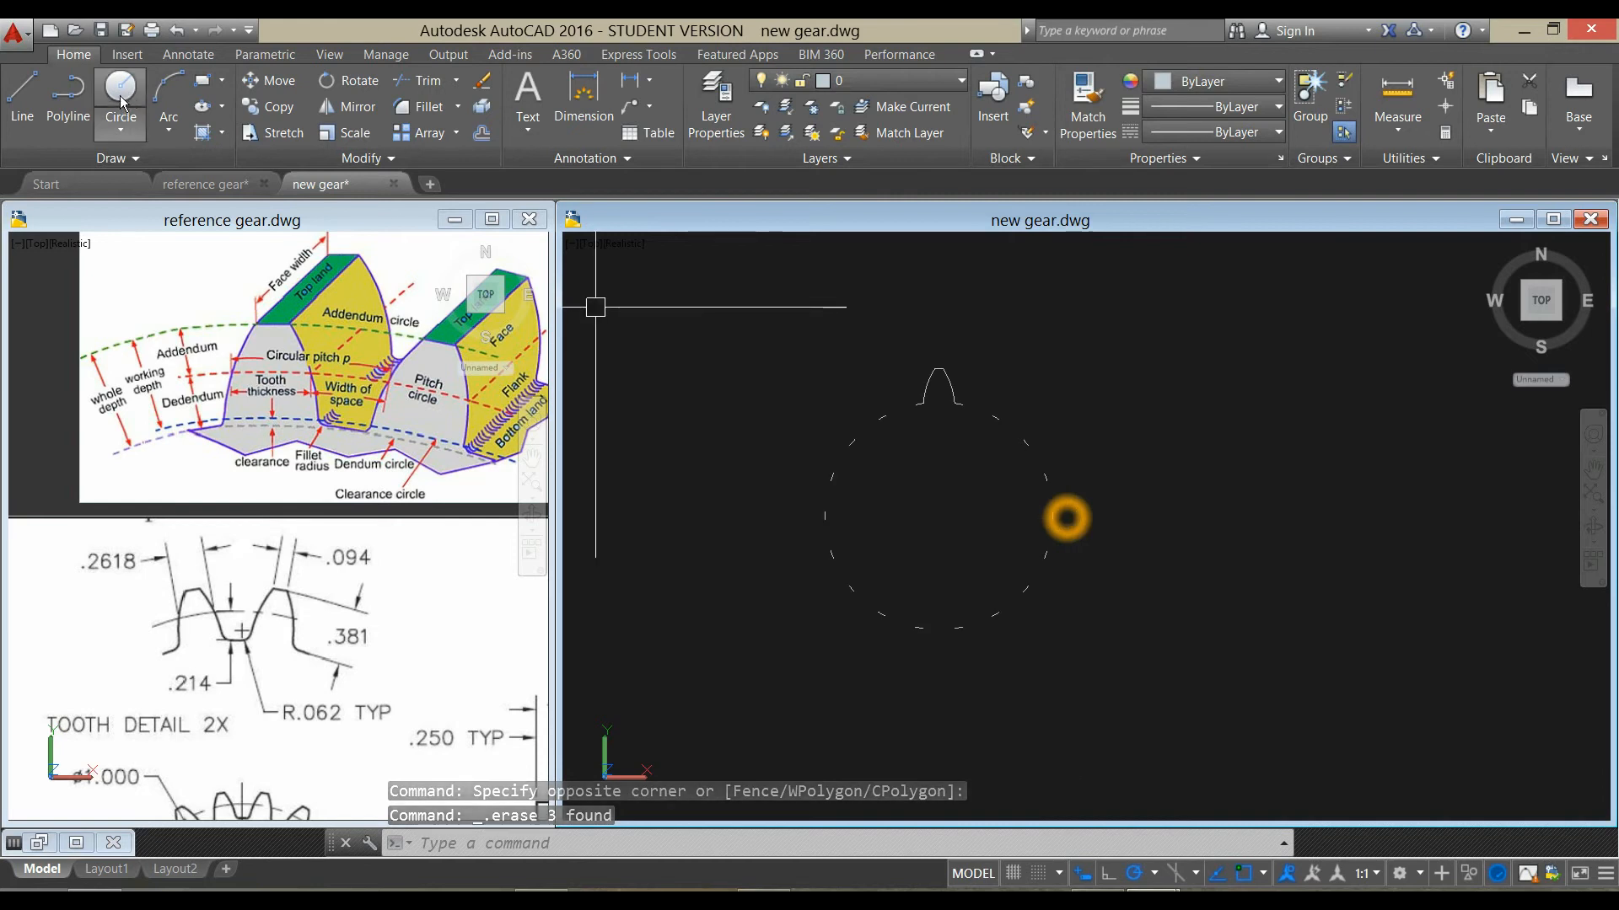
- Draw a 0.5-diameter bore circle at the centre and explode the array
click(119, 93)
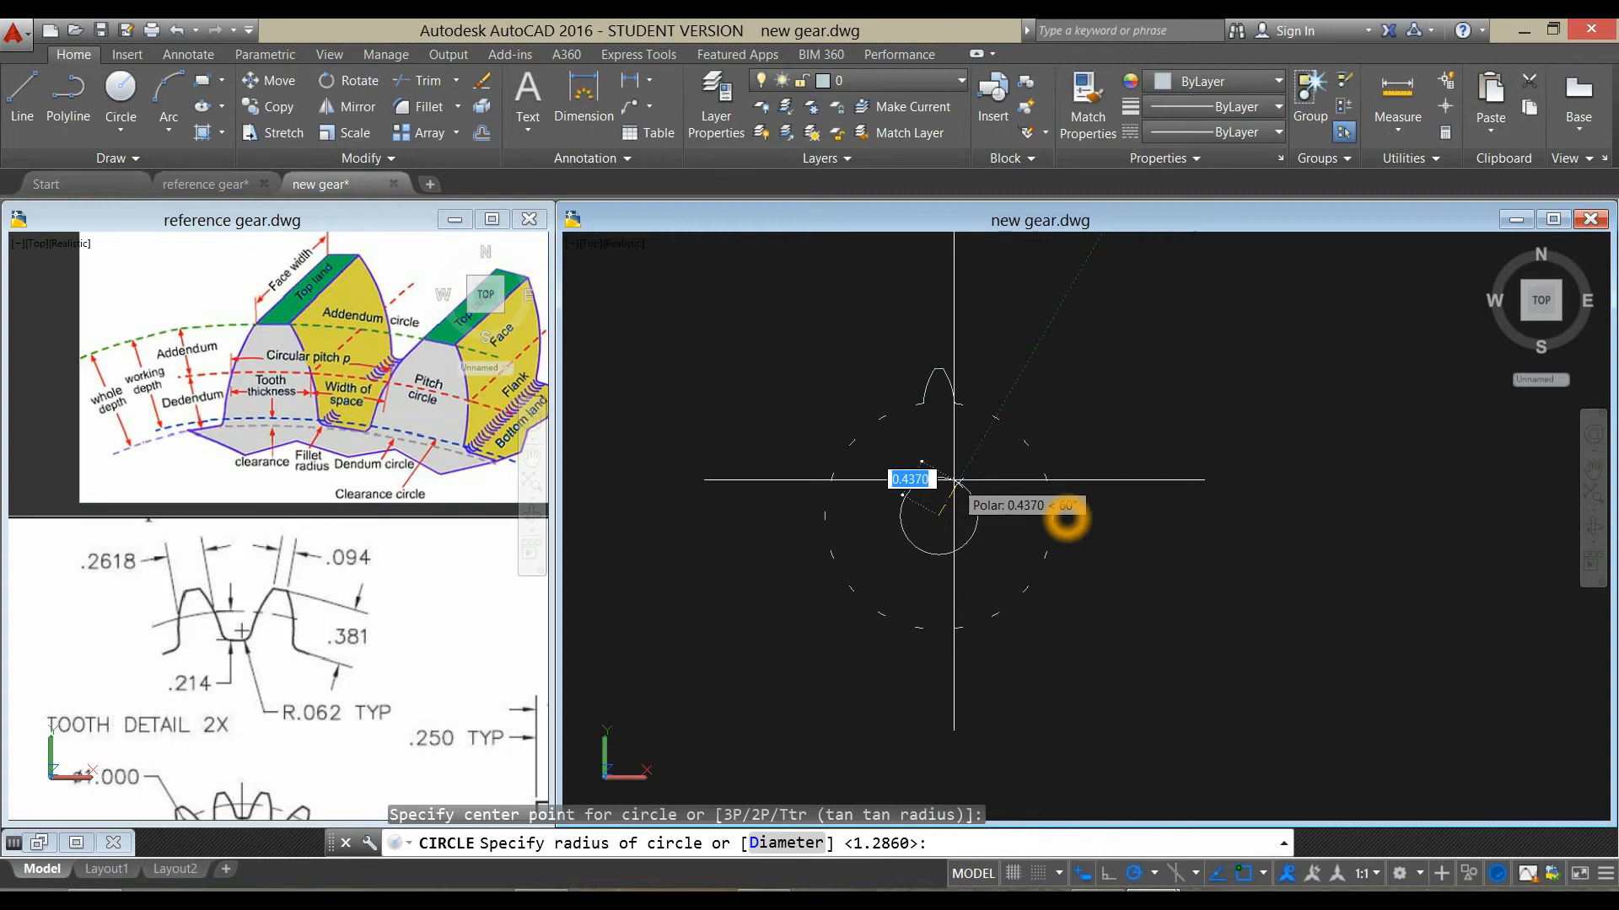
text(d)
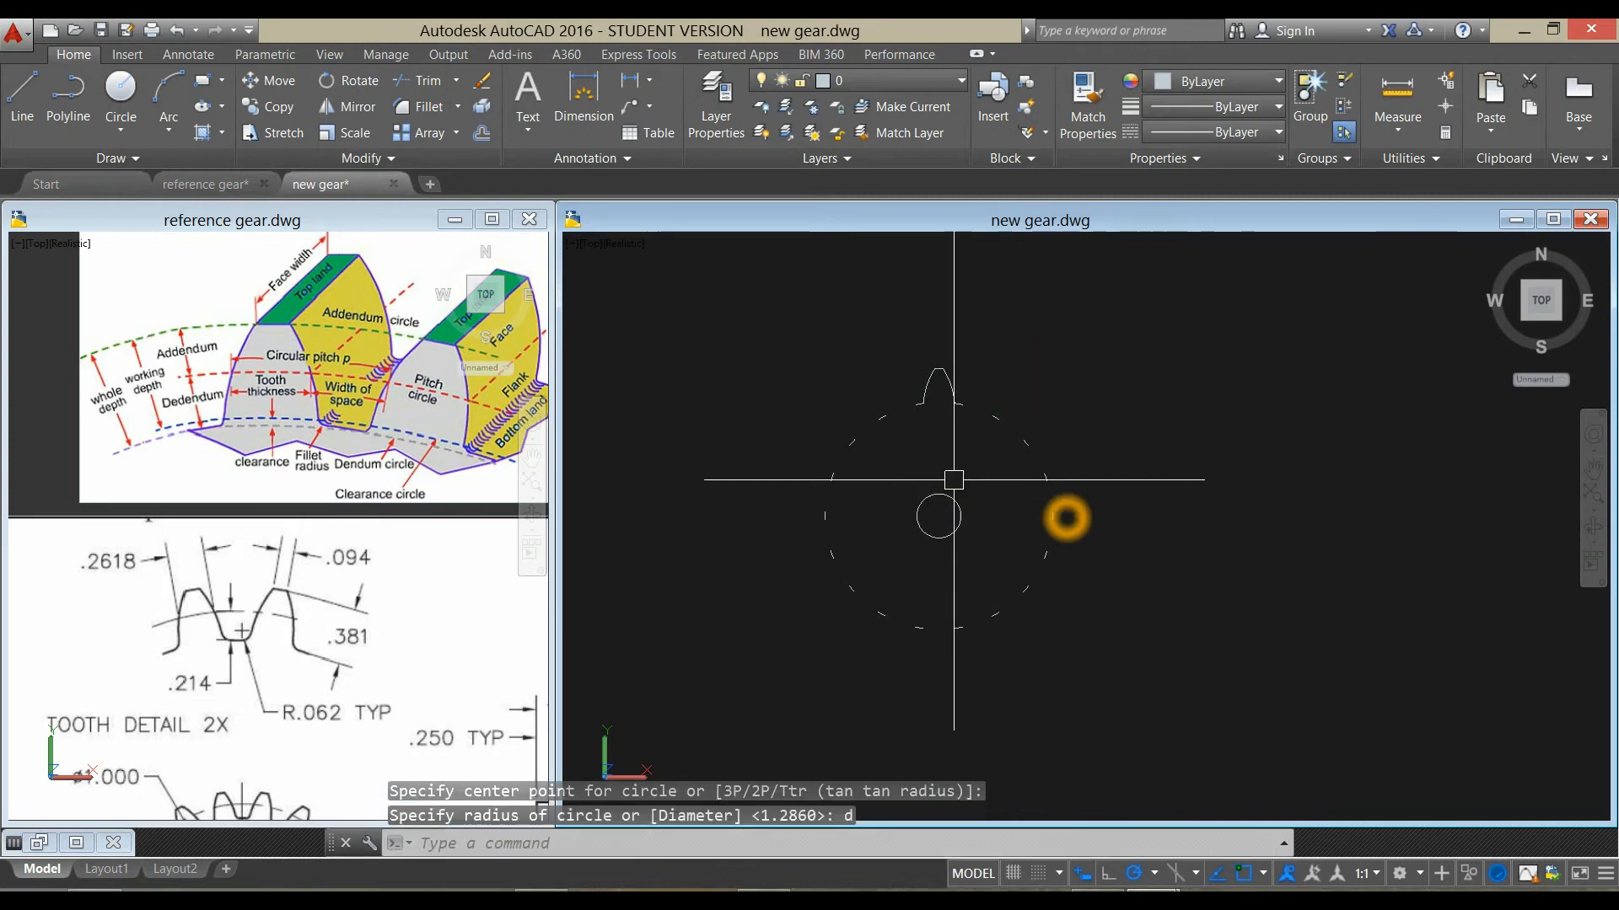
text(.5)
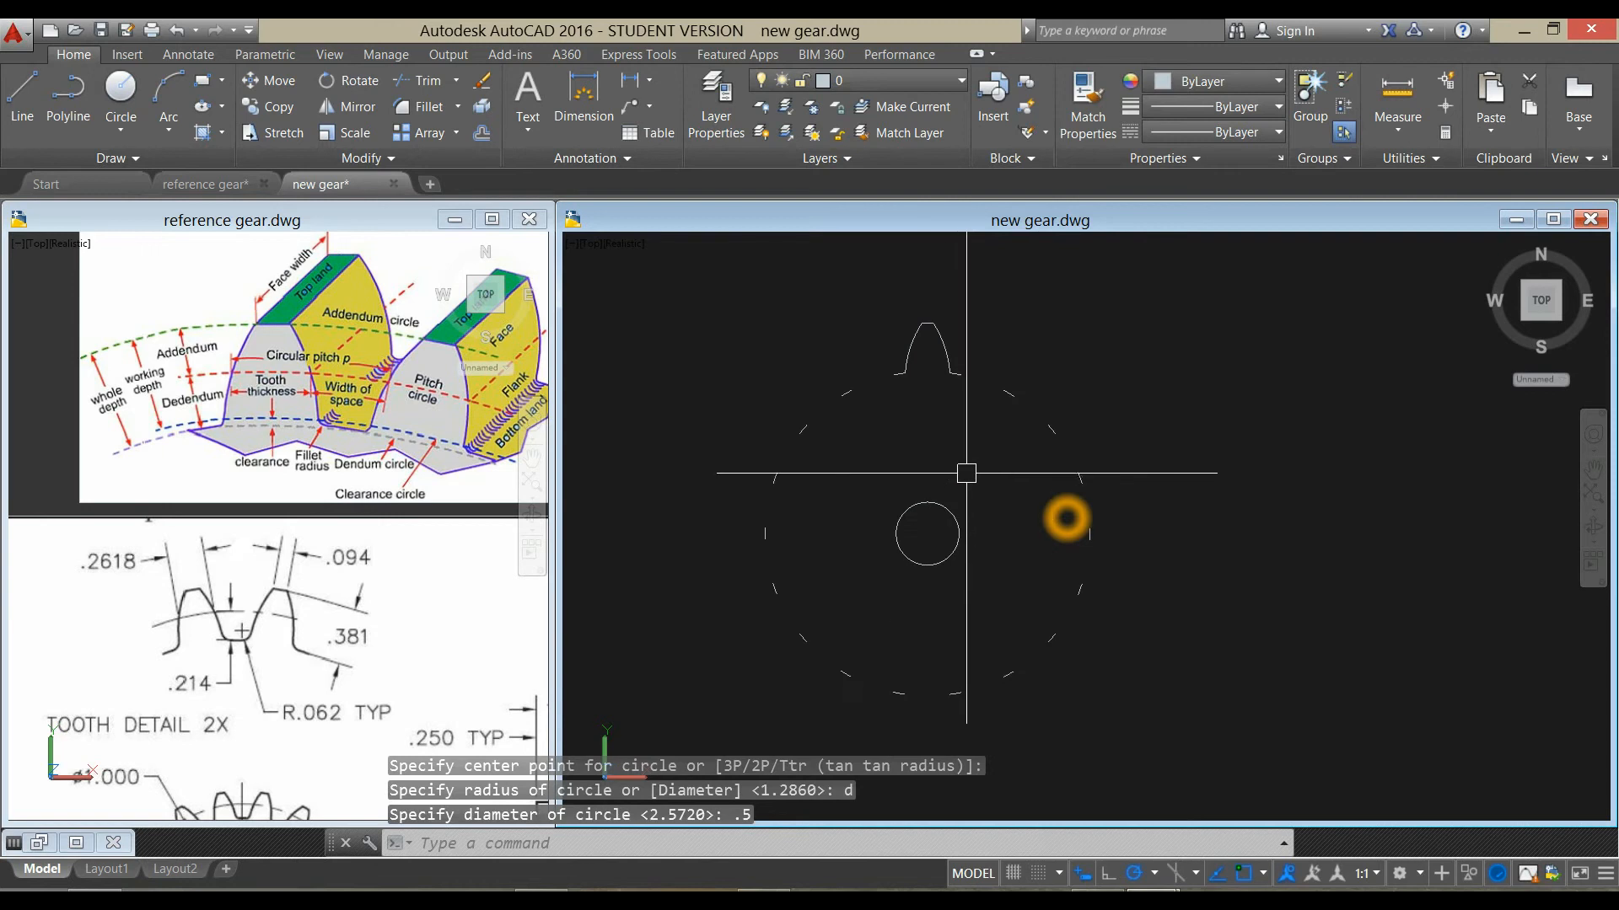
text(X)
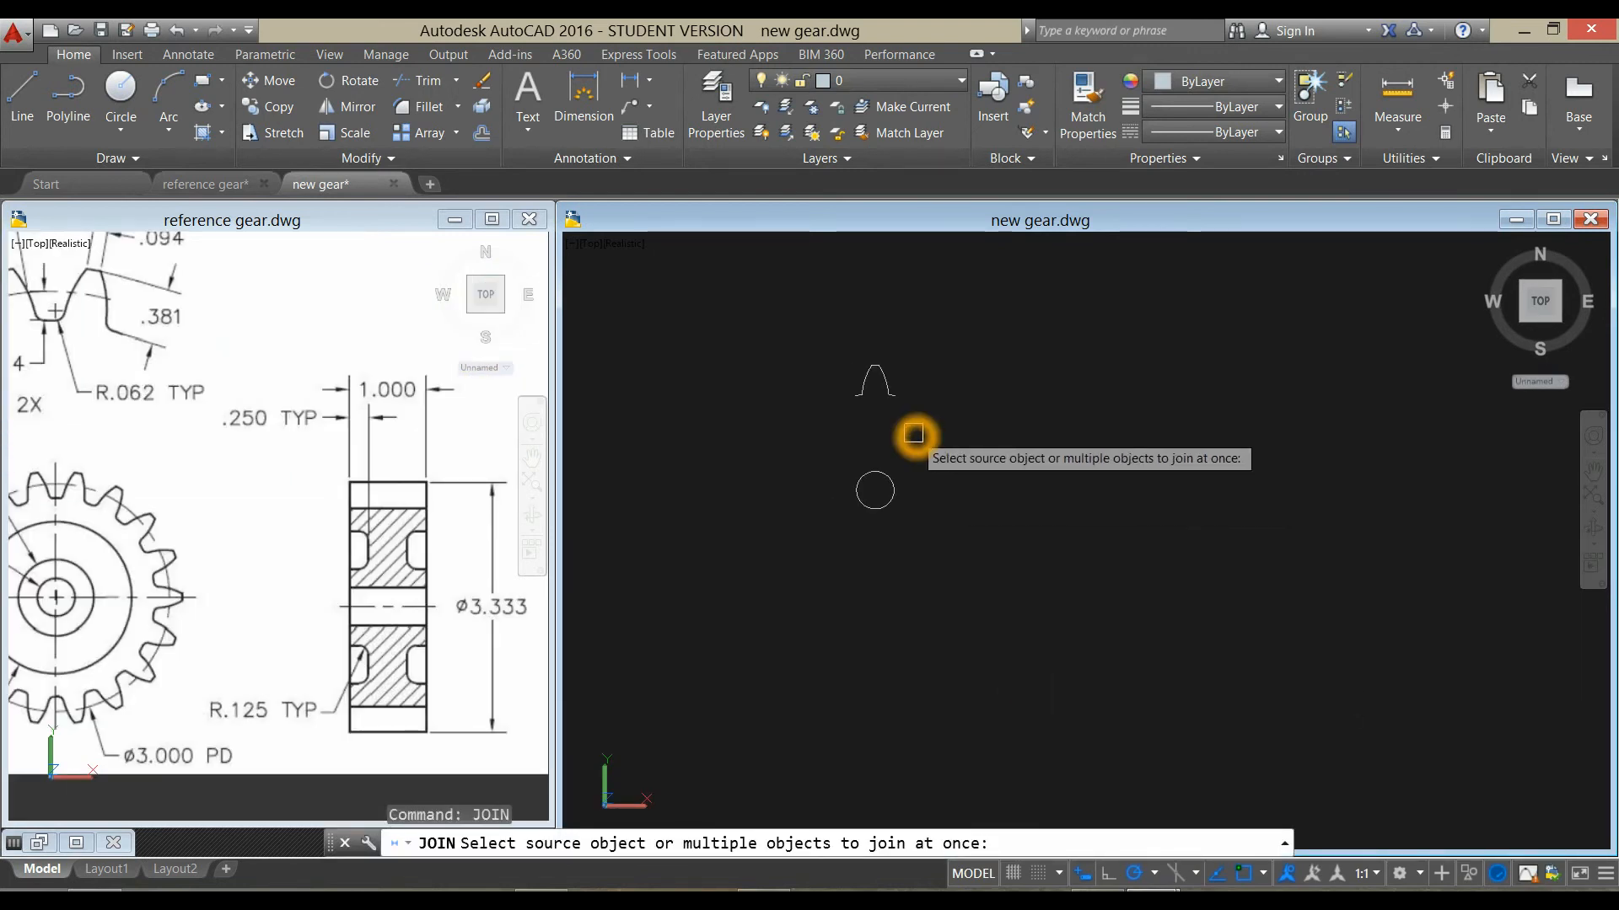
- Fillet both root corners of the tooth profile with a 0.062 radius
key(Escape)
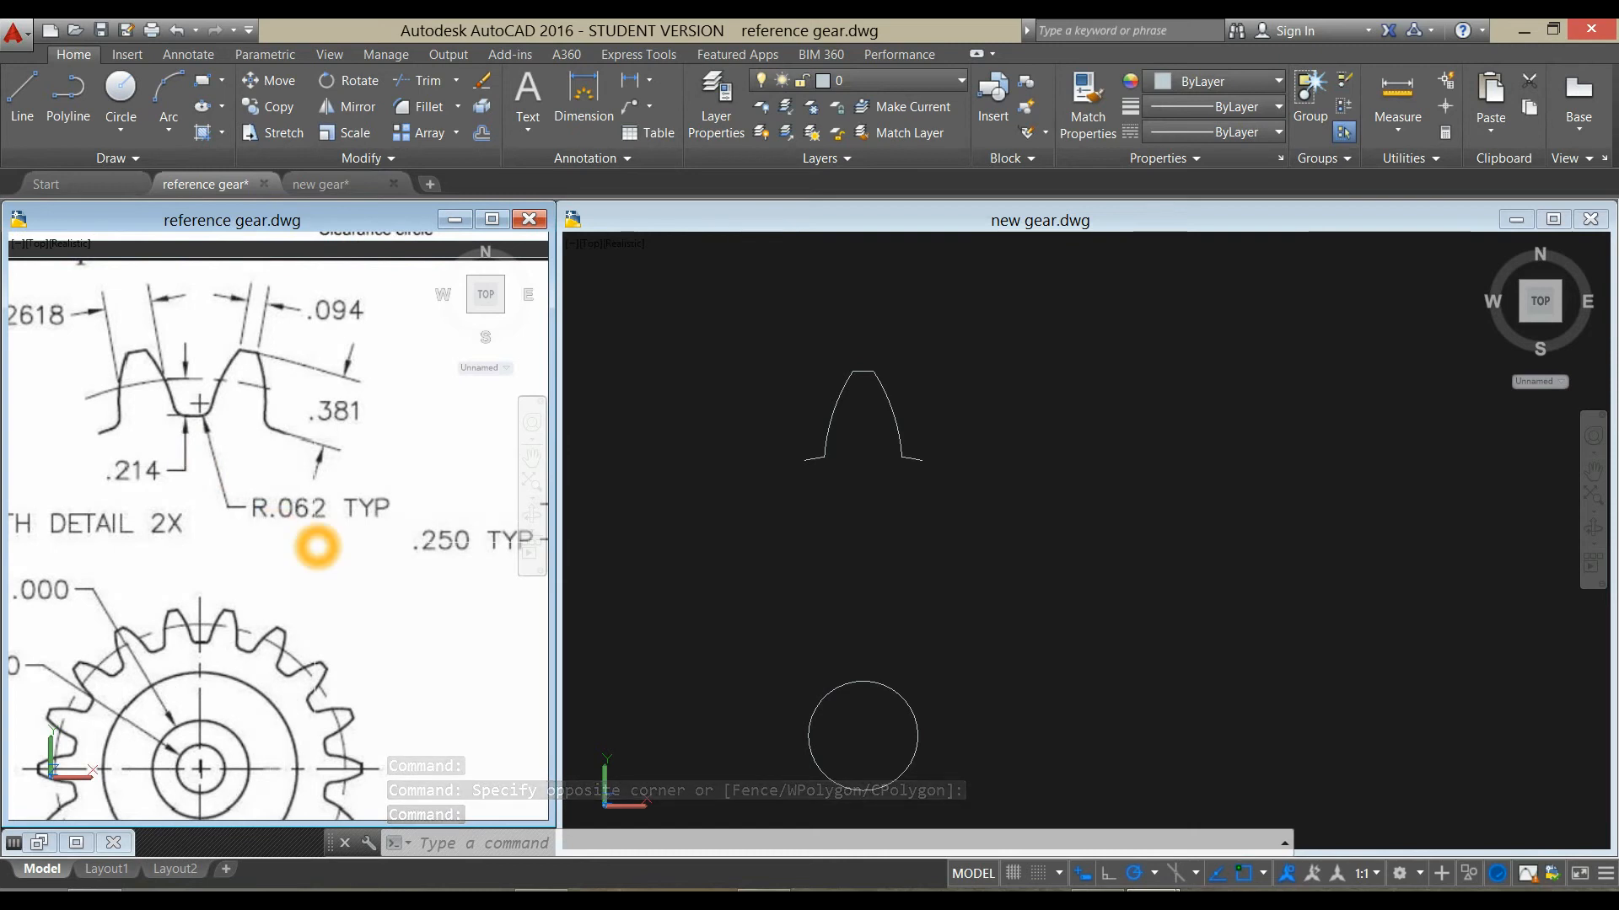
click(1039, 220)
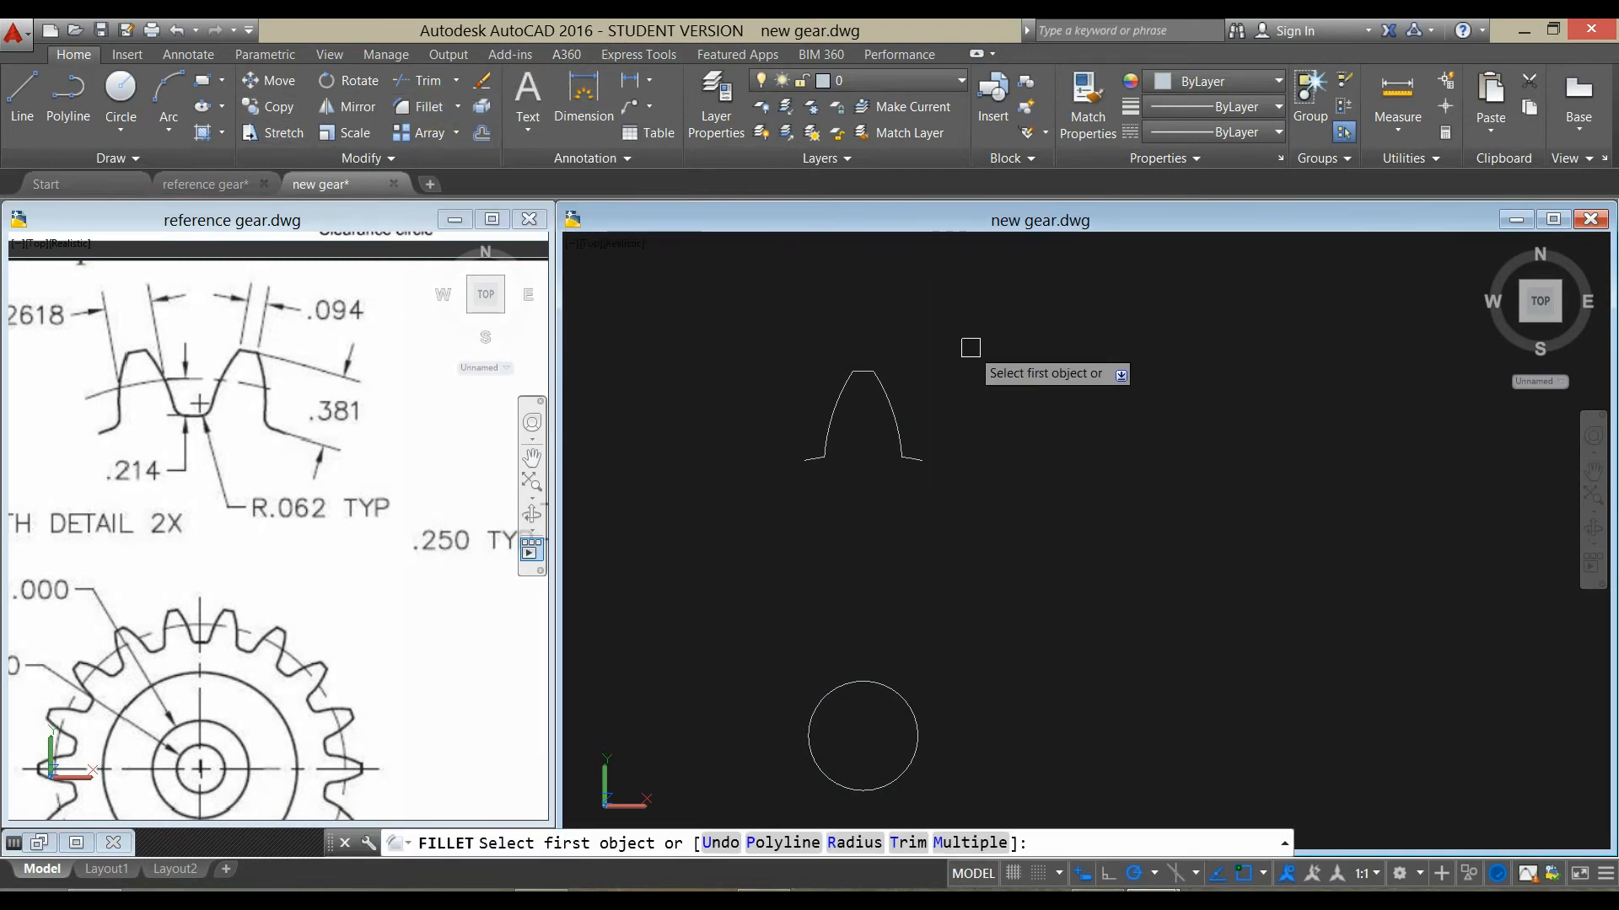
text(R)
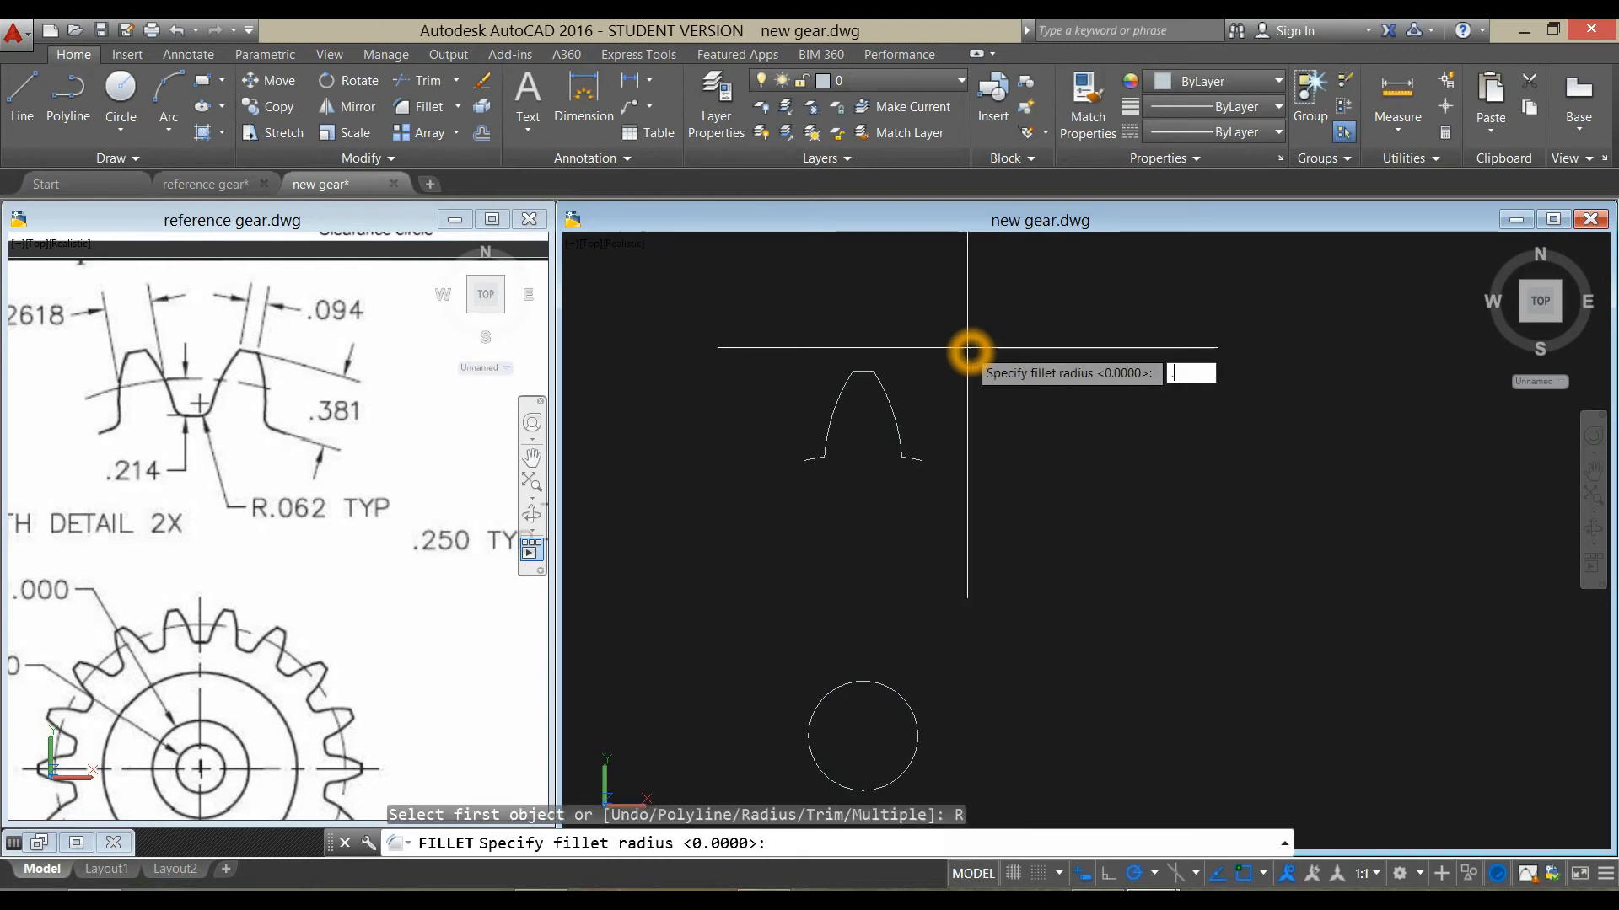
text(.062)
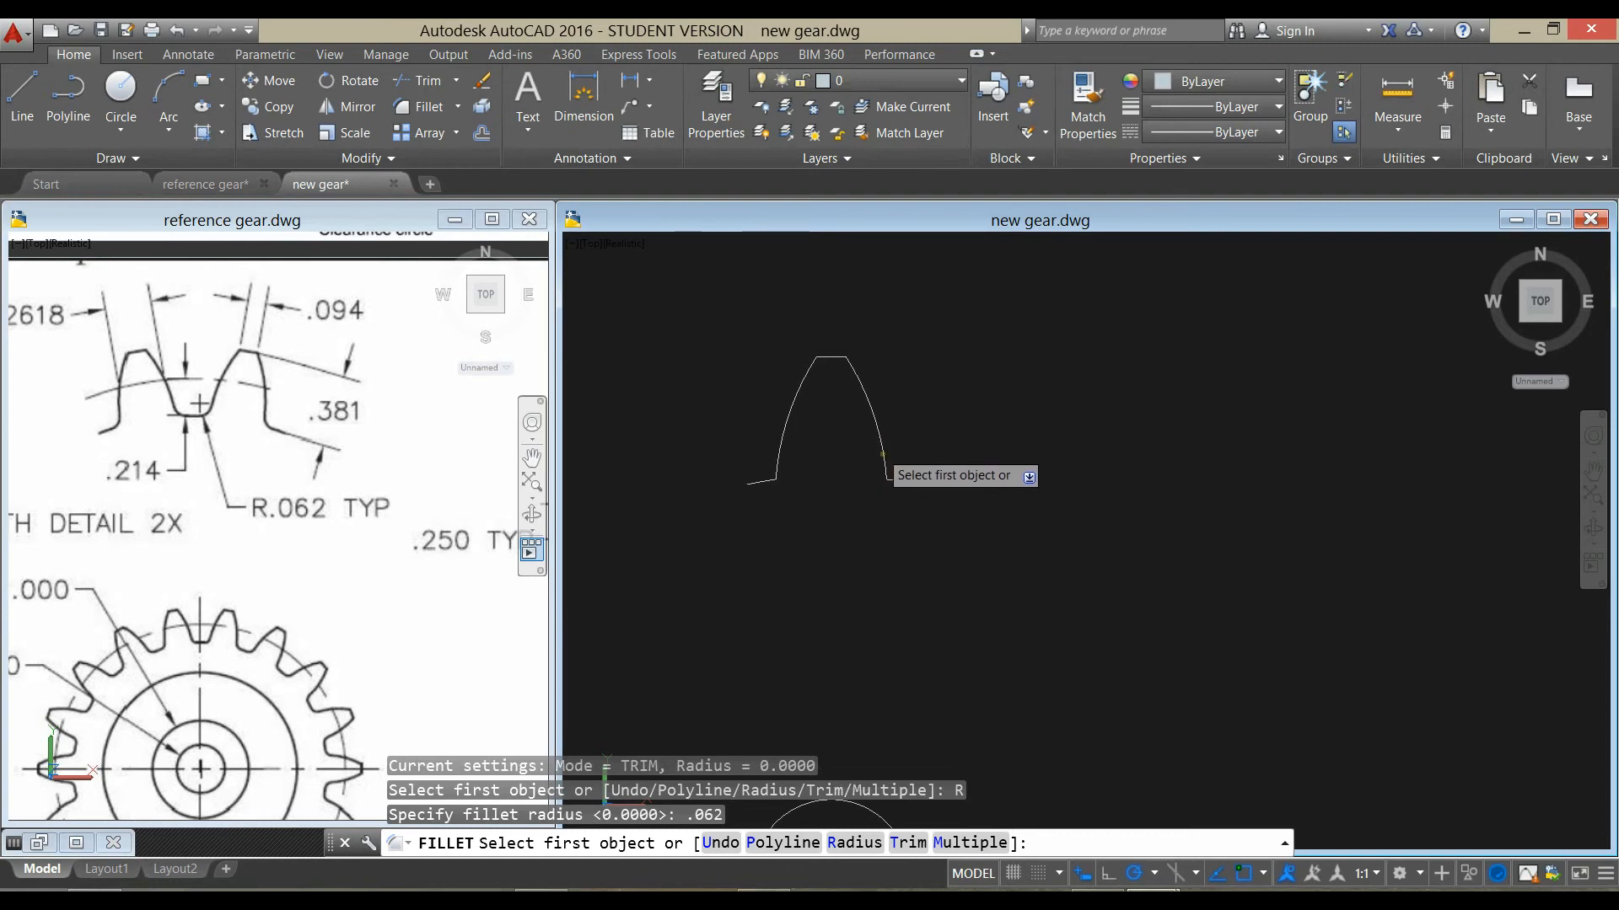
right_click(790, 491)
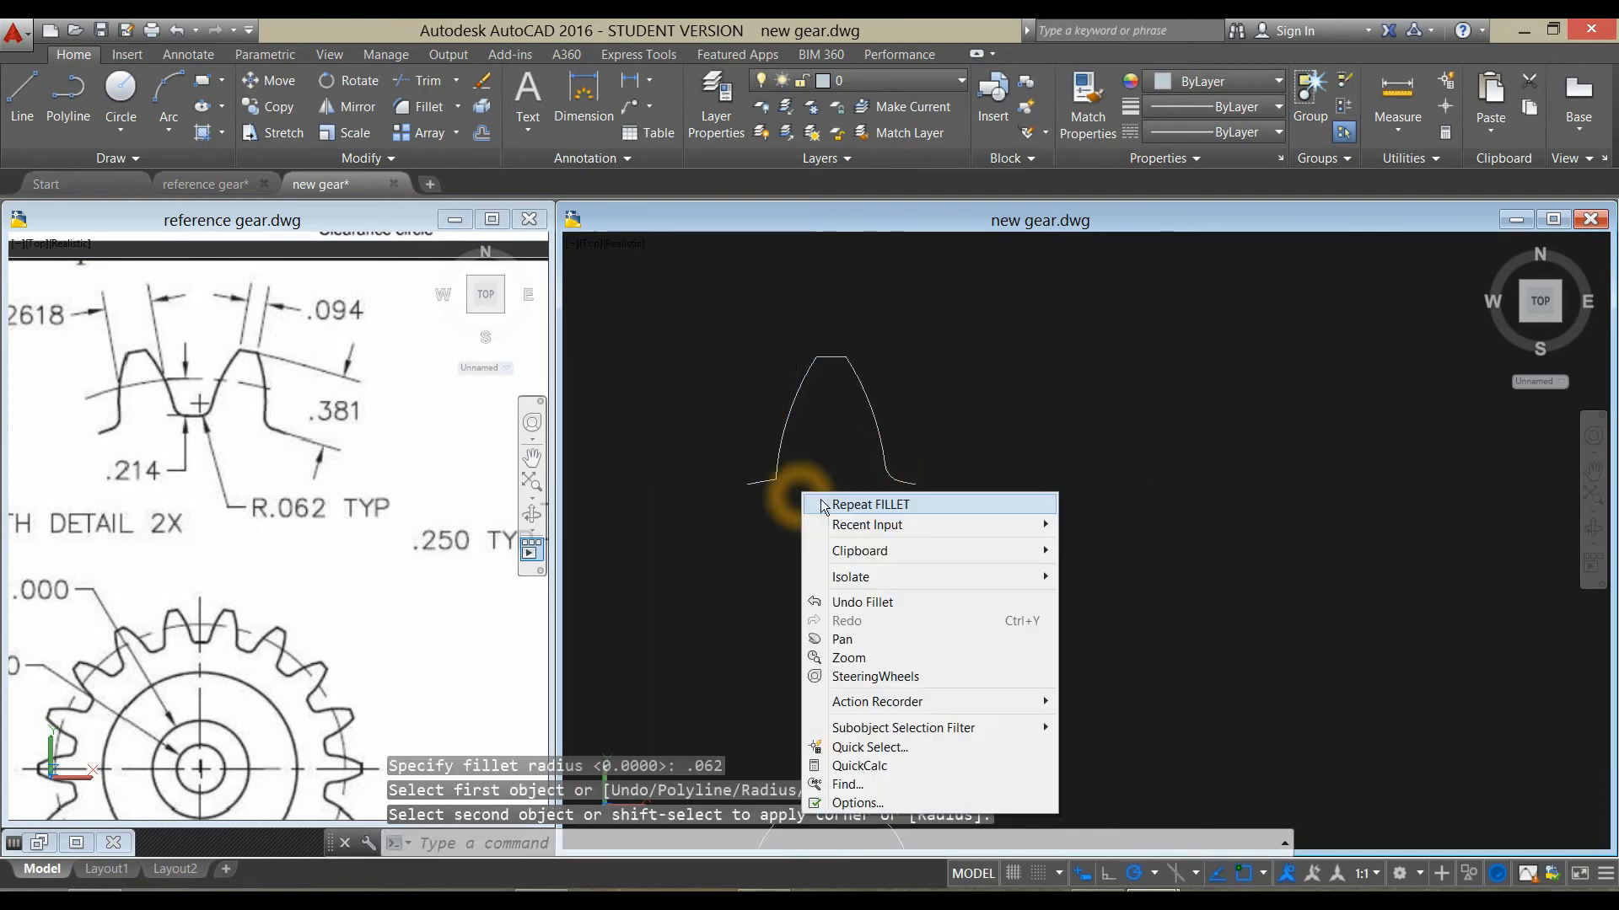
click(869, 504)
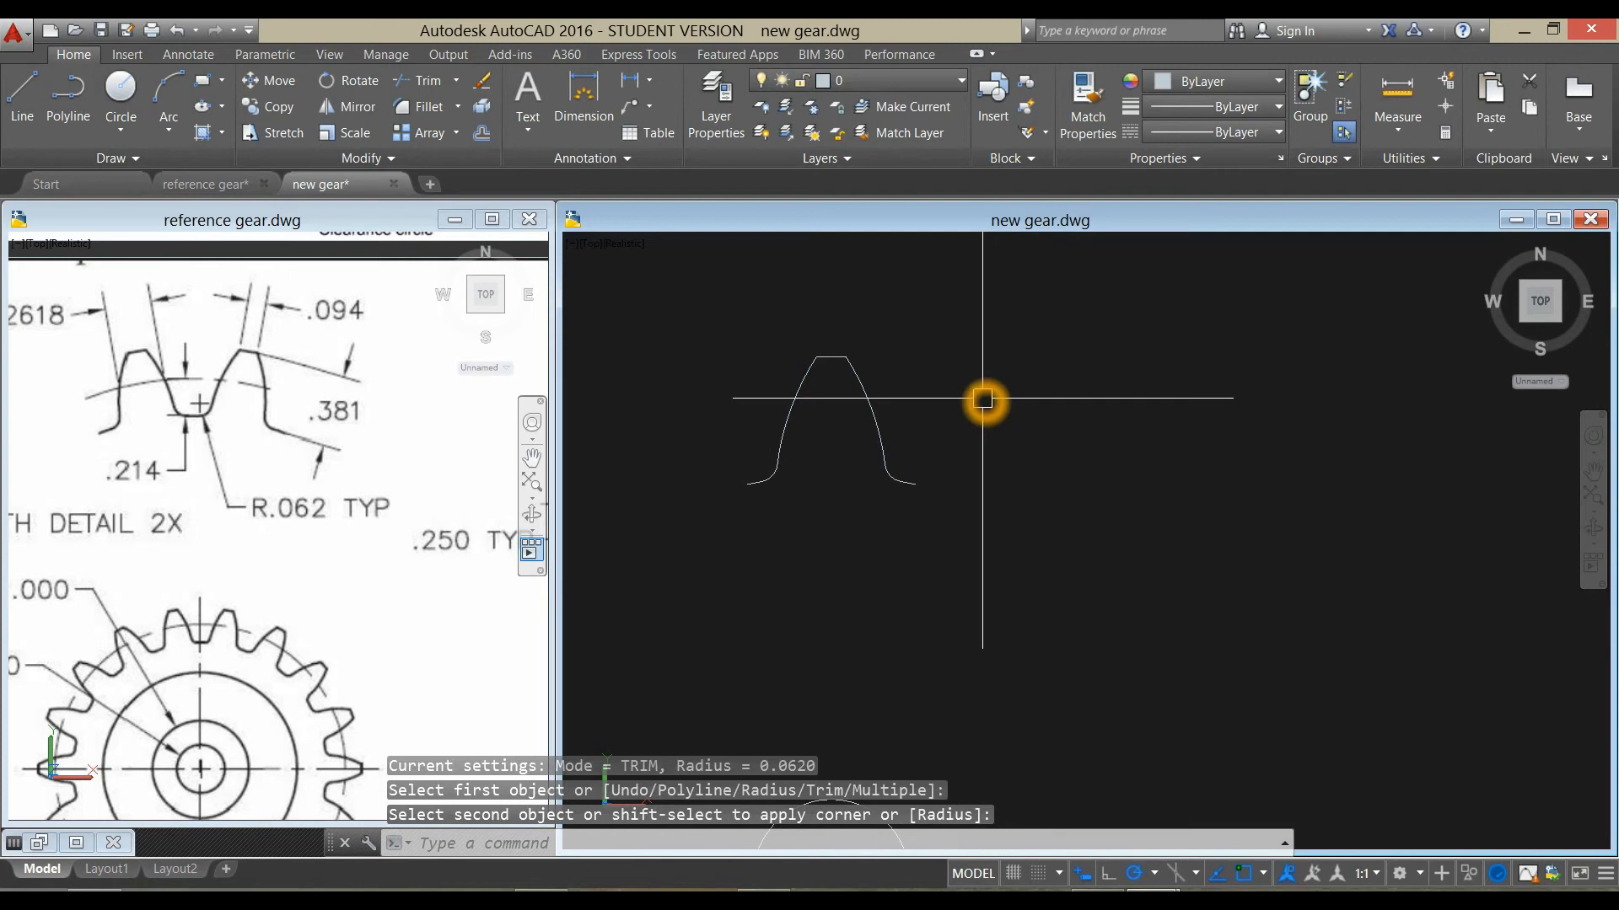
- Join the tooth outline segments into a single object
text(JOP)
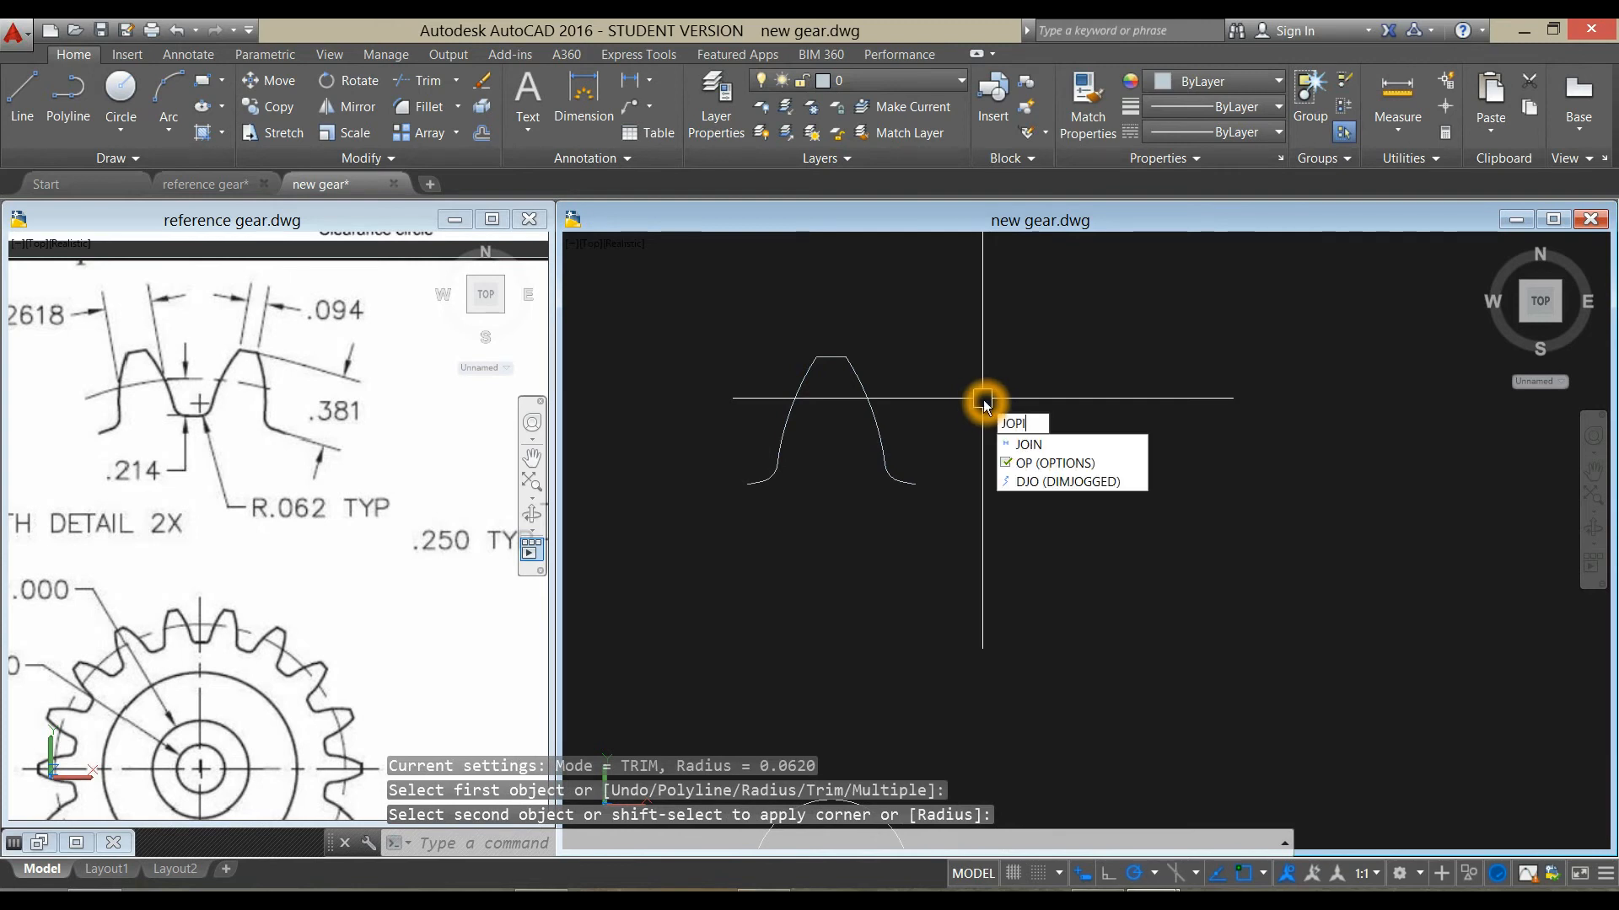
key(Backspace)
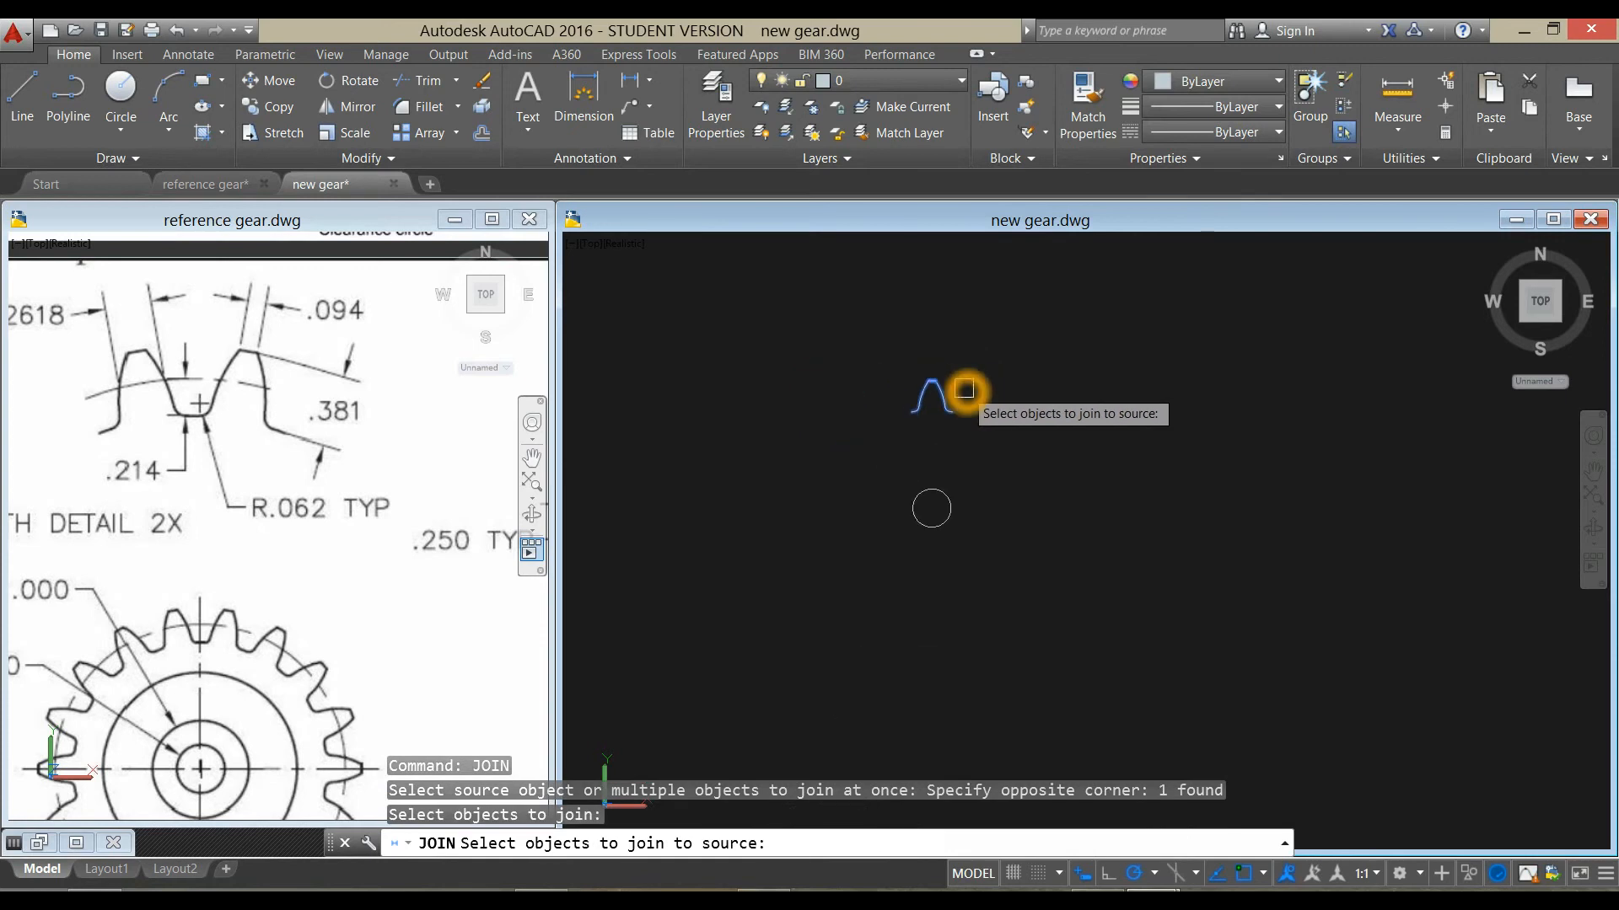
click(960, 392)
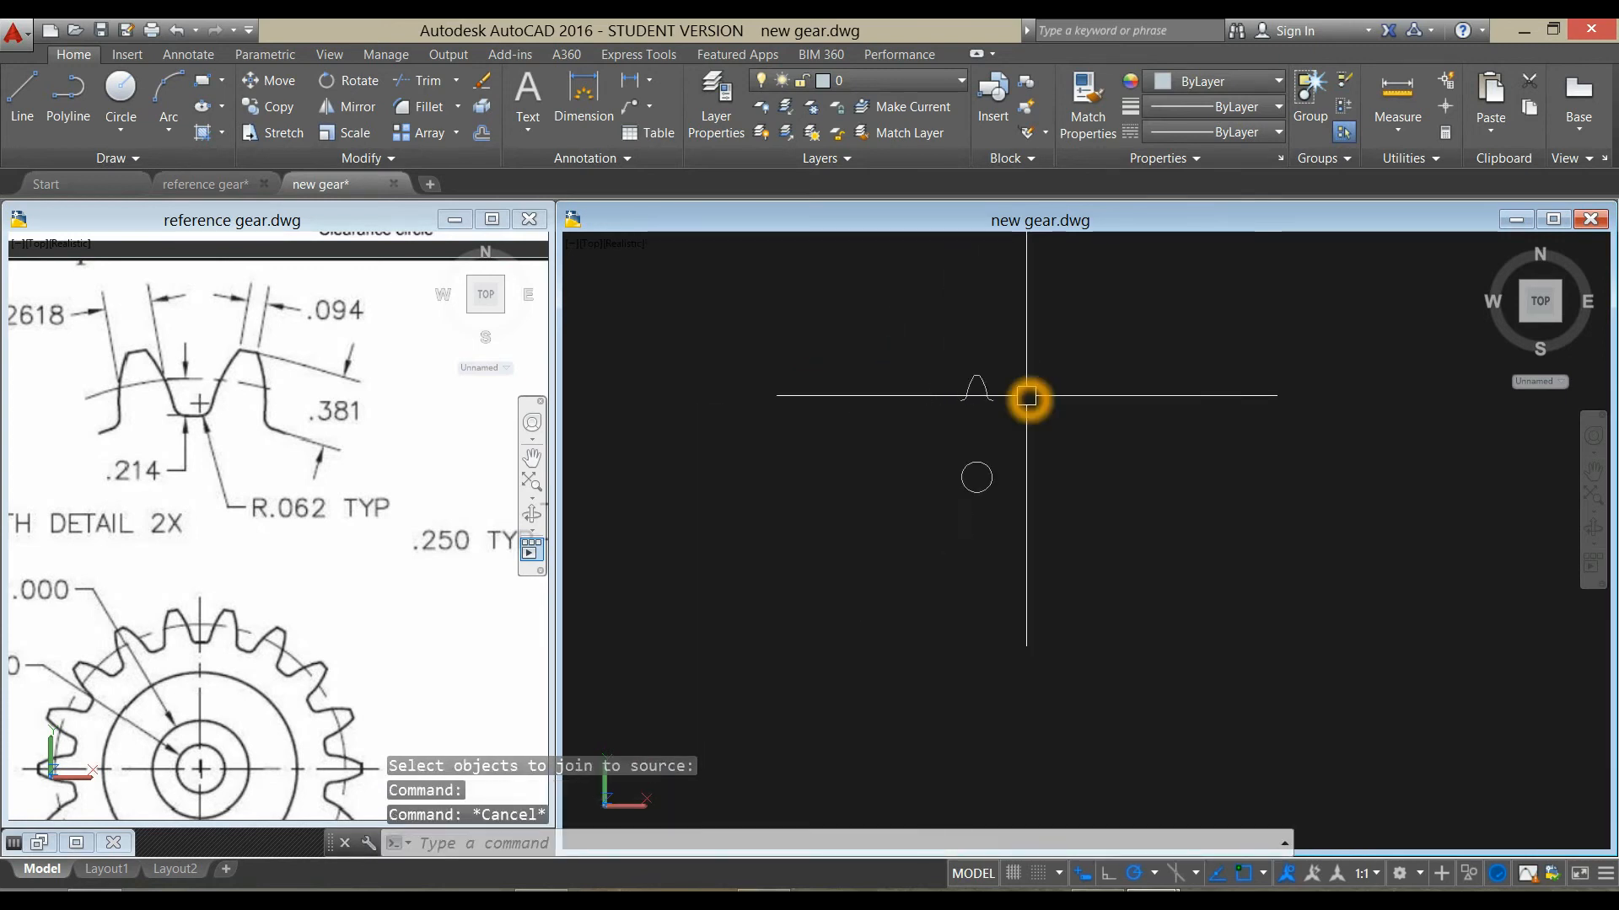
- Polar-array the tooth 18 times around the bore circle's centre
text(ARRAY Enter array type [Rectangular PAth POlar] <Polar>:)
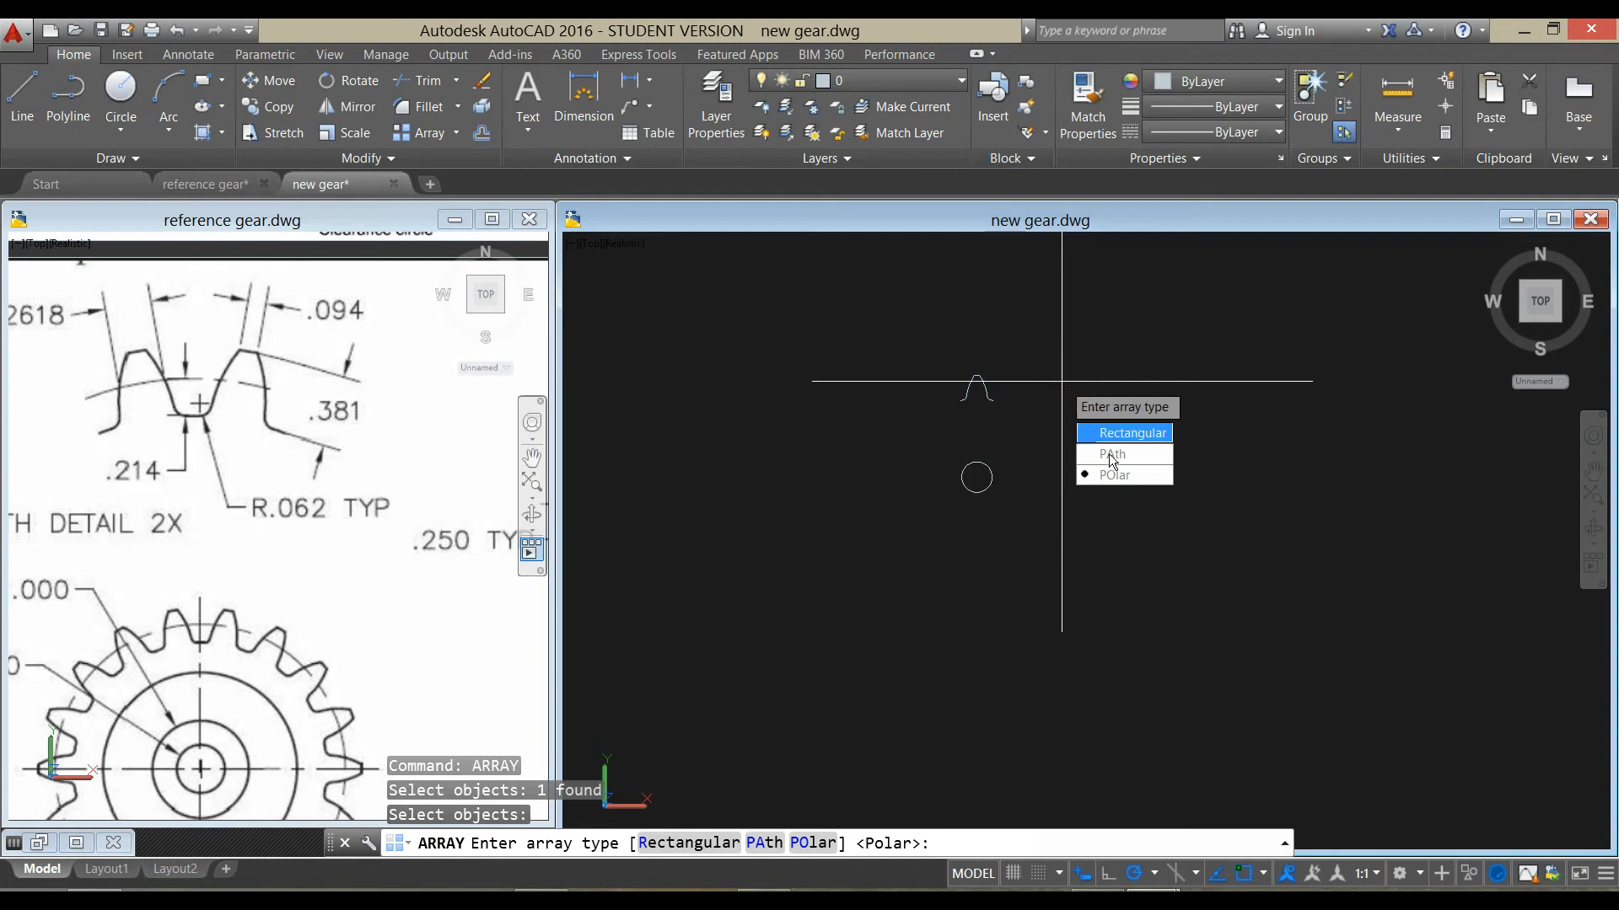
click(1113, 474)
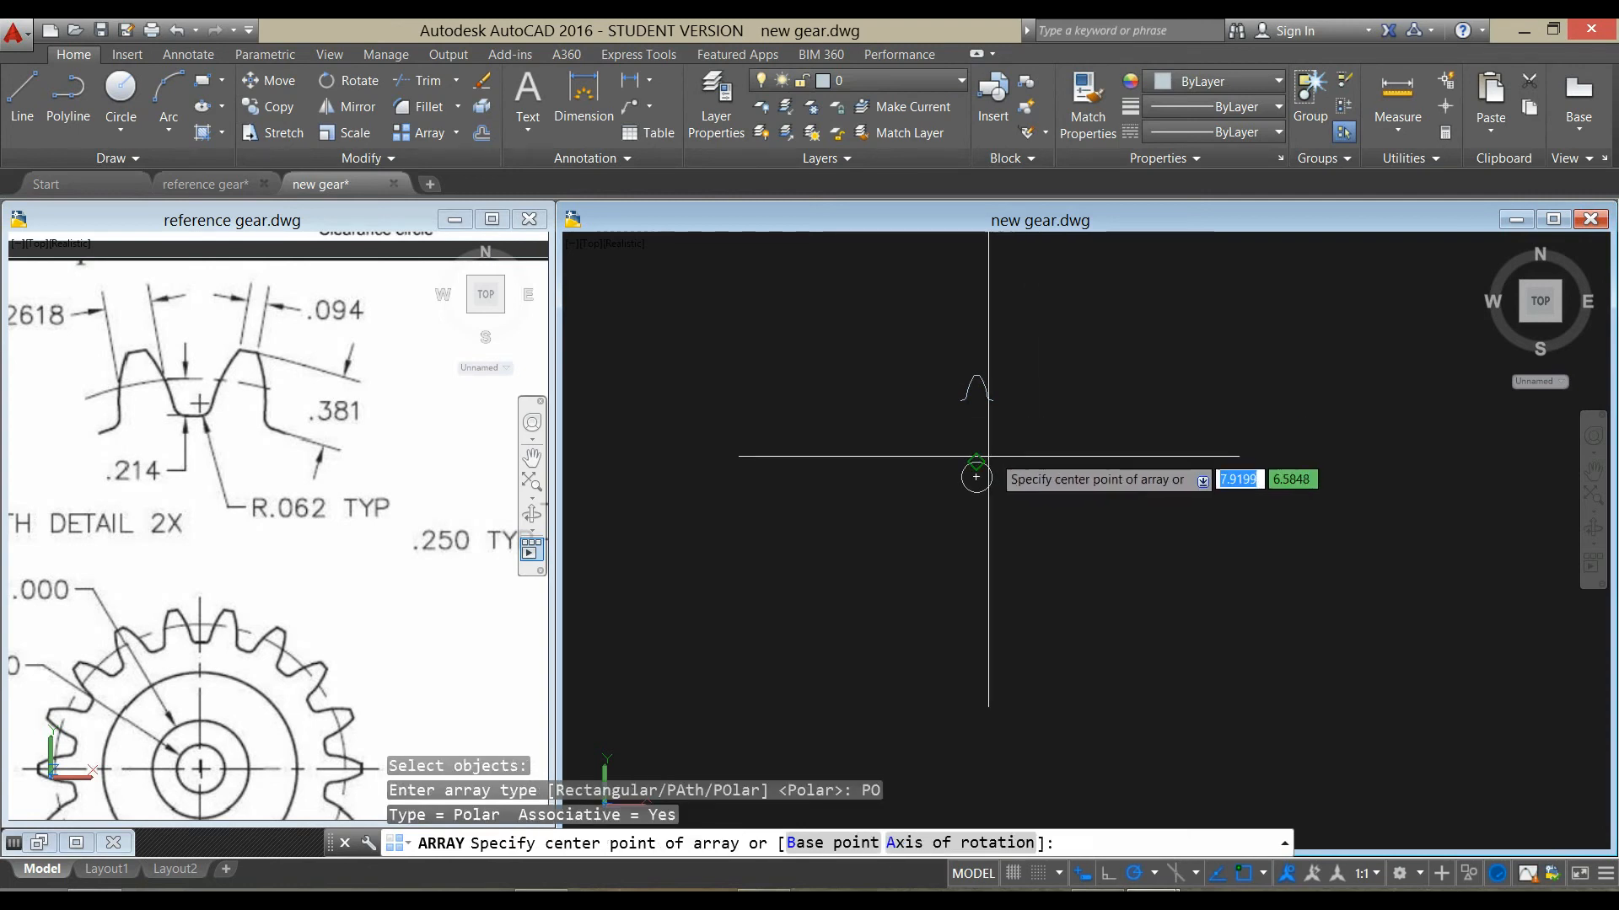
click(975, 475)
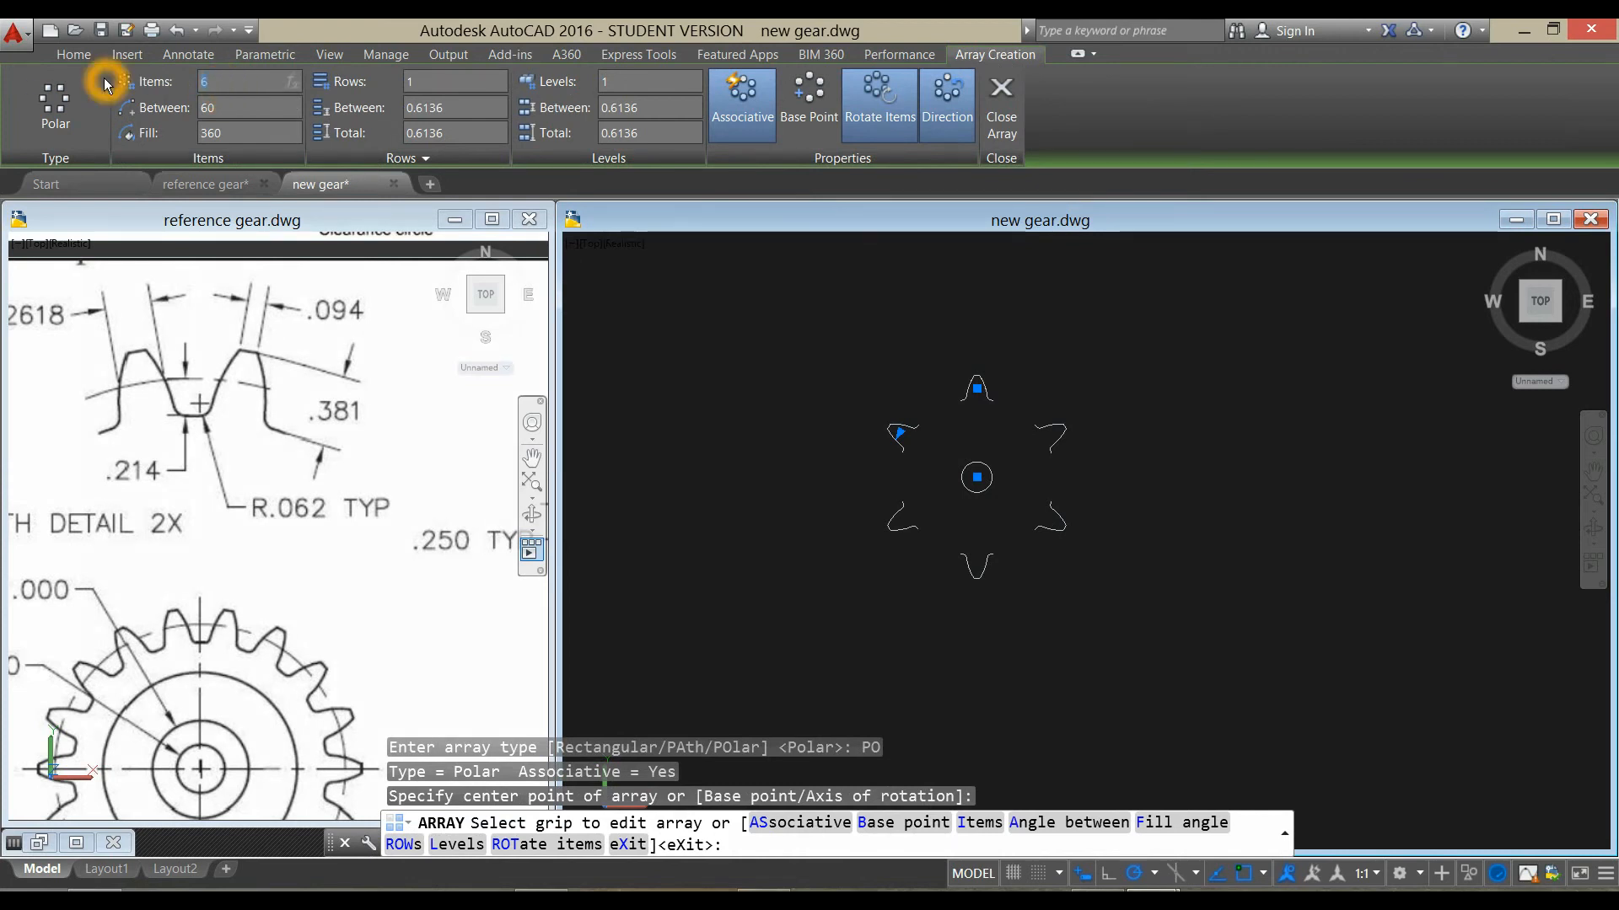
text(18)
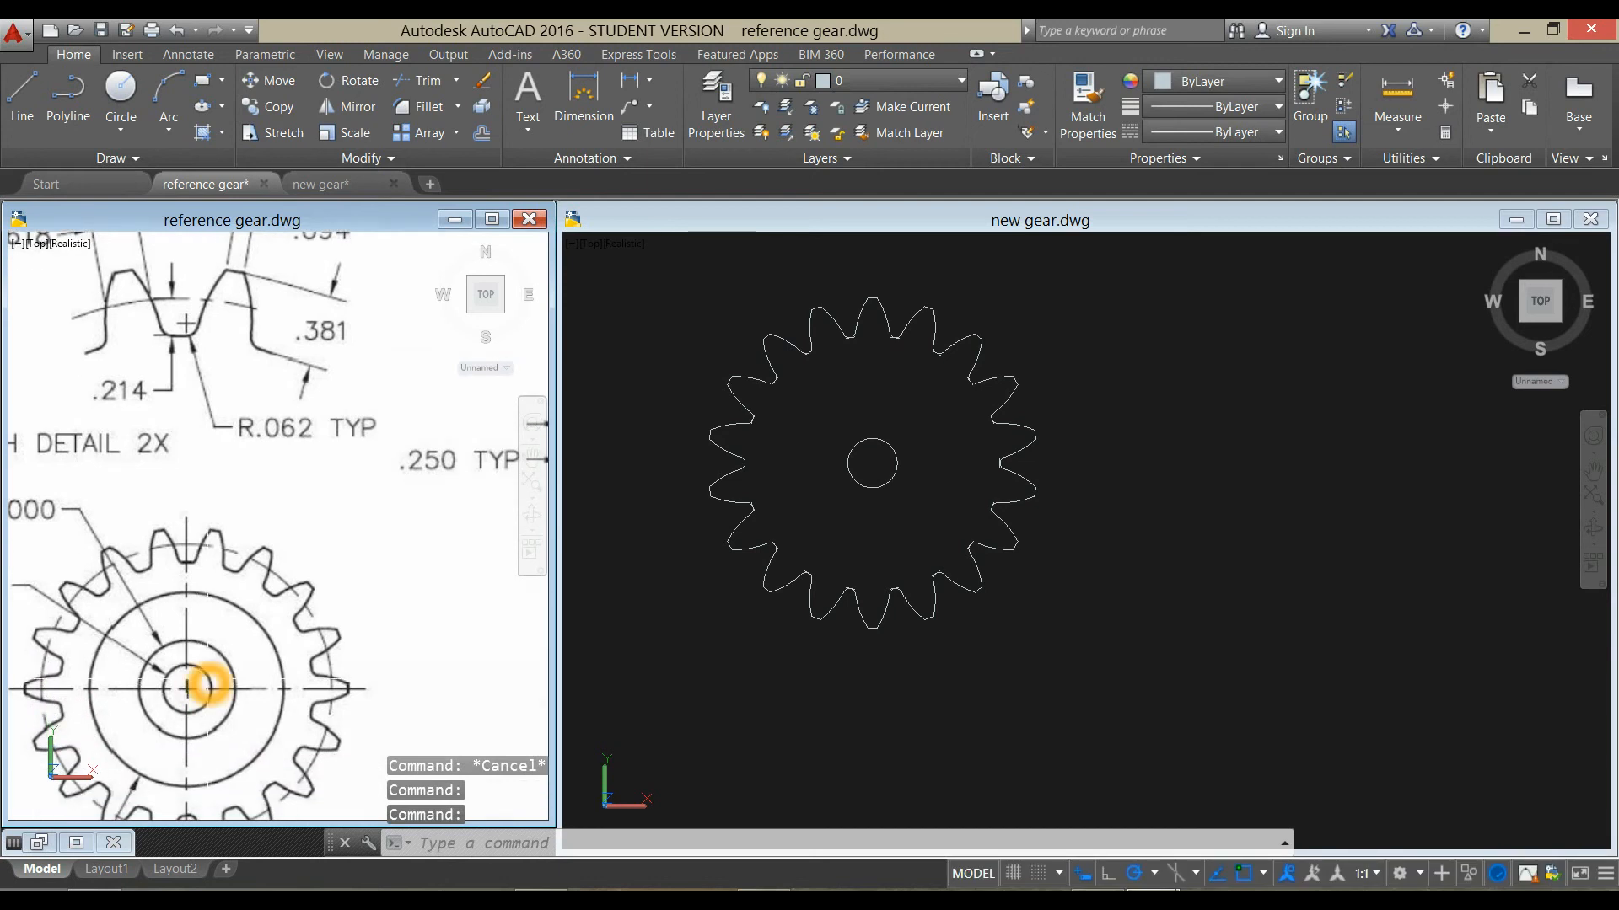
mouse_move(1079, 506)
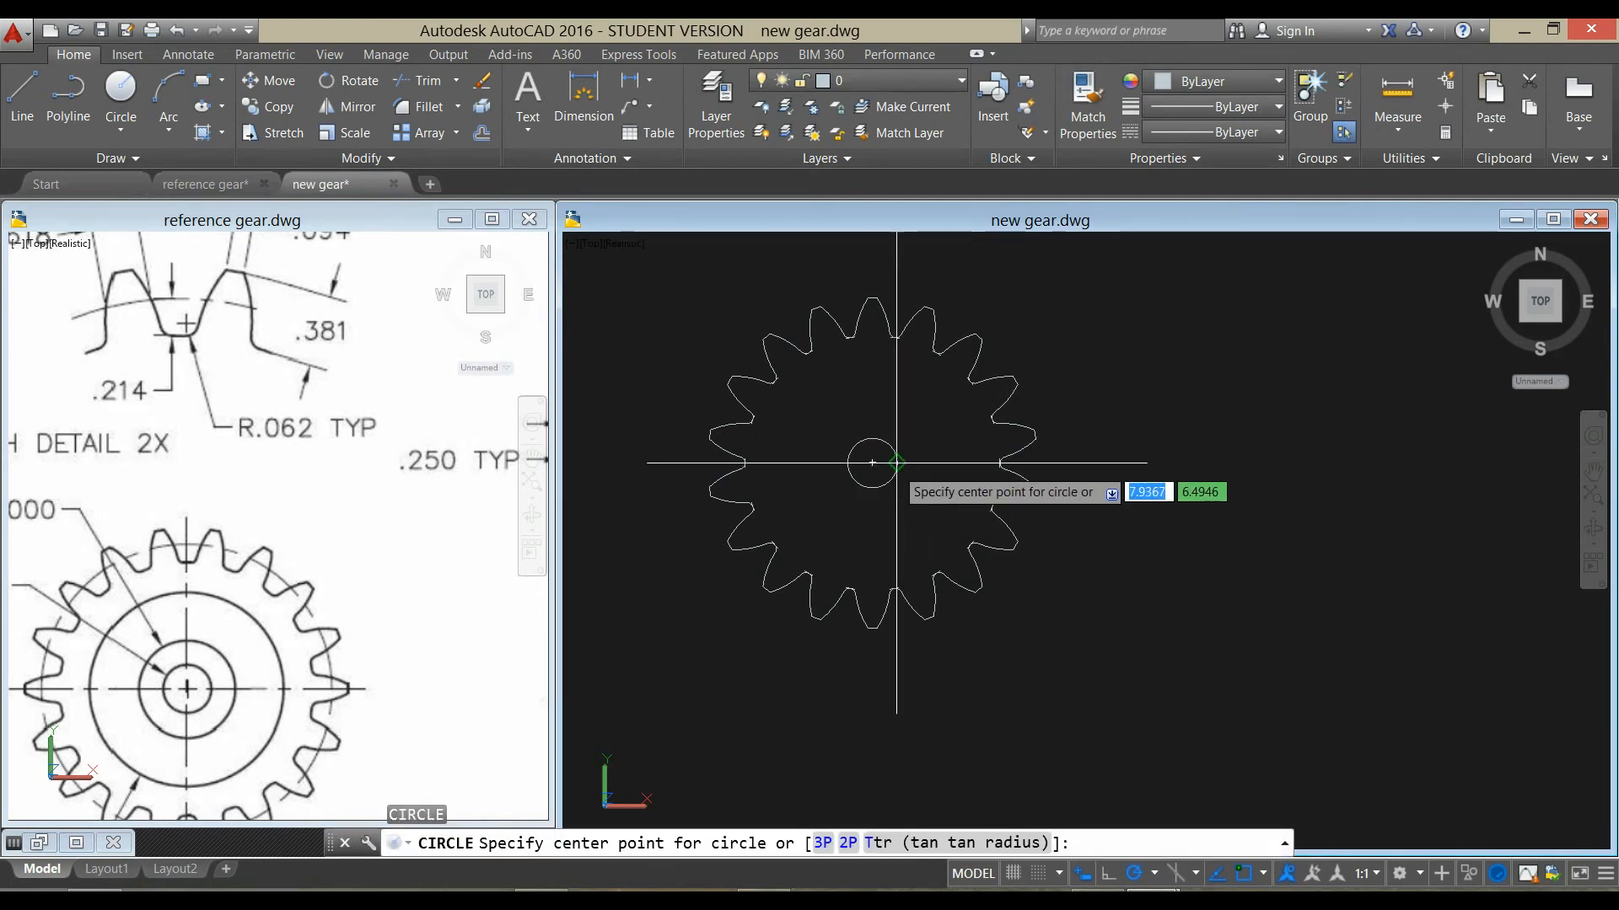
- Draw 1- and 2-diameter circles on the hub centre, then switch to 3D Modeling
click(873, 461)
text(D)
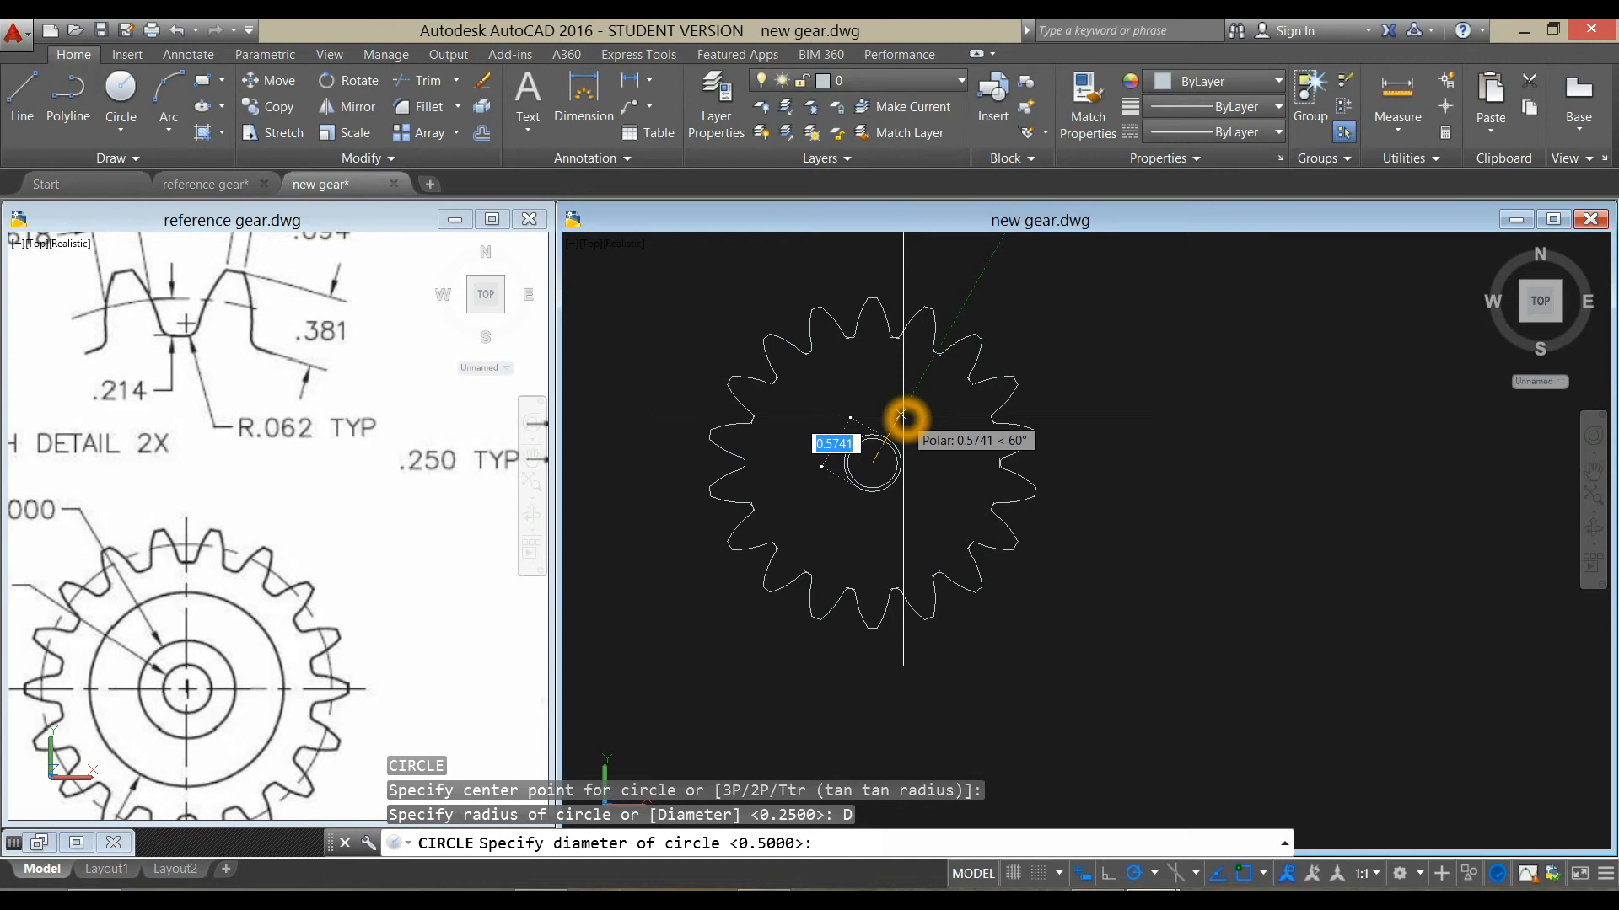
text(1)
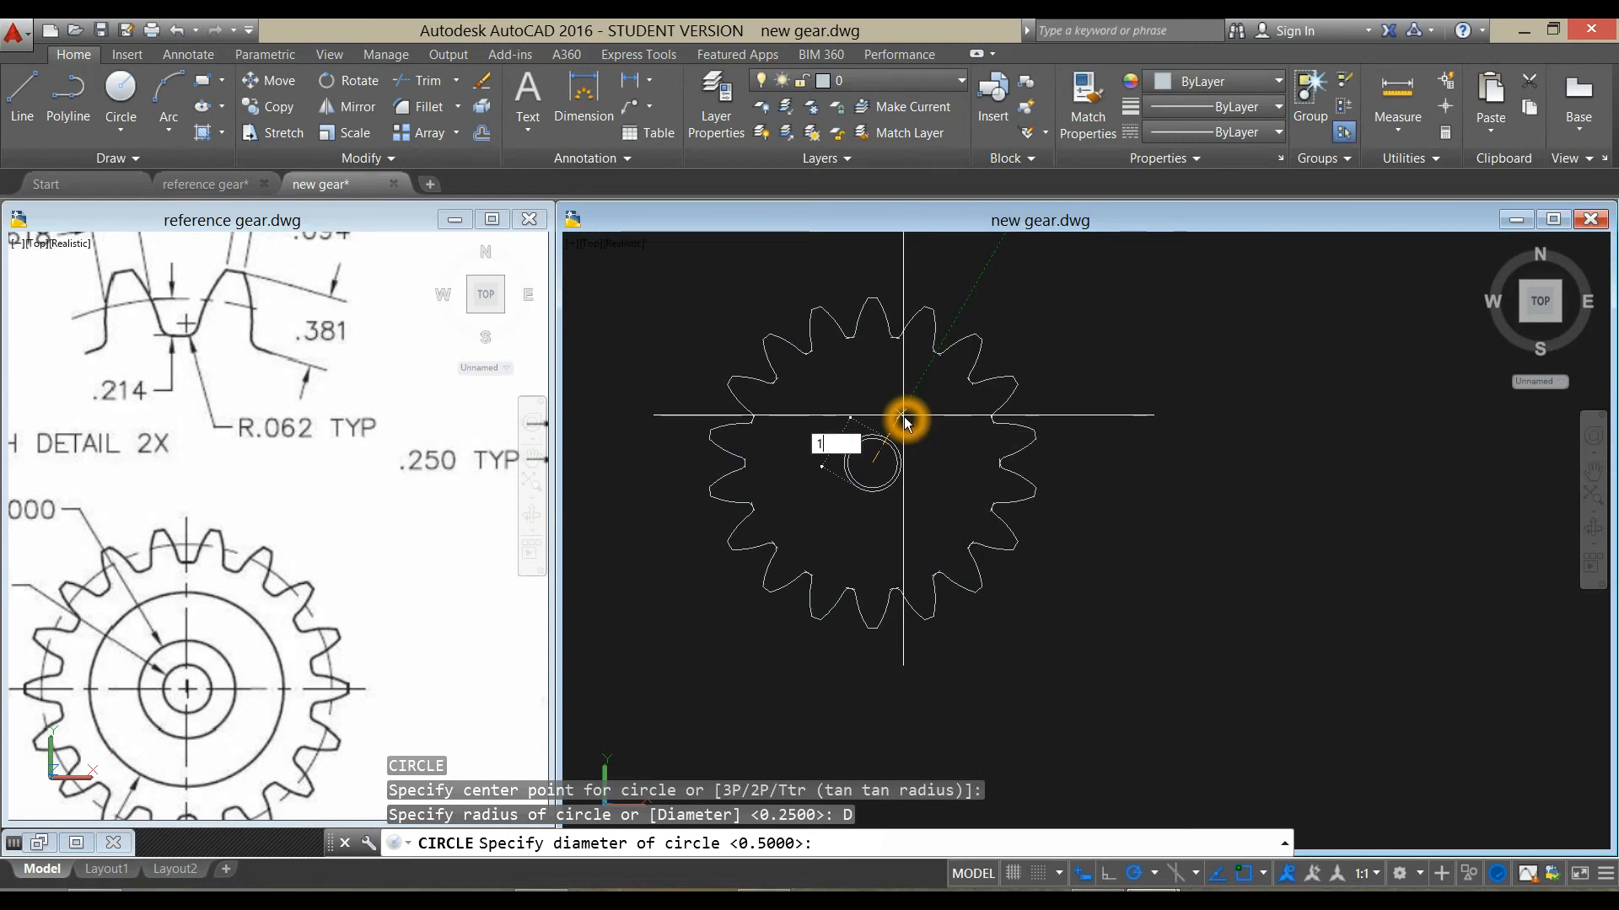
right_click(903, 422)
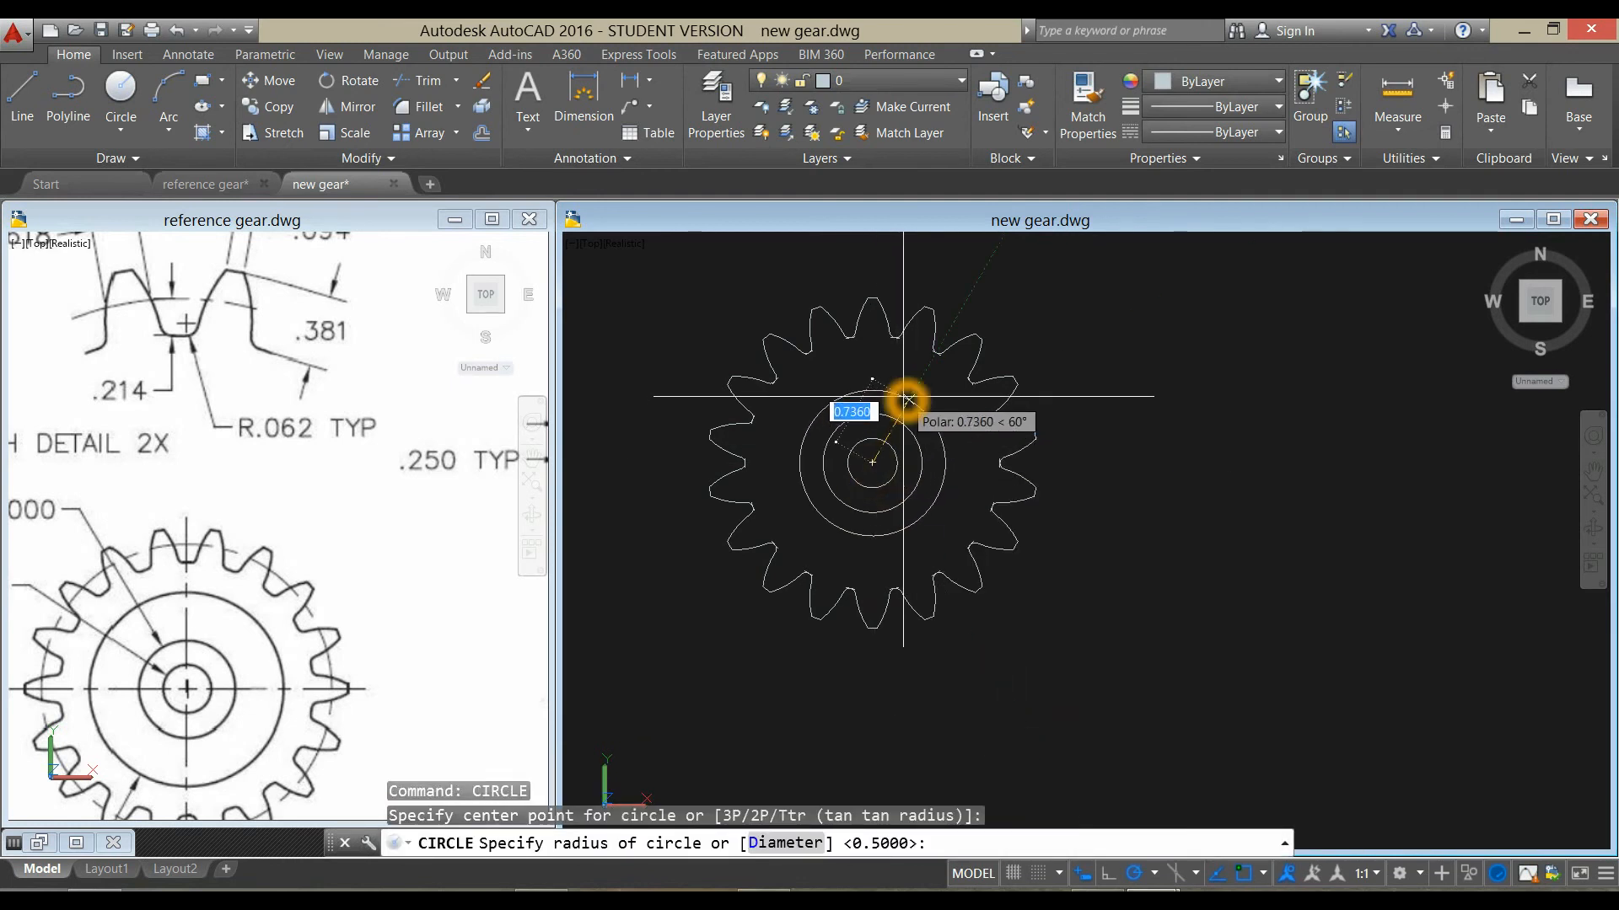
text(D)
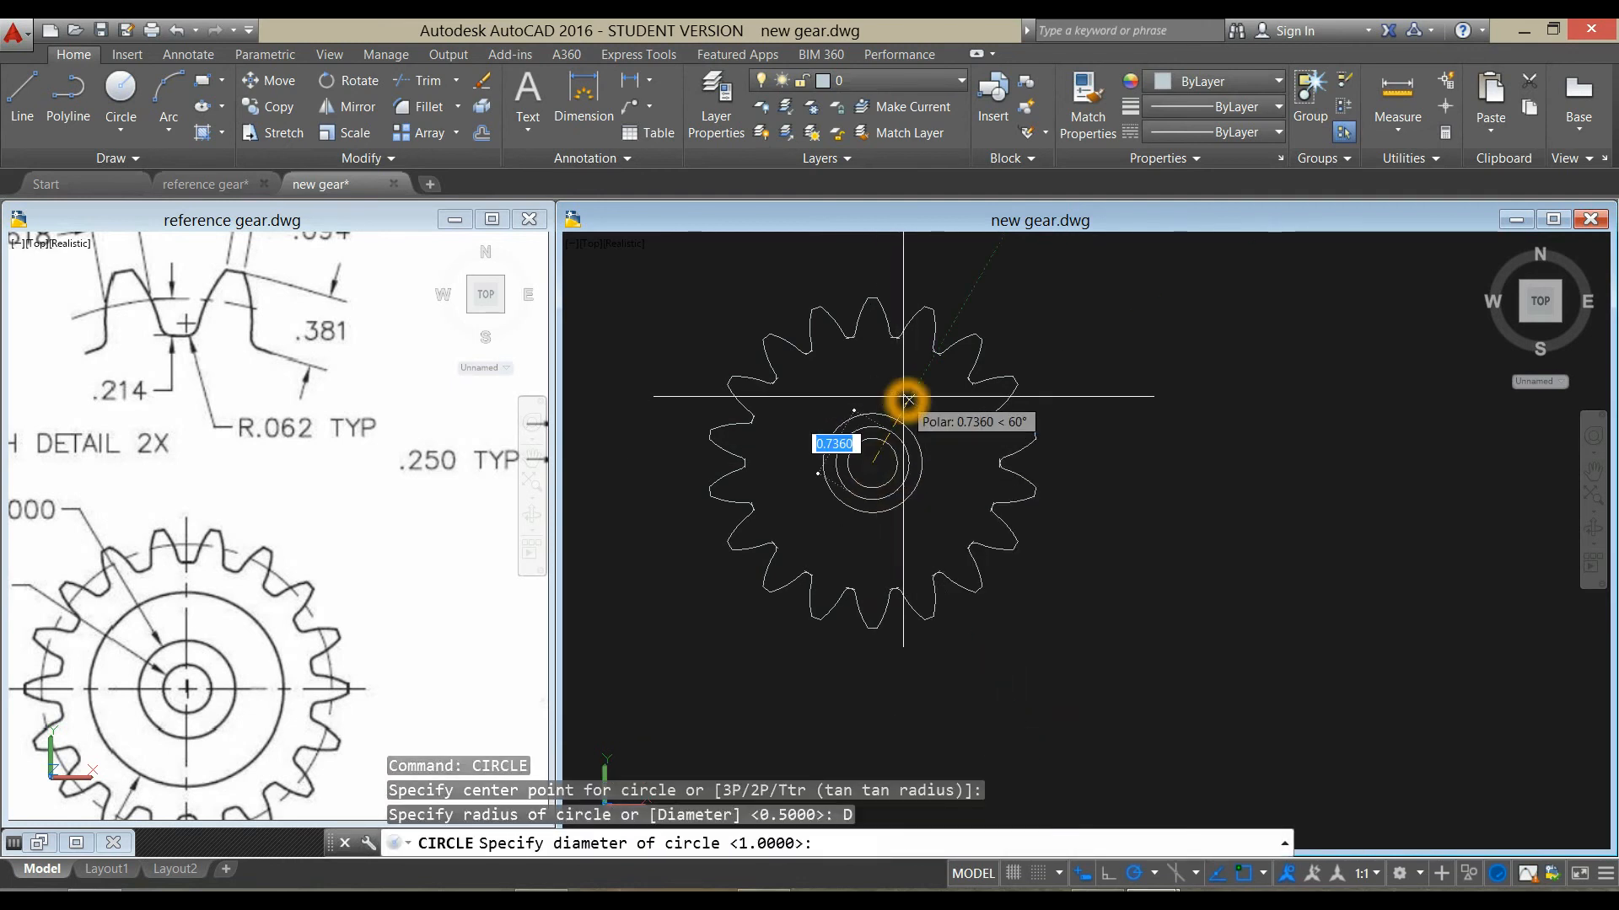
text(2)
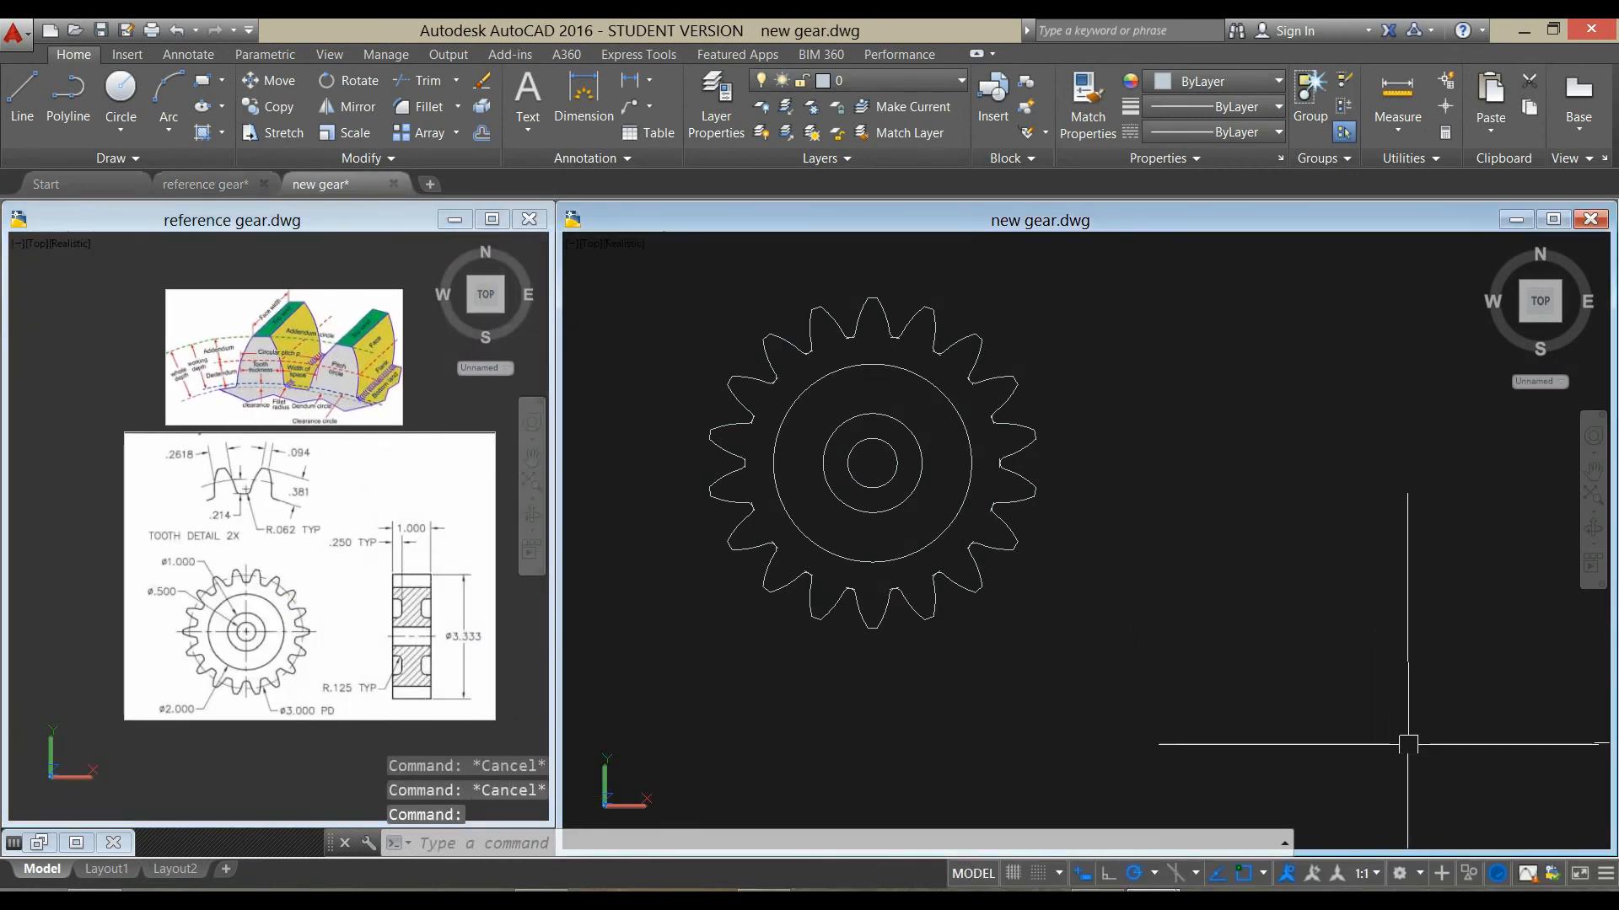
click(1400, 873)
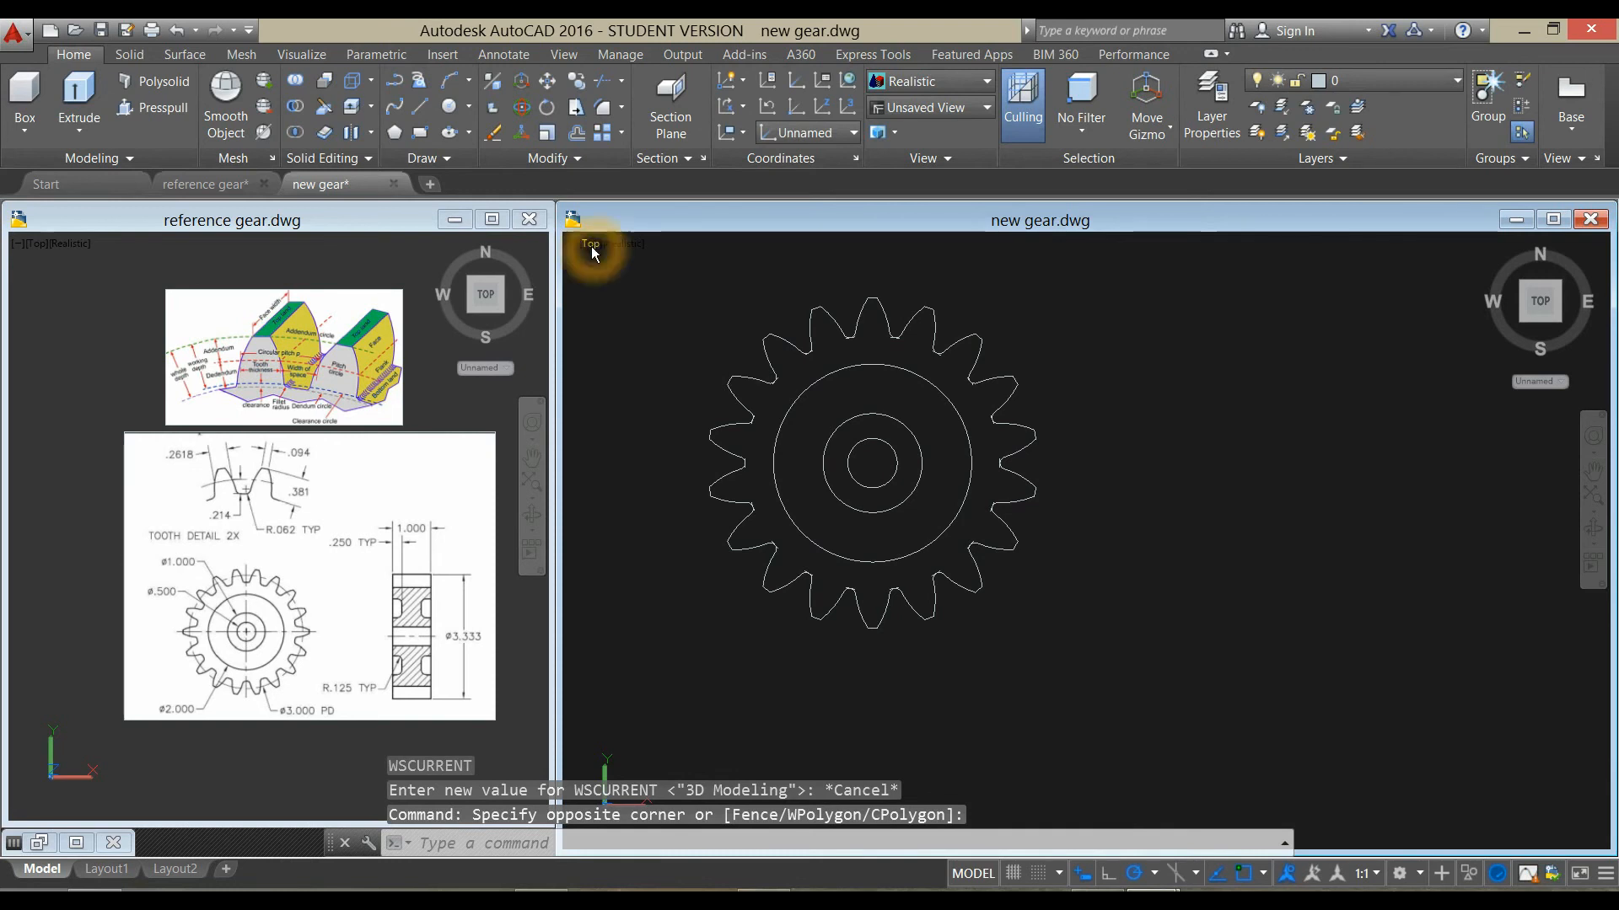
- Set the view to SW Isometric to show the gear outline in 3D
click(592, 244)
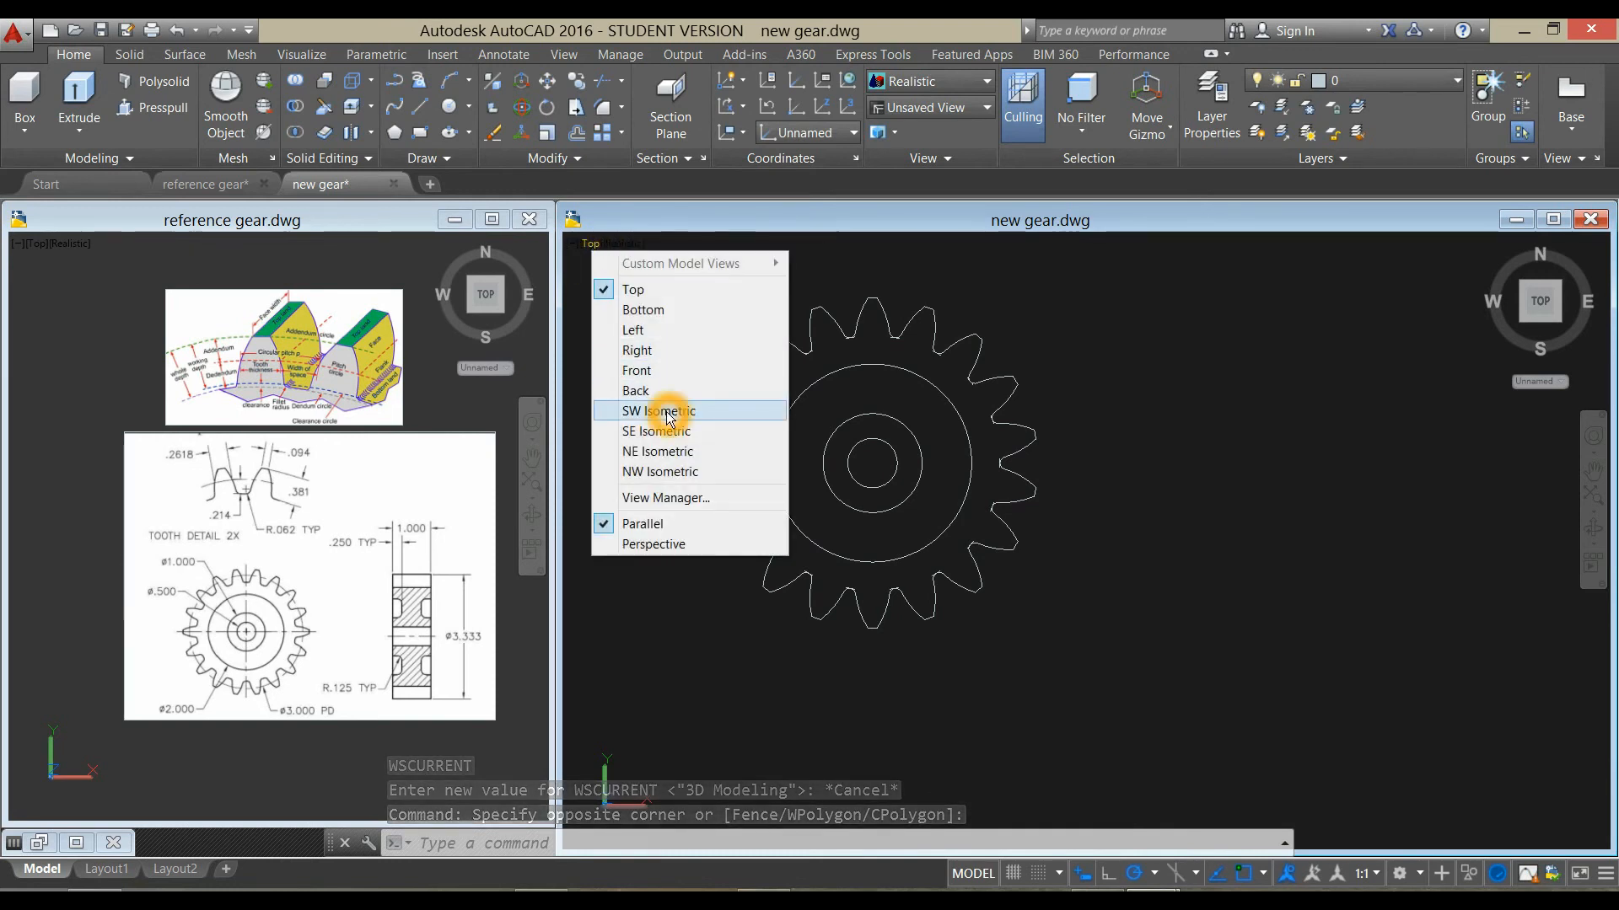
click(657, 410)
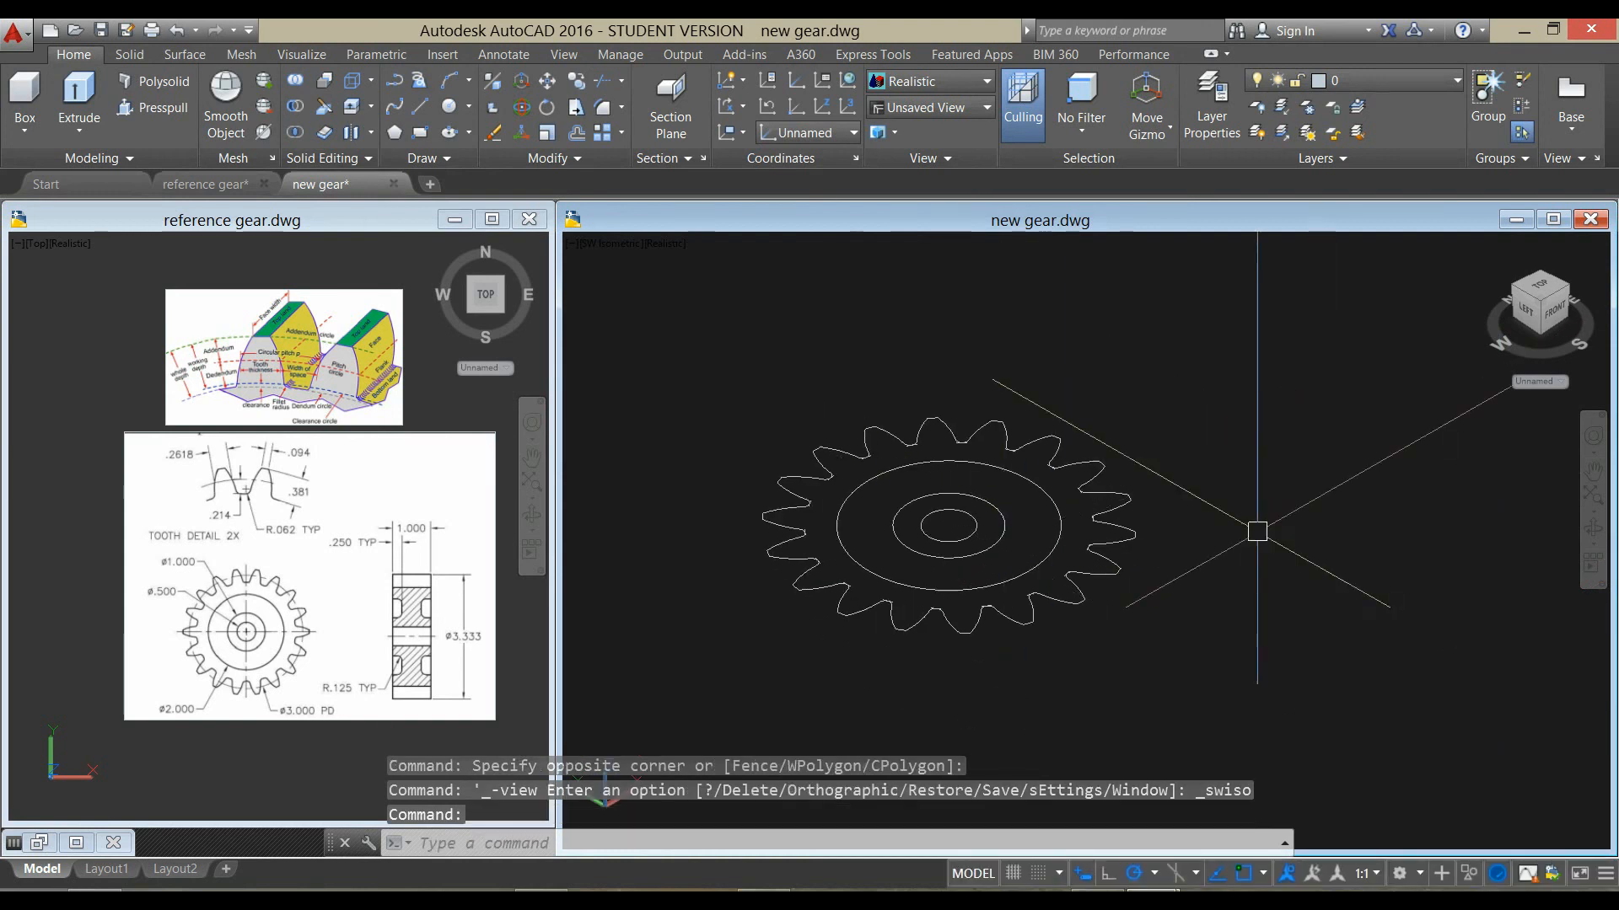
mouse_move(362, 486)
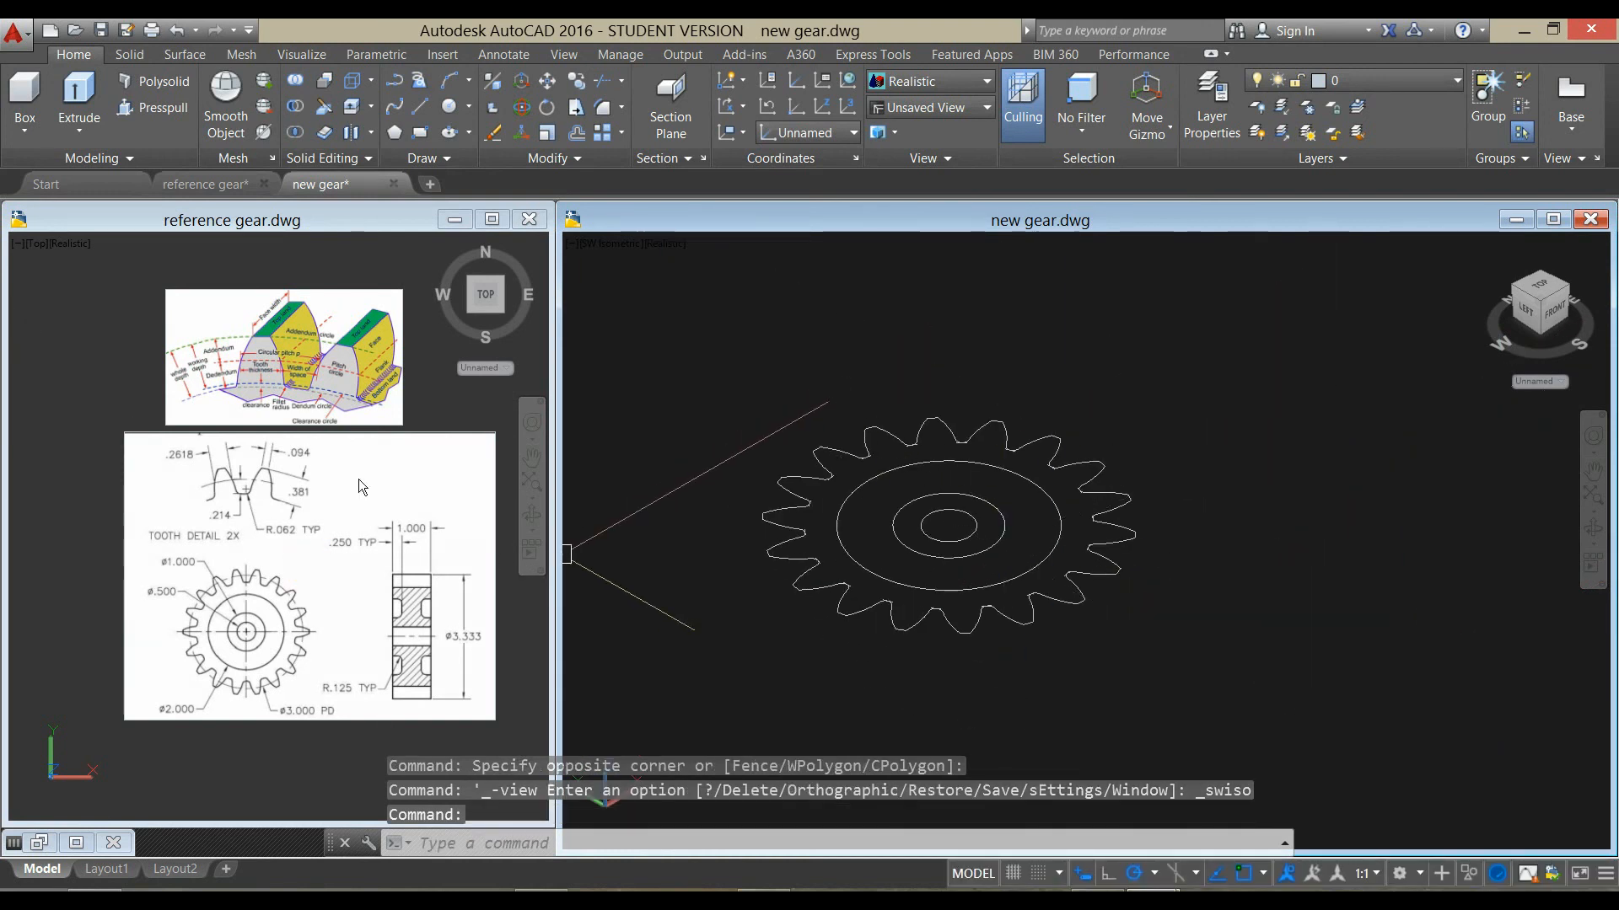
click(315, 496)
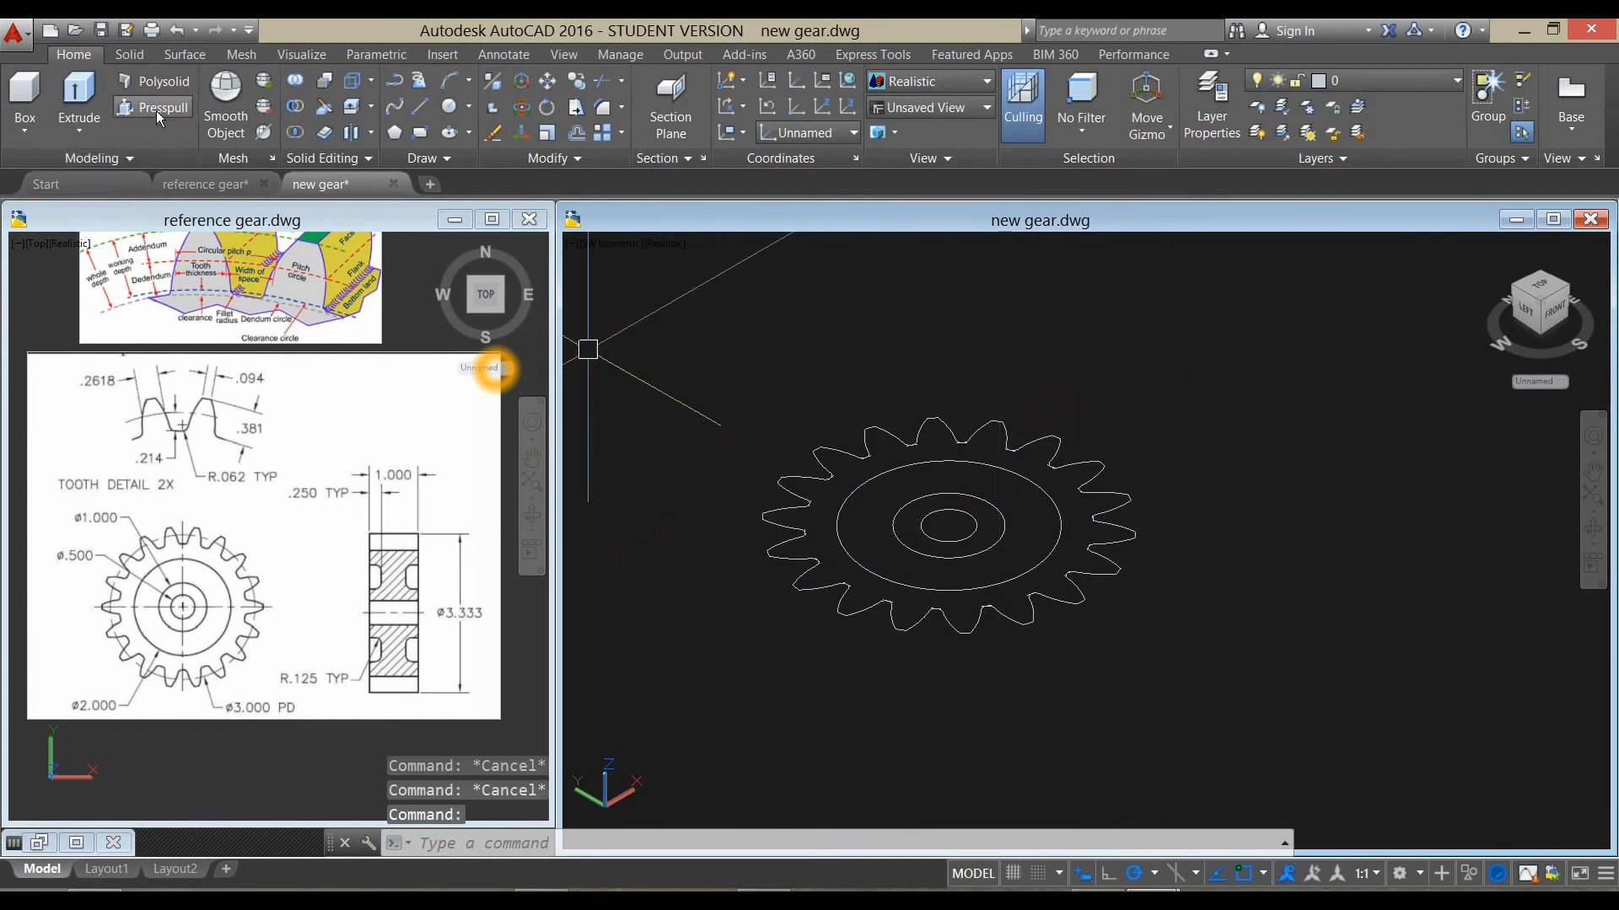
- Start Presspull to extrude the gear outline 1 unit thick
click(160, 107)
text(1)
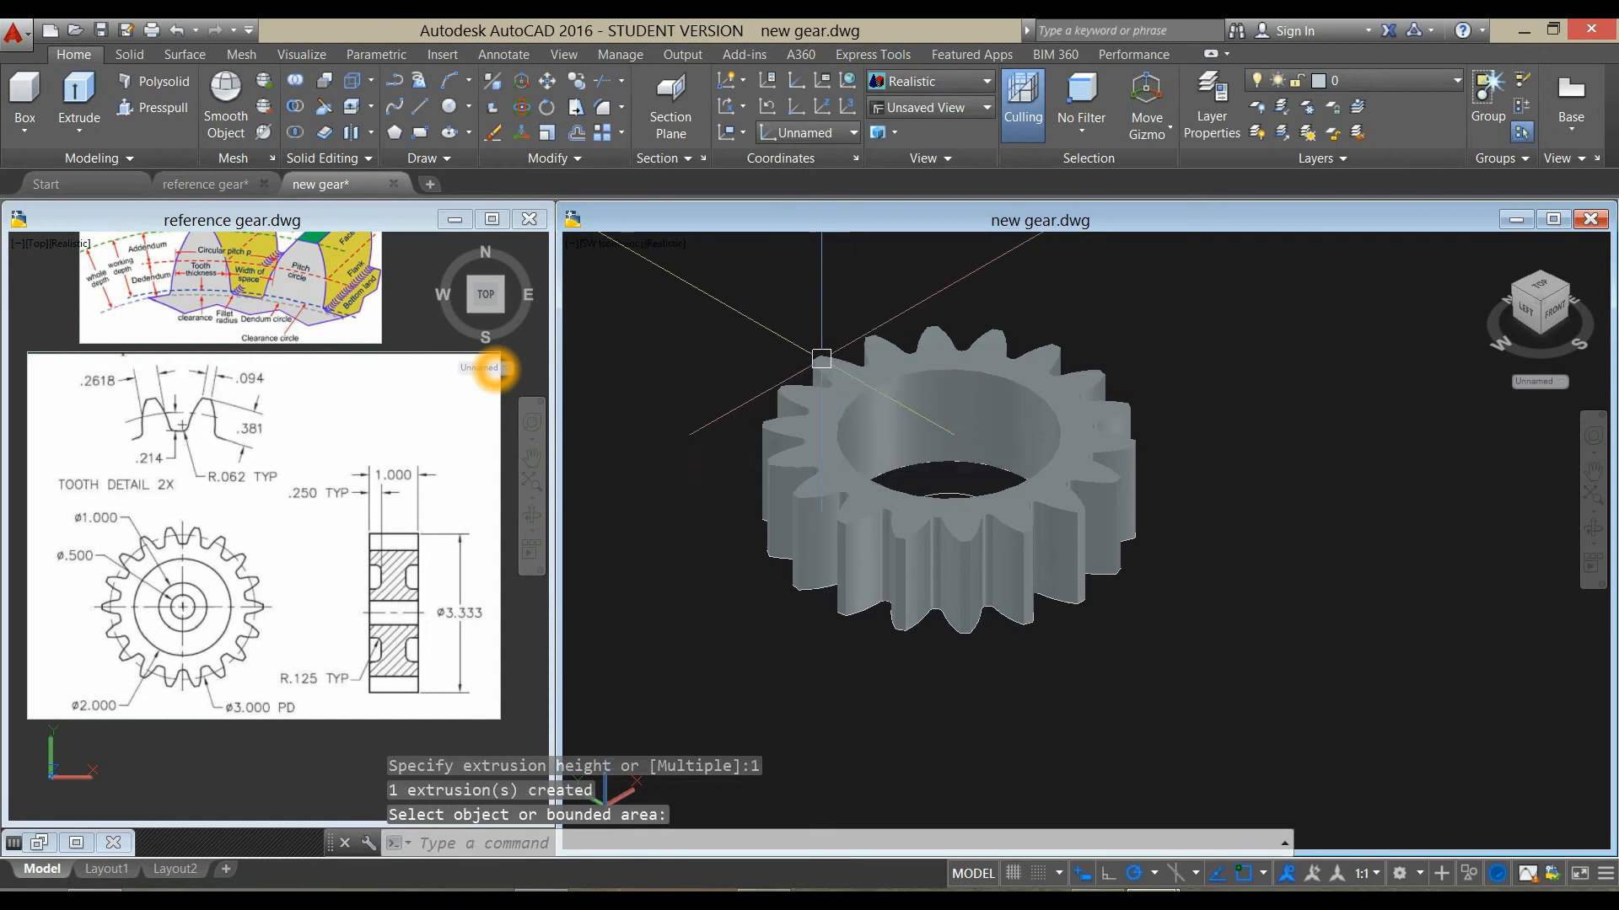
mouse_move(573, 451)
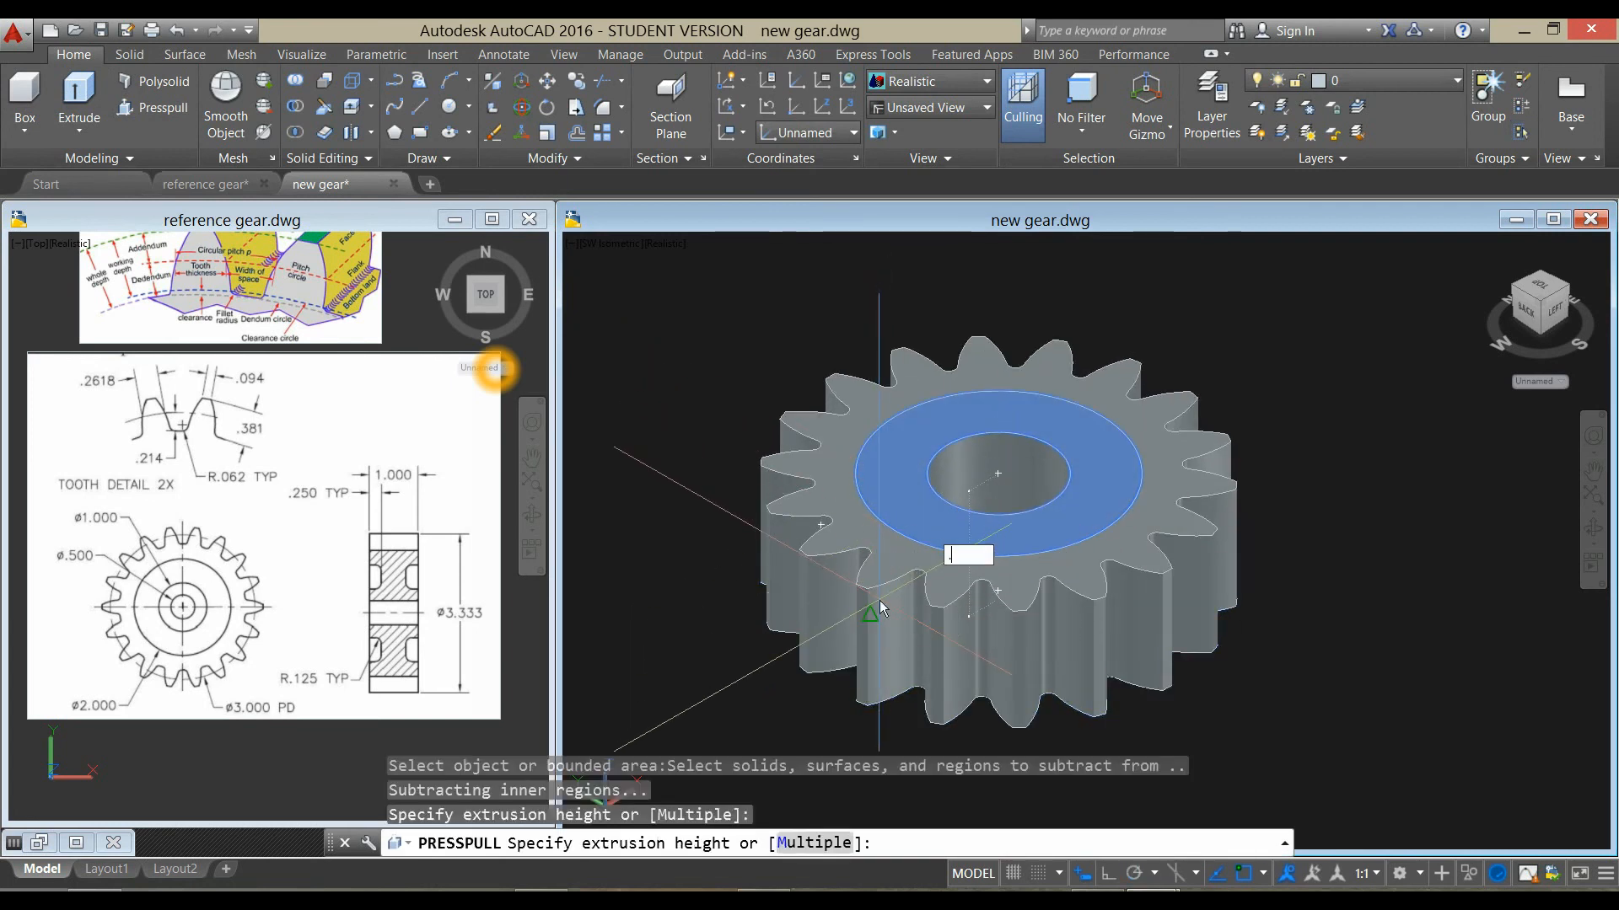
- Press the hub-to-rim rings 0.25 deep into both gear faces
text(.25)
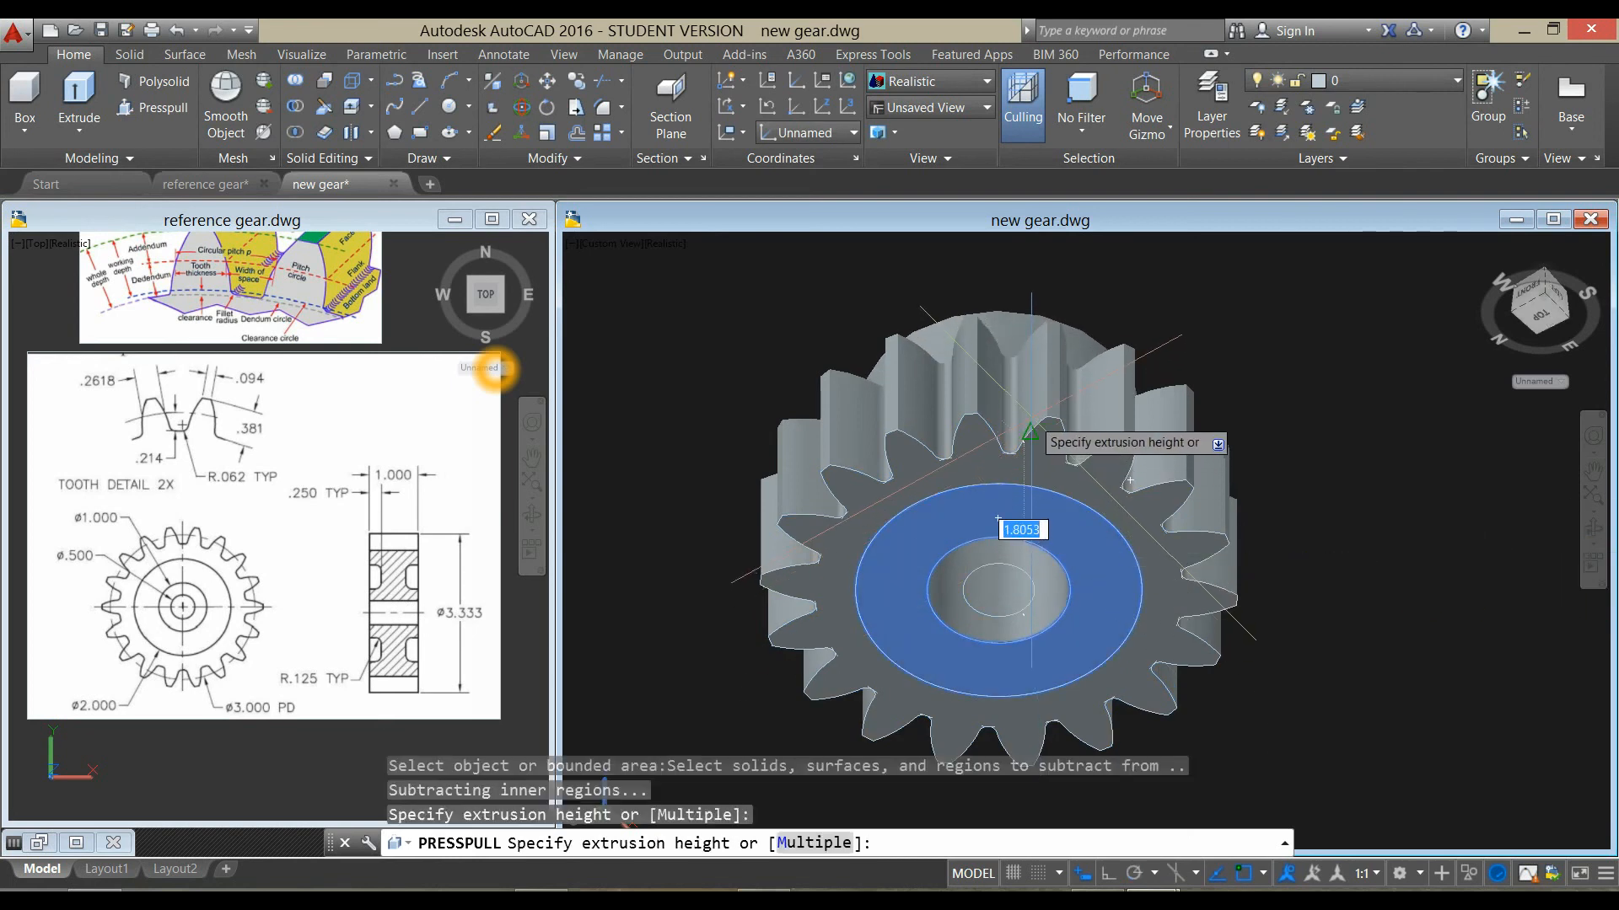
text(.25)
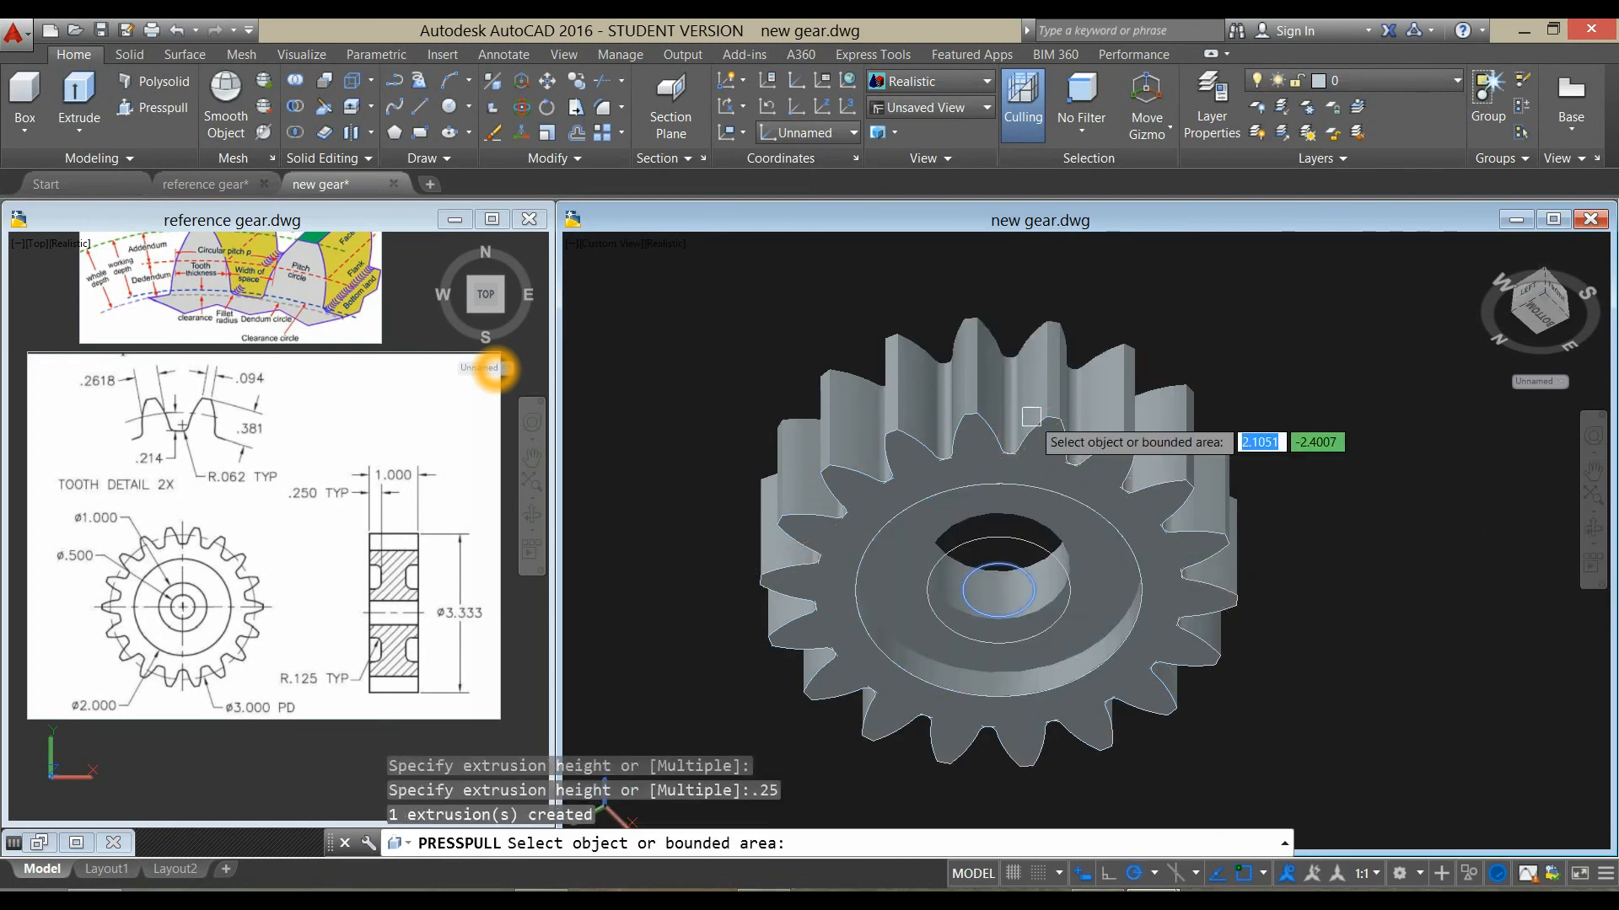
mouse_move(1105, 330)
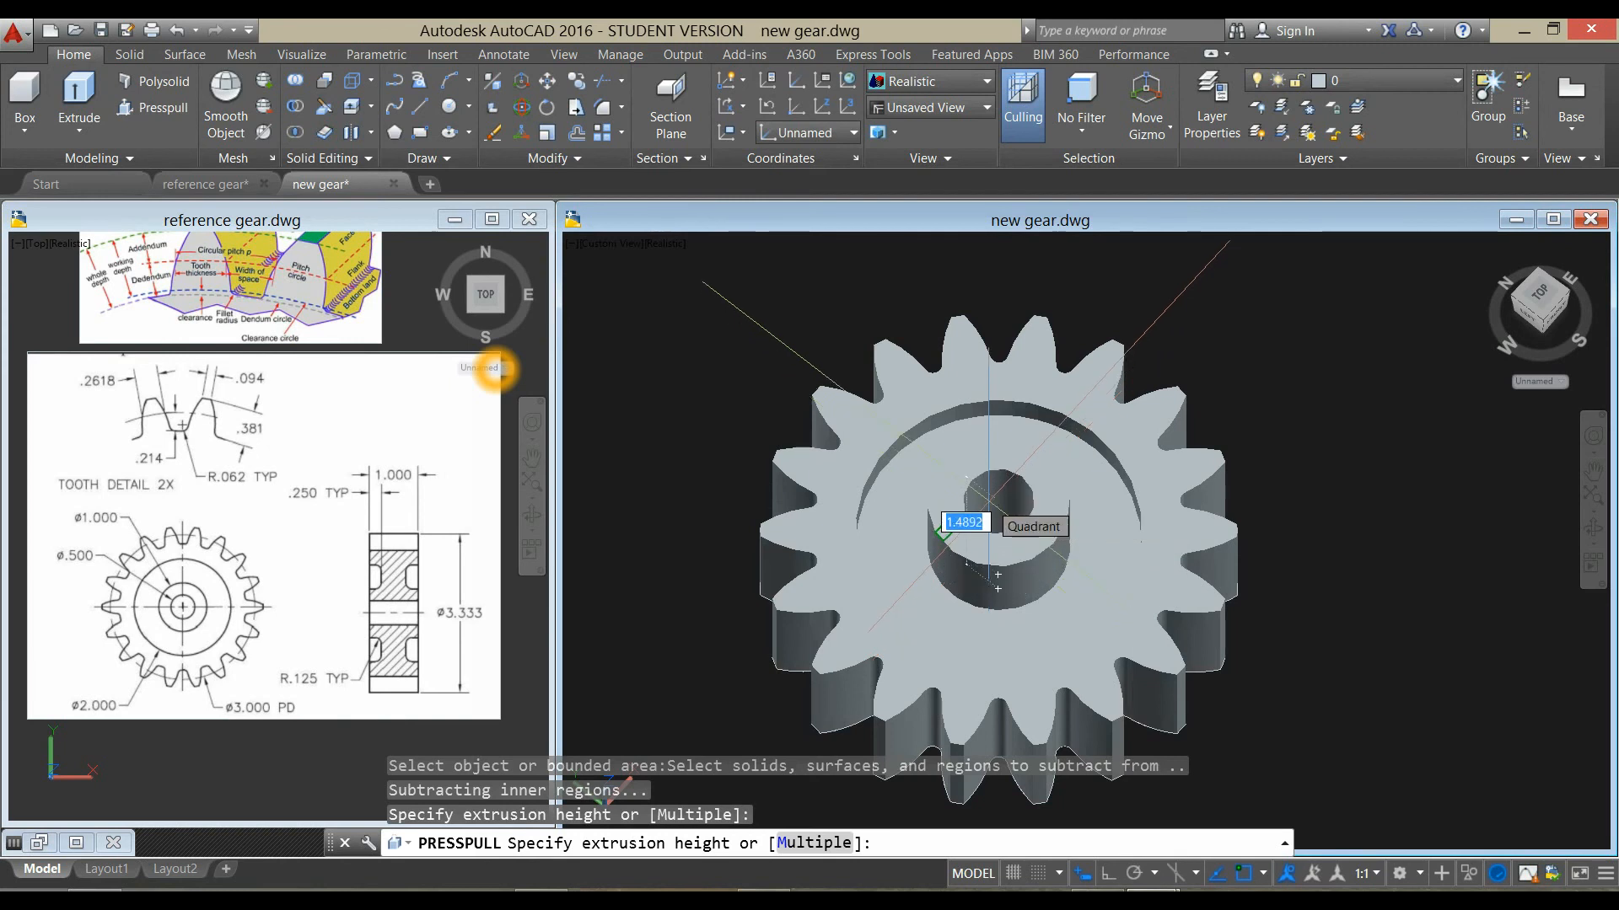
text(1)
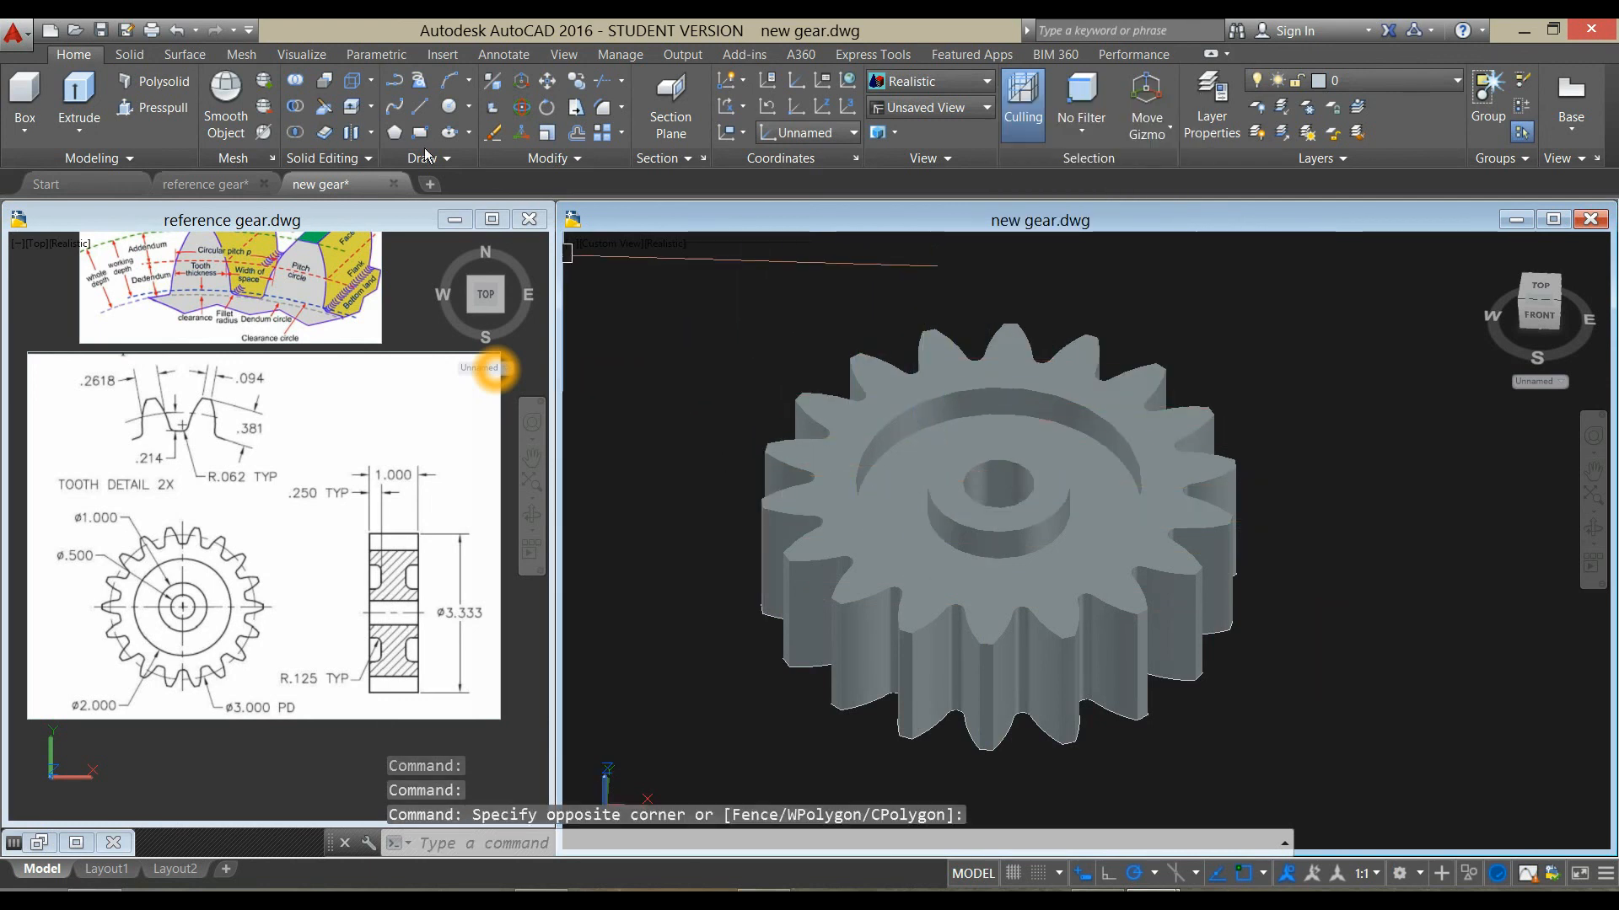
mouse_move(294, 81)
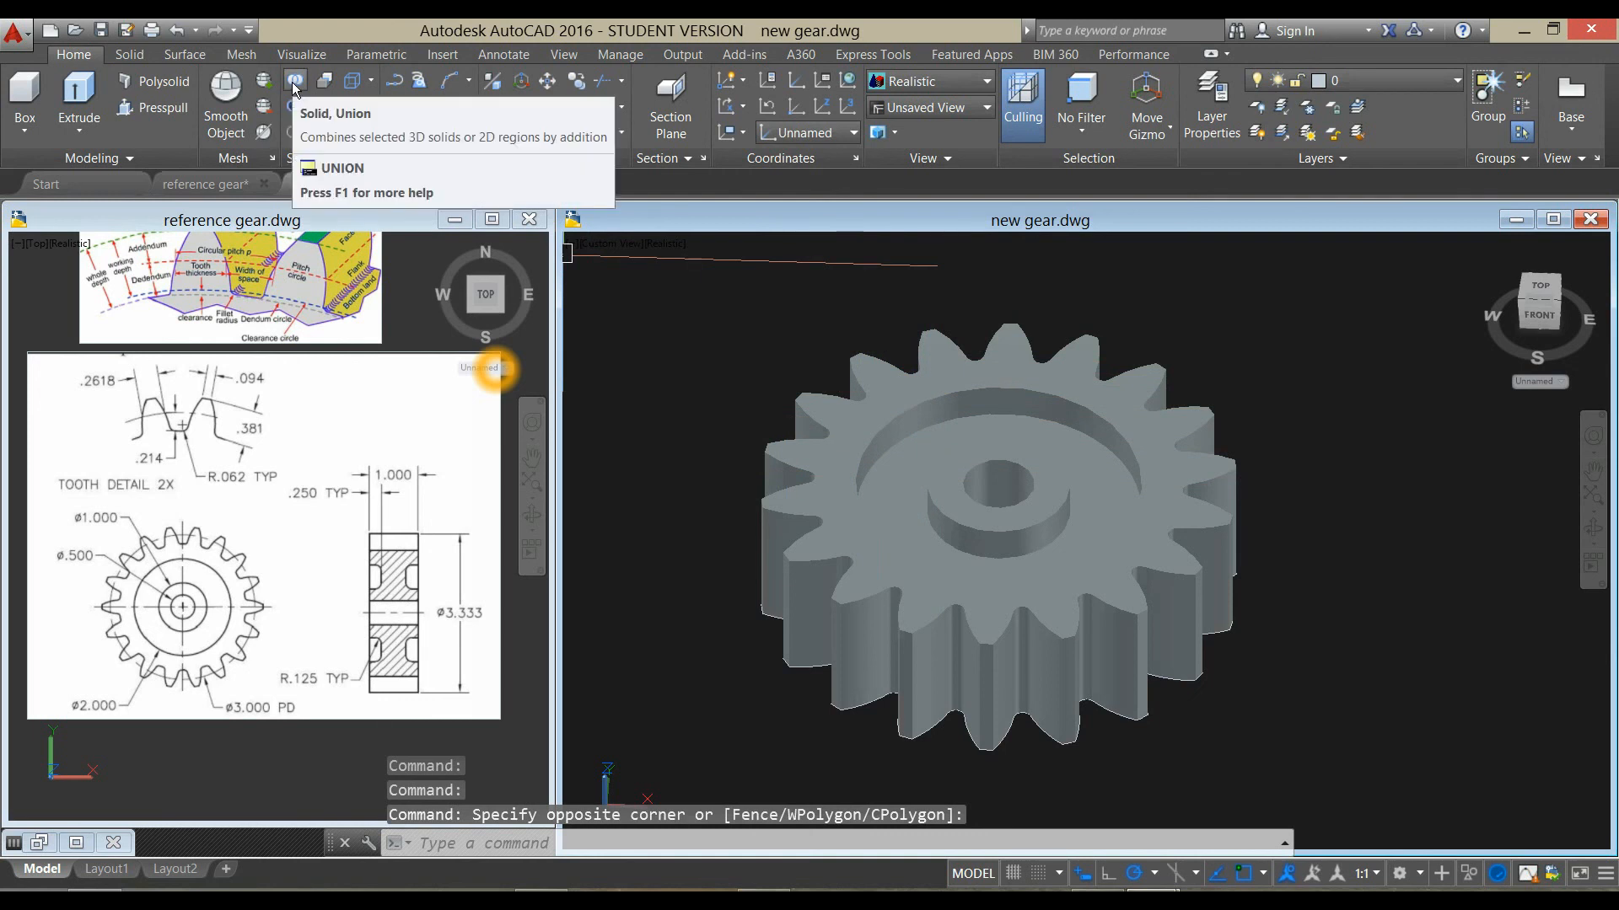
- Start Union to merge the gear solids into one body
click(294, 82)
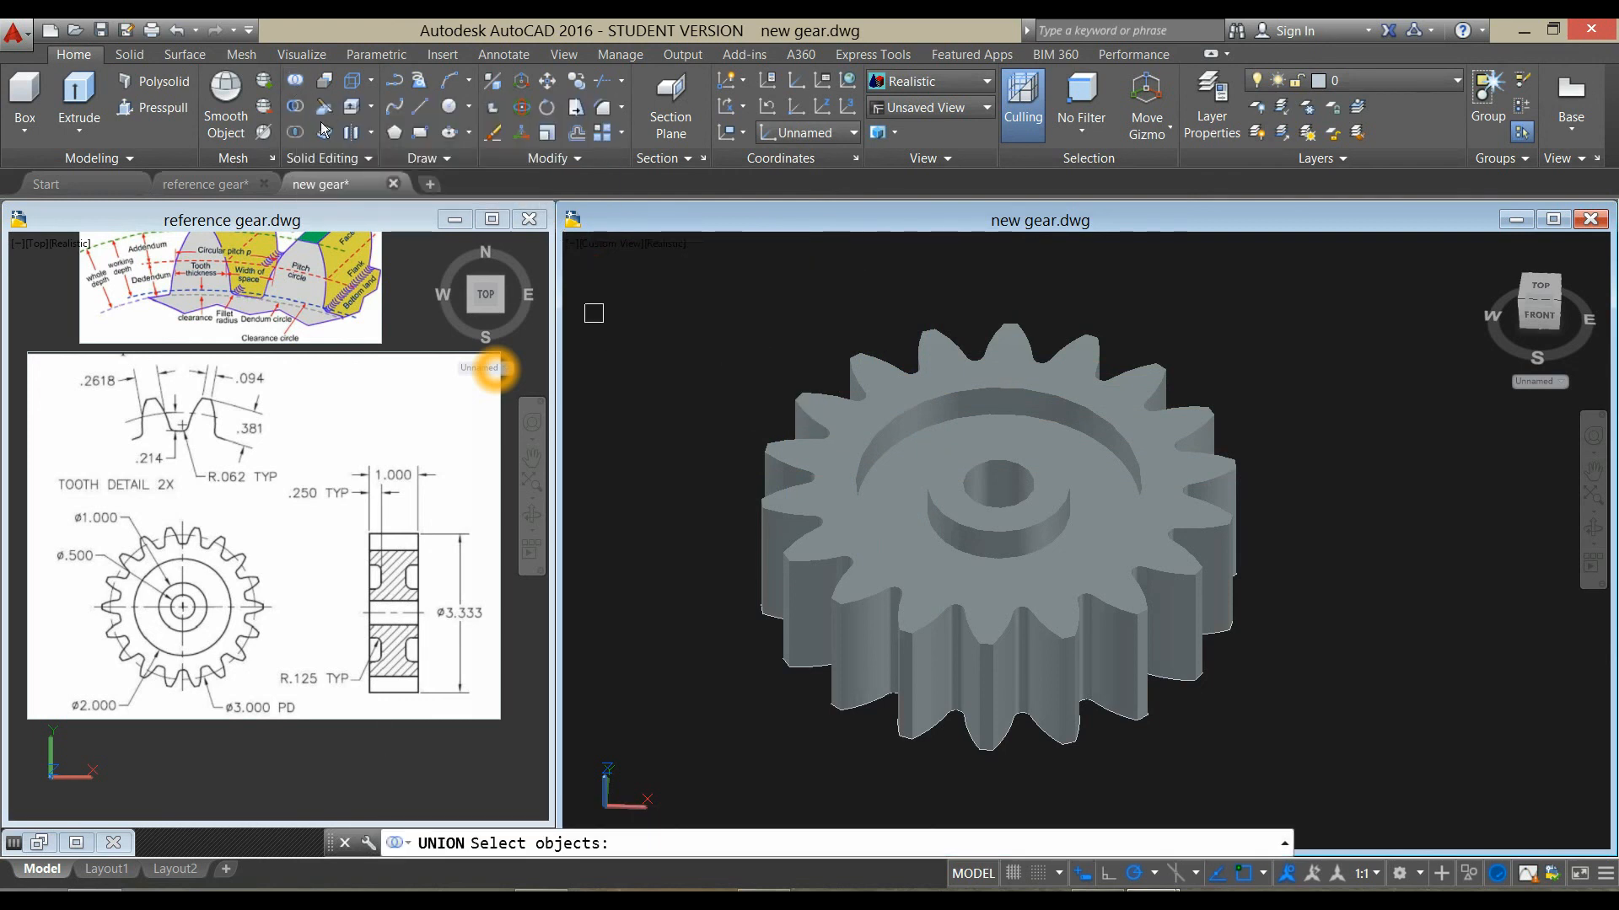
mouse_move(293, 82)
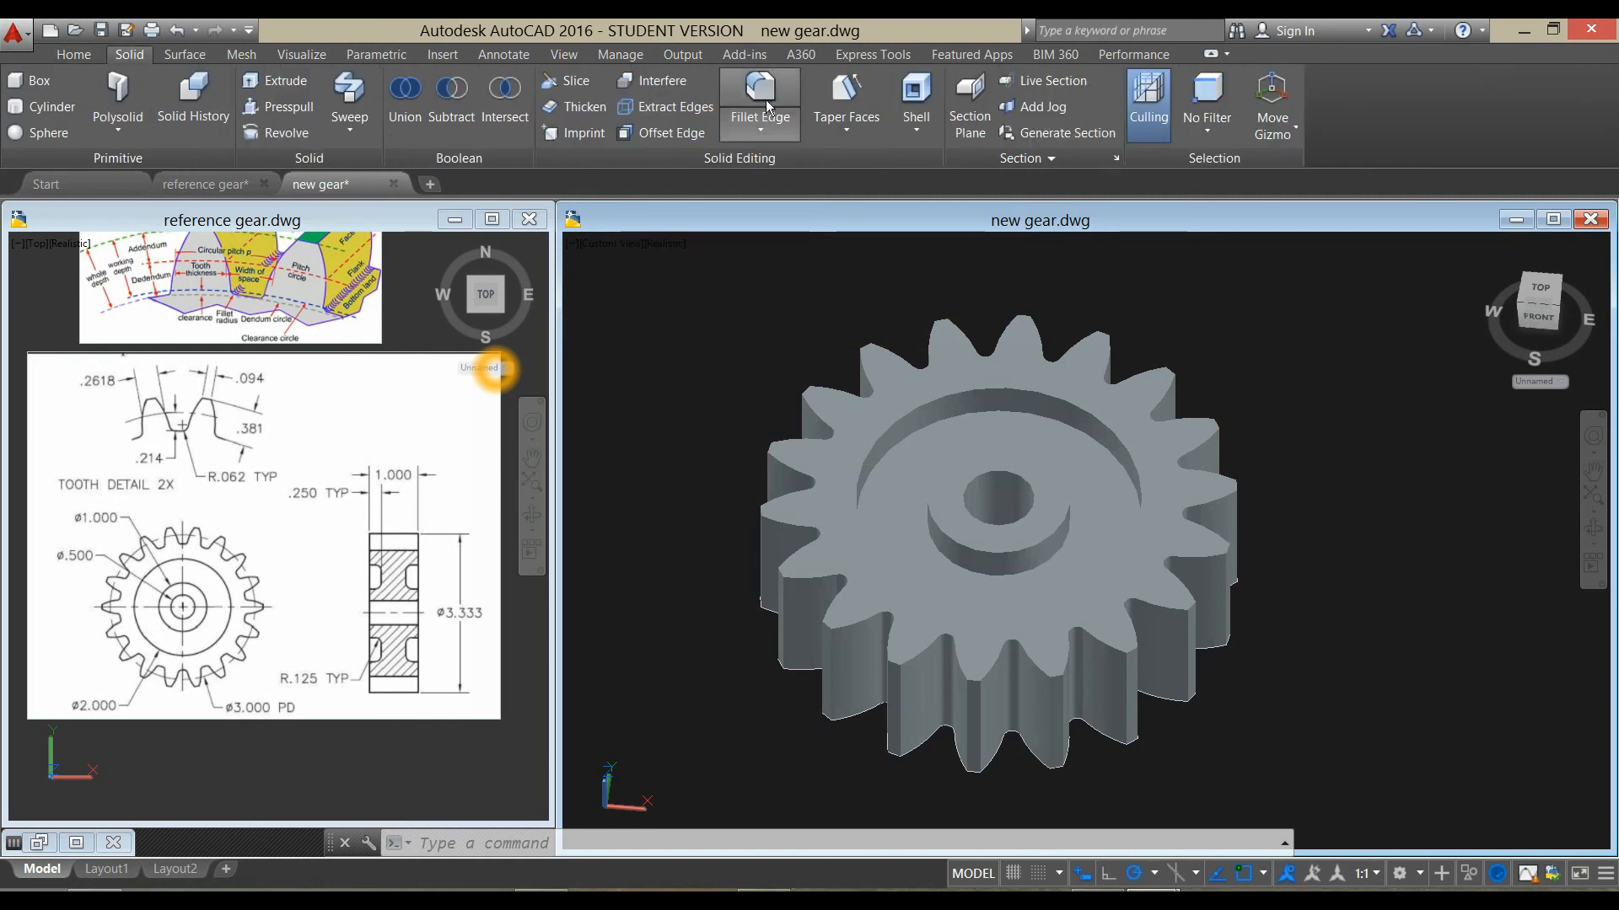
- Fillet the top and underside recess edges with a 0.125 radius using Chain
click(759, 92)
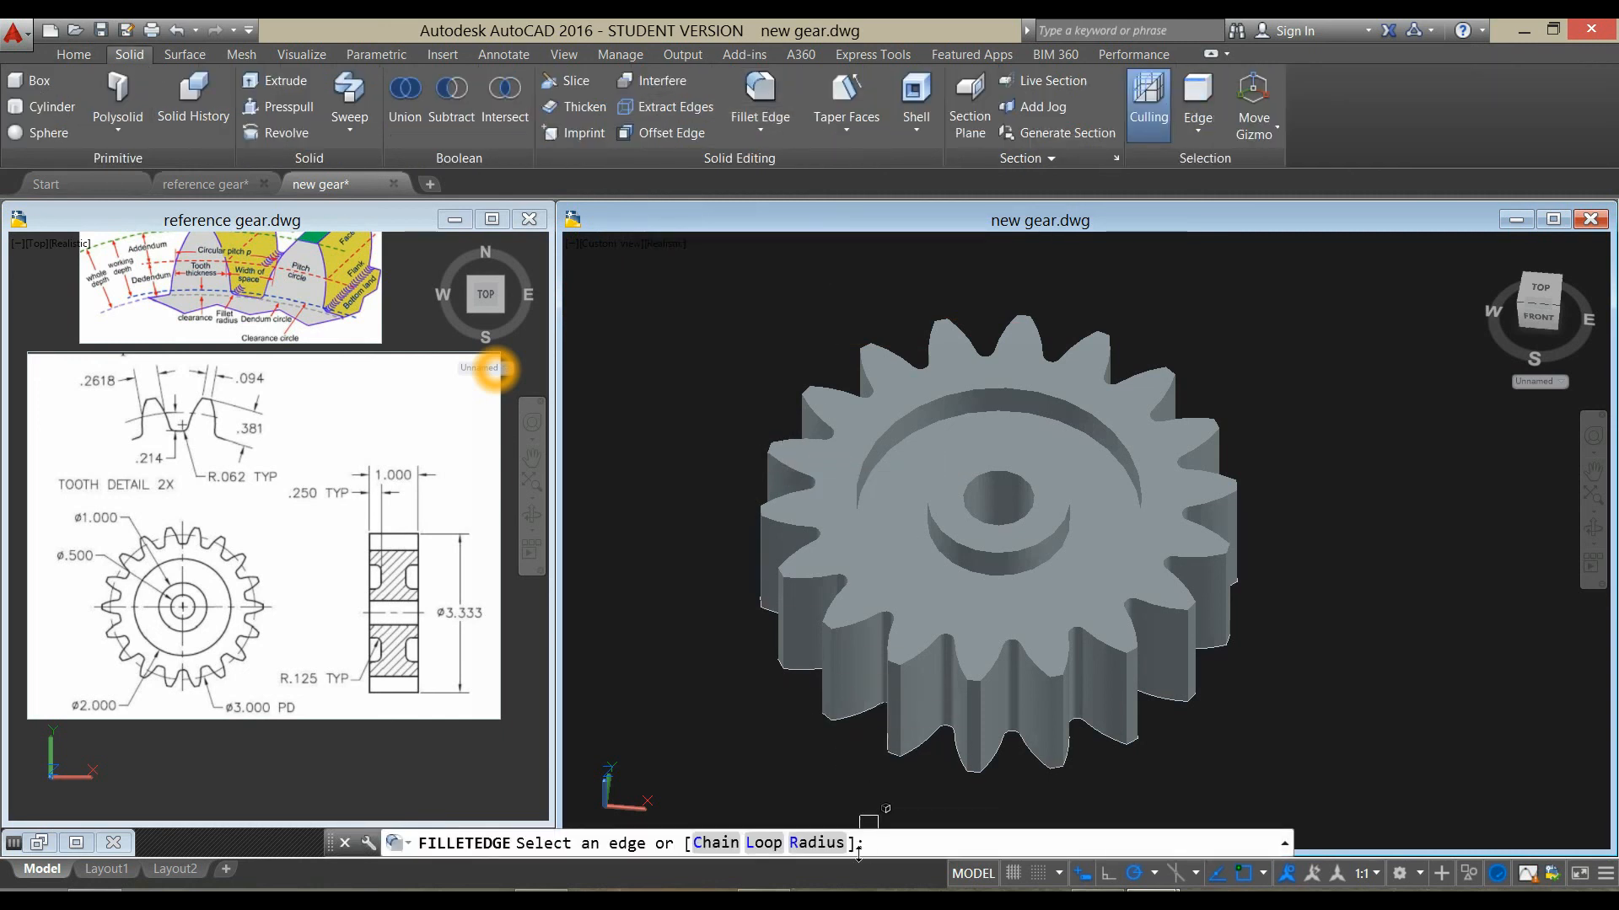
text(R)
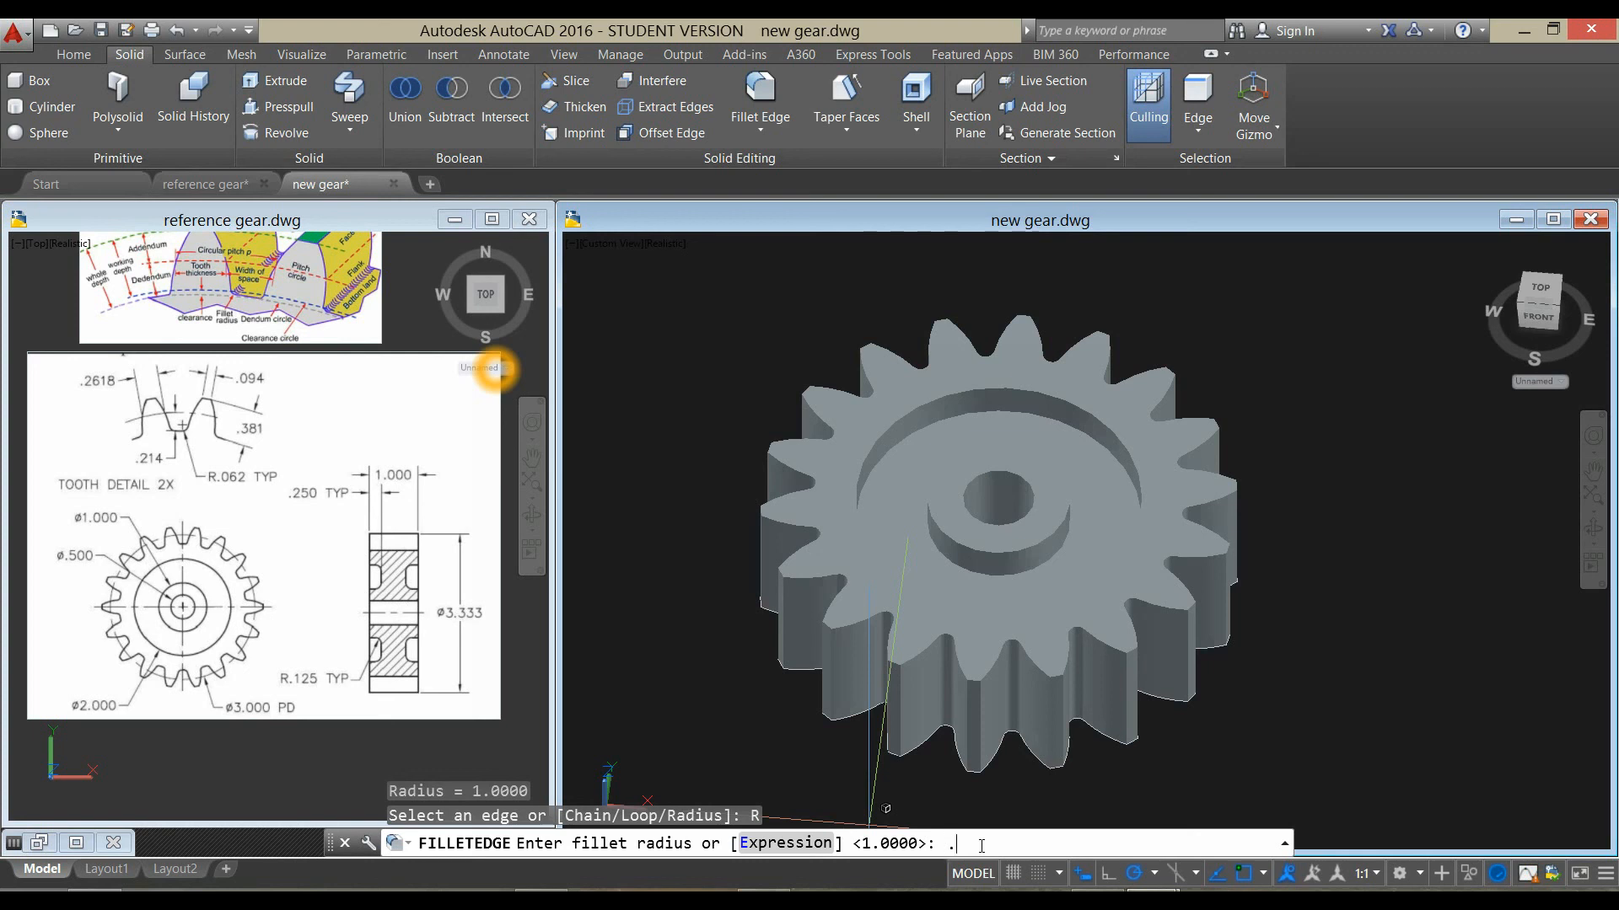
text(.125)
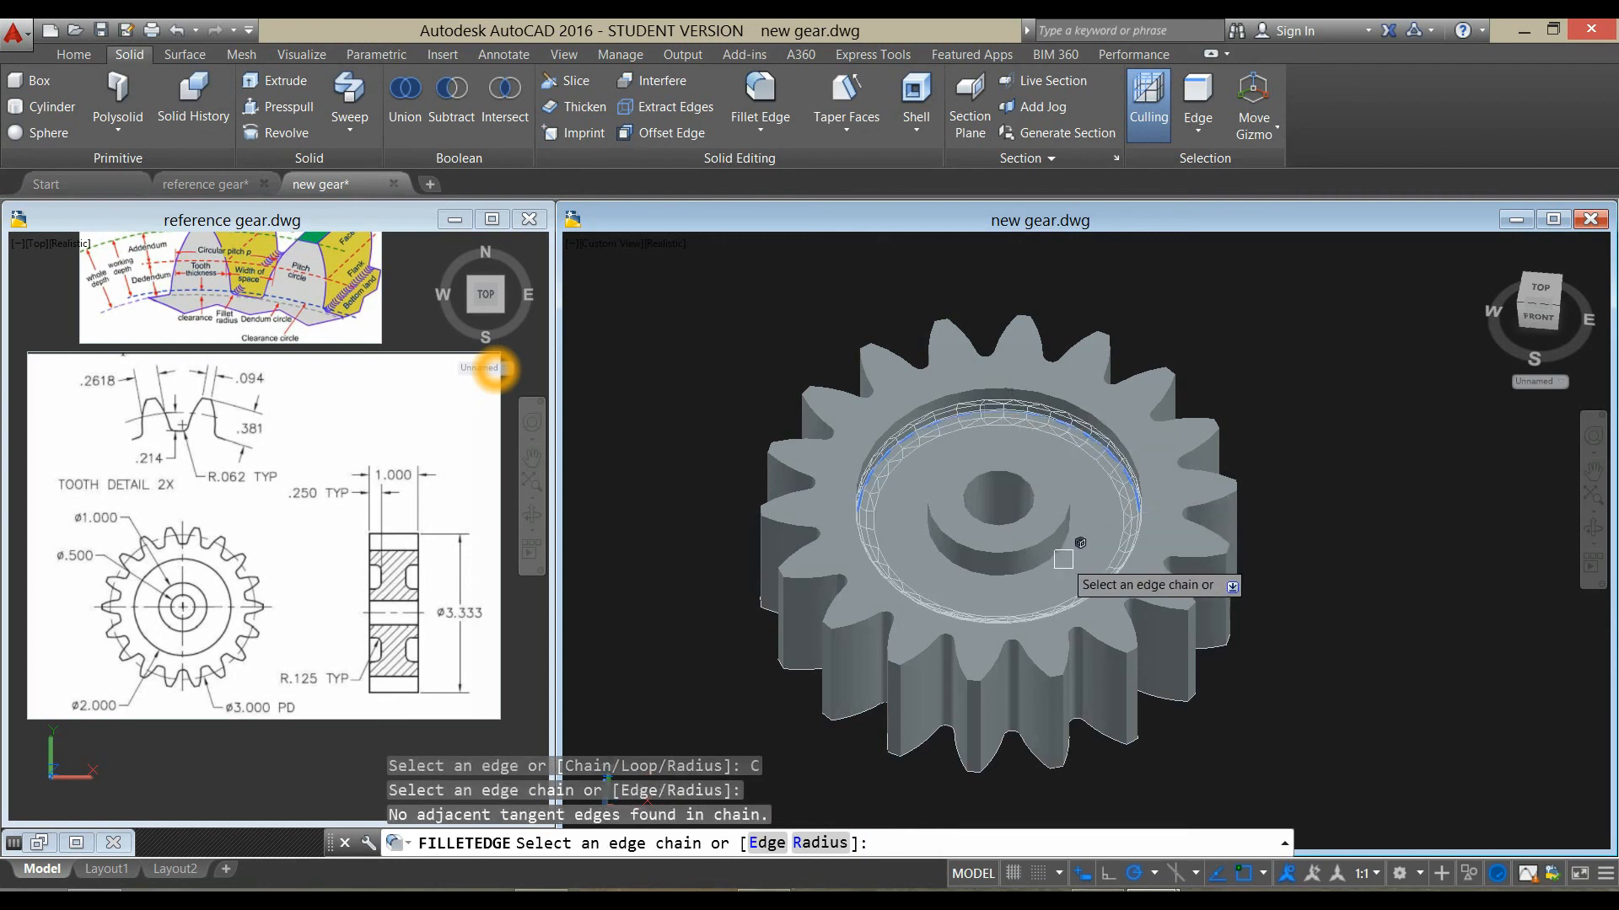
right_click(1058, 560)
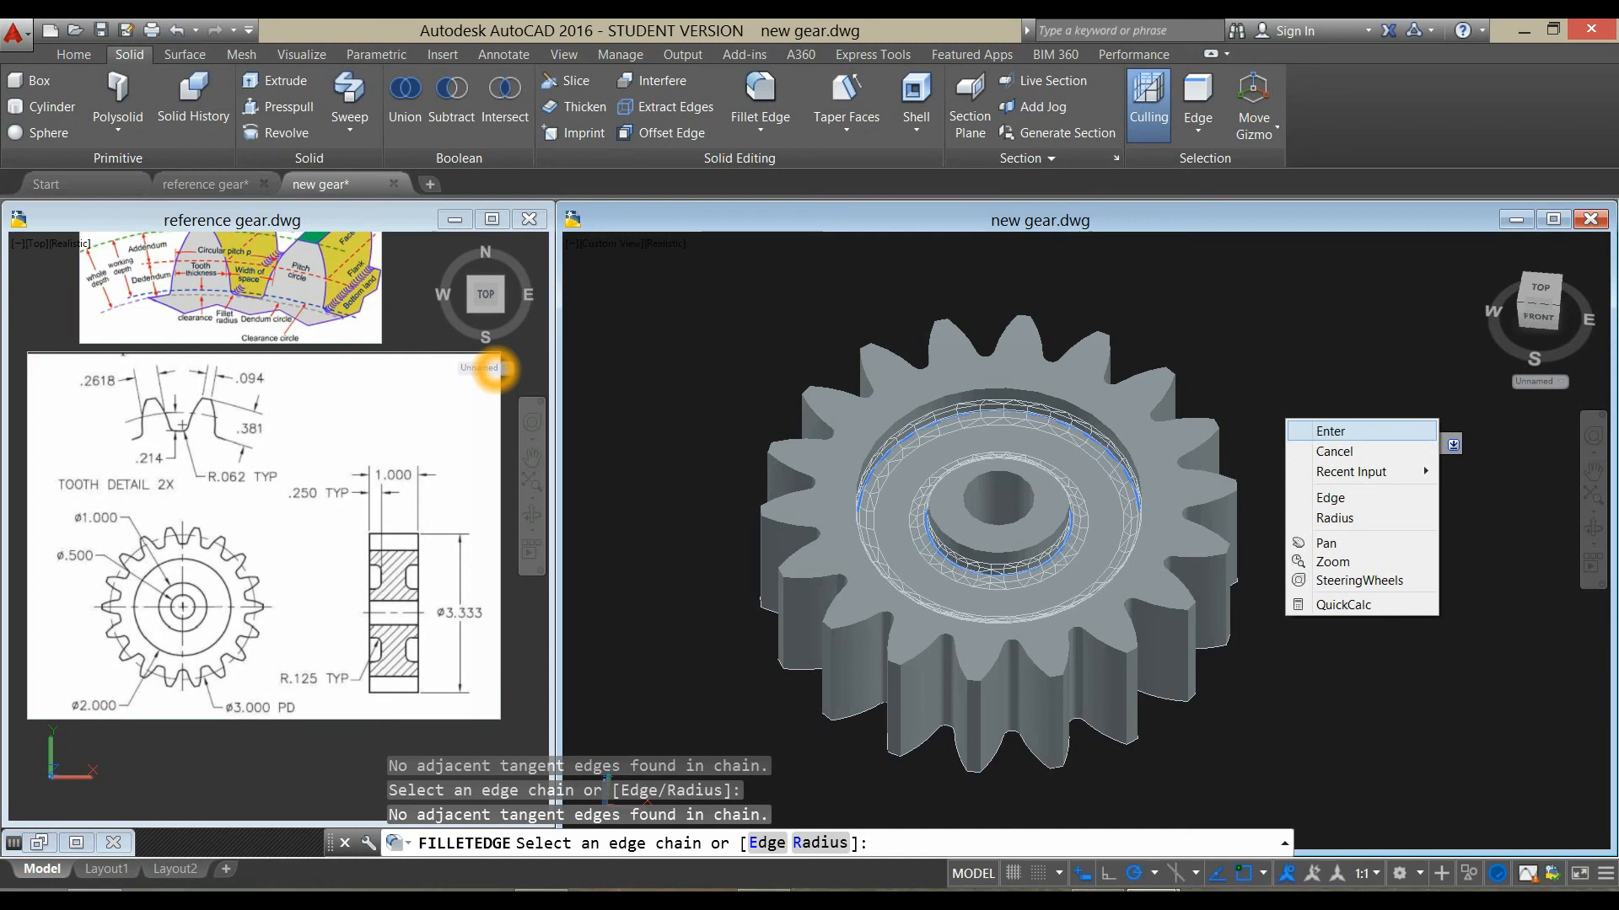
click(1329, 431)
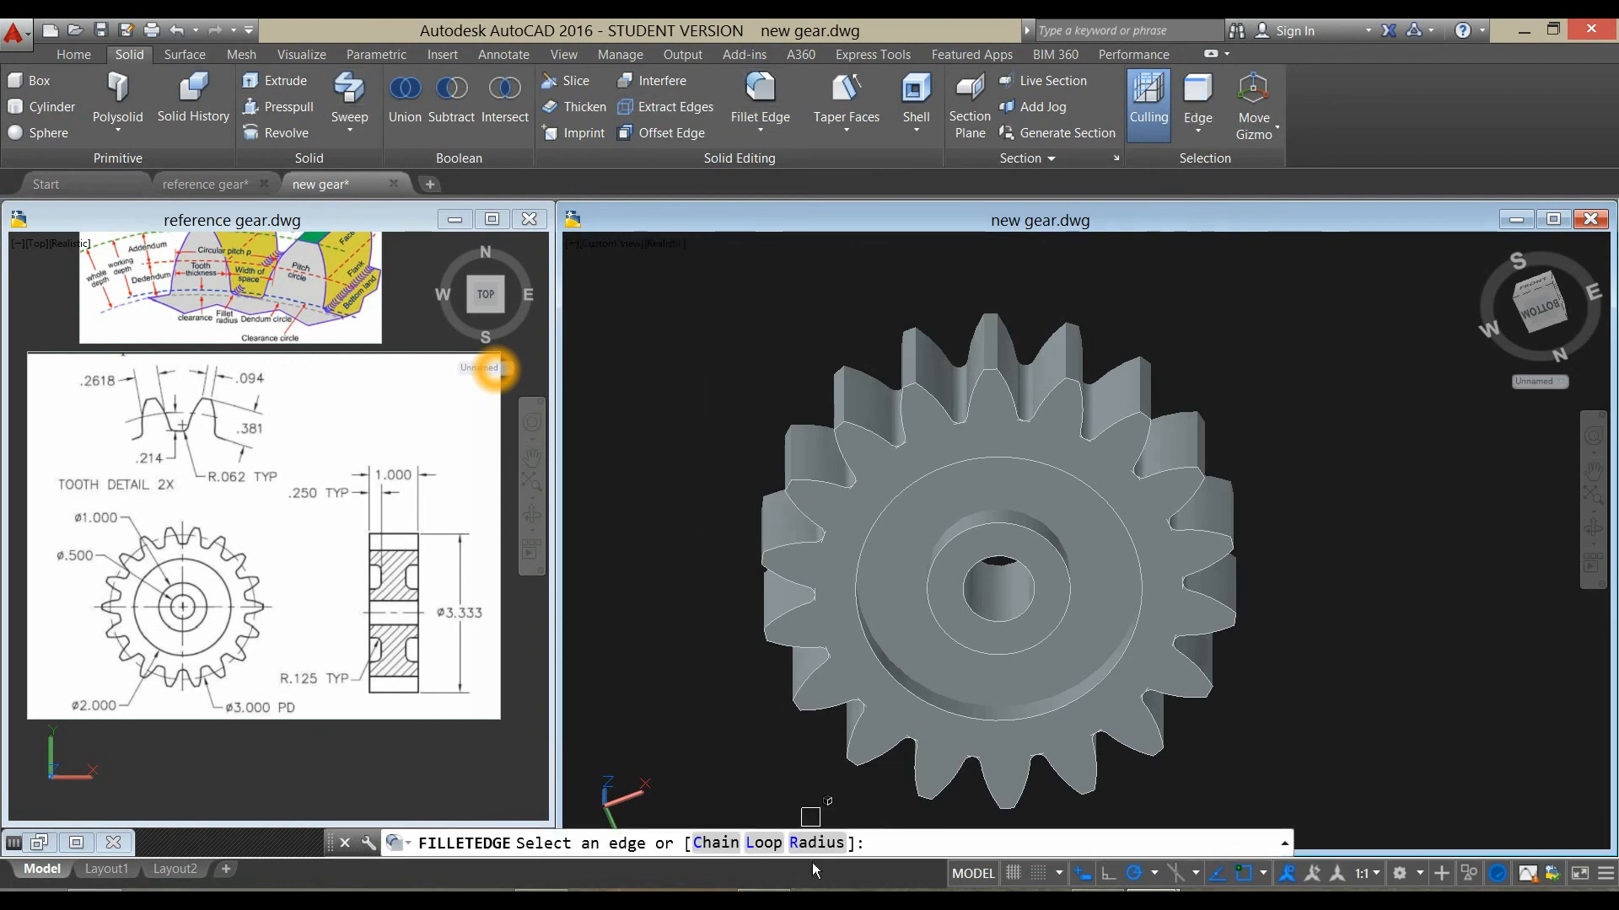
right_click(815, 800)
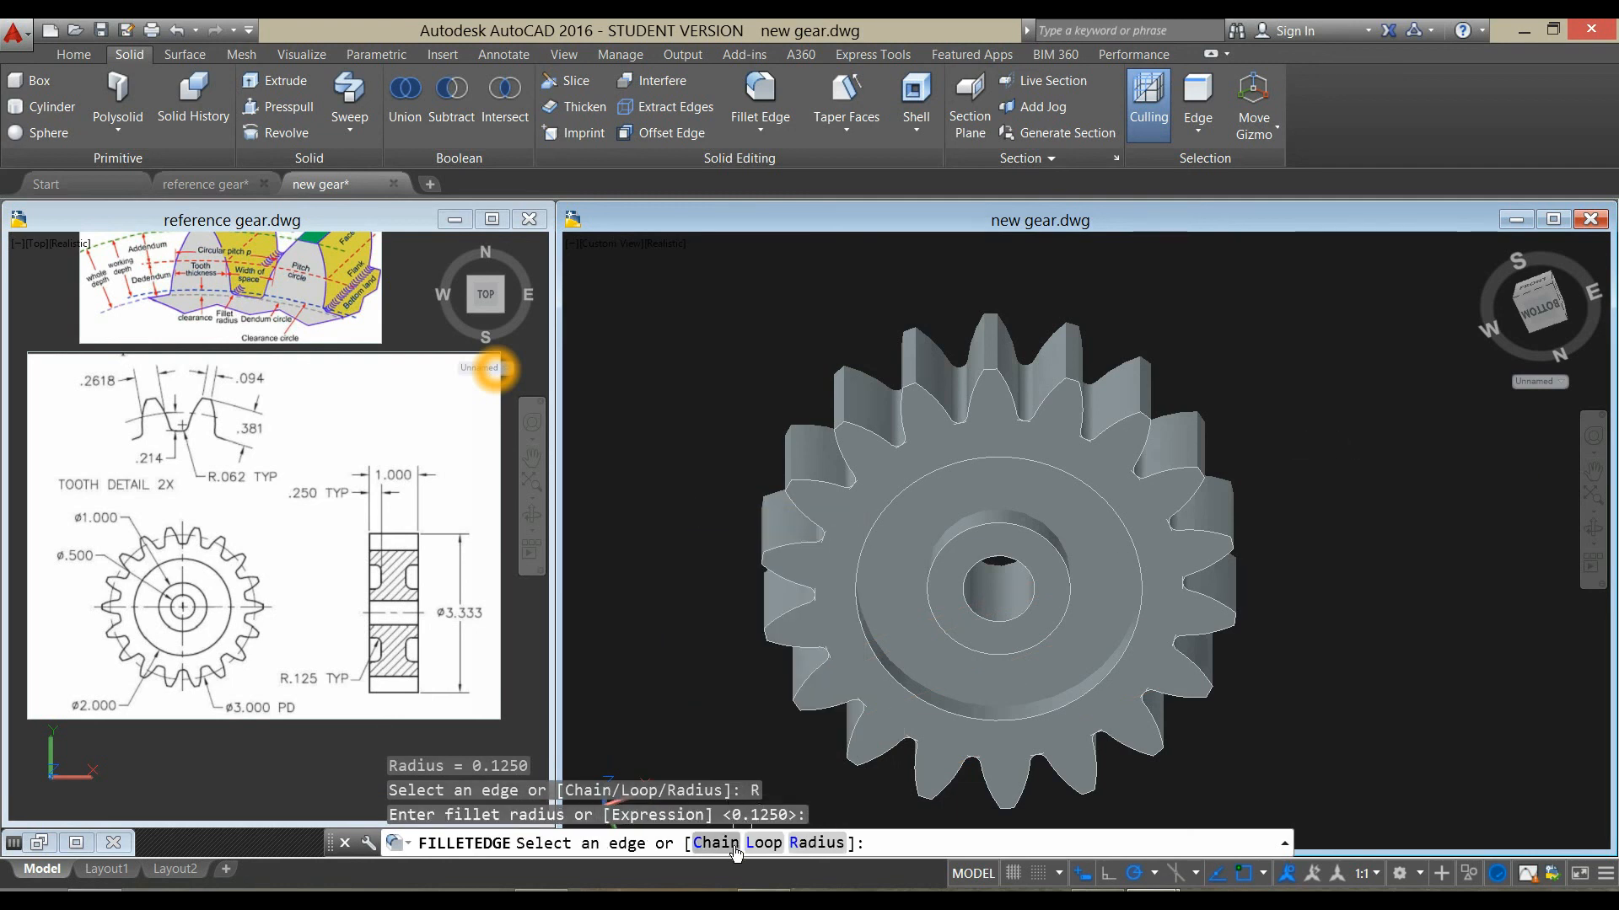
text(C)
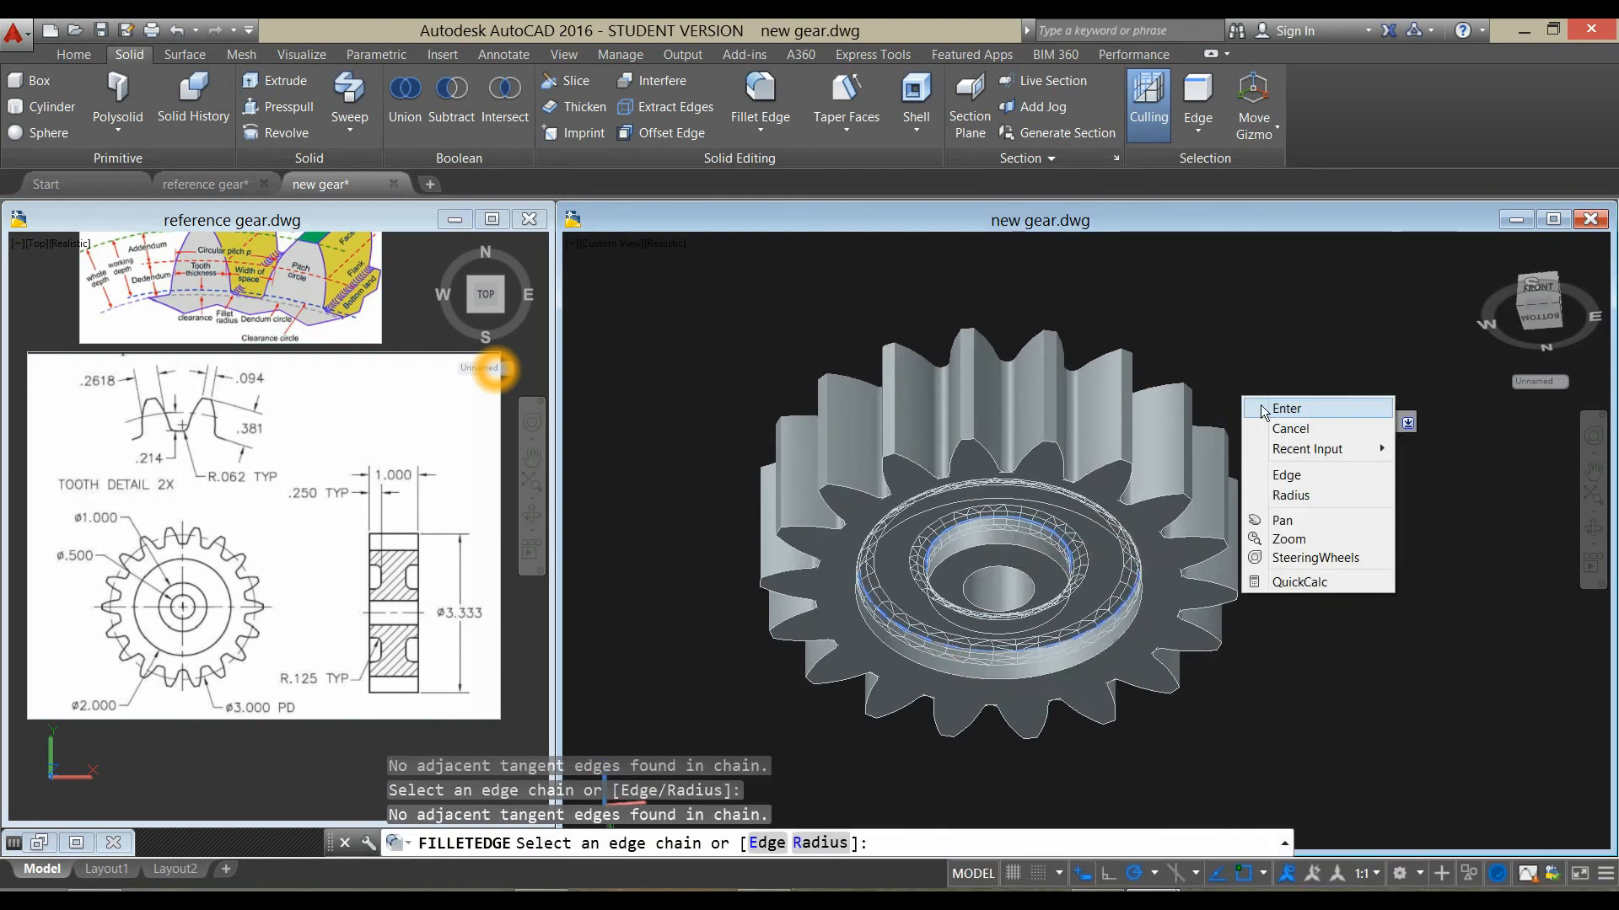
click(1284, 408)
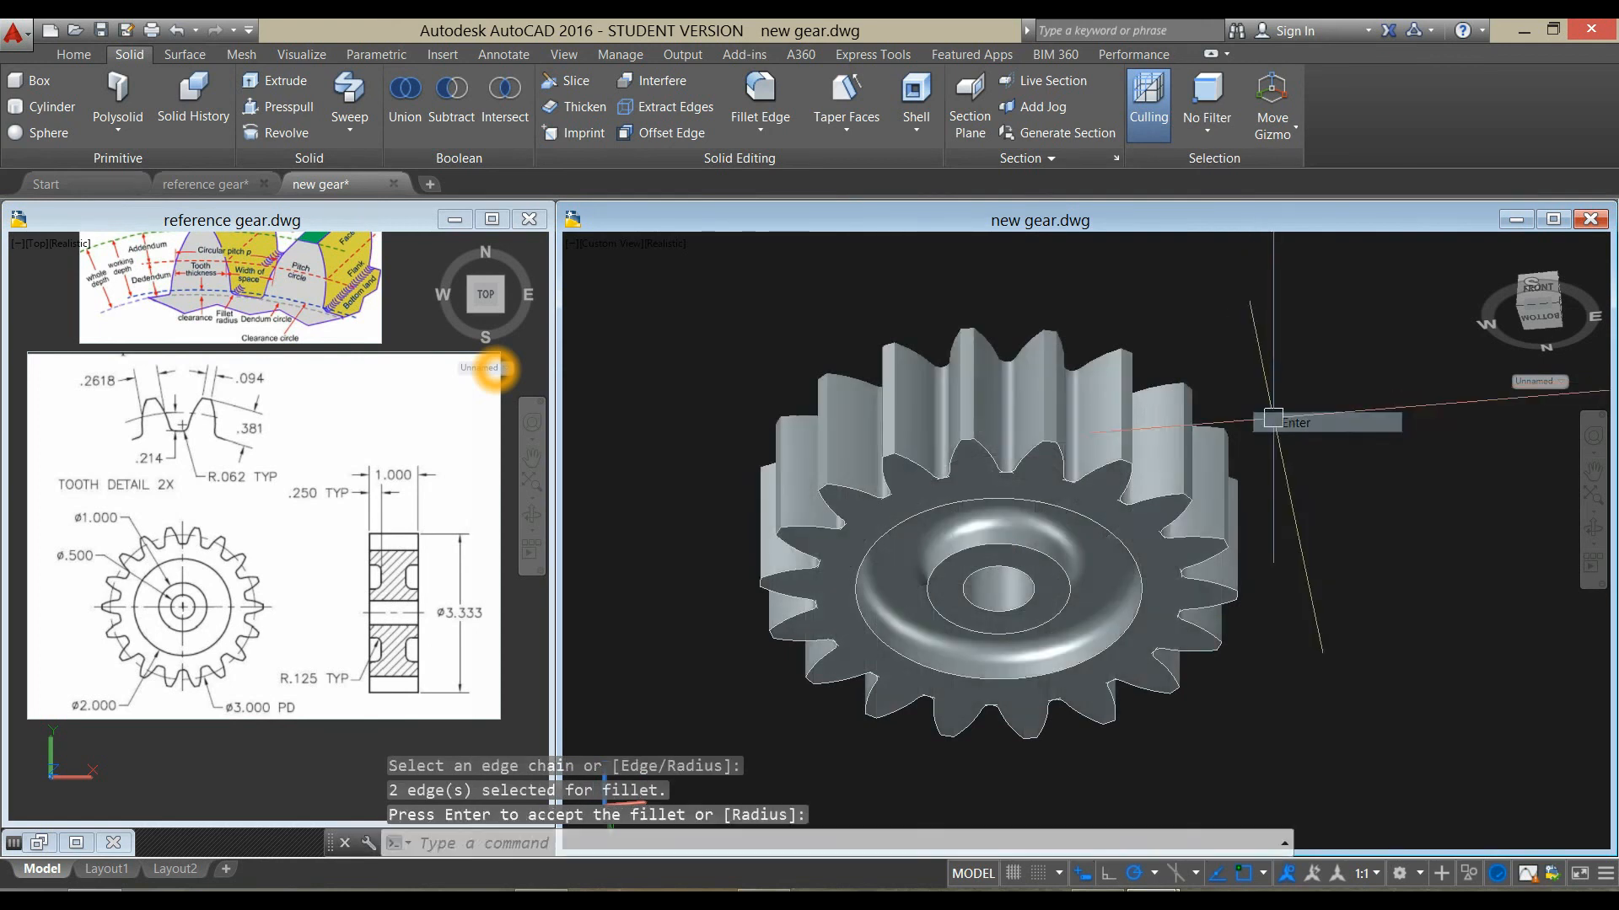
click(300, 55)
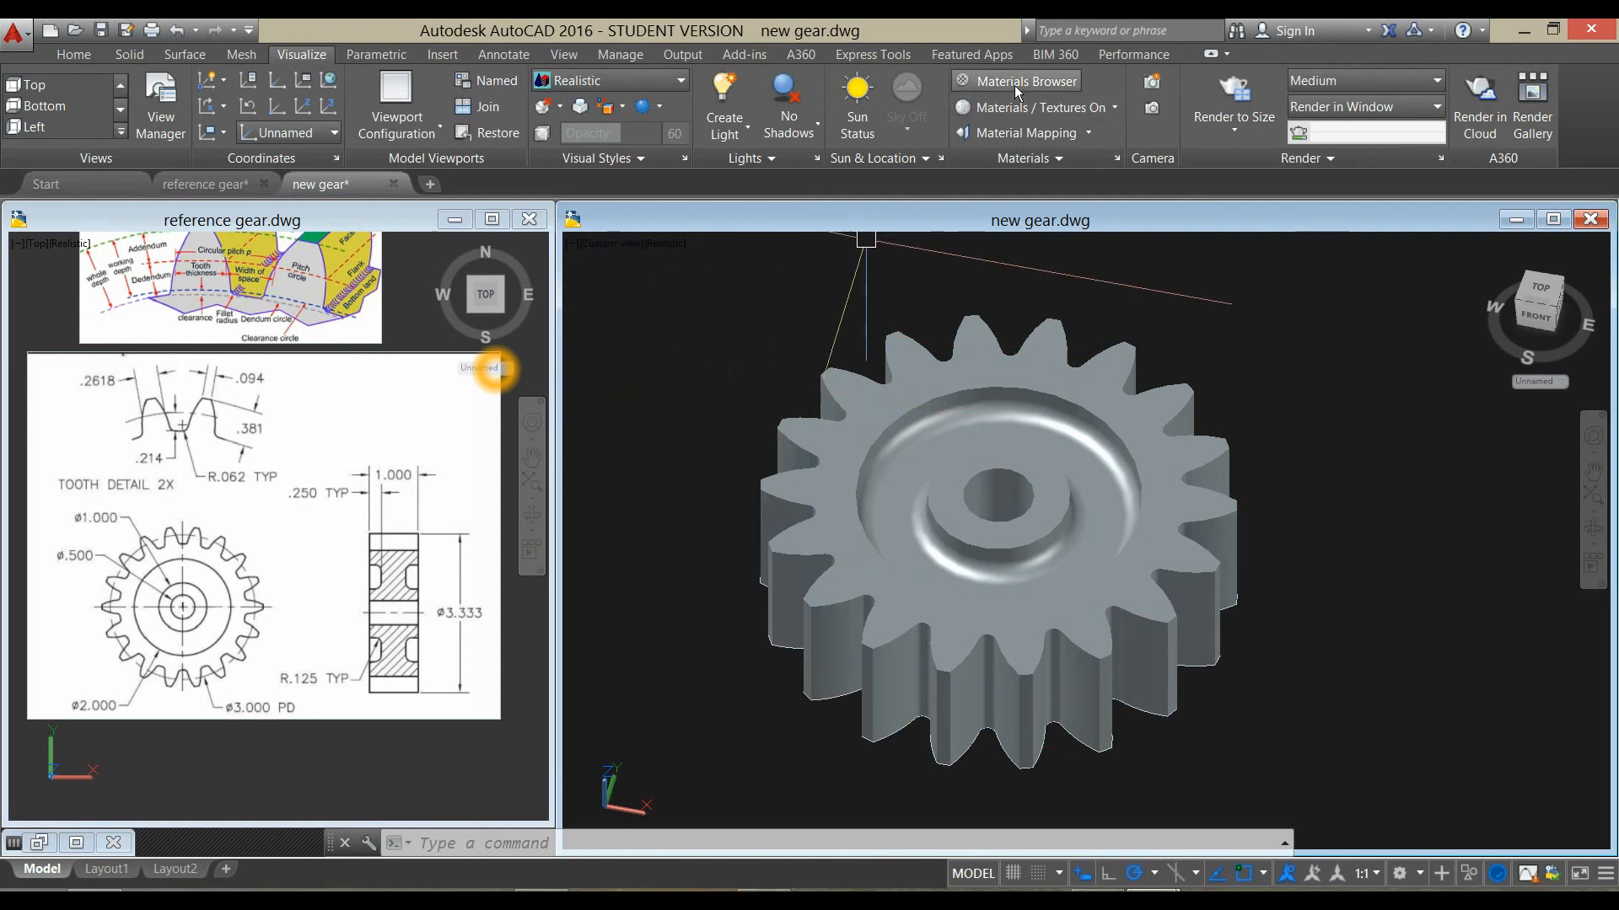
- Apply the Foil Gold material to the gear and view it from the front
click(1024, 81)
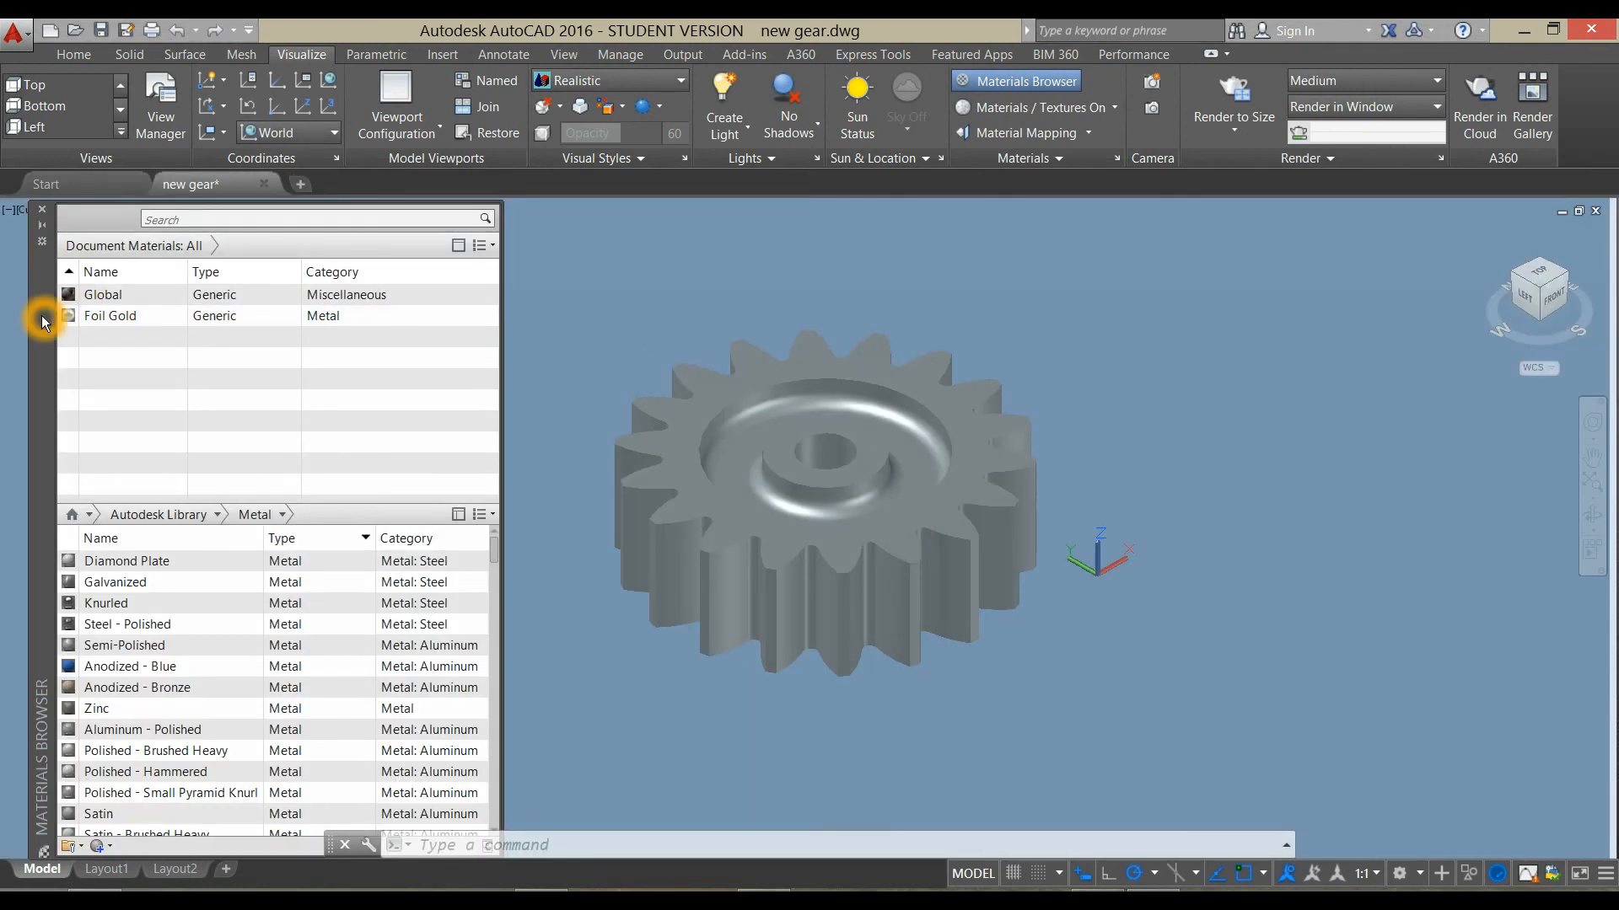
click(109, 315)
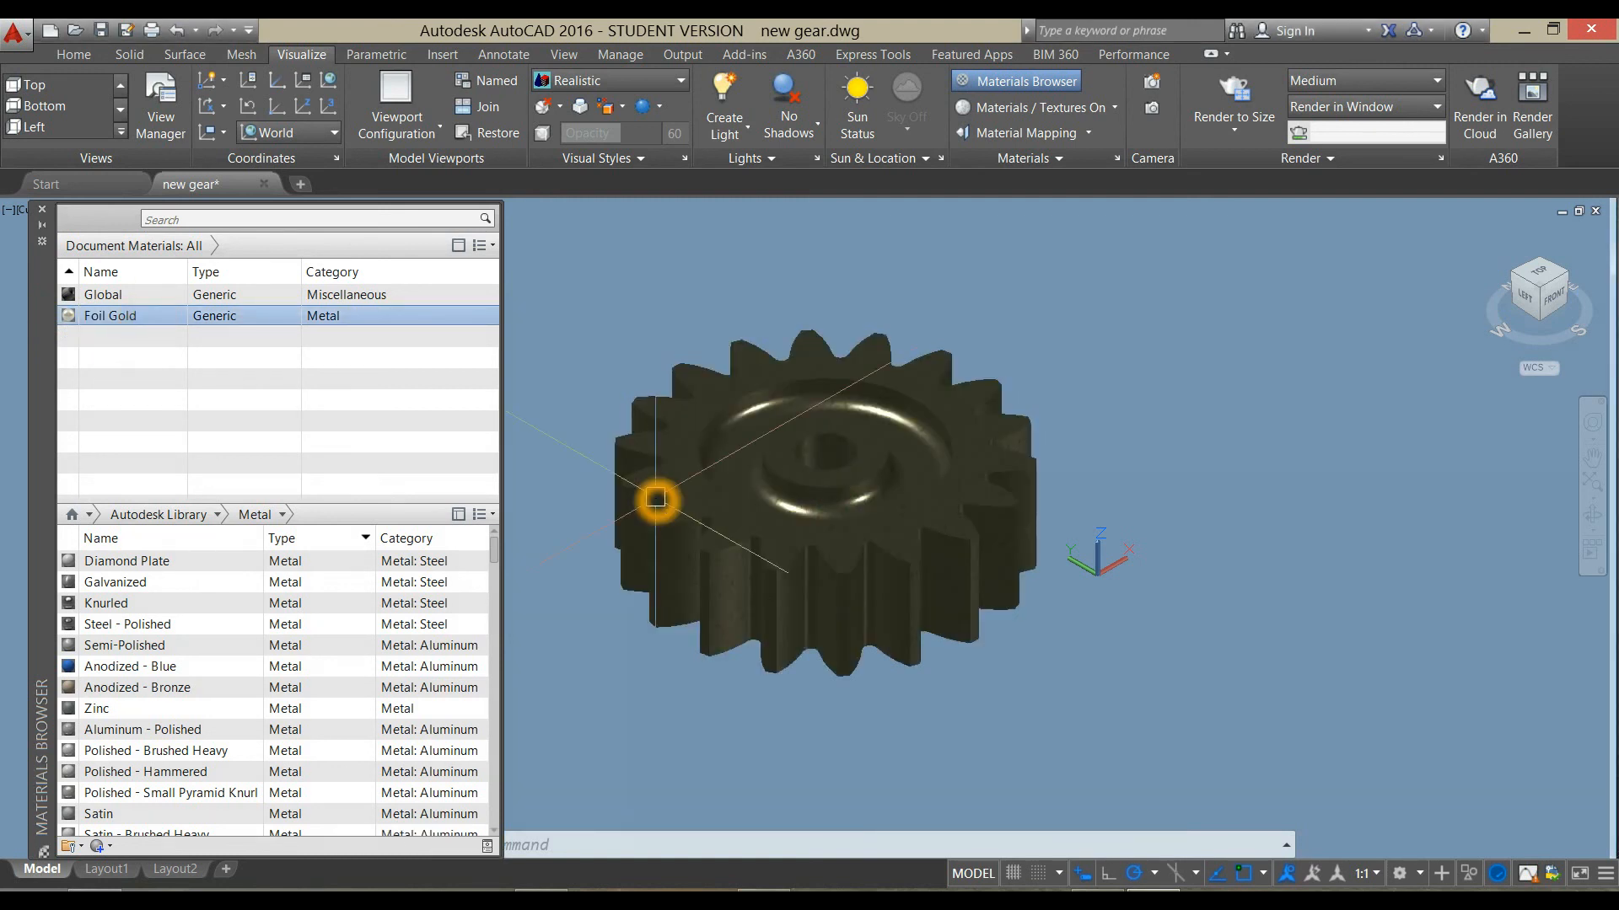
click(1023, 82)
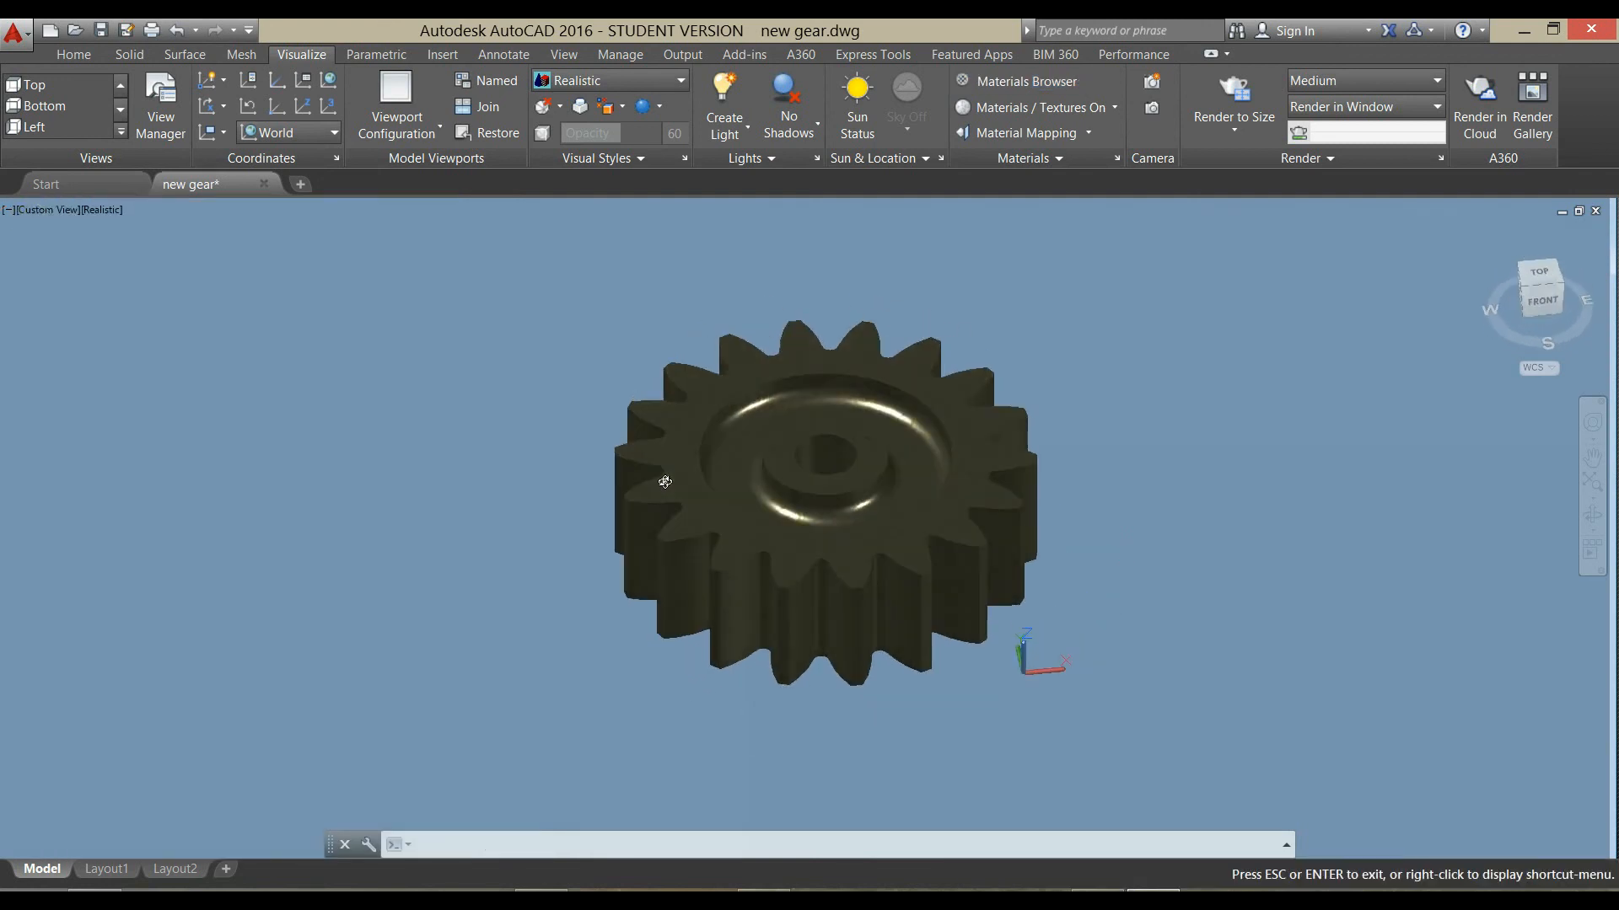
click(1538, 287)
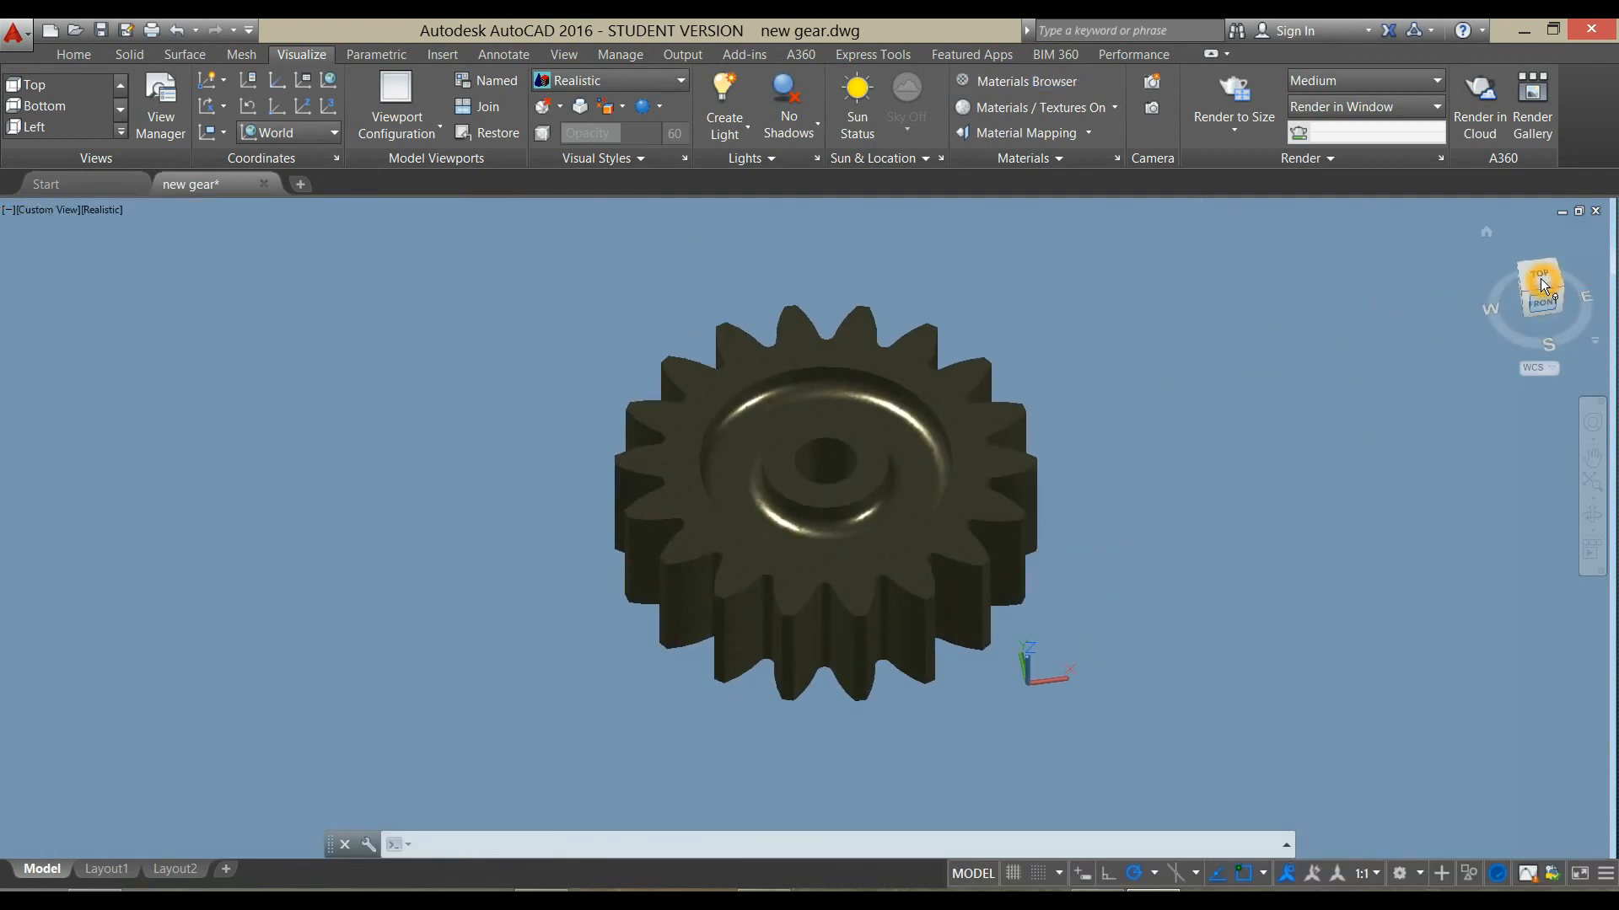
click(1539, 299)
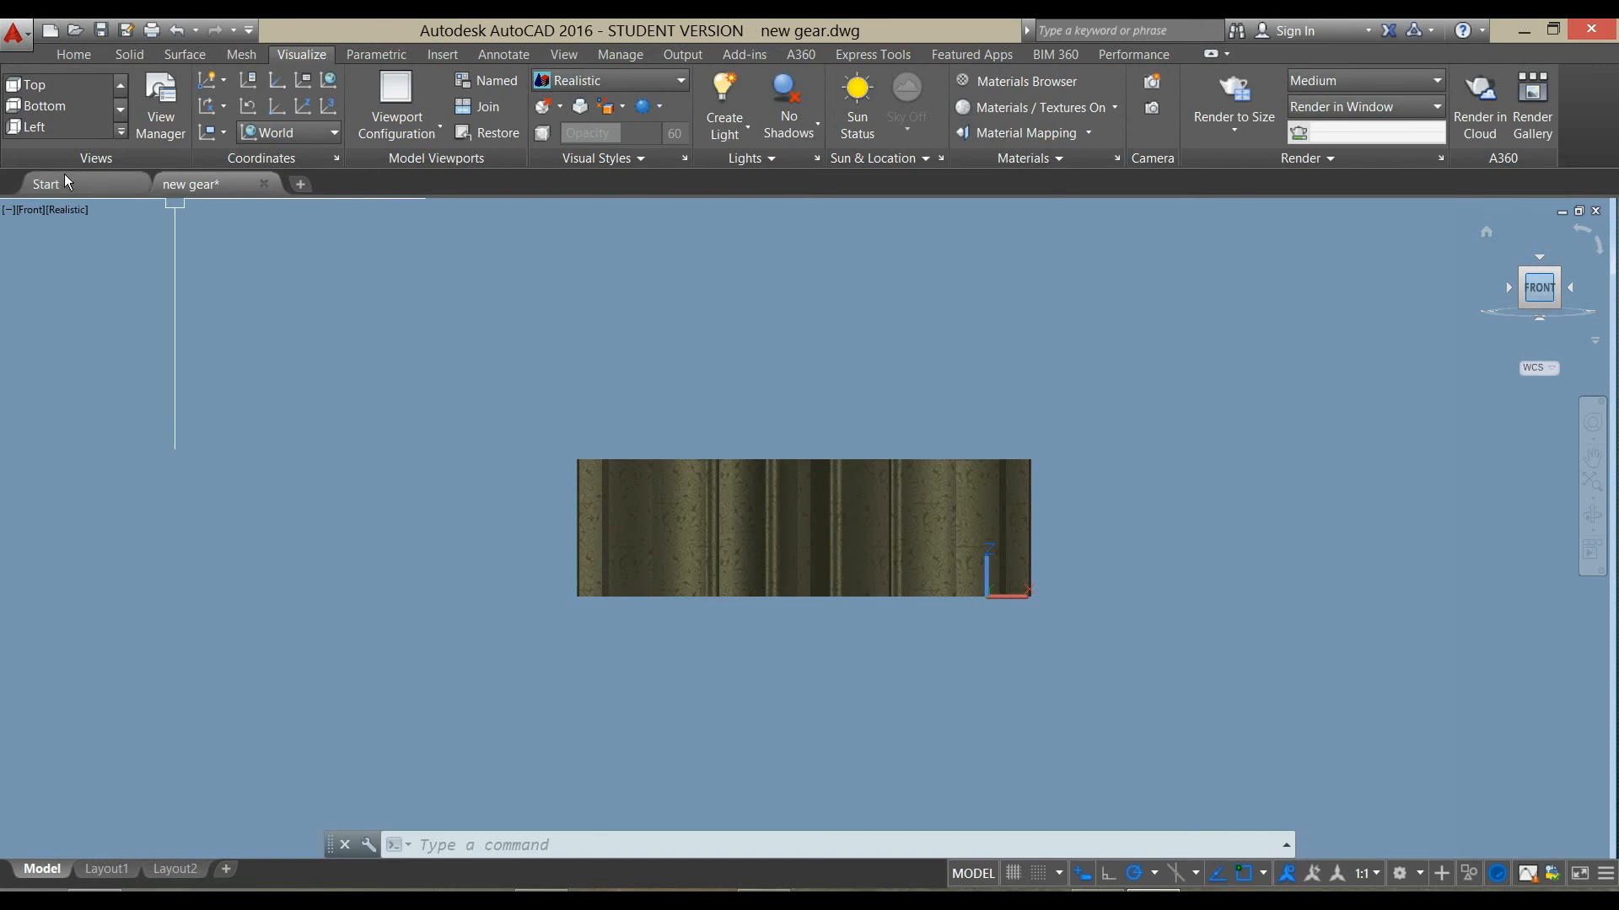
- Switch to Top view and place a copy of the gear to the right
click(31, 210)
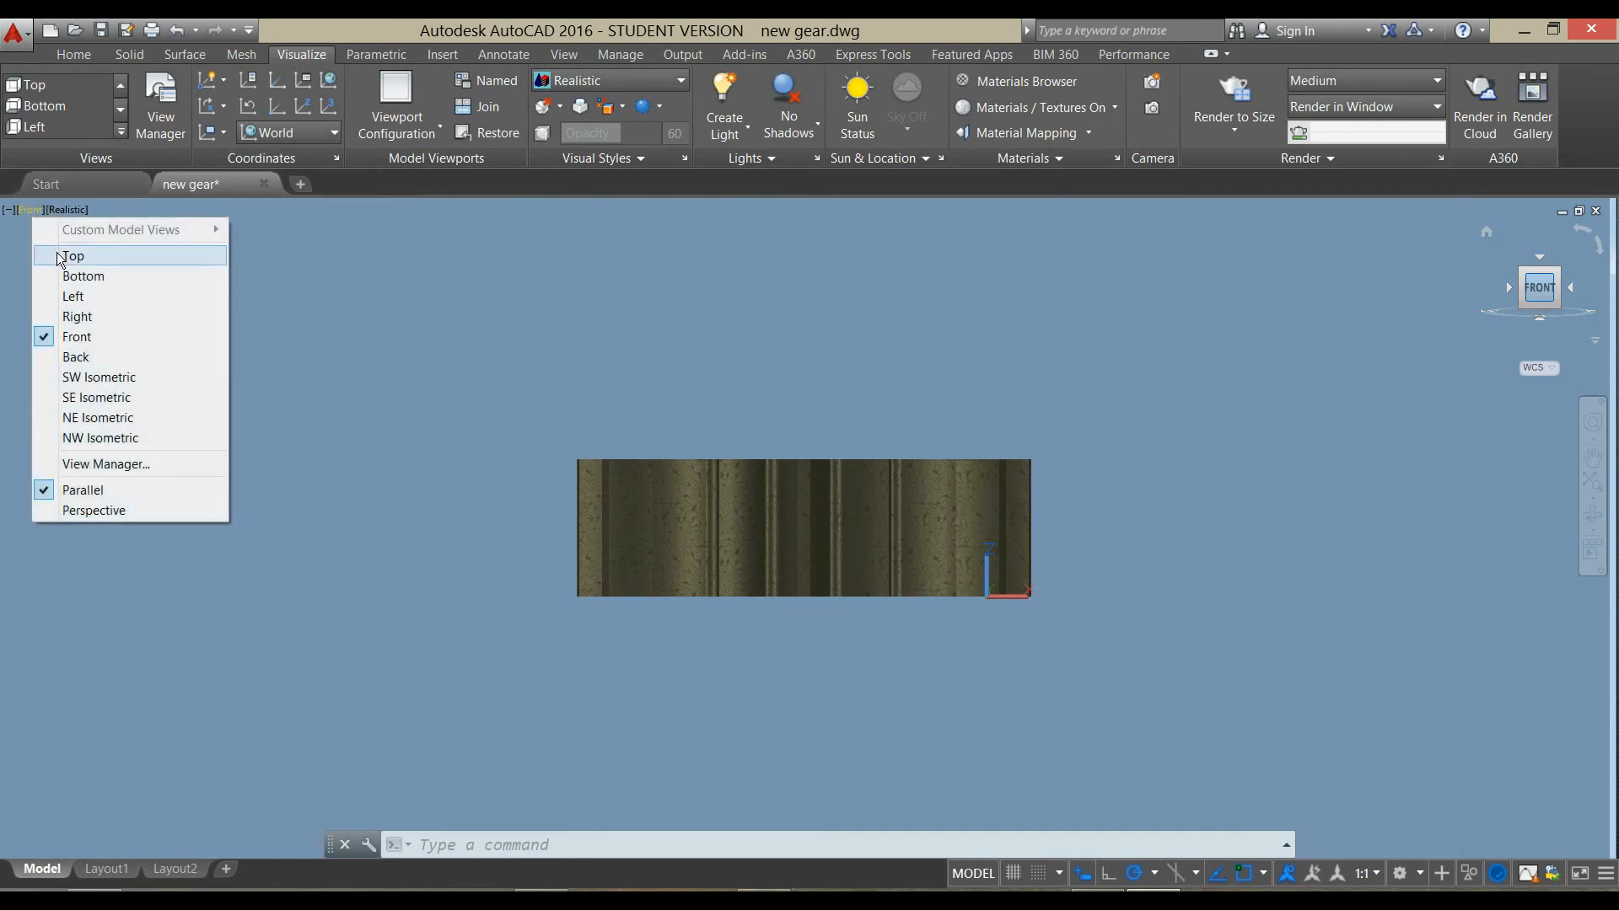
click(73, 257)
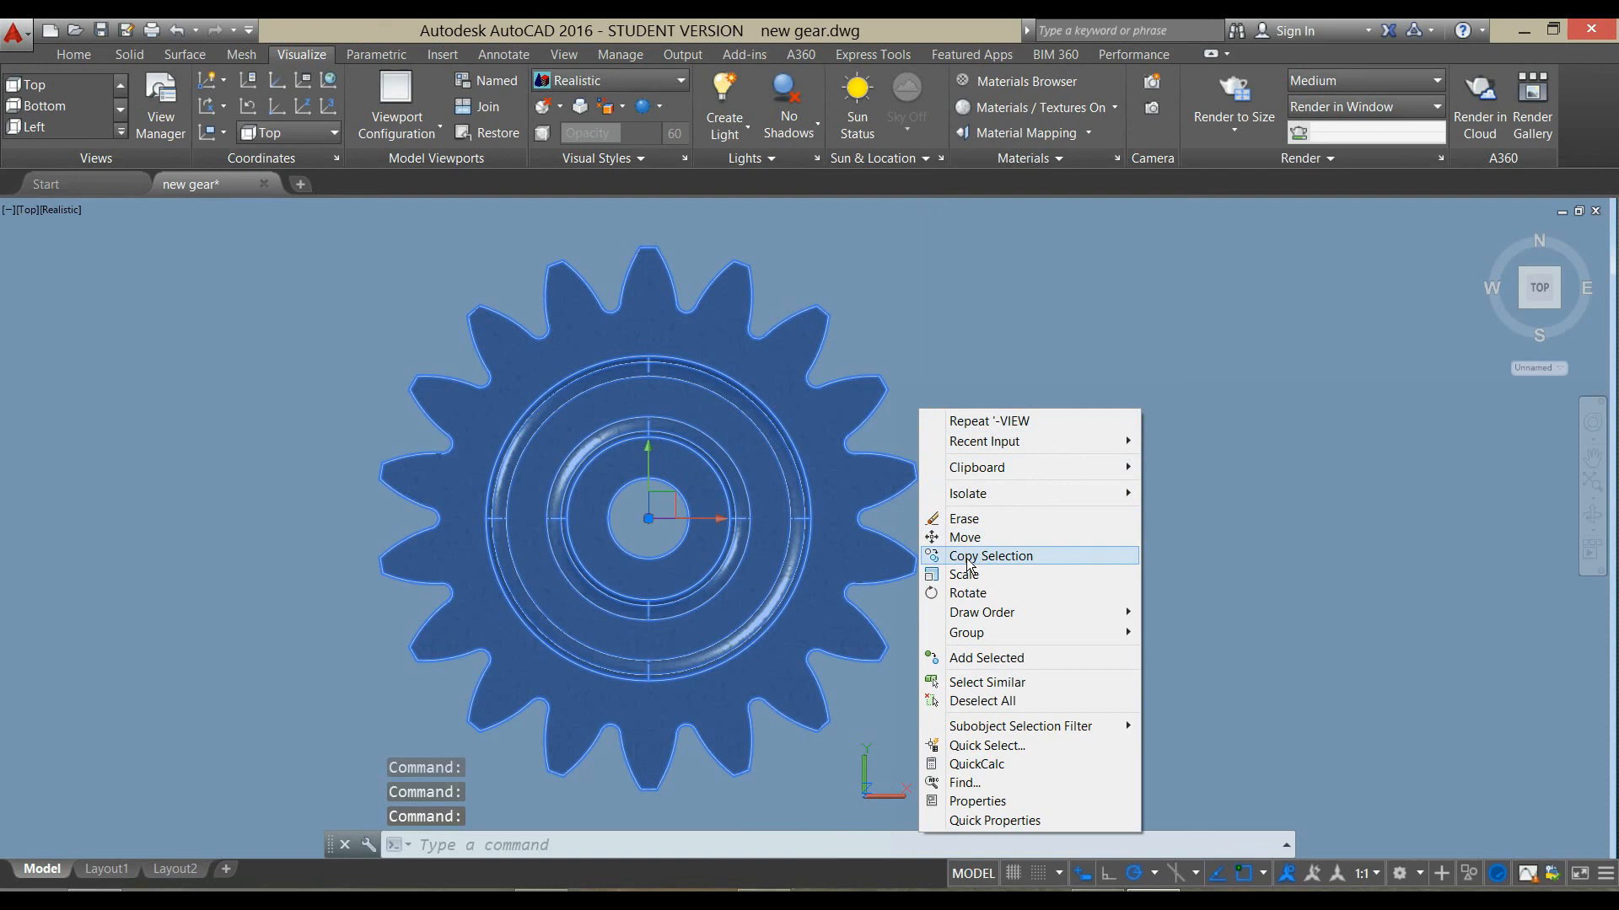
click(989, 556)
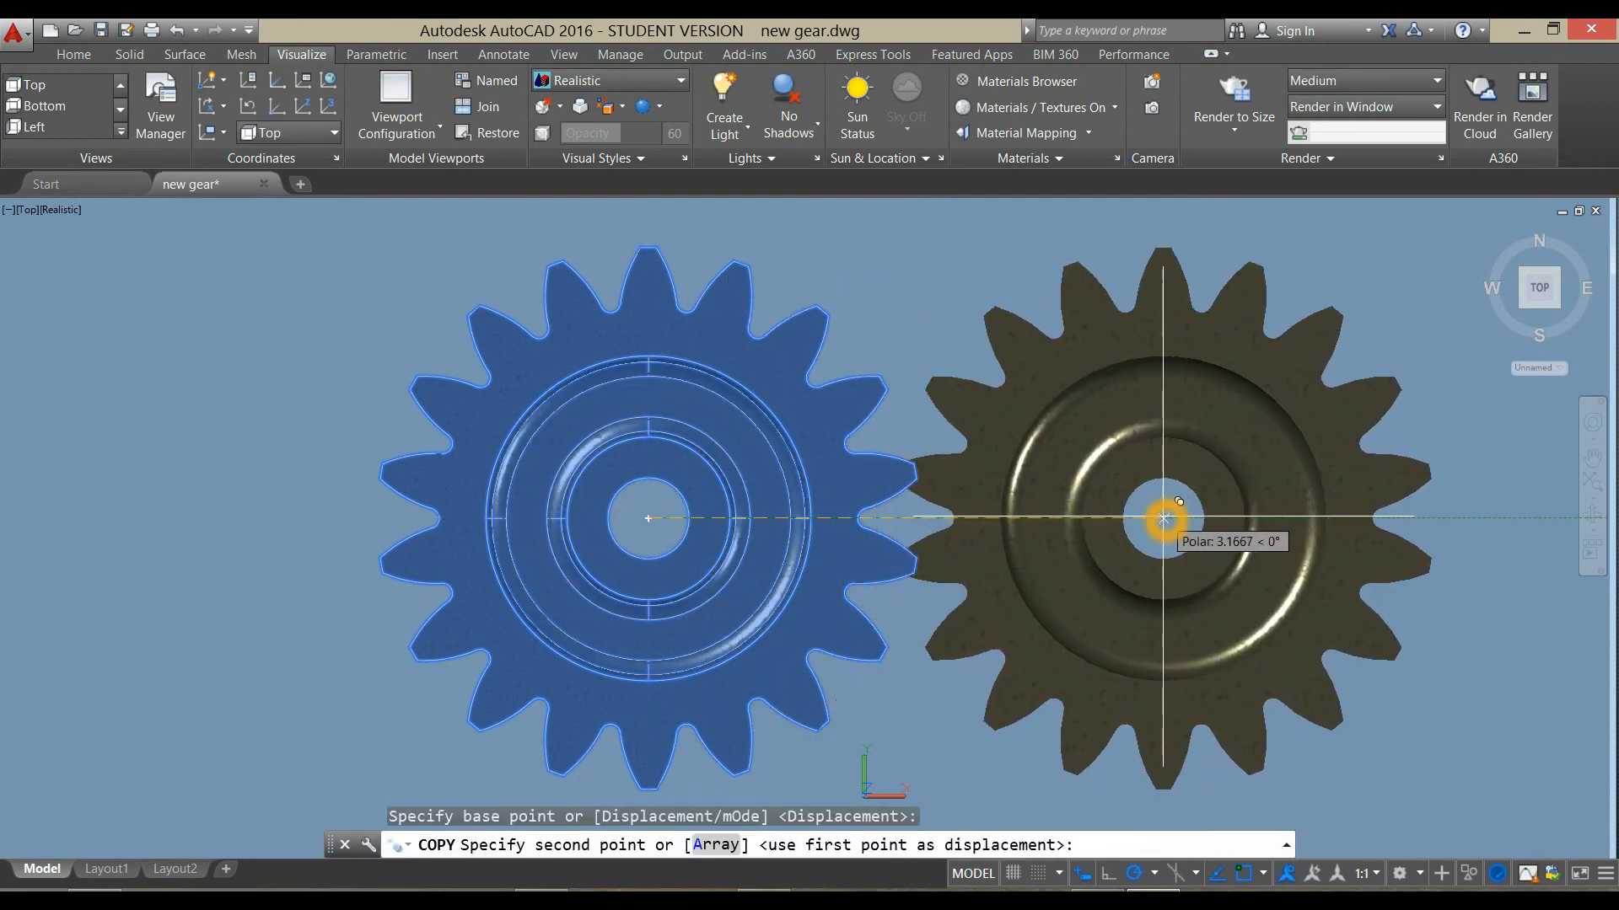
click(1163, 519)
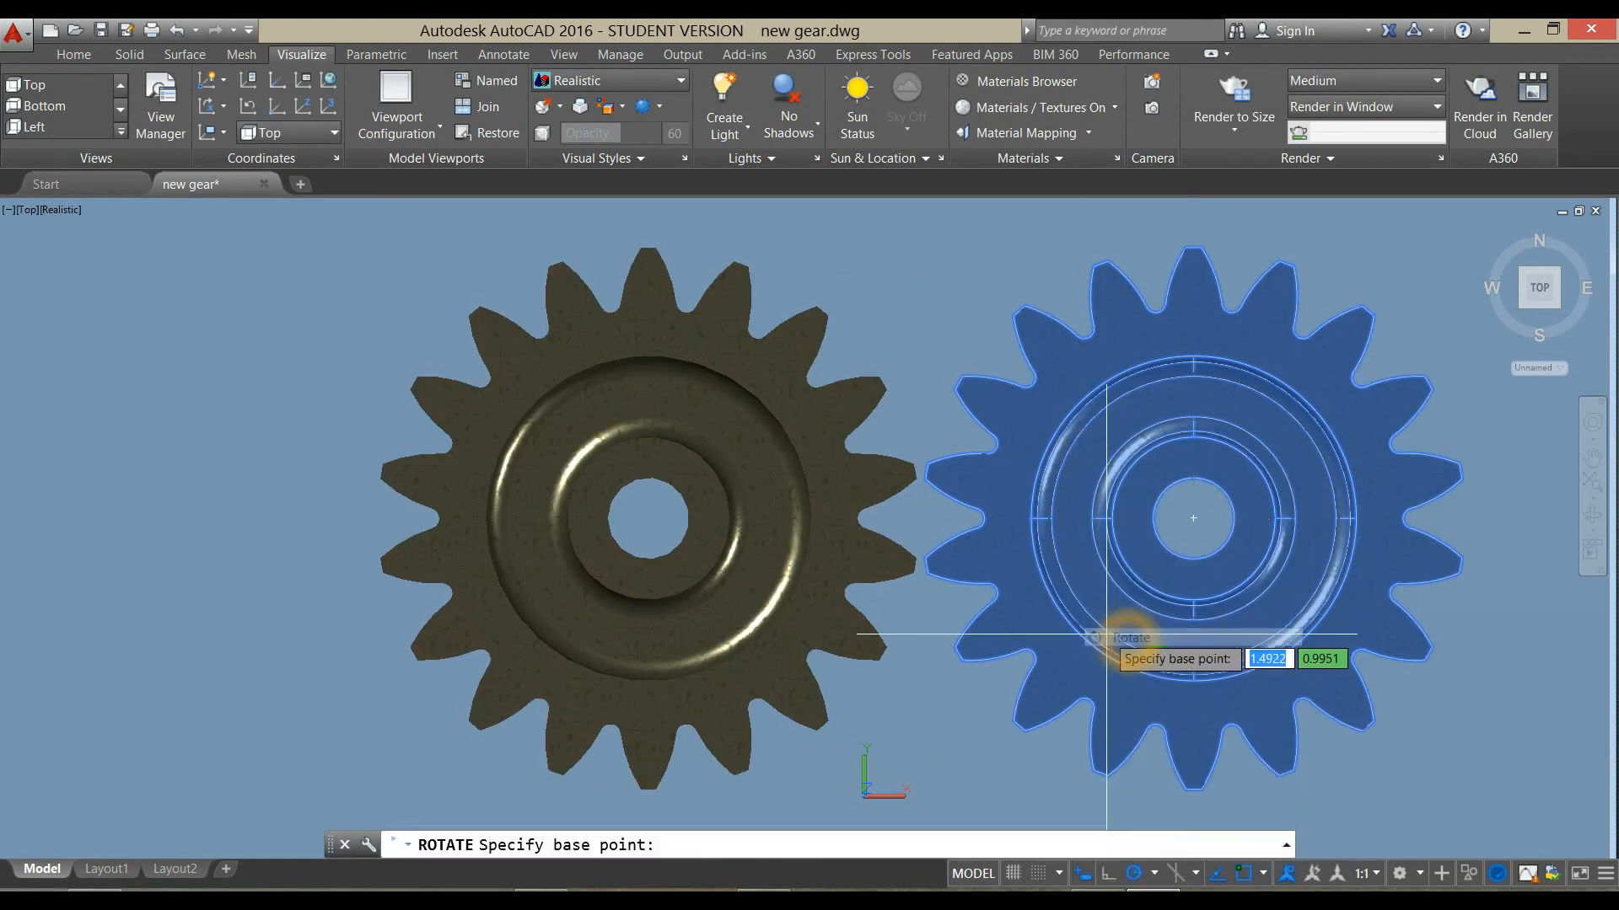
- Rotate and slide the copy so its teeth mesh, then orbit to see both gears
click(1192, 517)
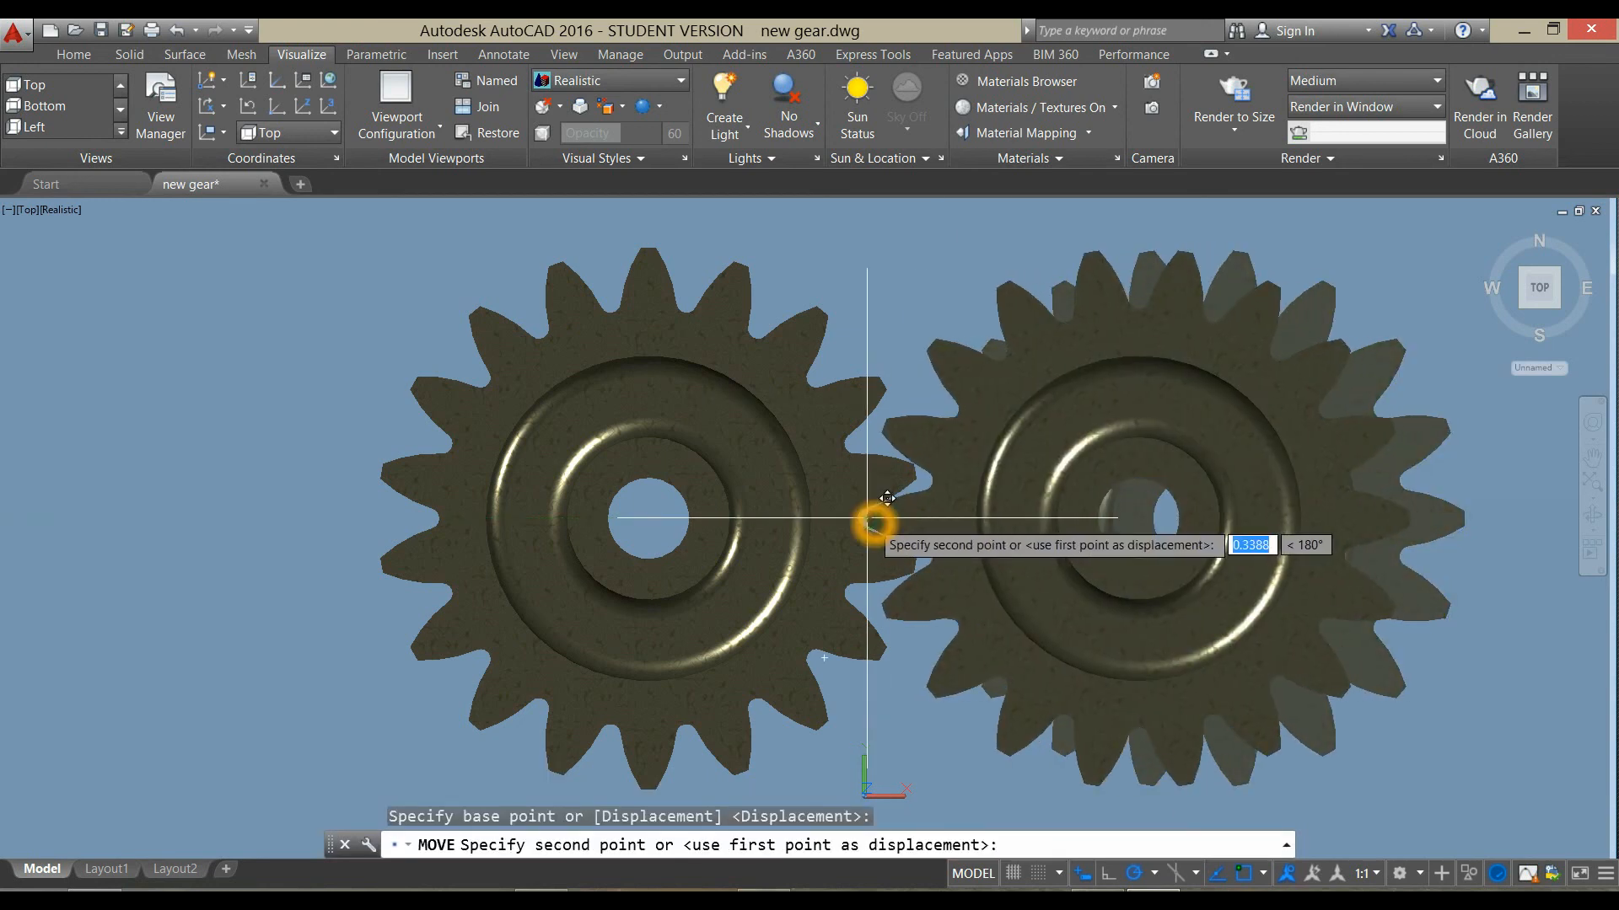
click(785, 560)
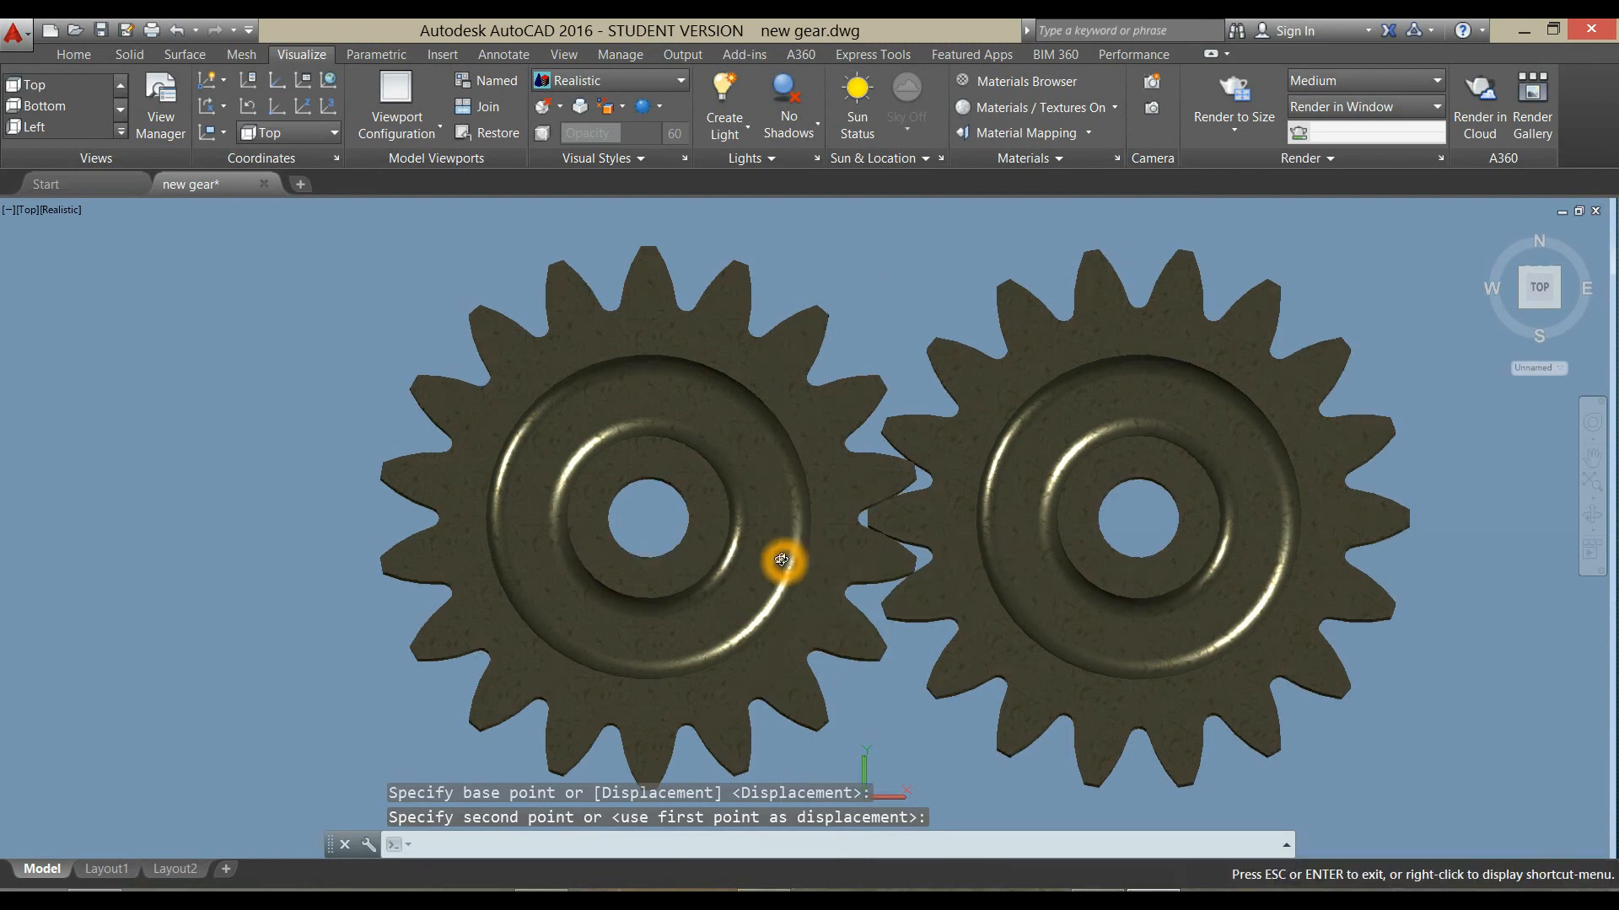
drag(782, 561, 962, 489)
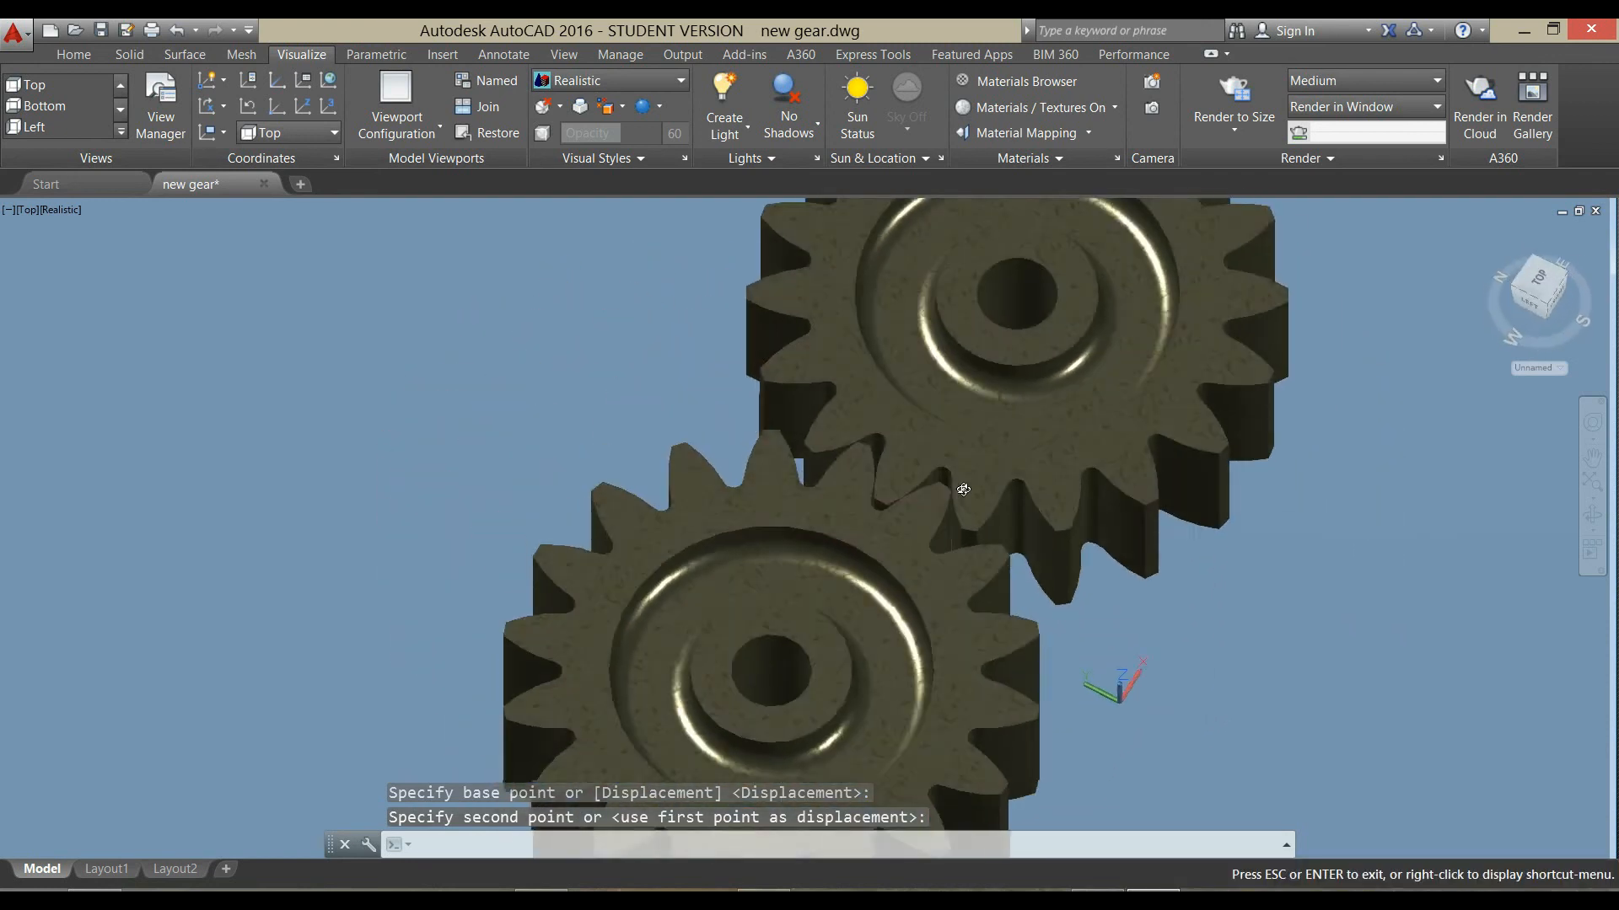